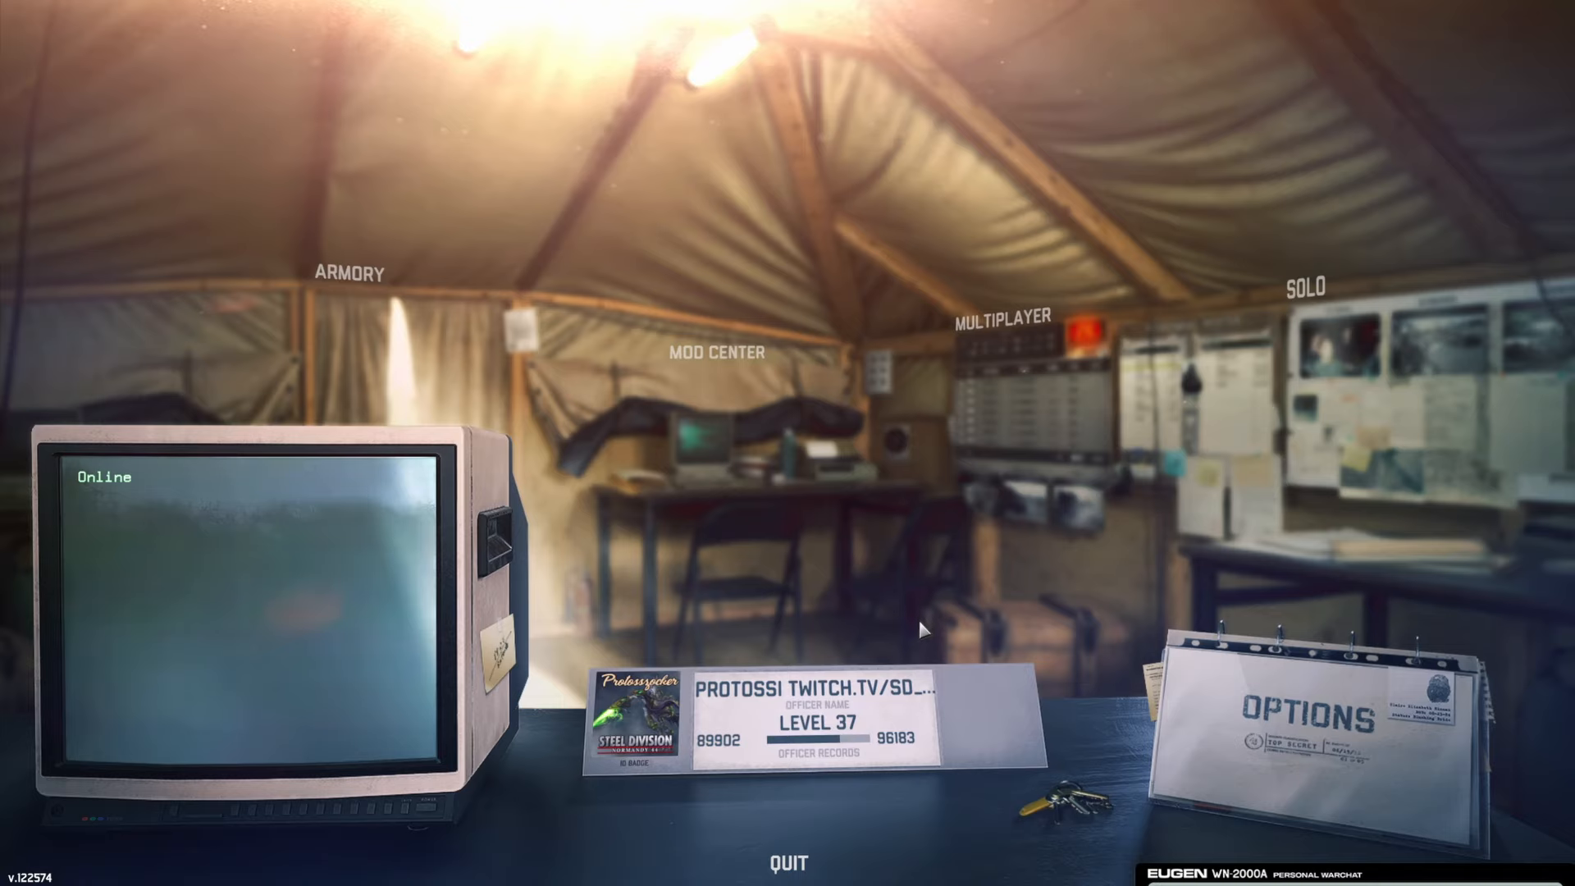
mouse_move(851, 600)
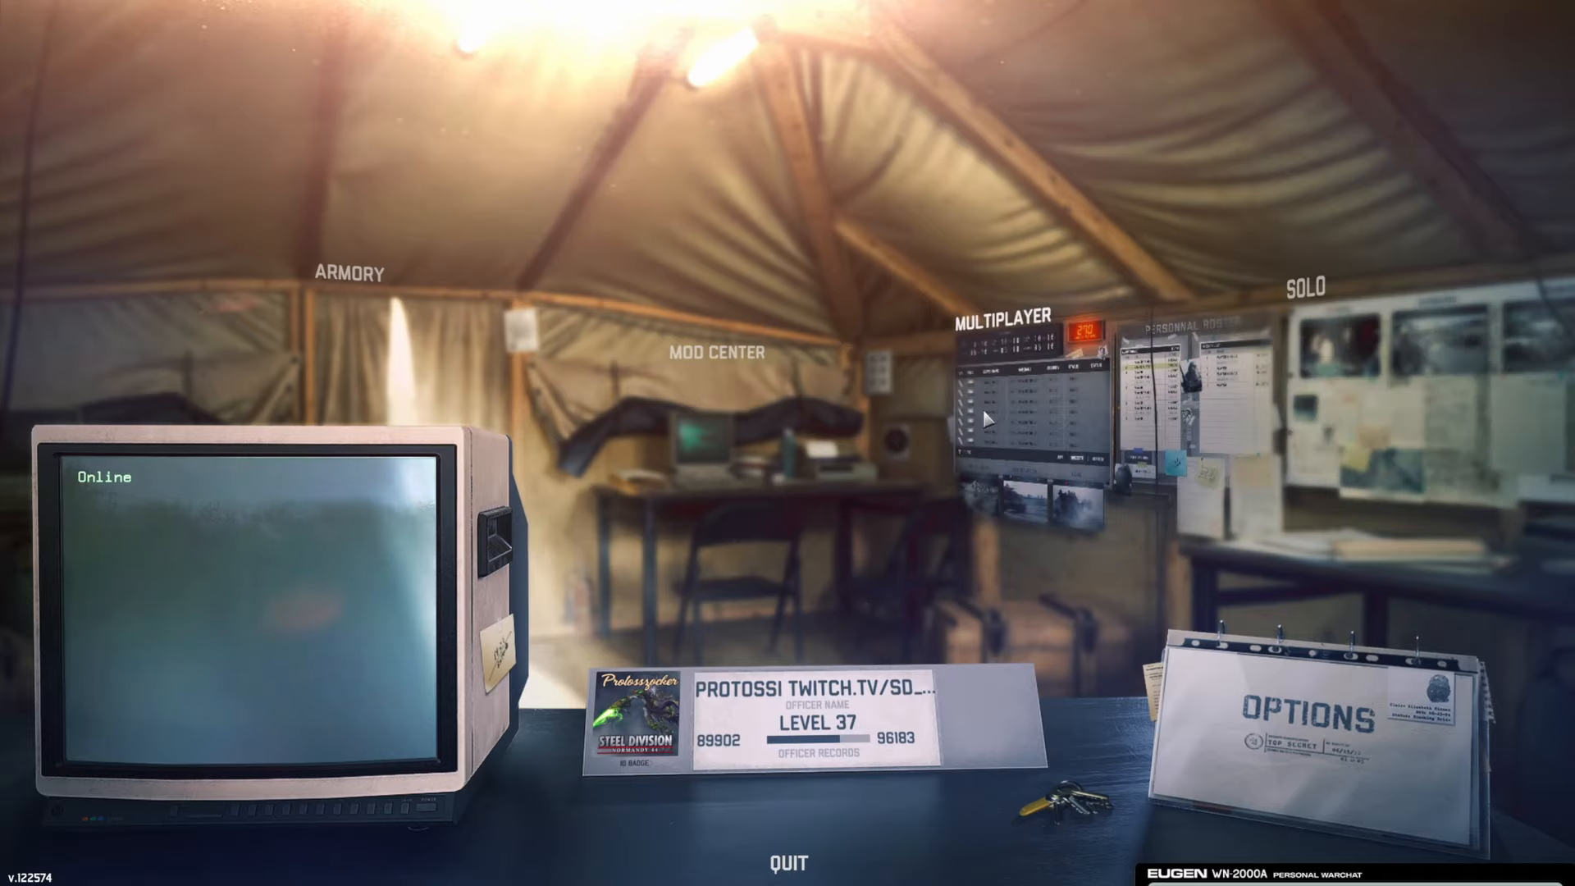
mouse_move(778, 437)
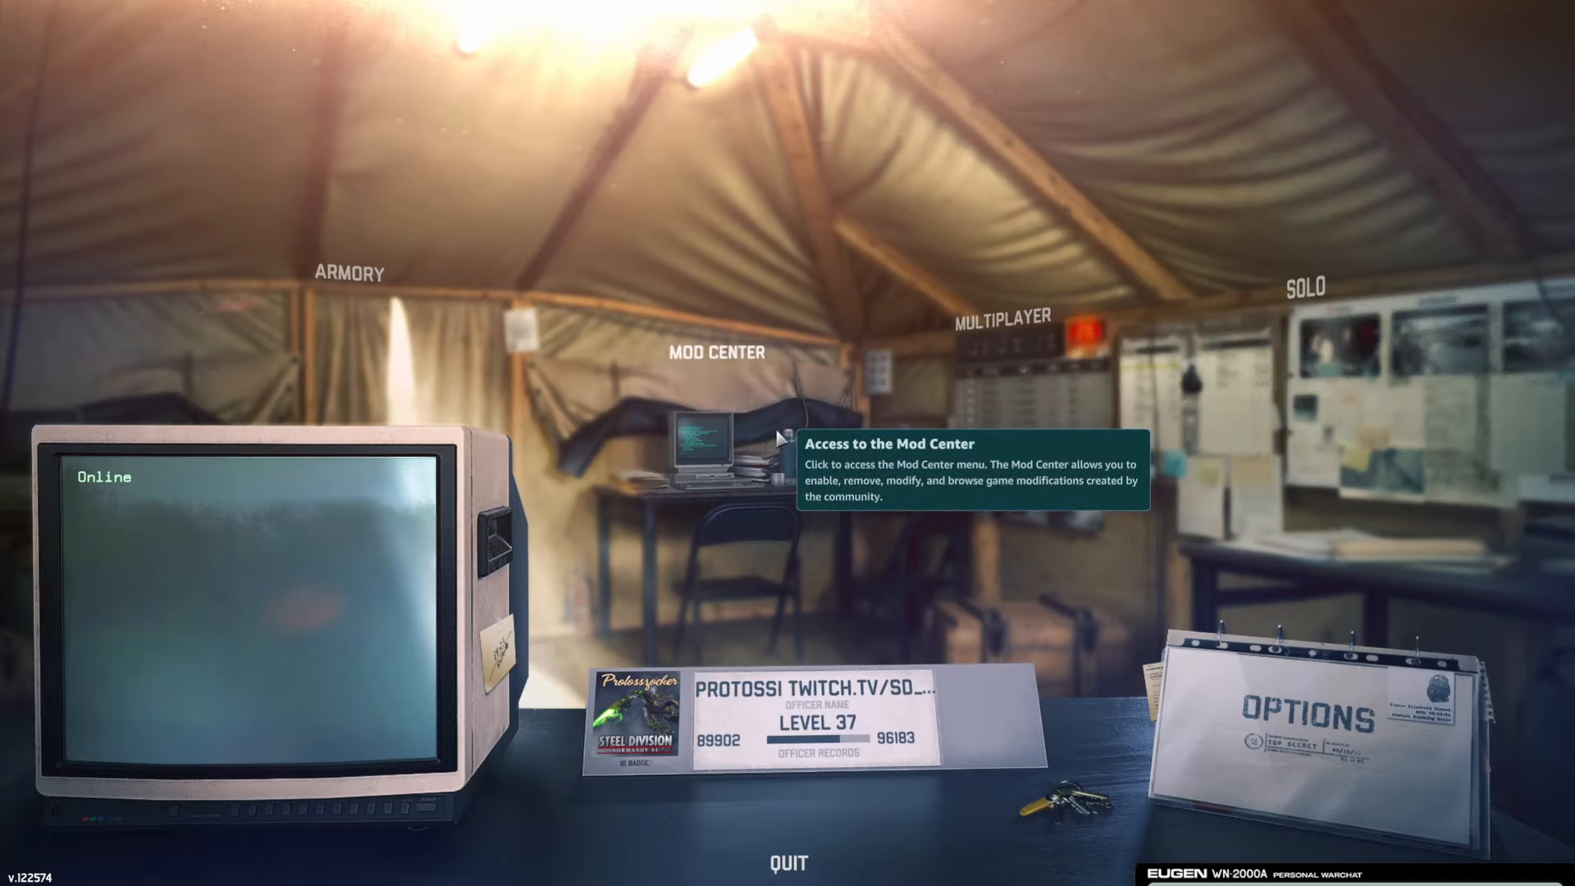
mouse_move(577, 349)
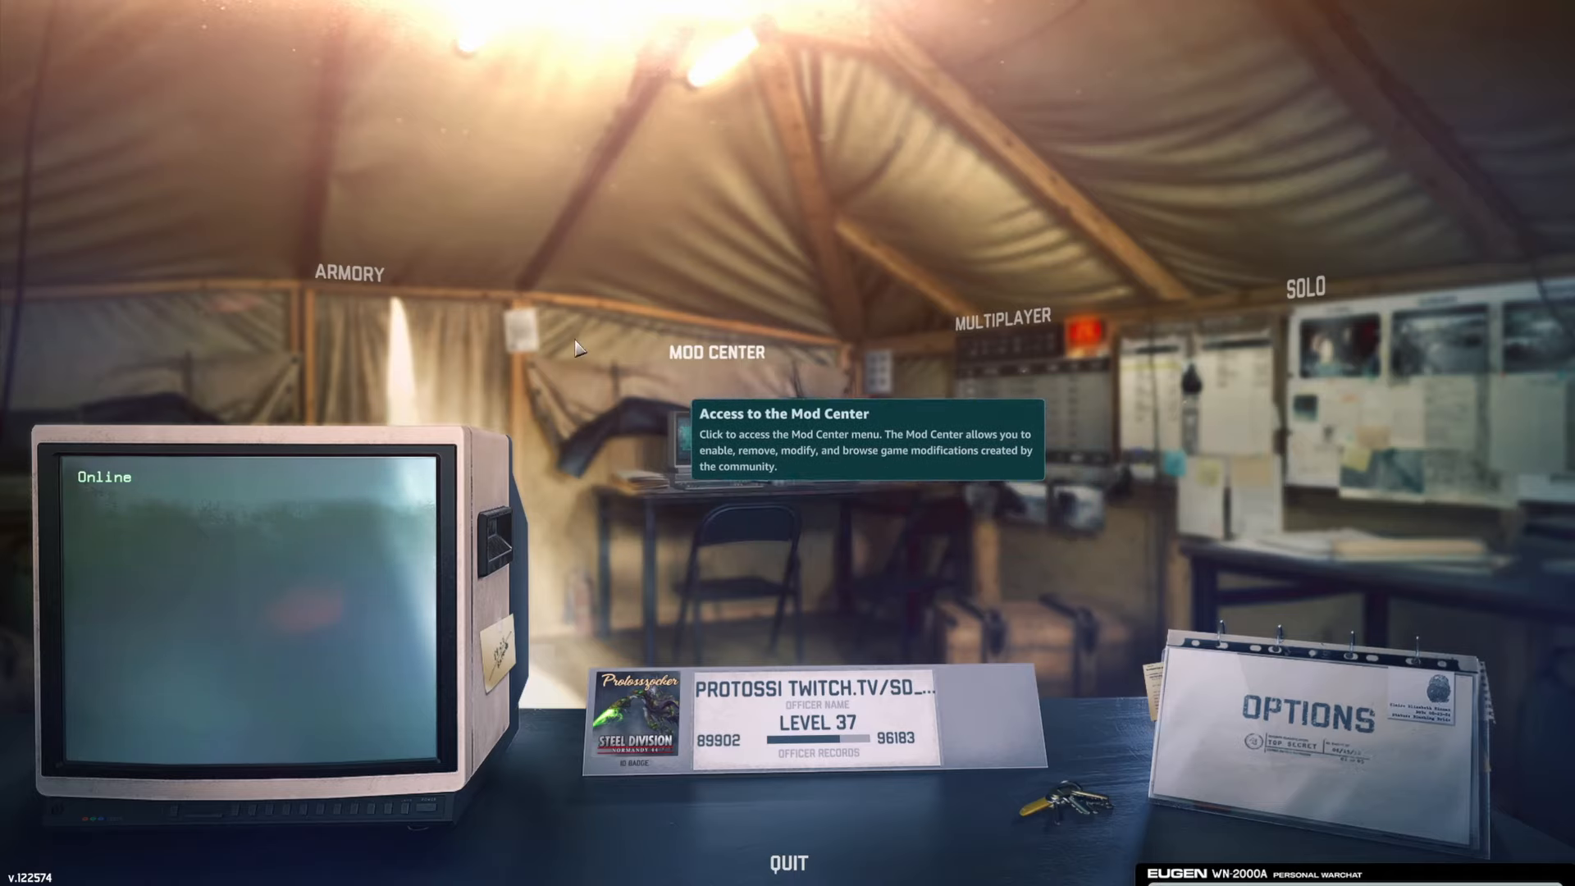
mouse_move(1355, 400)
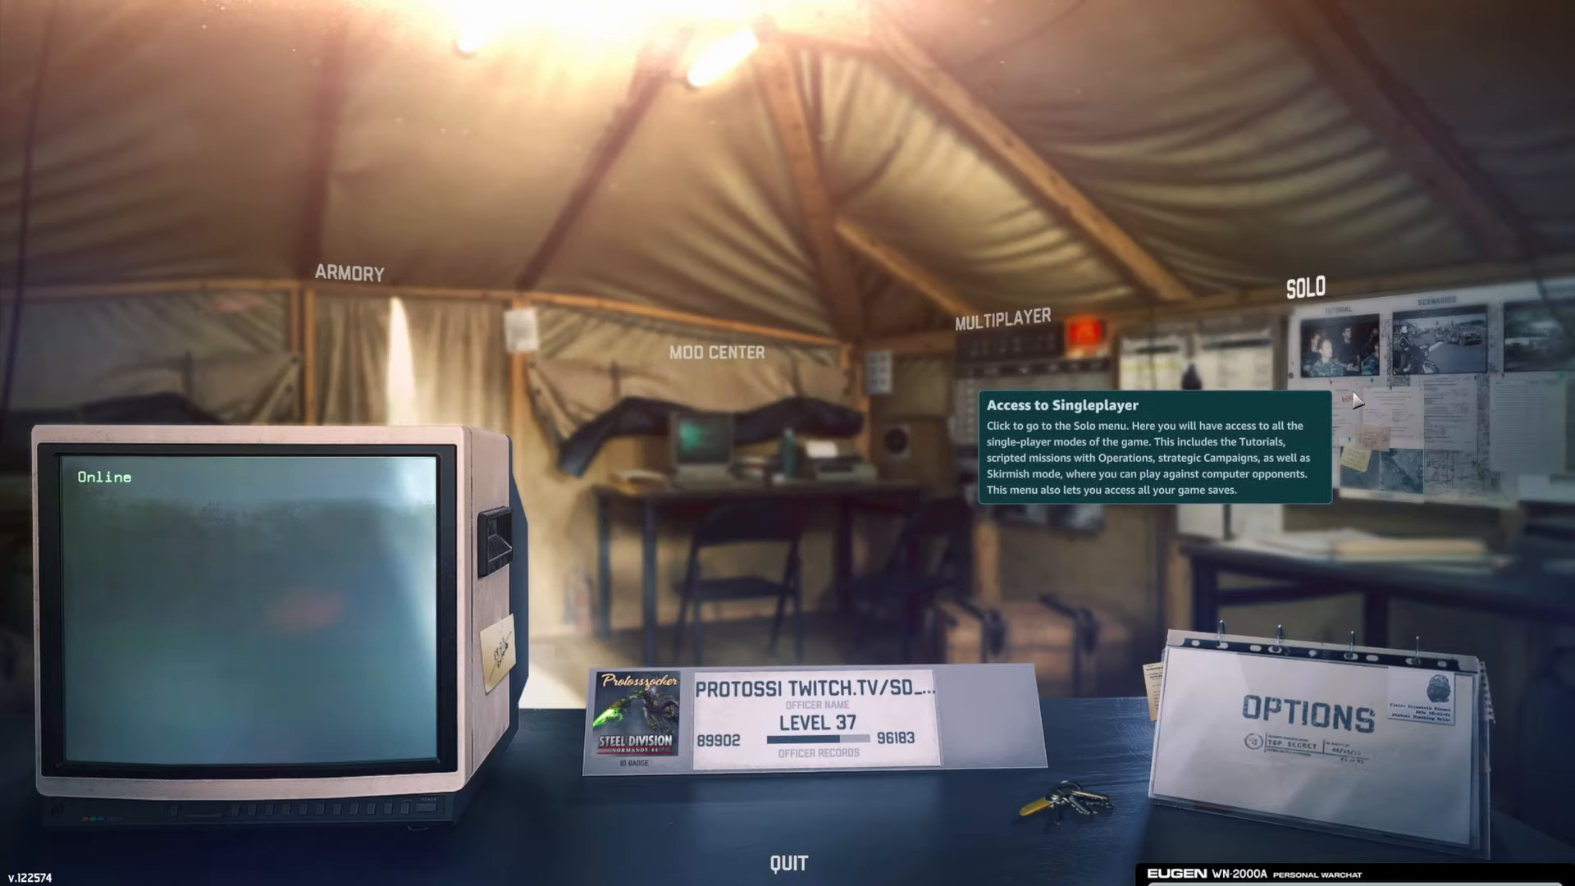
Open Solo and show the Tutorials list with the Camera and Controls briefing
click(1305, 286)
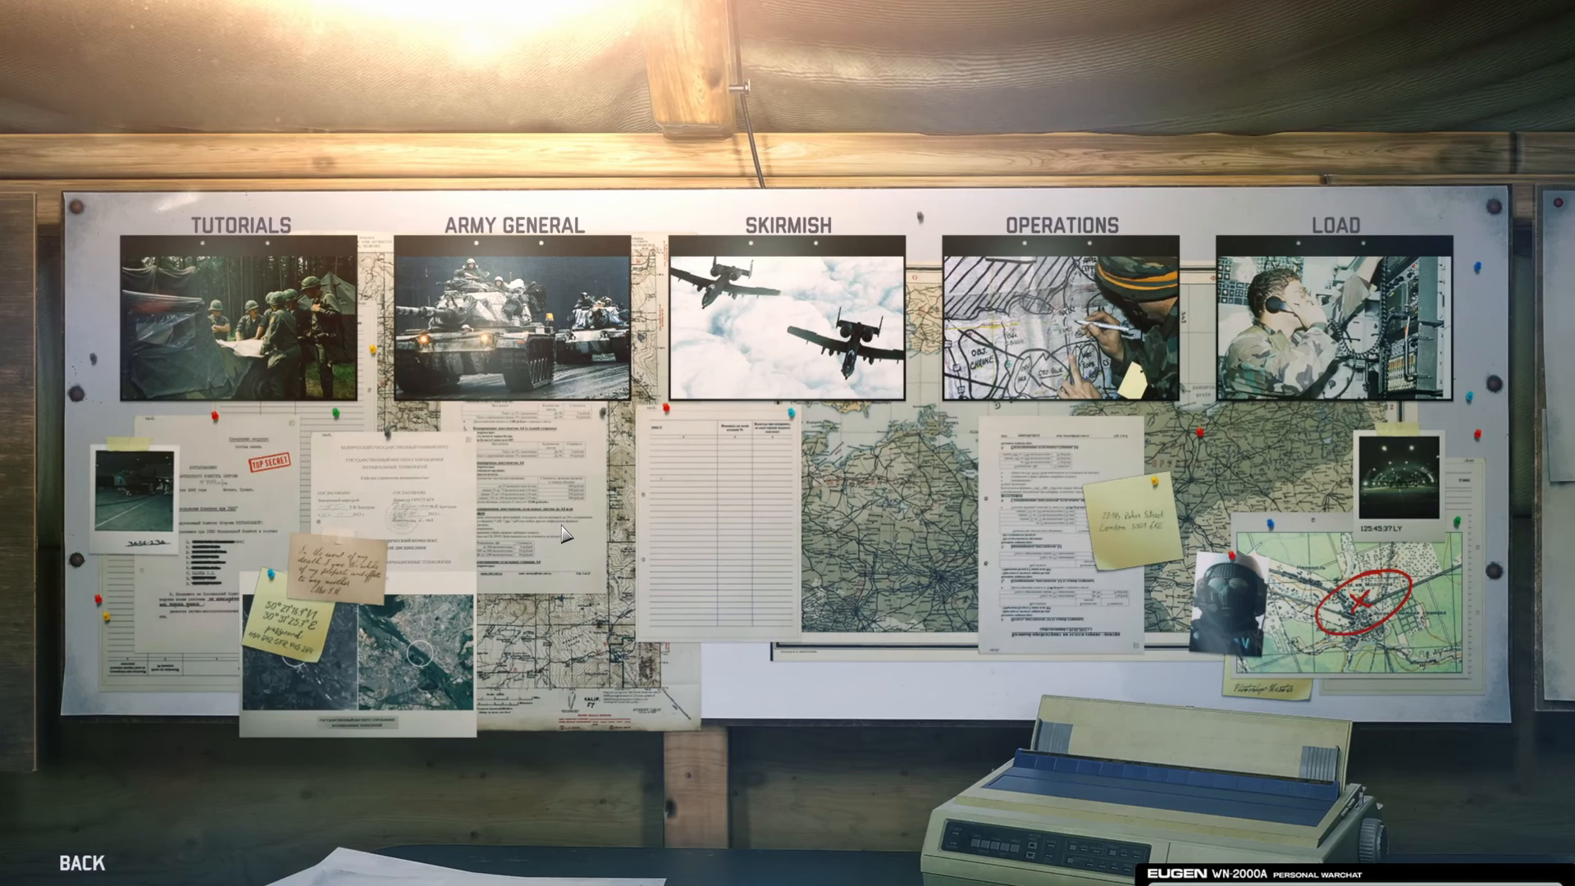
click(237, 312)
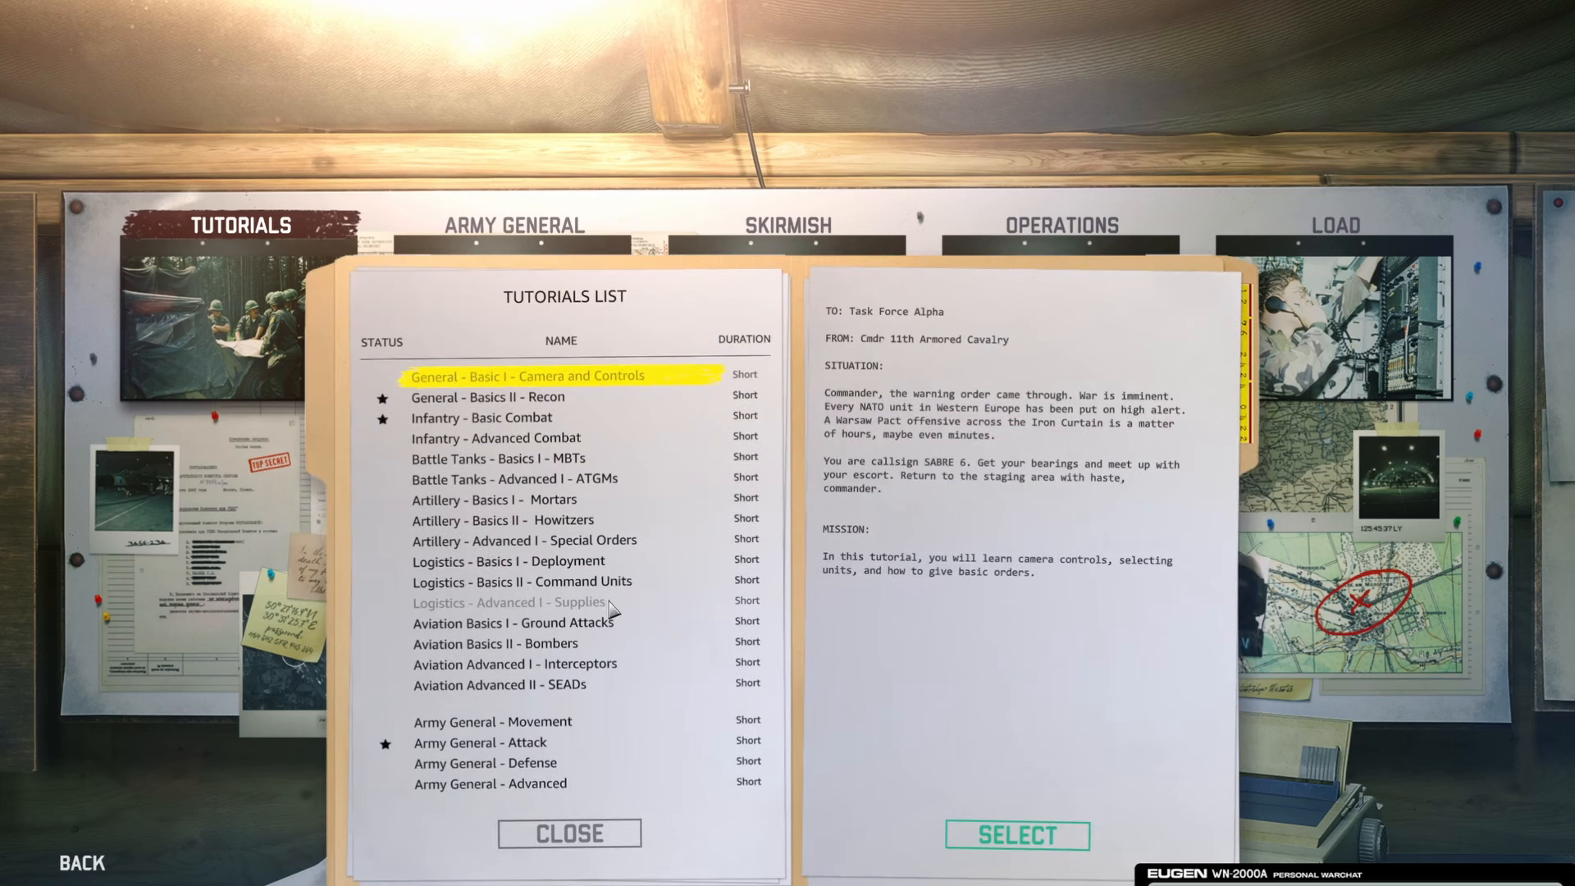
mouse_move(995, 679)
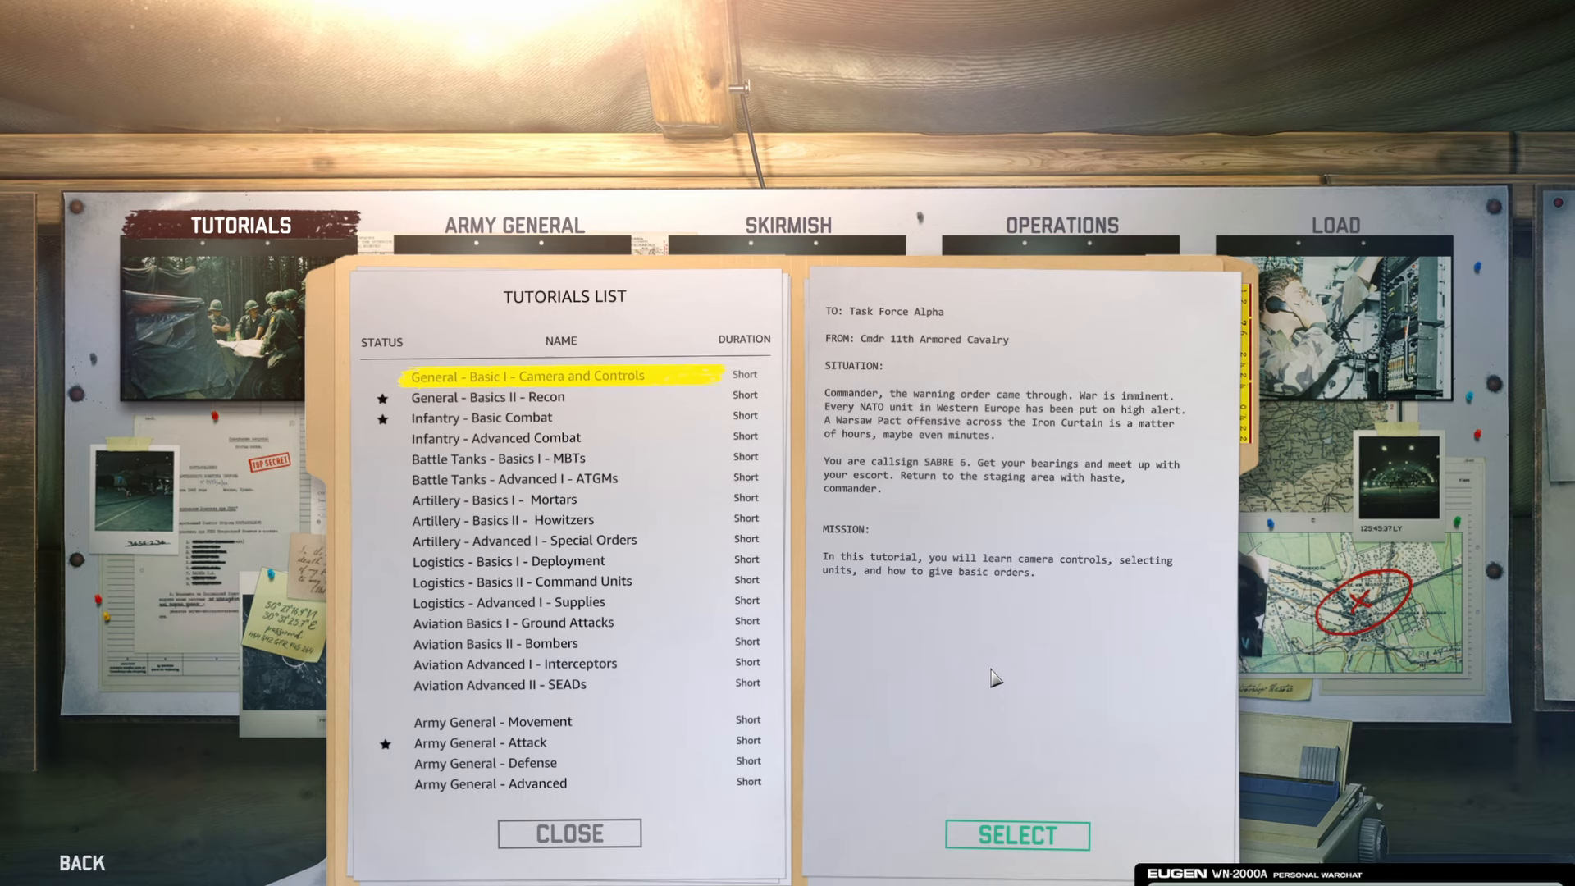
mouse_move(644, 402)
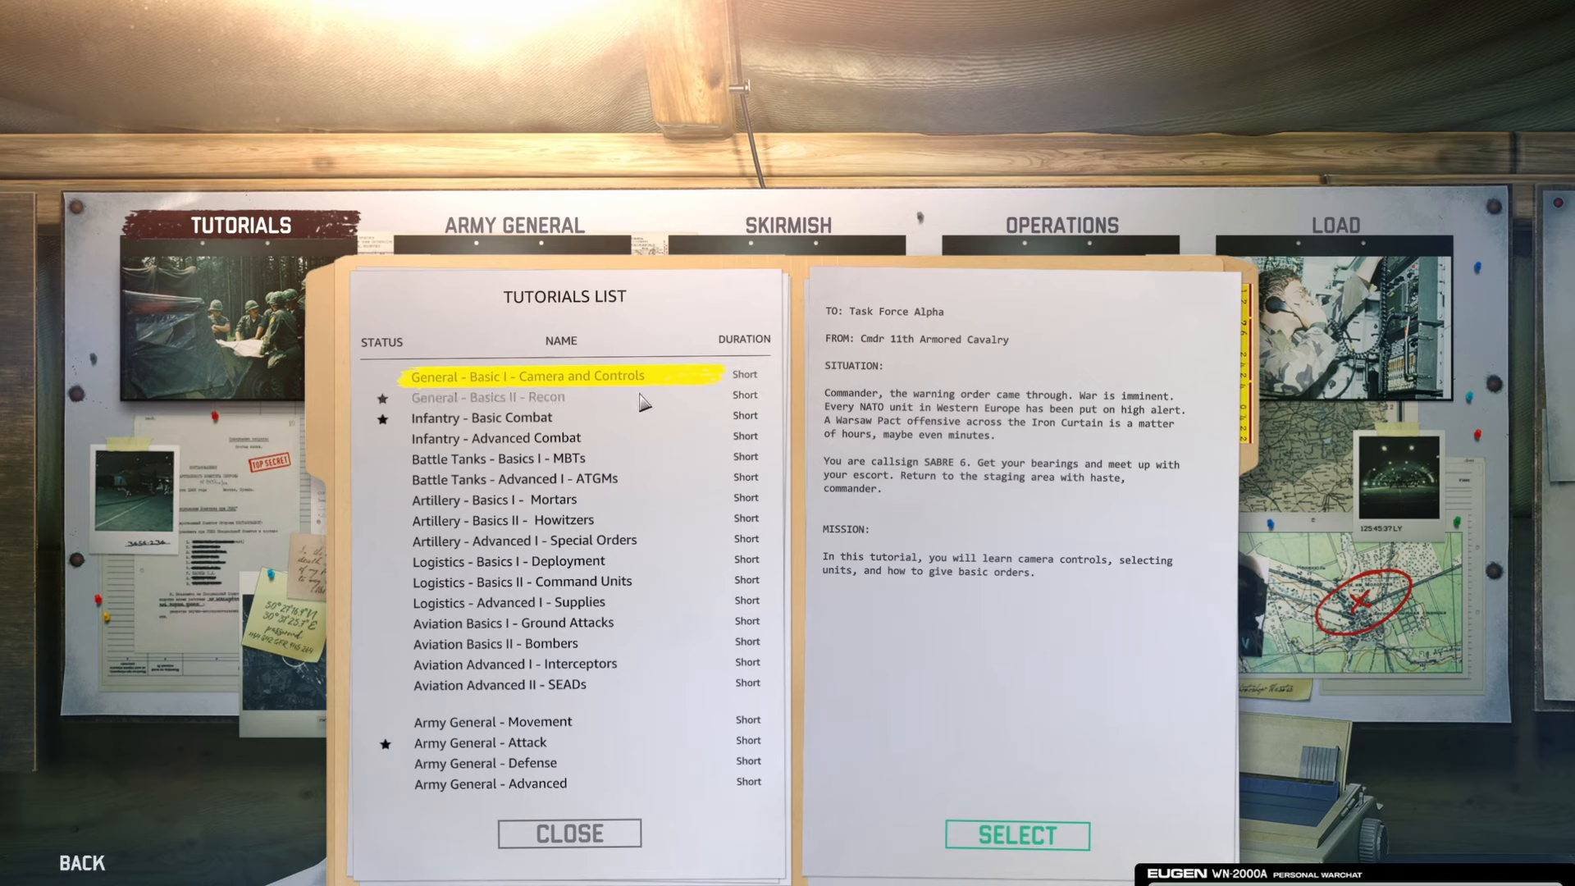
mouse_move(645, 461)
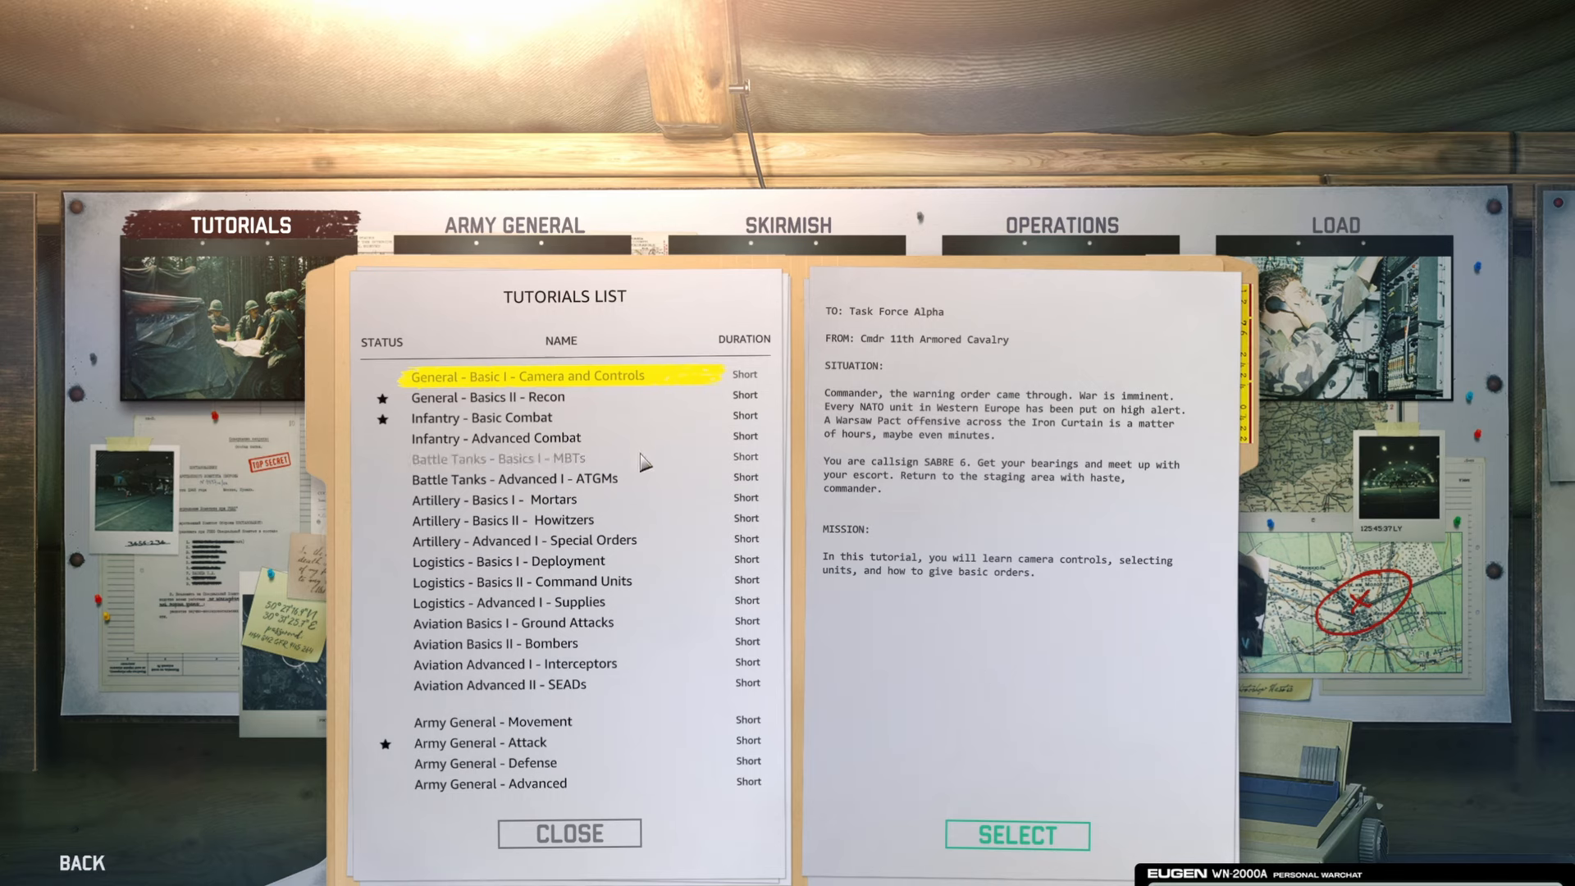
mouse_move(635, 412)
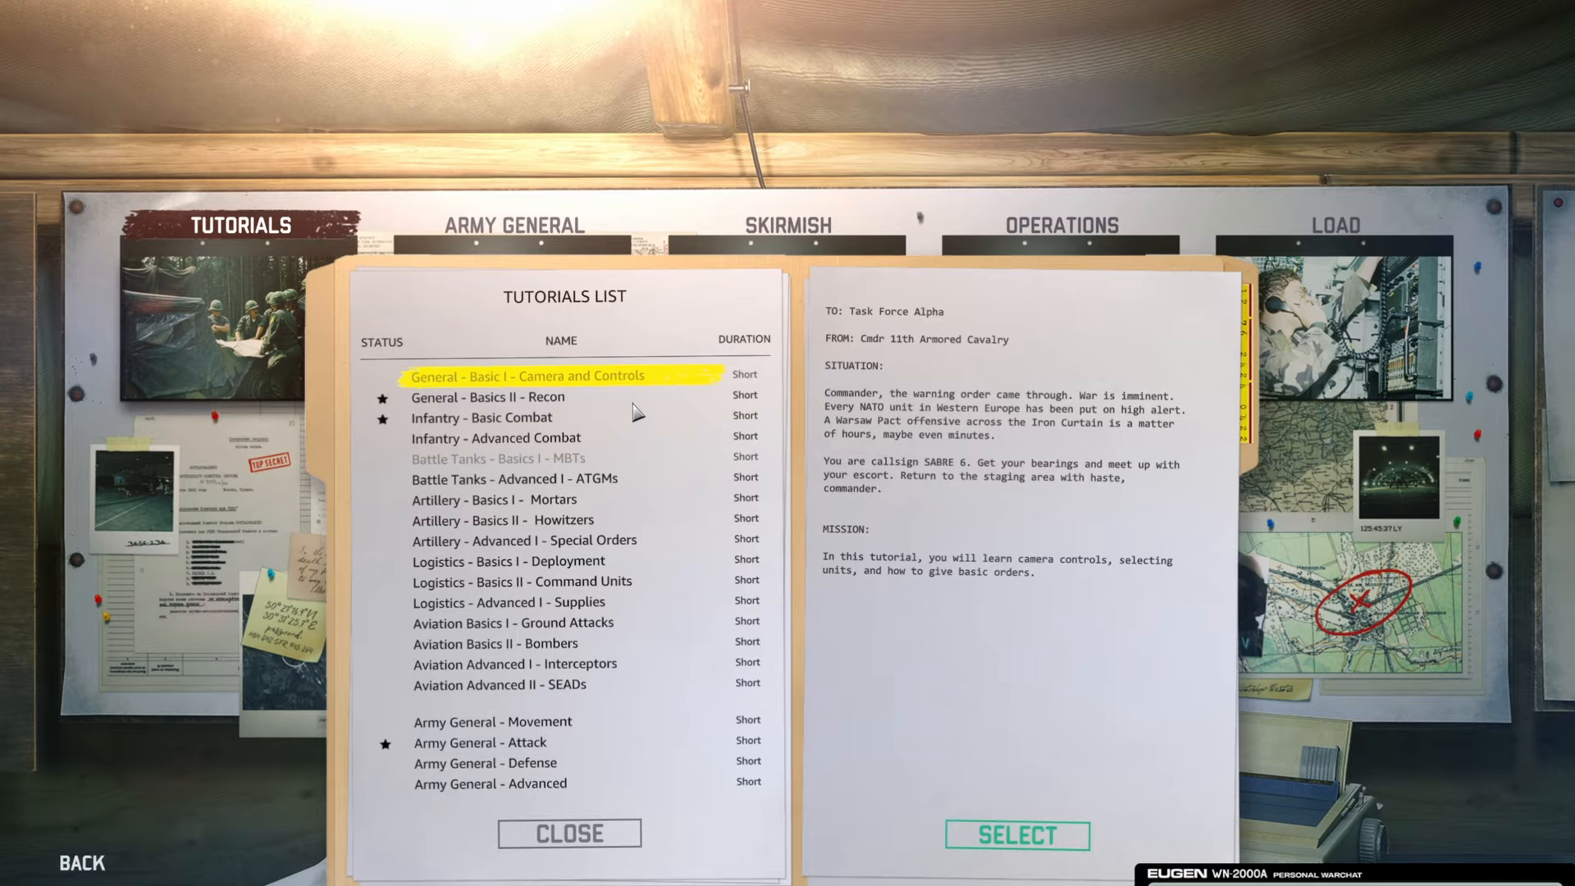
Start the tutorial and advance through the field-of-vision, hidden-area and forest sightline messages
click(1017, 835)
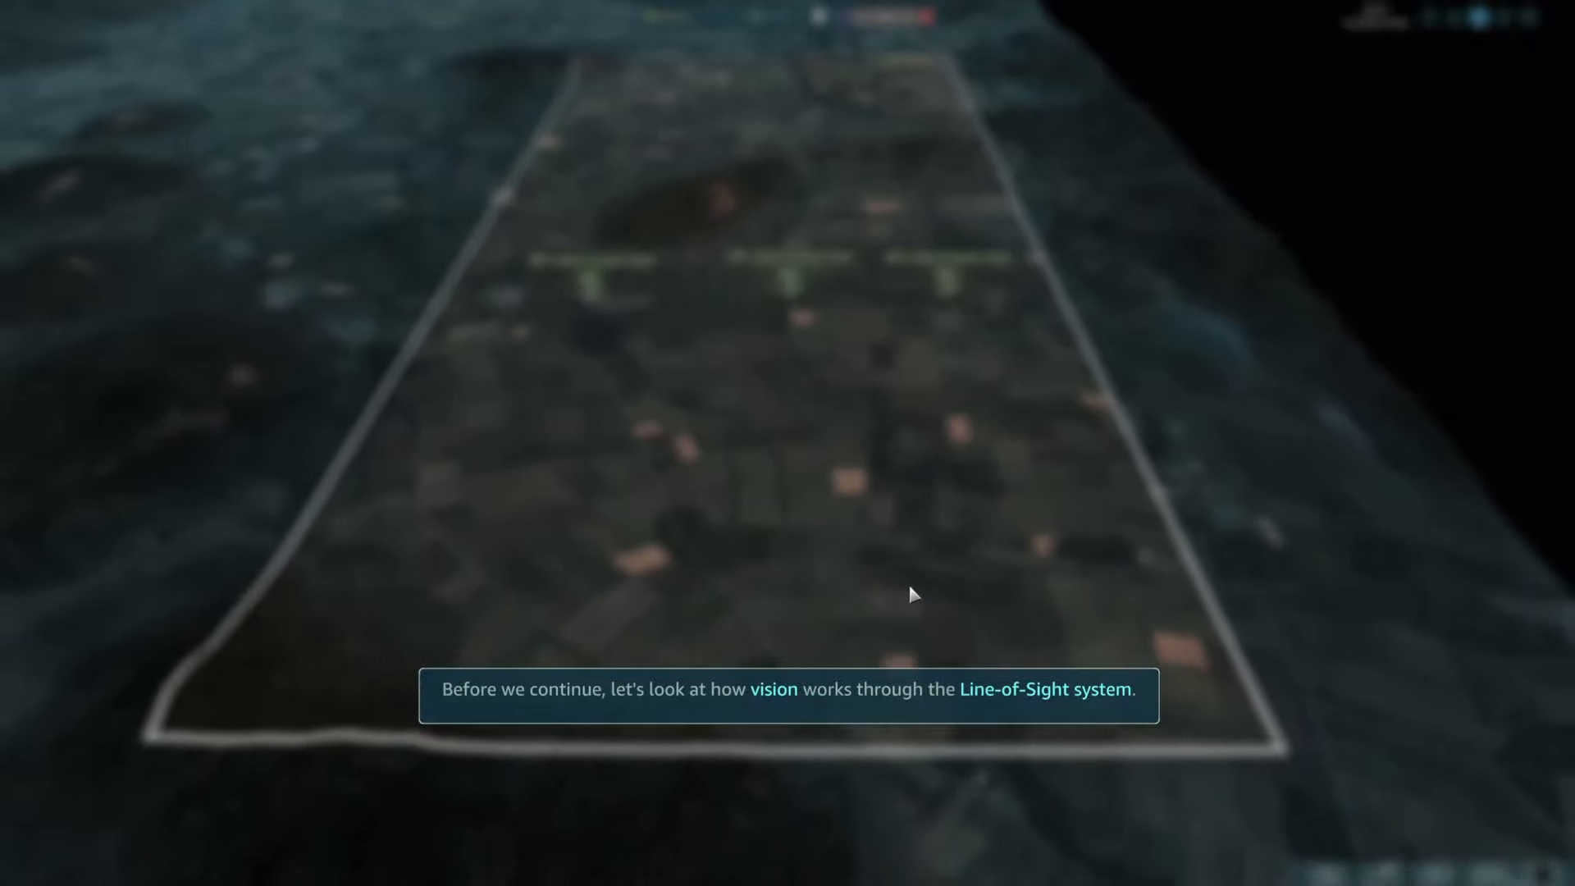
mouse_move(901, 542)
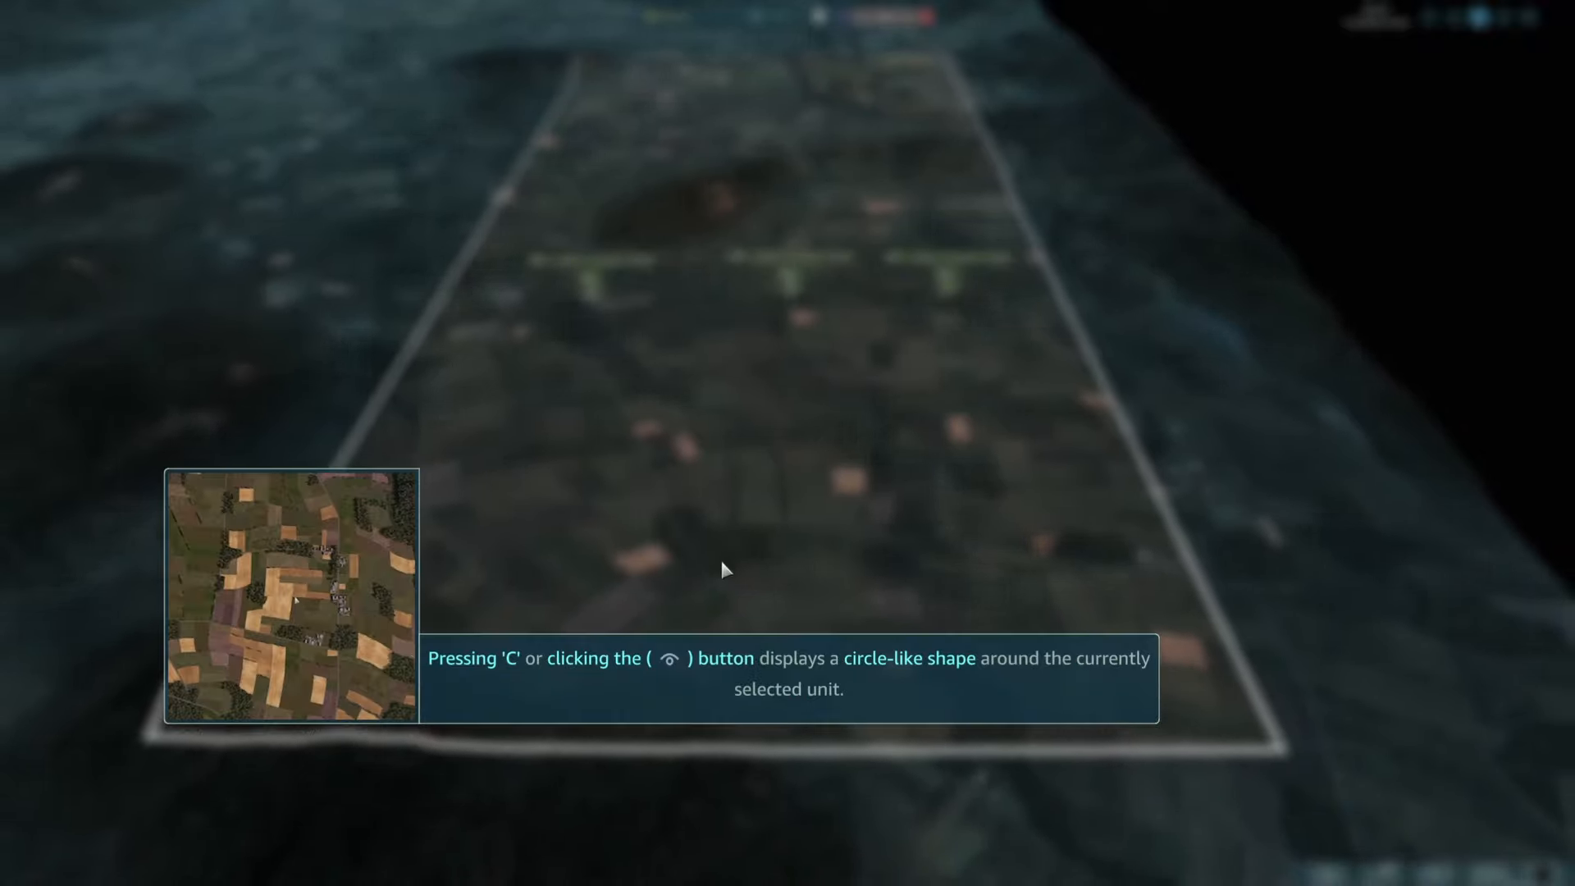
click(728, 571)
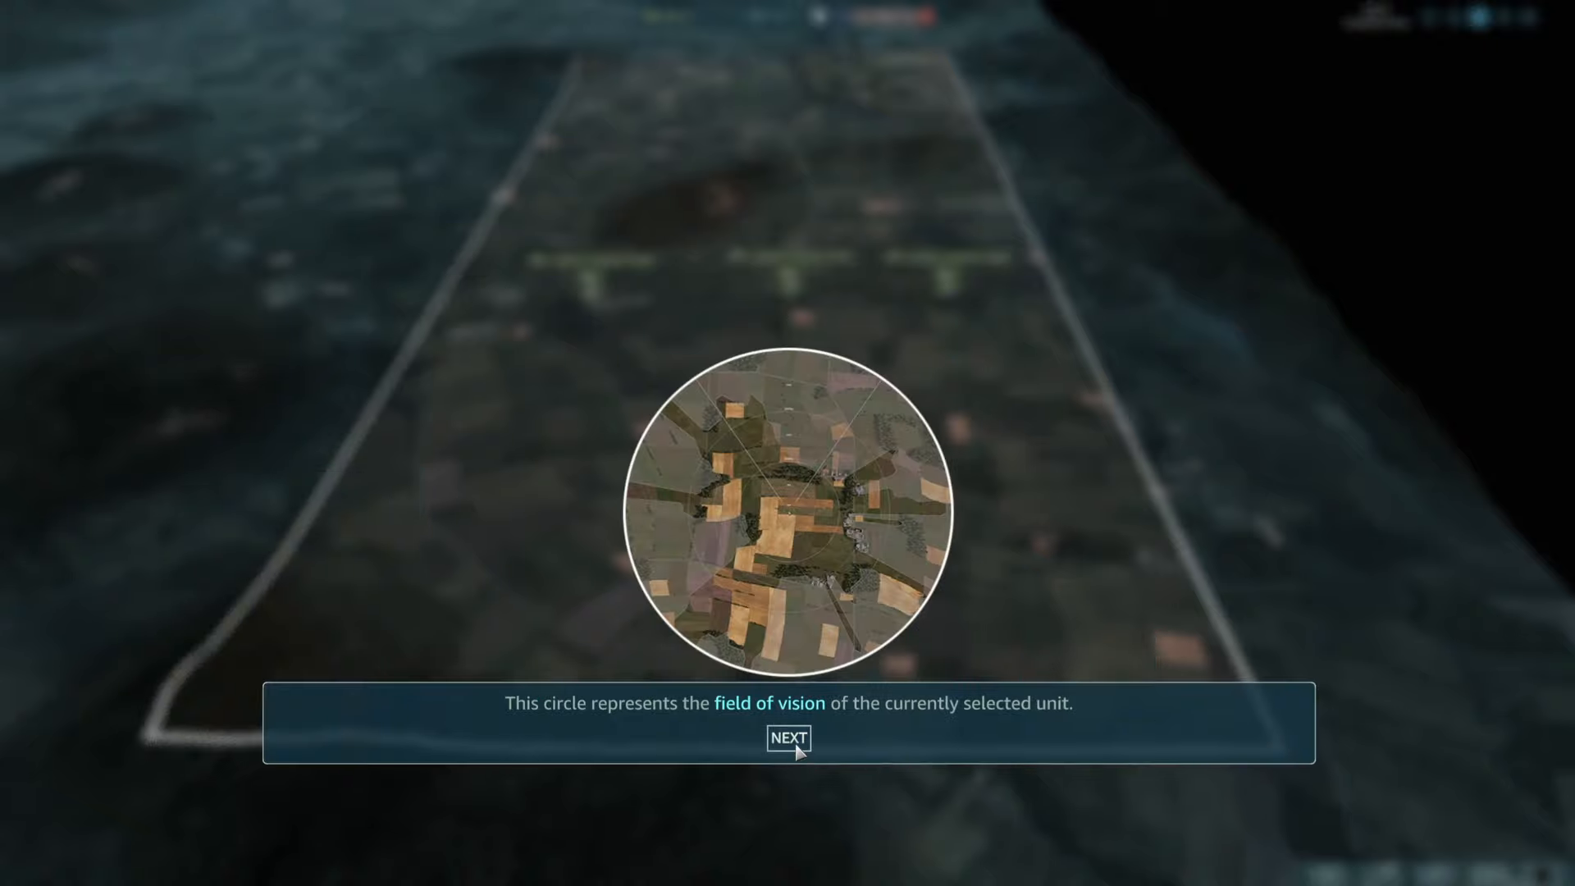
click(787, 738)
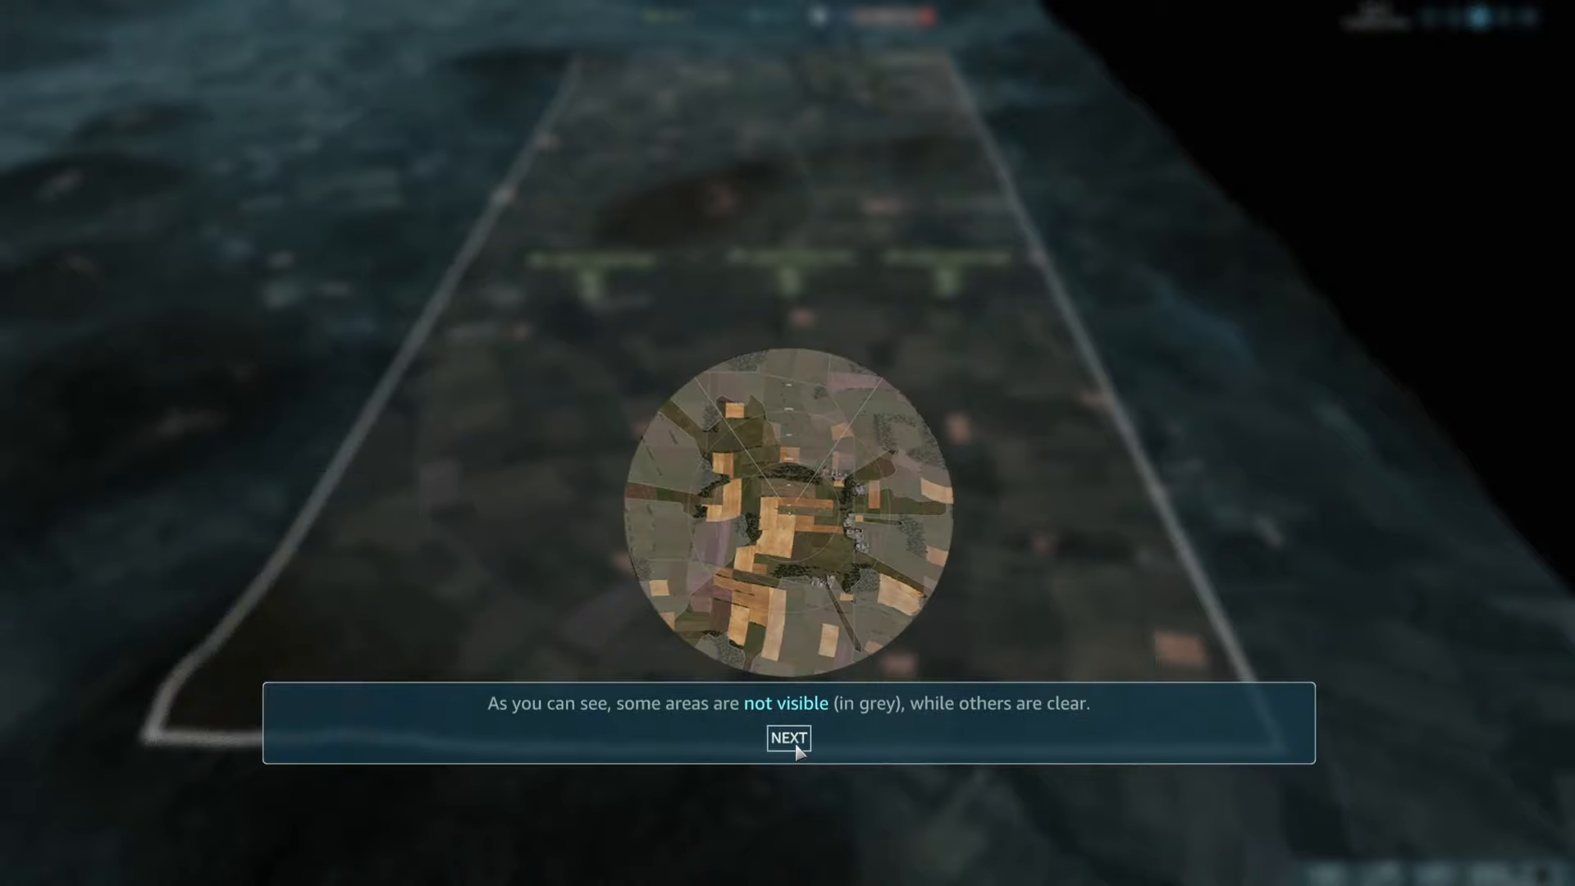
click(789, 739)
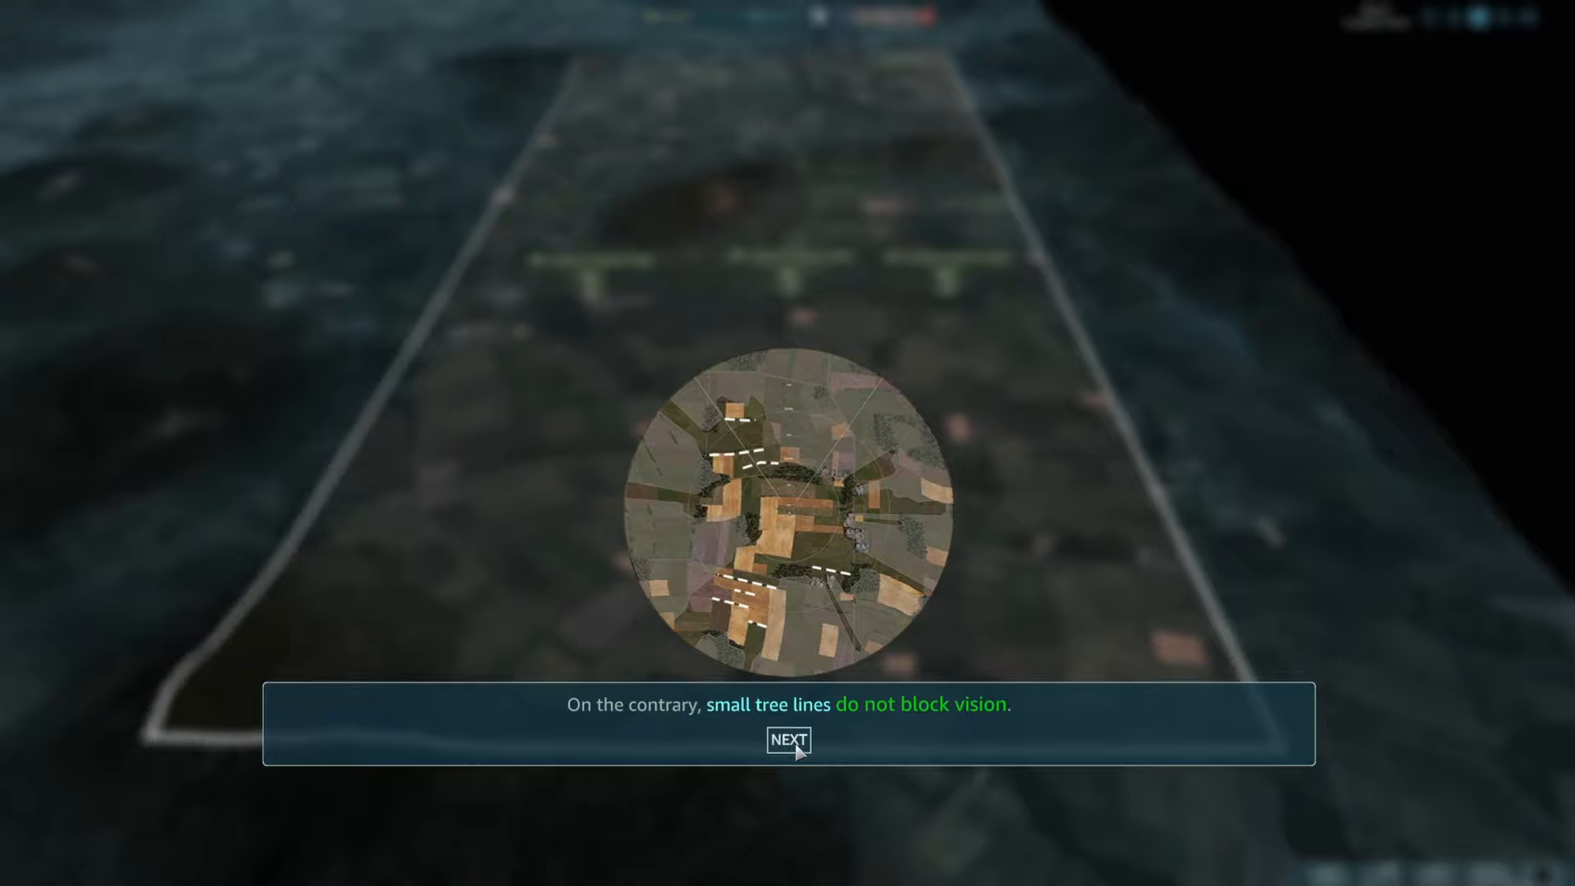
click(787, 740)
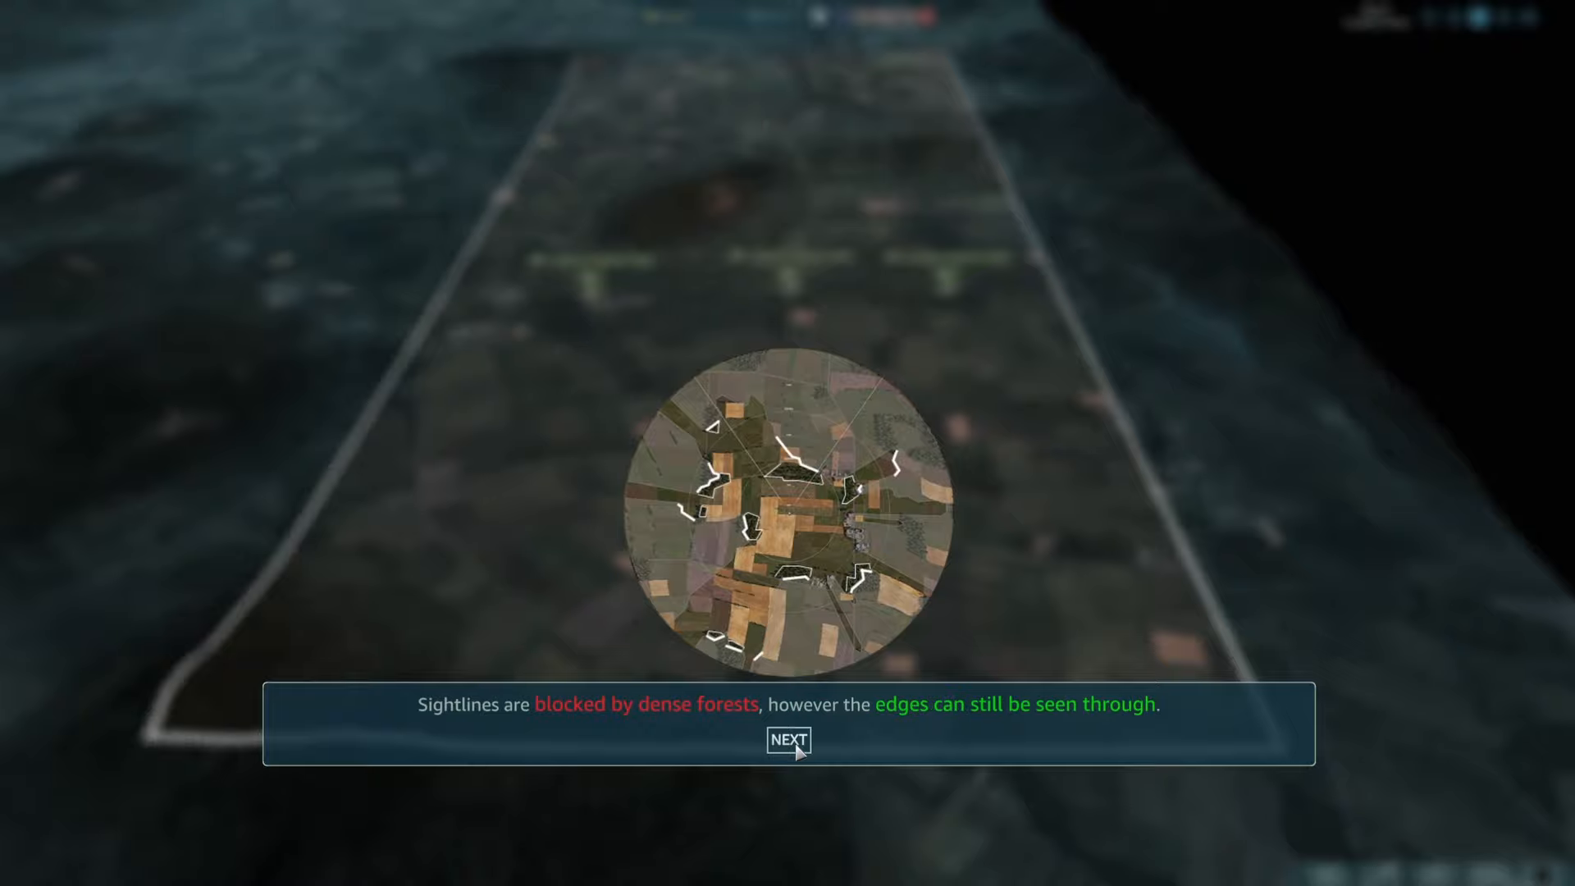
click(787, 740)
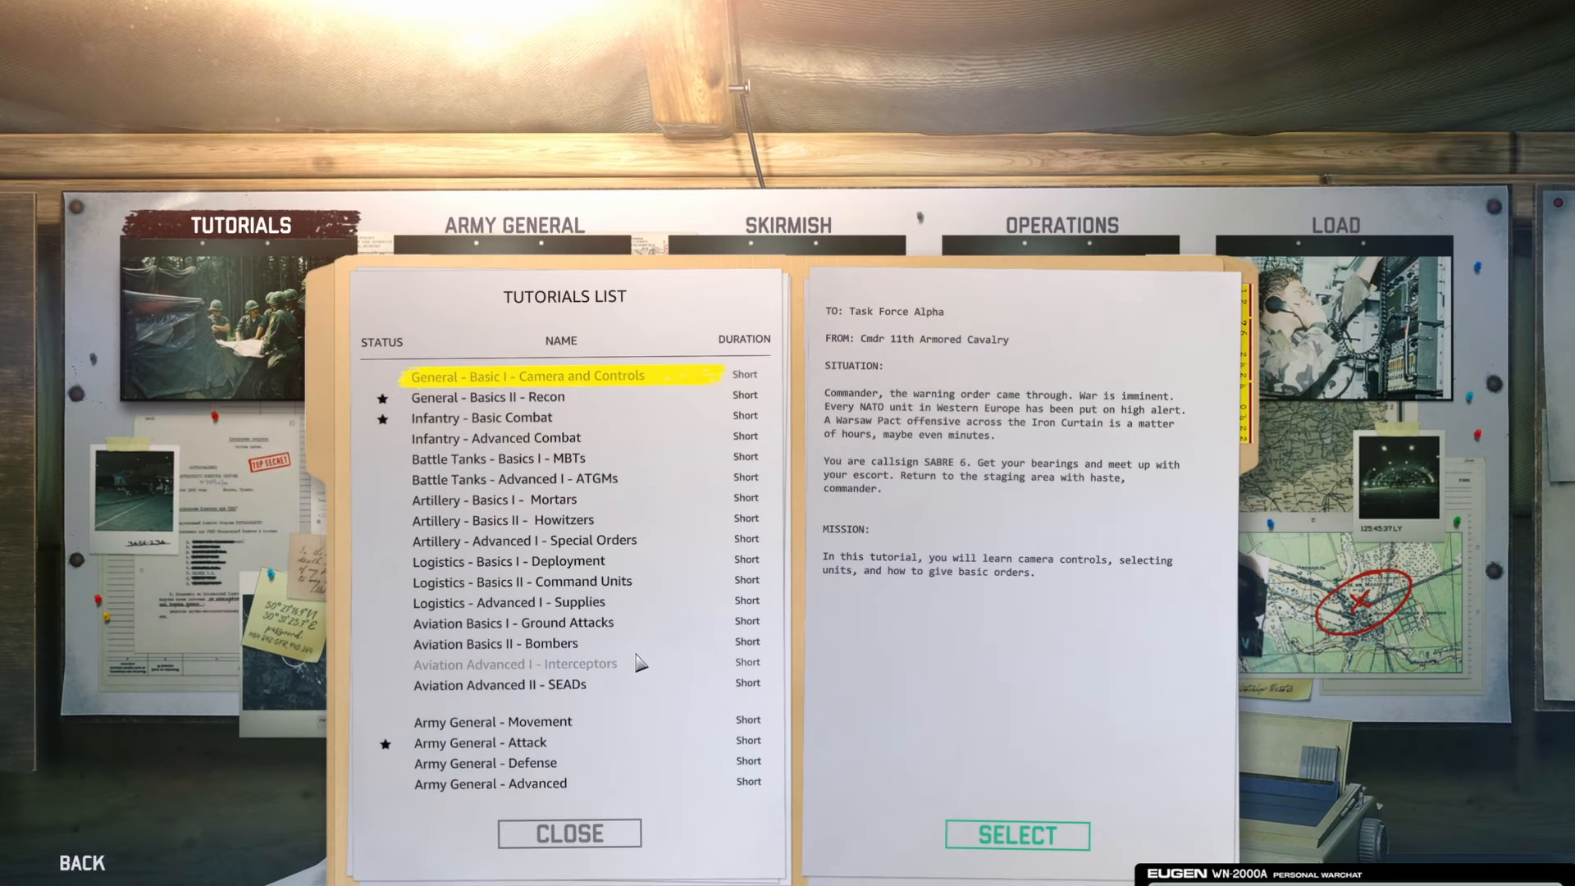
mouse_move(630, 662)
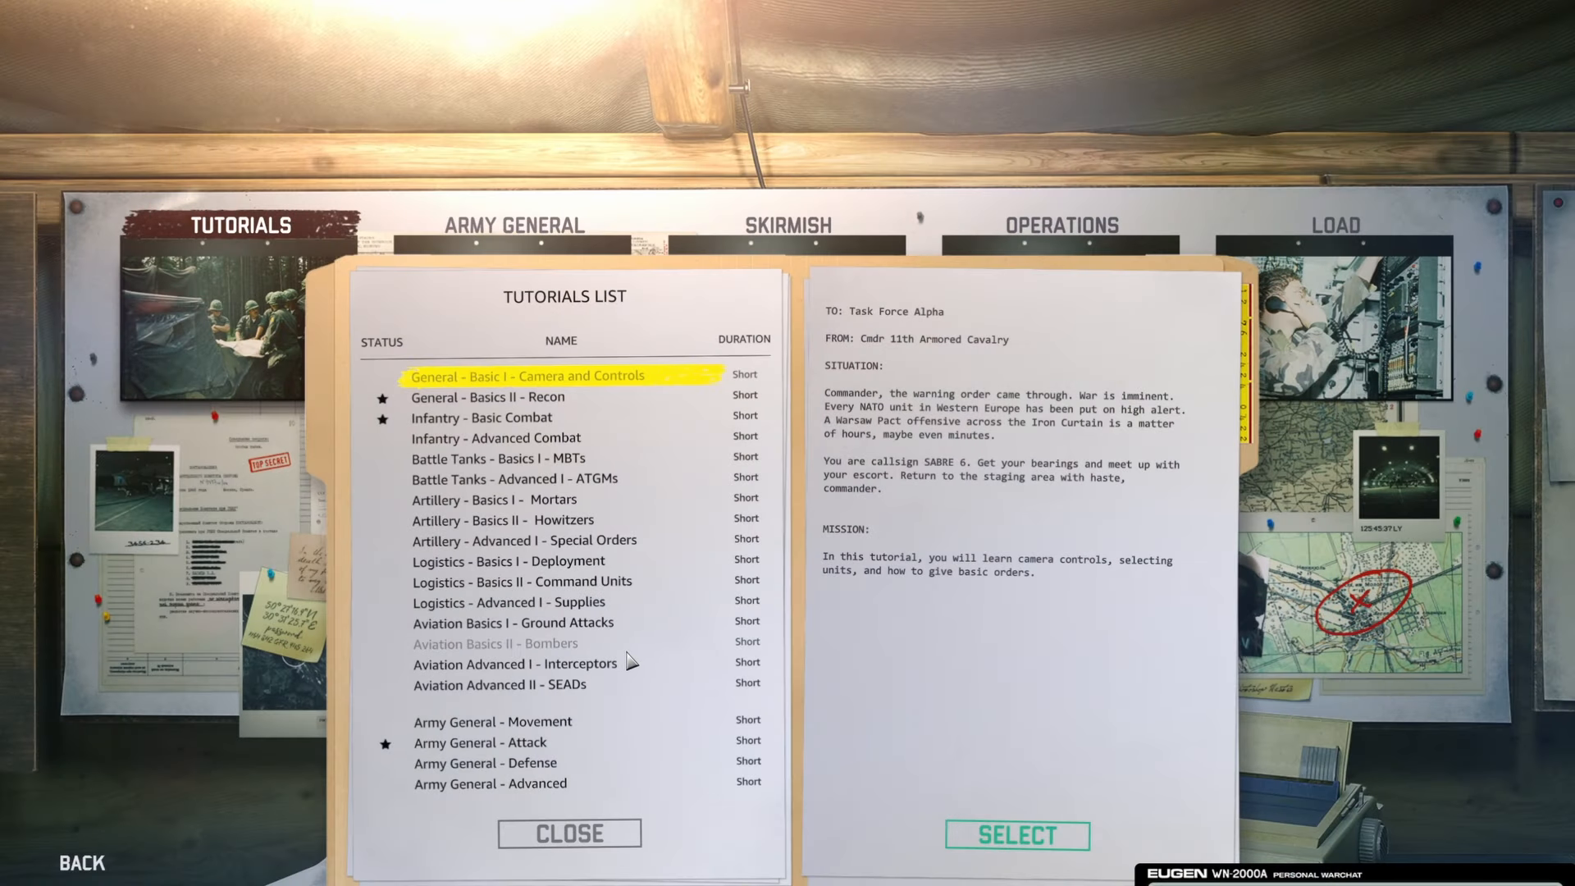
mouse_move(614, 581)
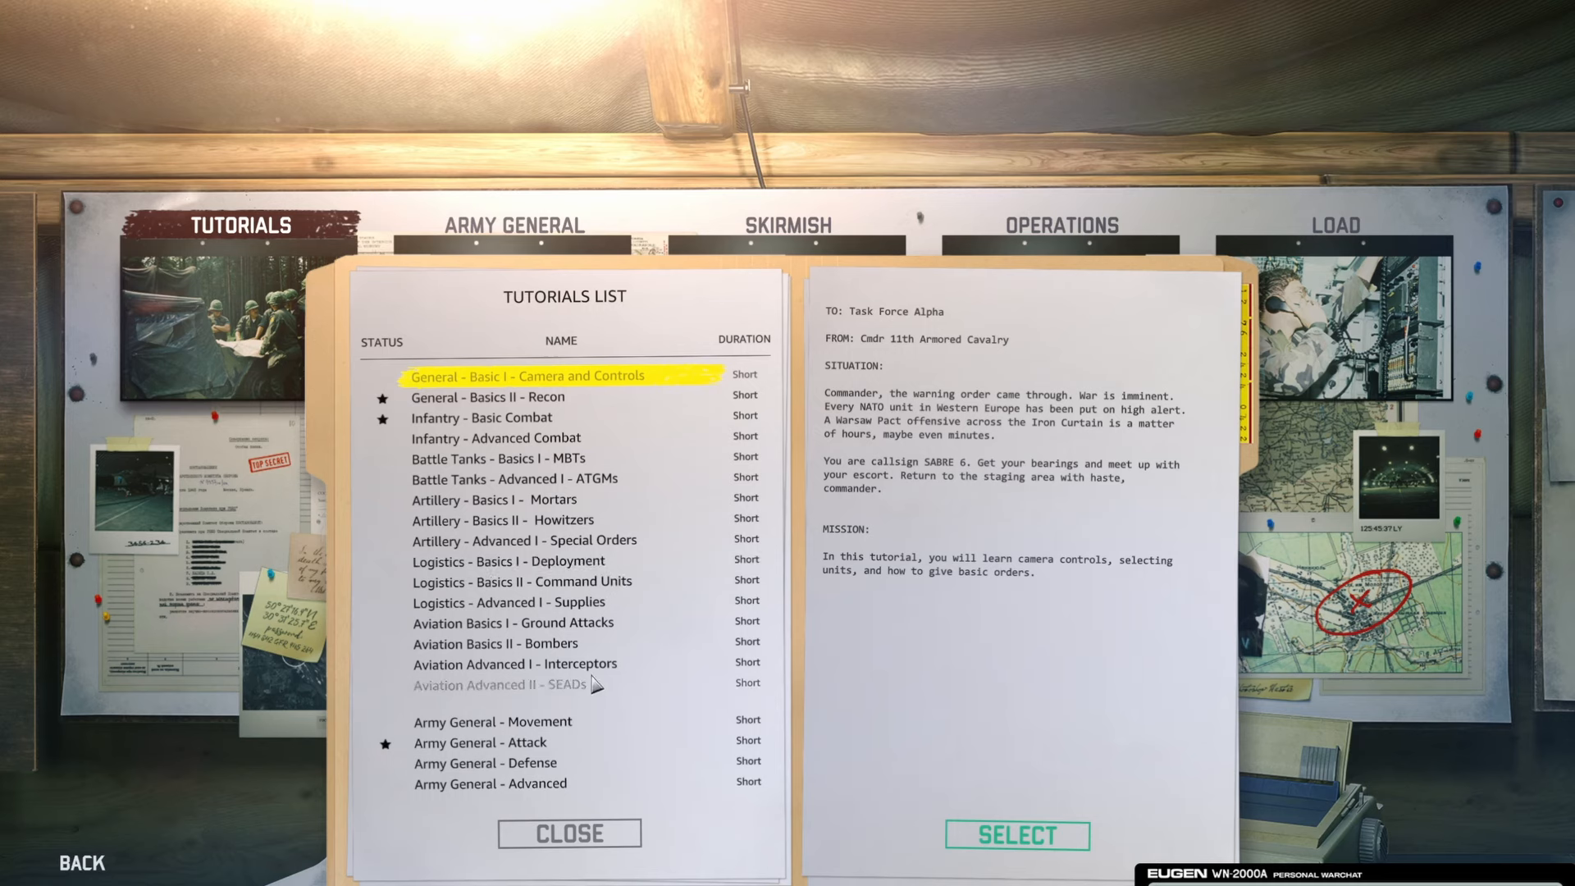
mouse_move(657, 626)
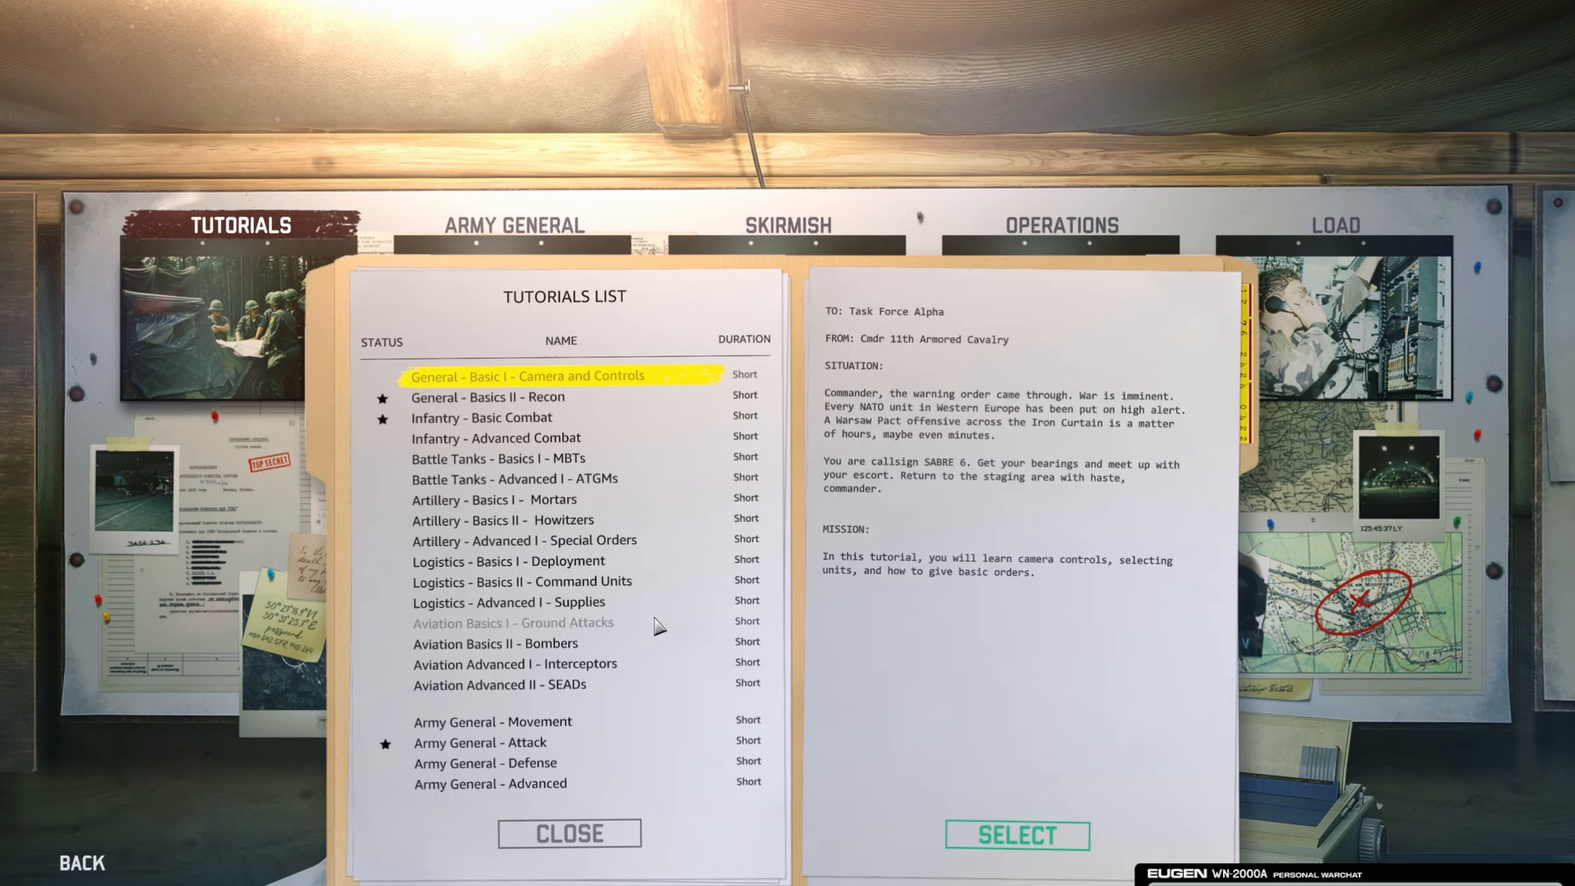
mouse_move(712, 483)
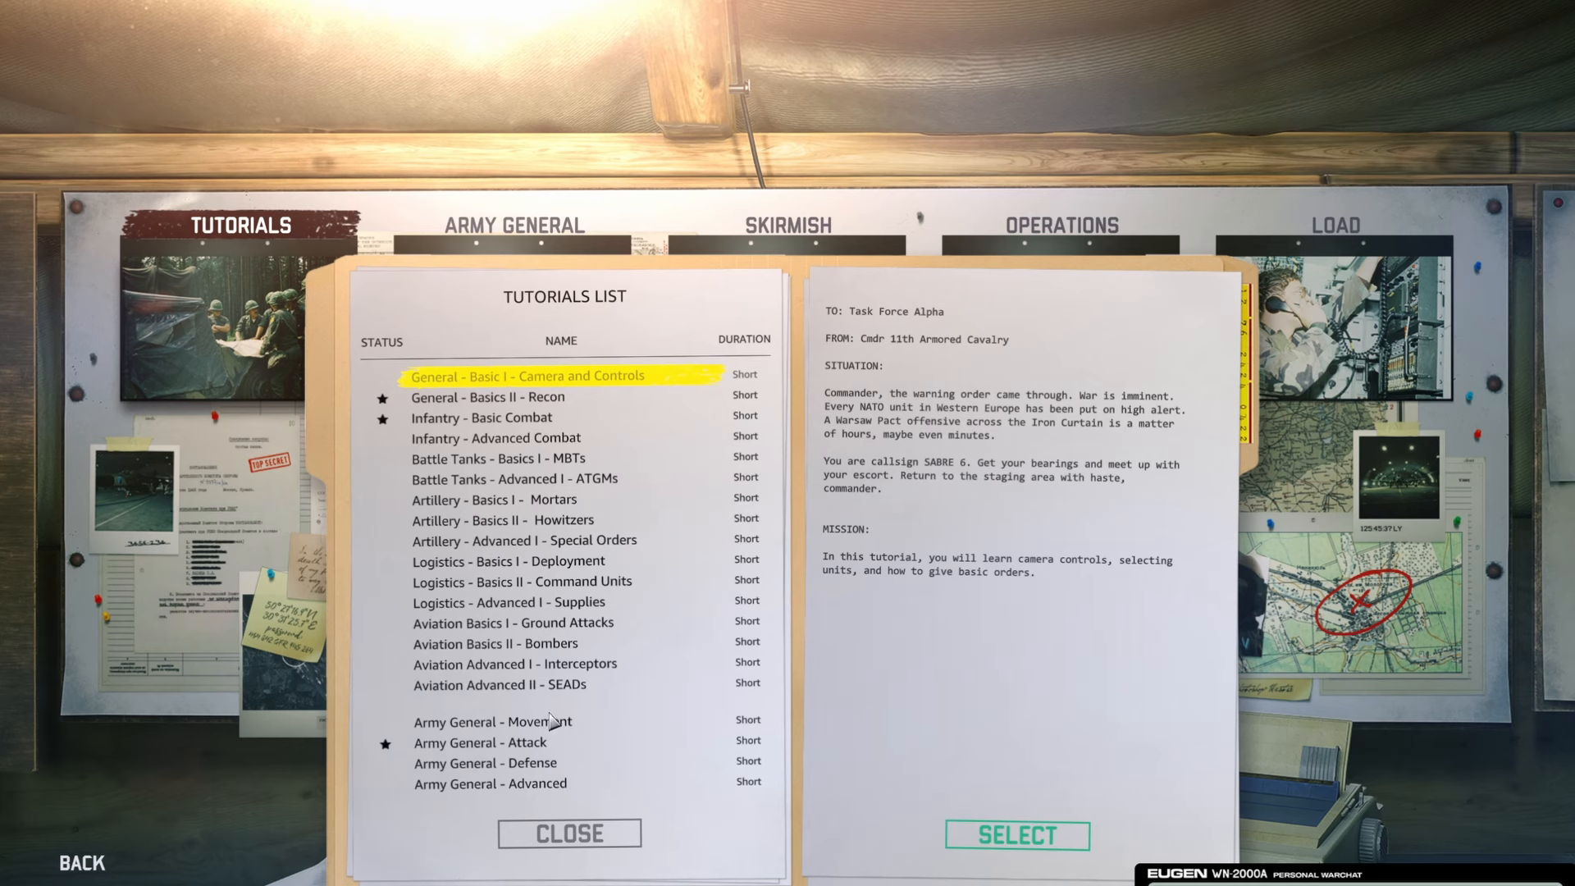
mouse_move(550, 681)
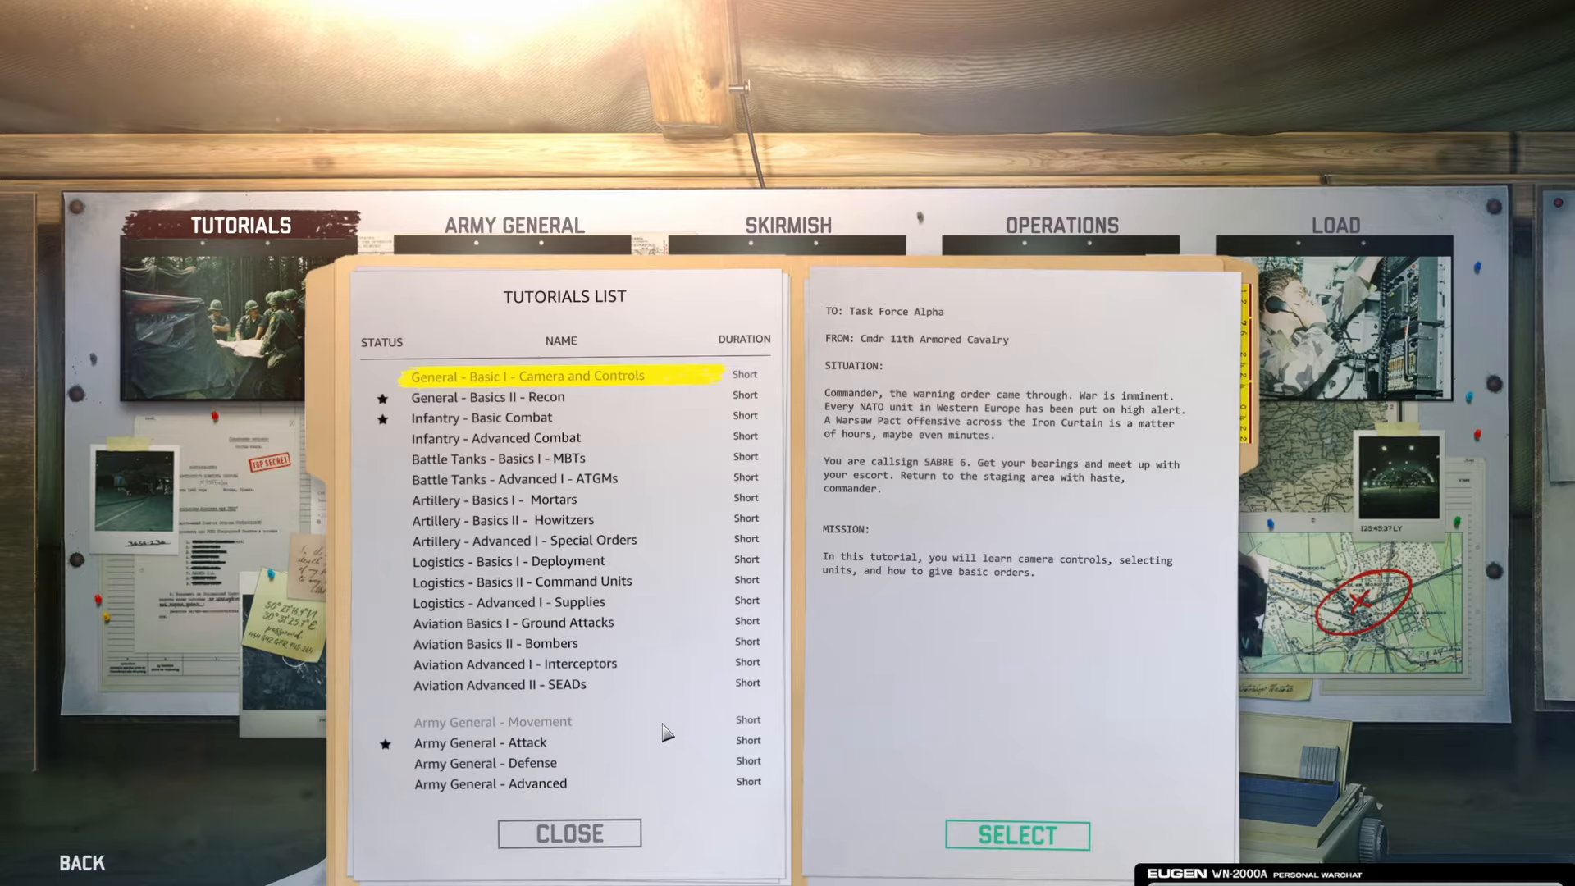
click(1016, 835)
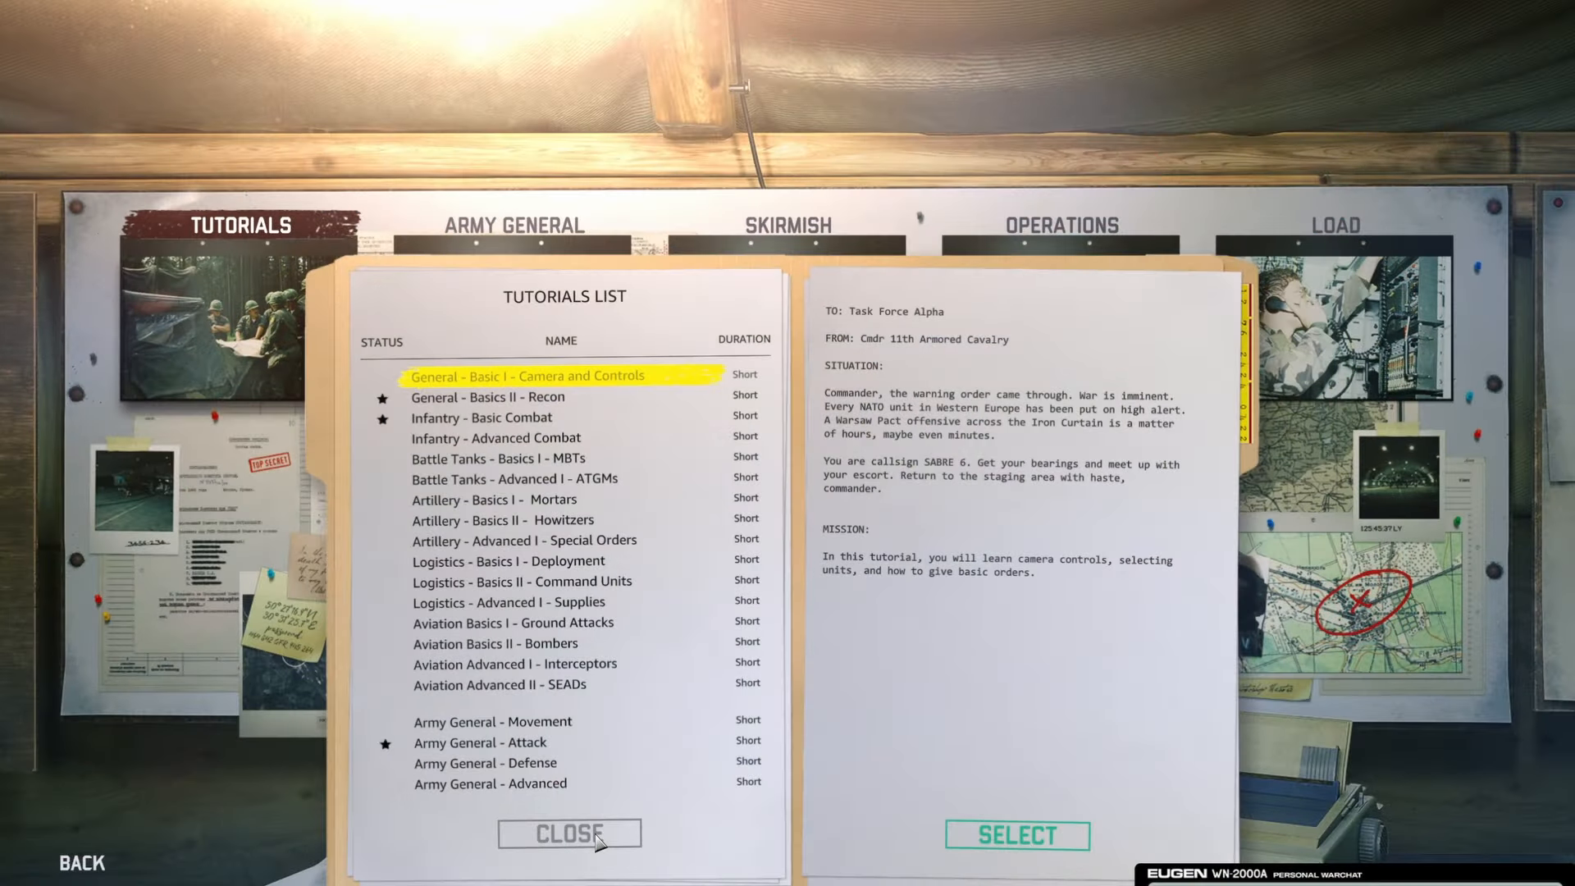
Show the Operations list with Black Horse's Last Stand briefing on Elite difficulty
click(1061, 224)
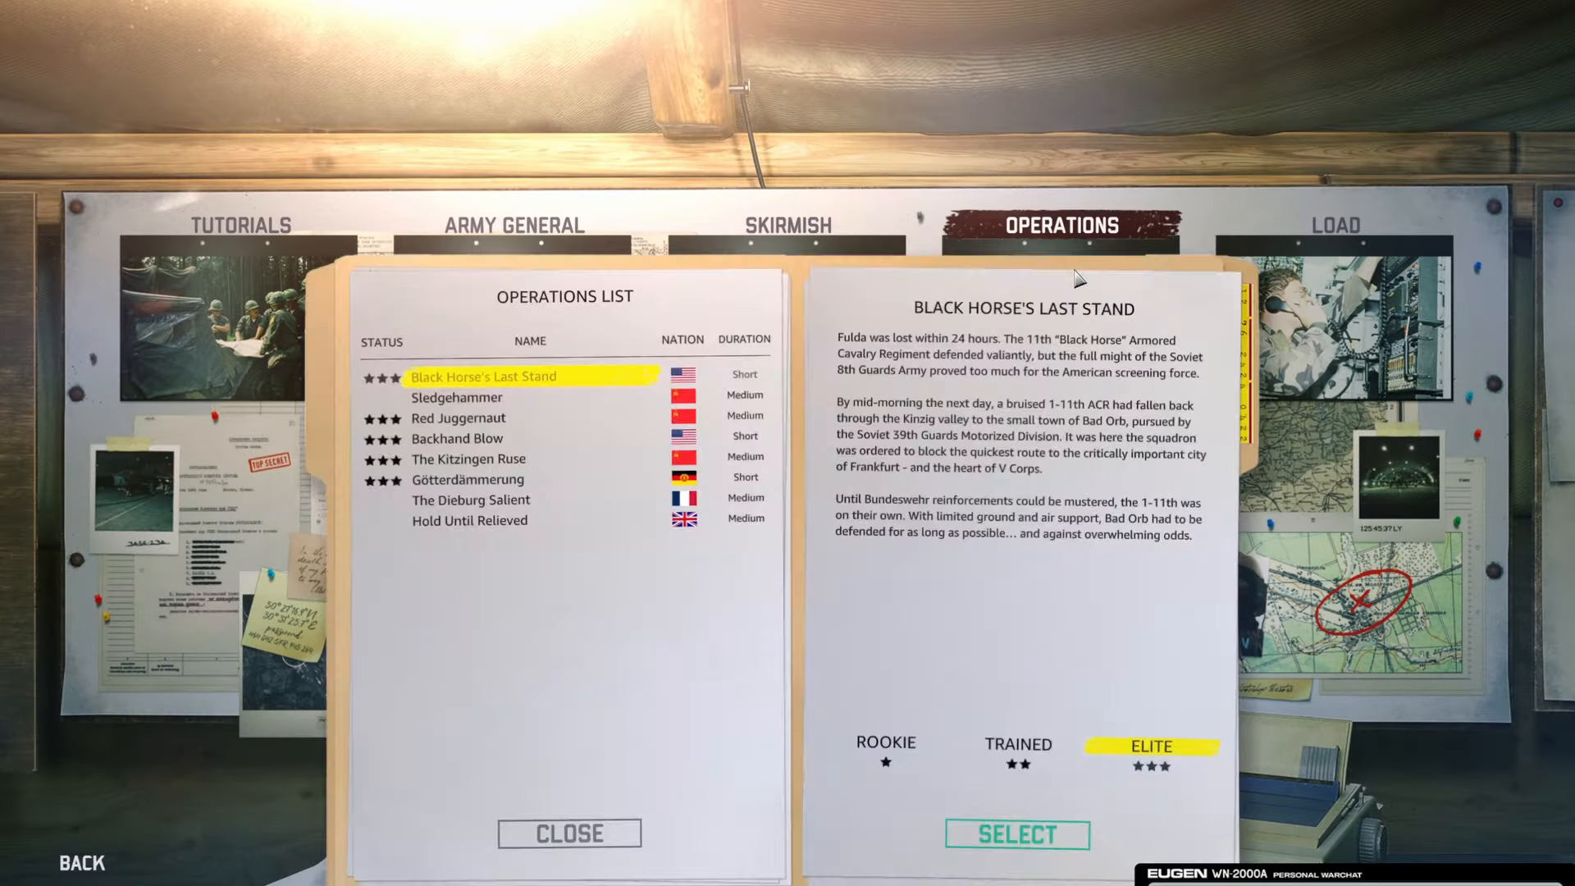
mouse_move(907, 454)
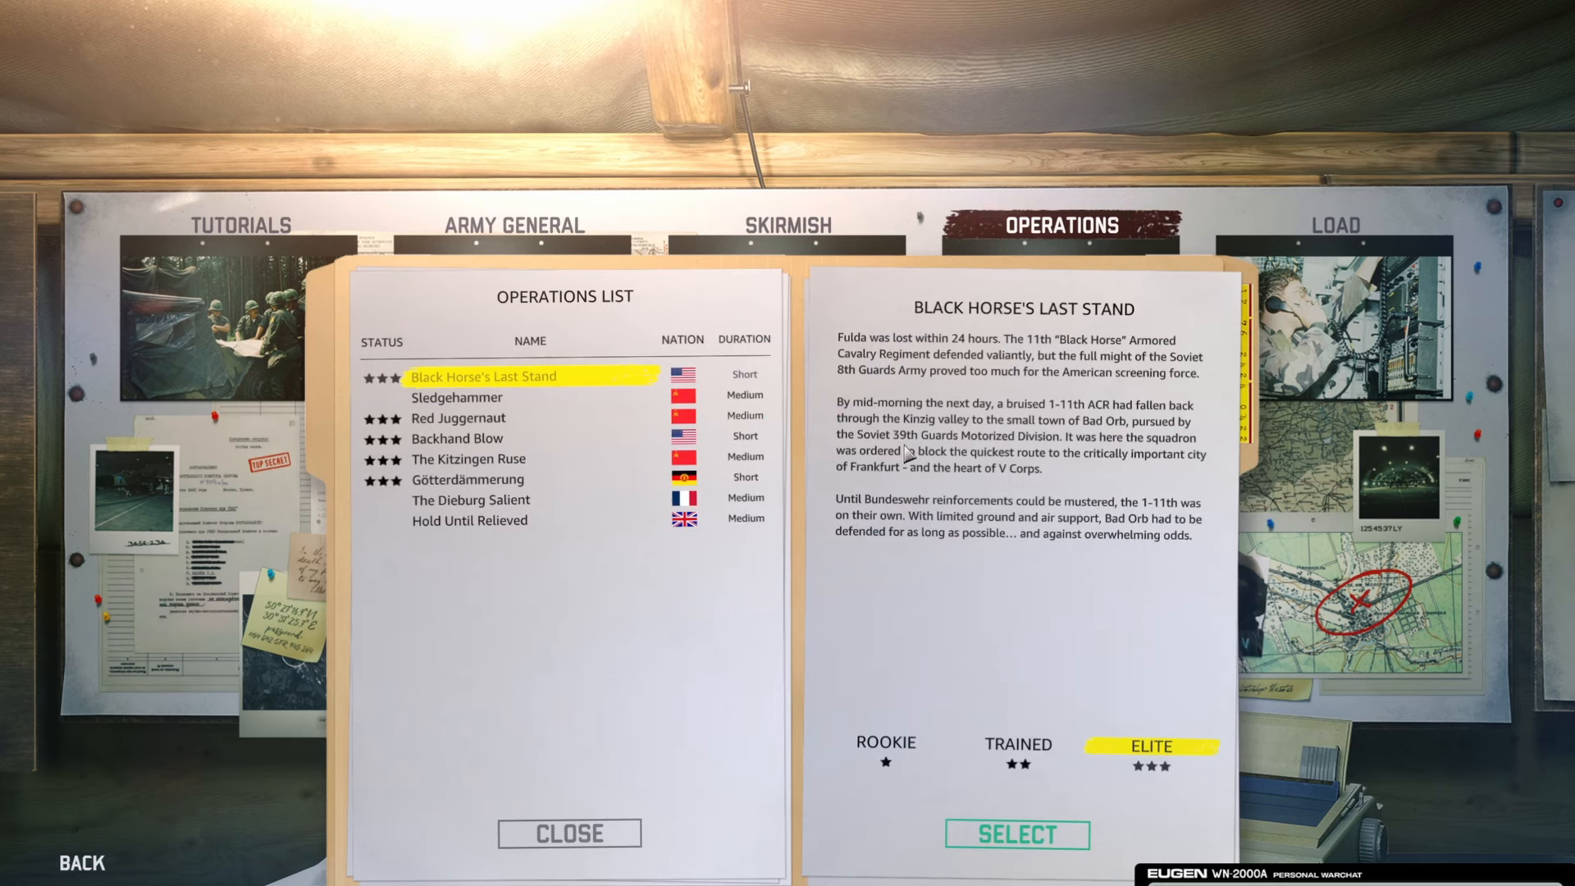
mouse_move(500, 407)
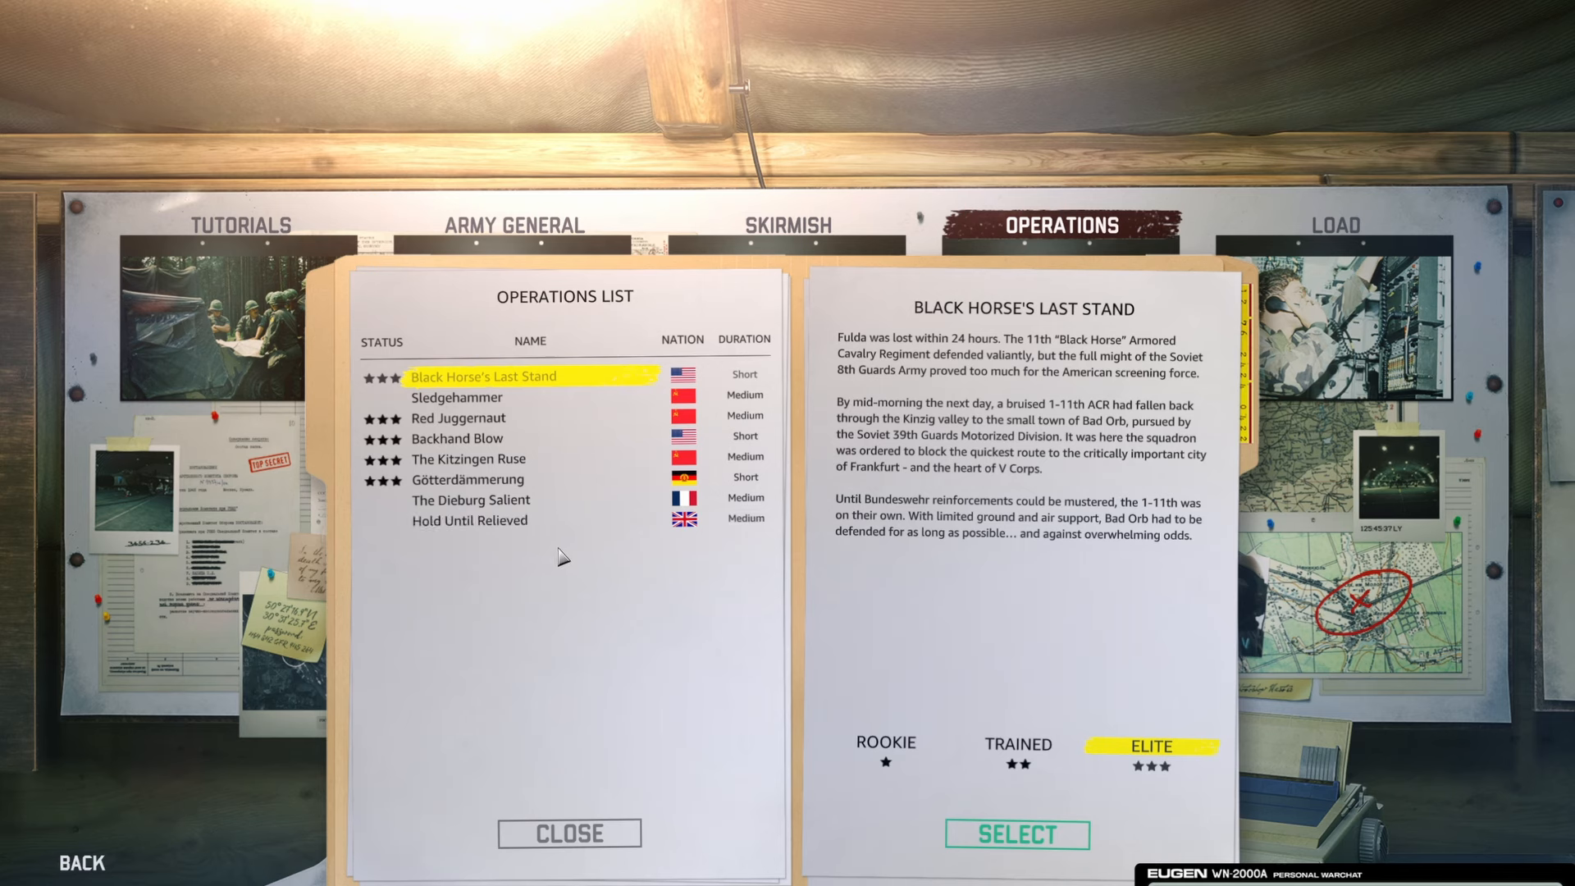
mouse_move(665, 389)
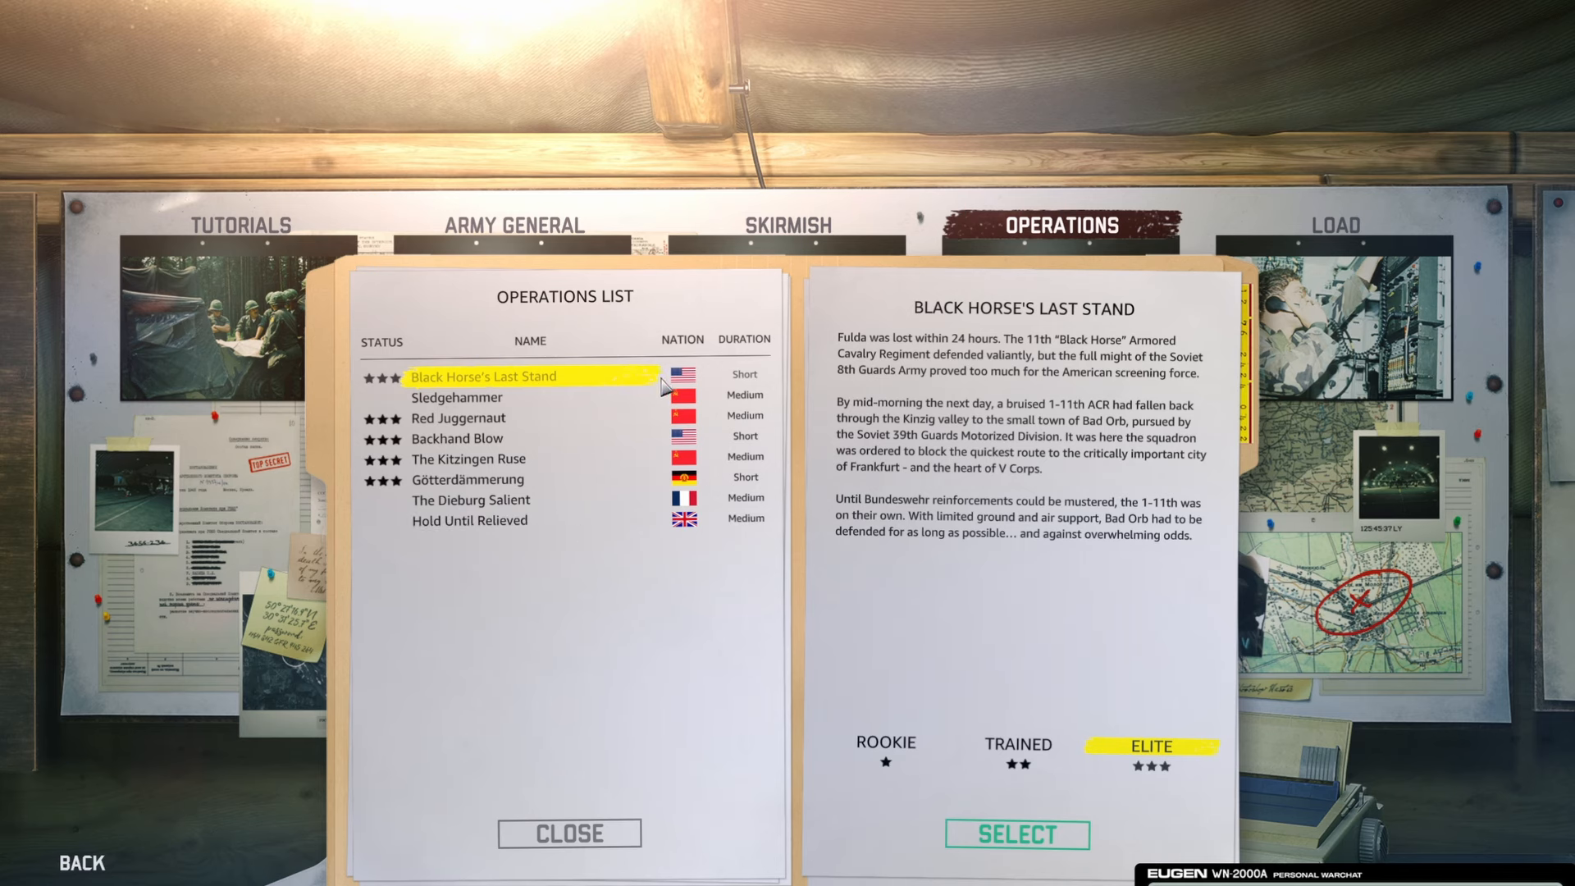
mouse_move(698, 484)
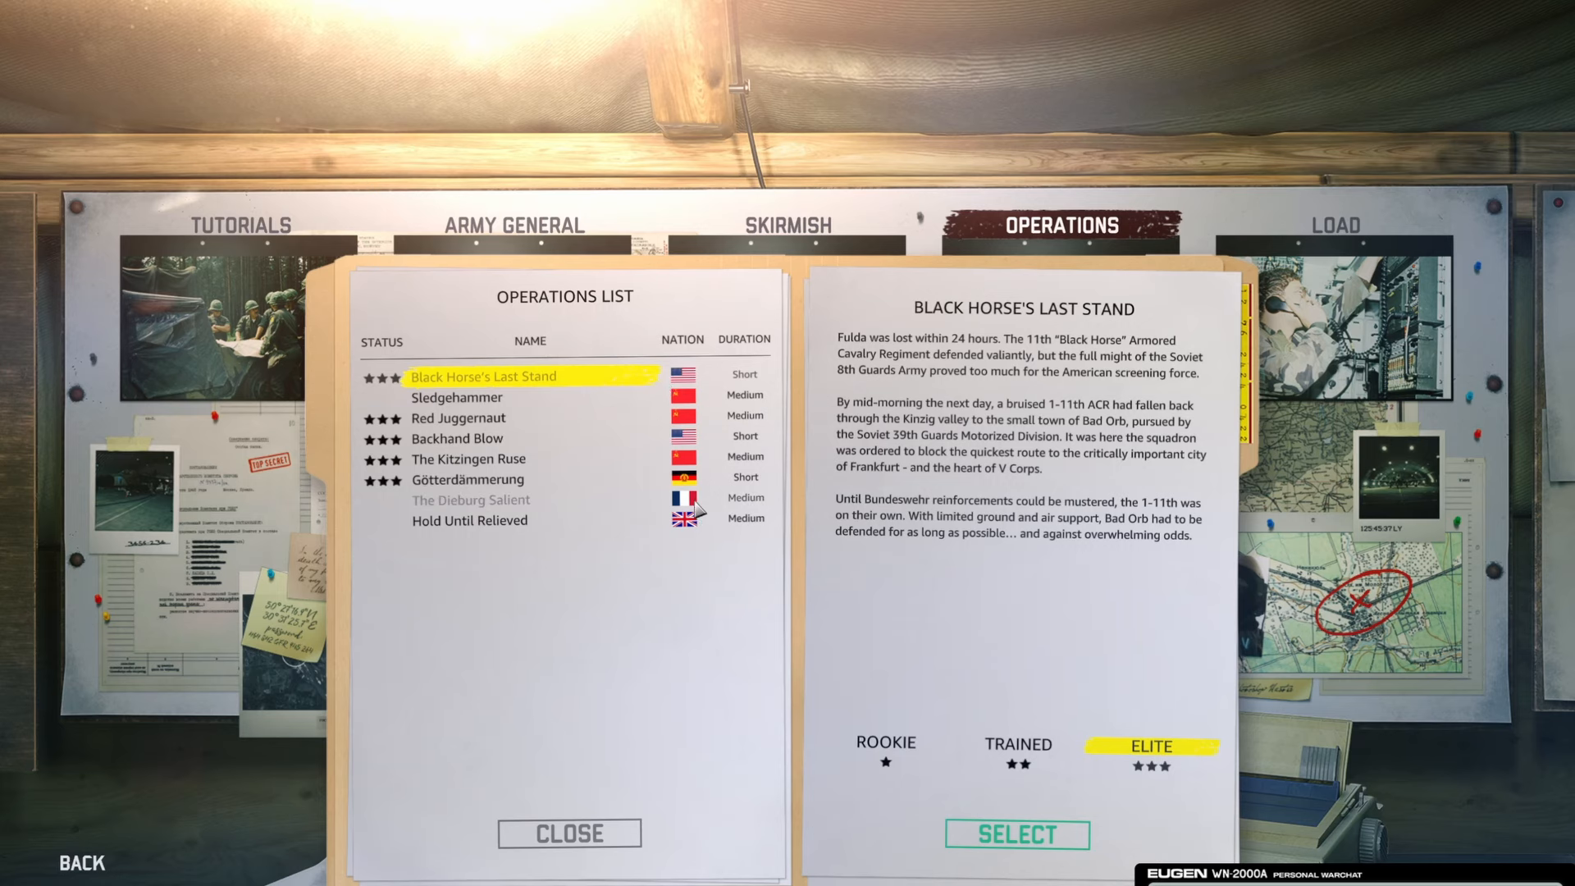
mouse_move(698, 440)
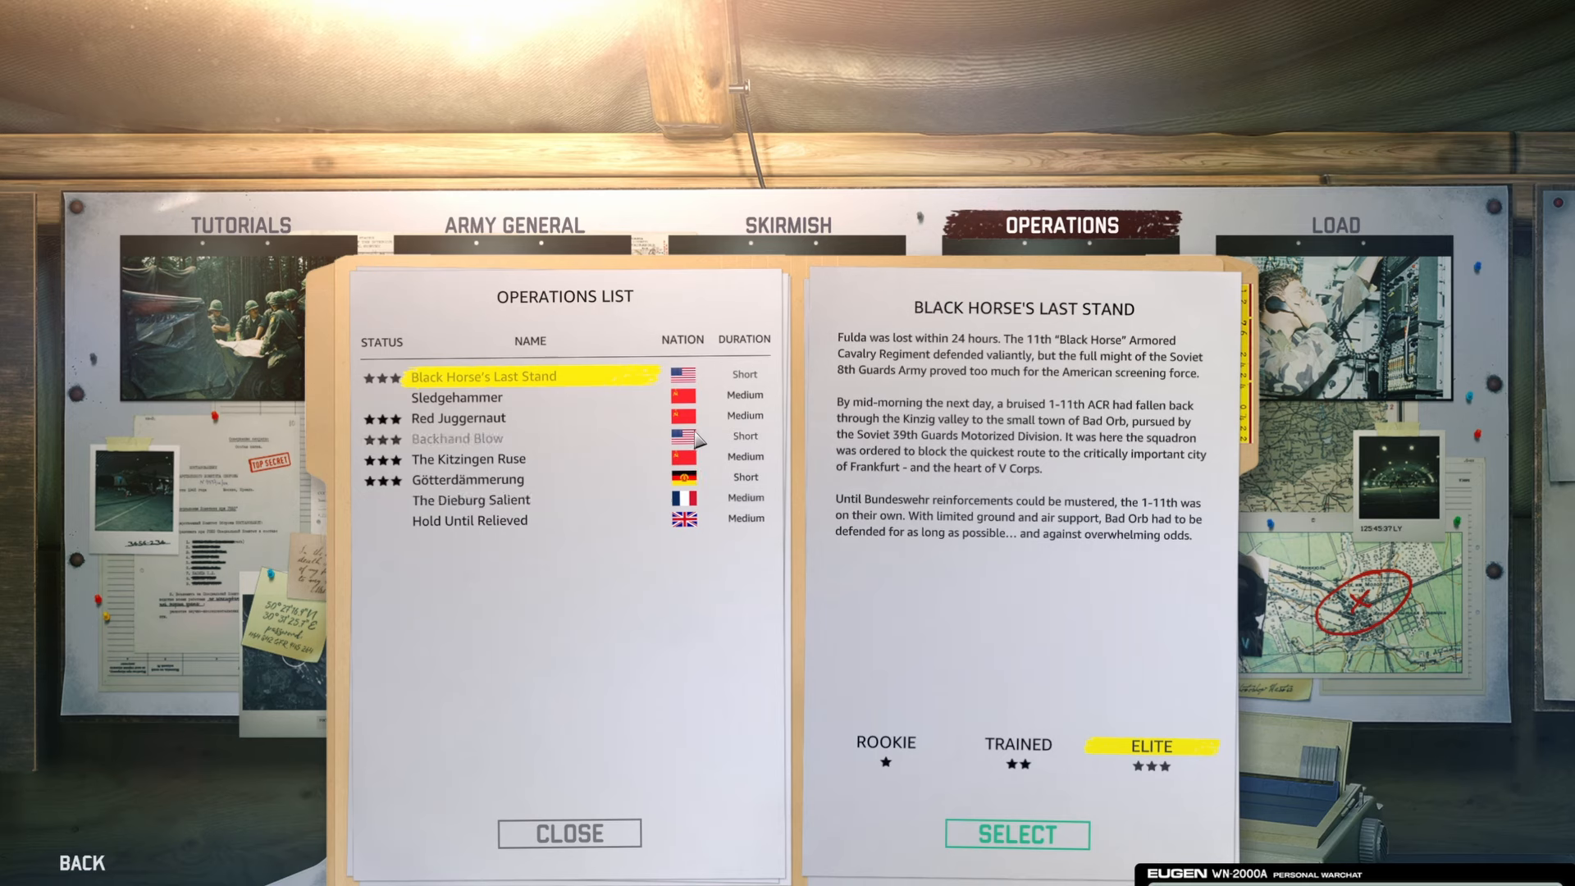
mouse_move(563, 335)
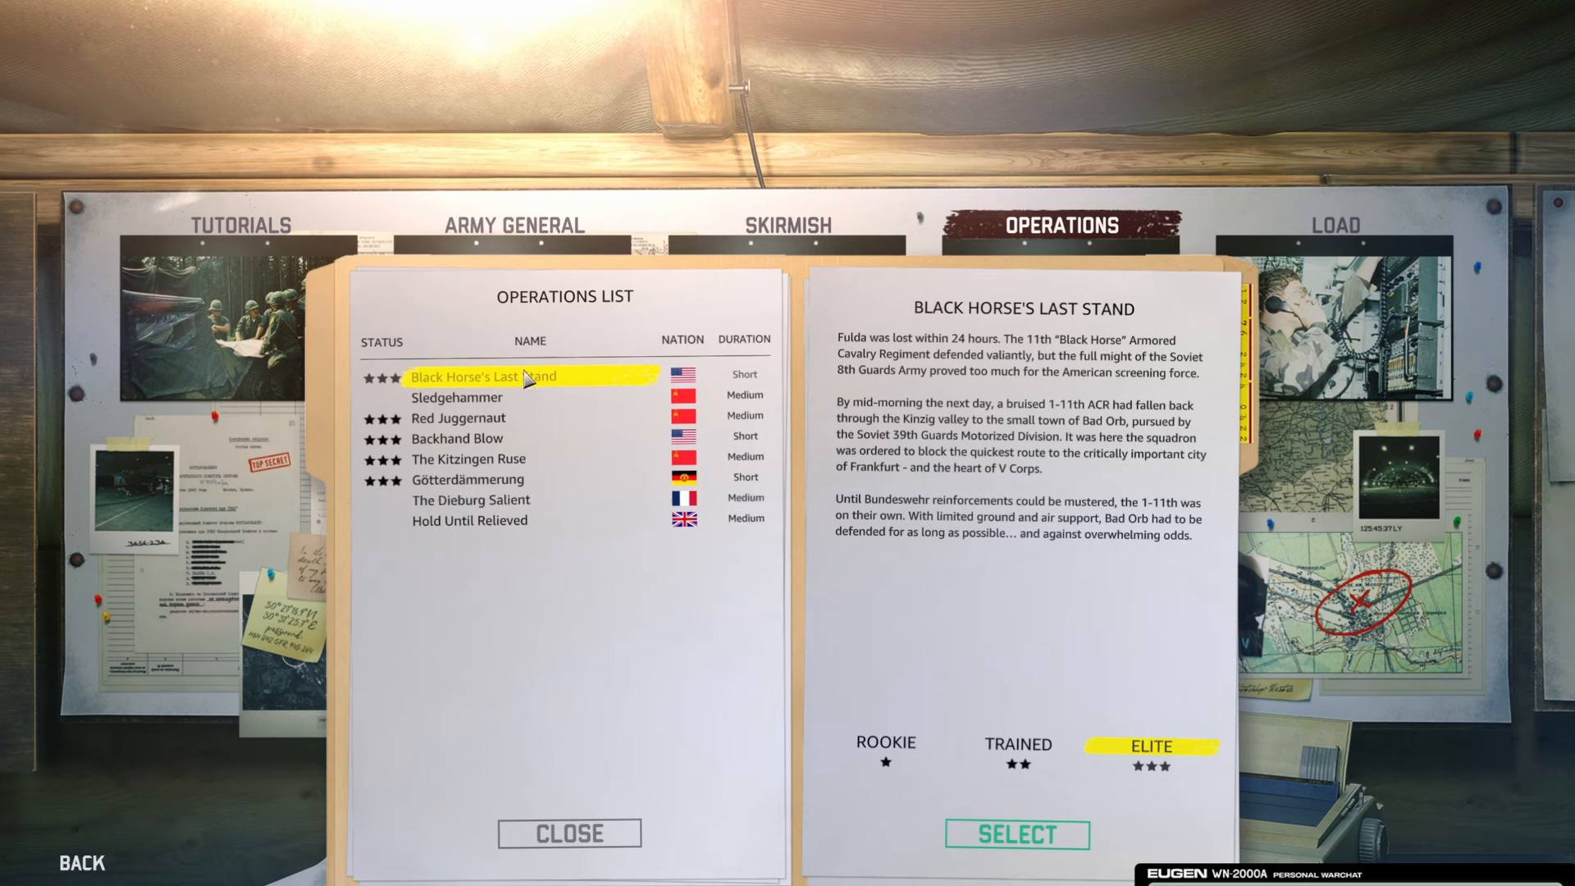
click(1017, 835)
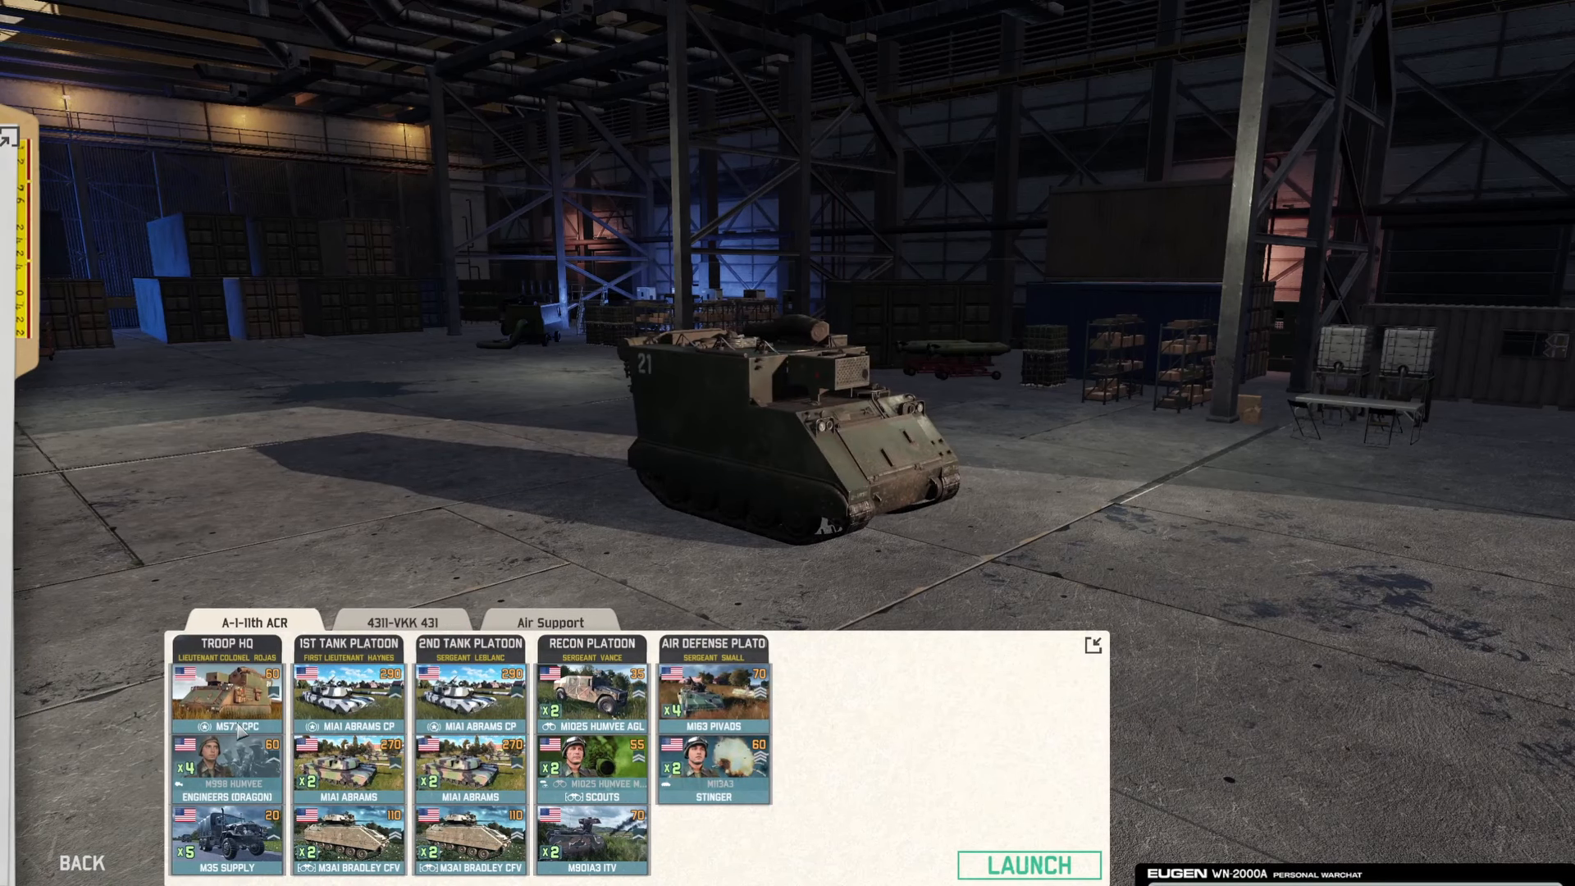
mouse_move(421, 628)
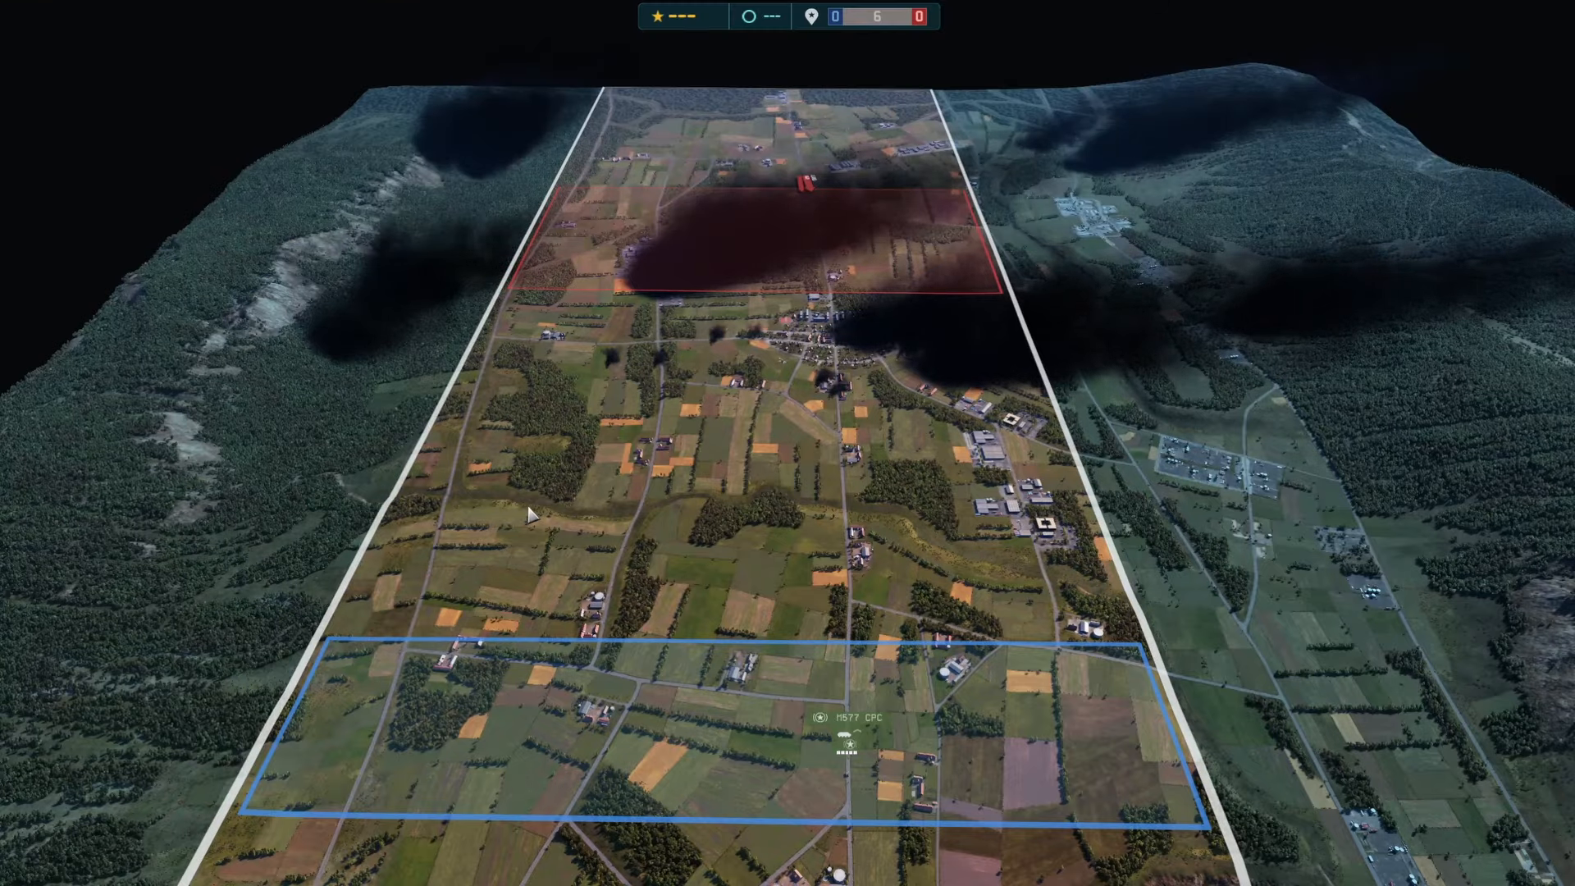
mouse_move(885, 746)
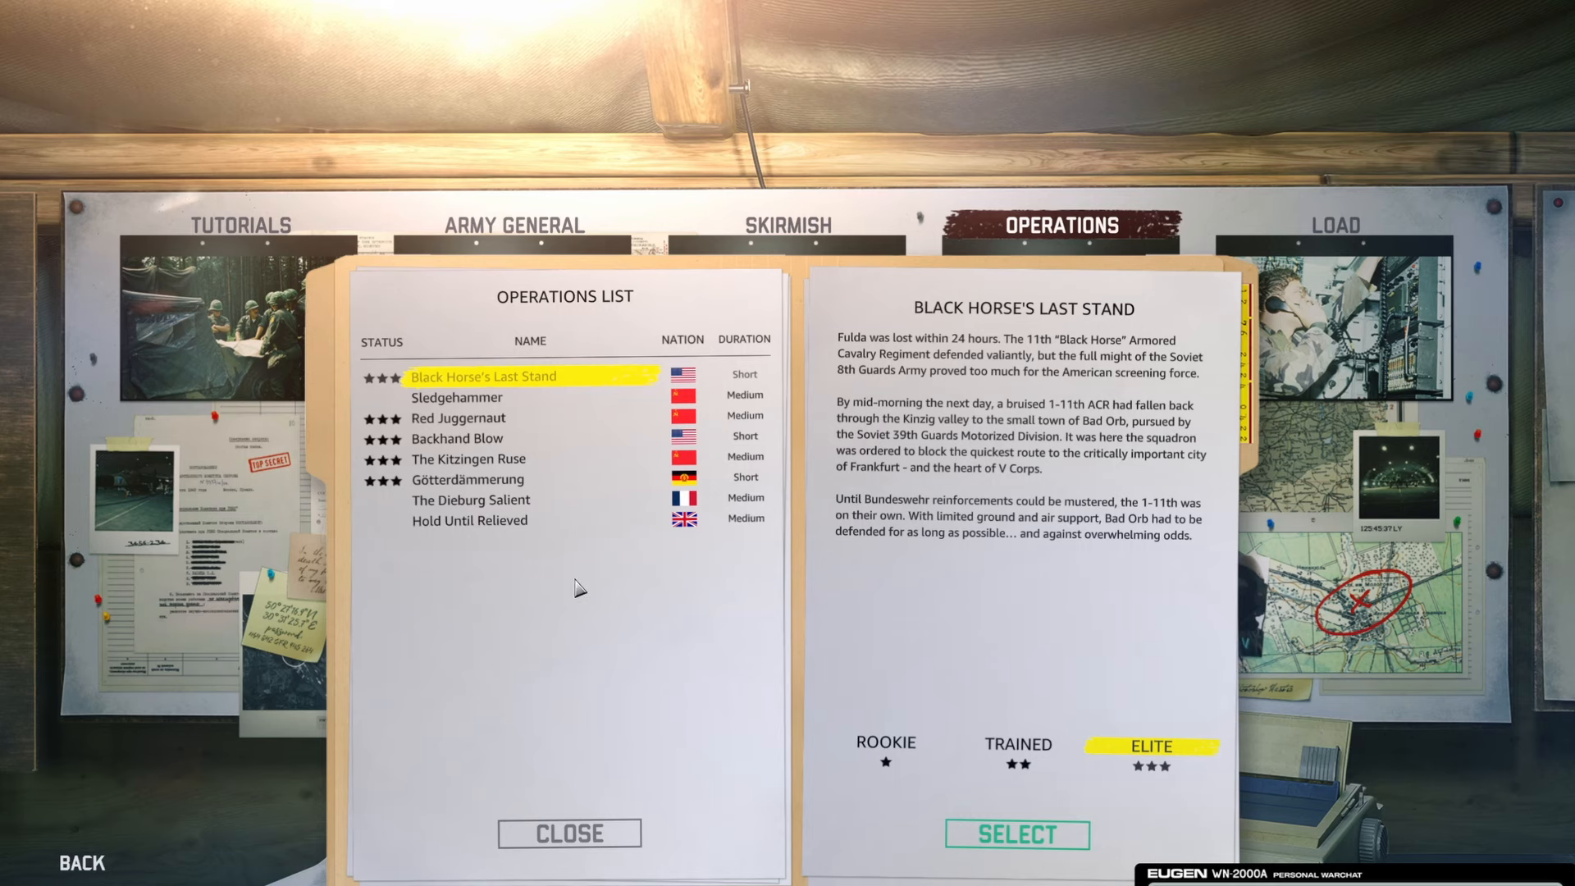
mouse_move(231, 613)
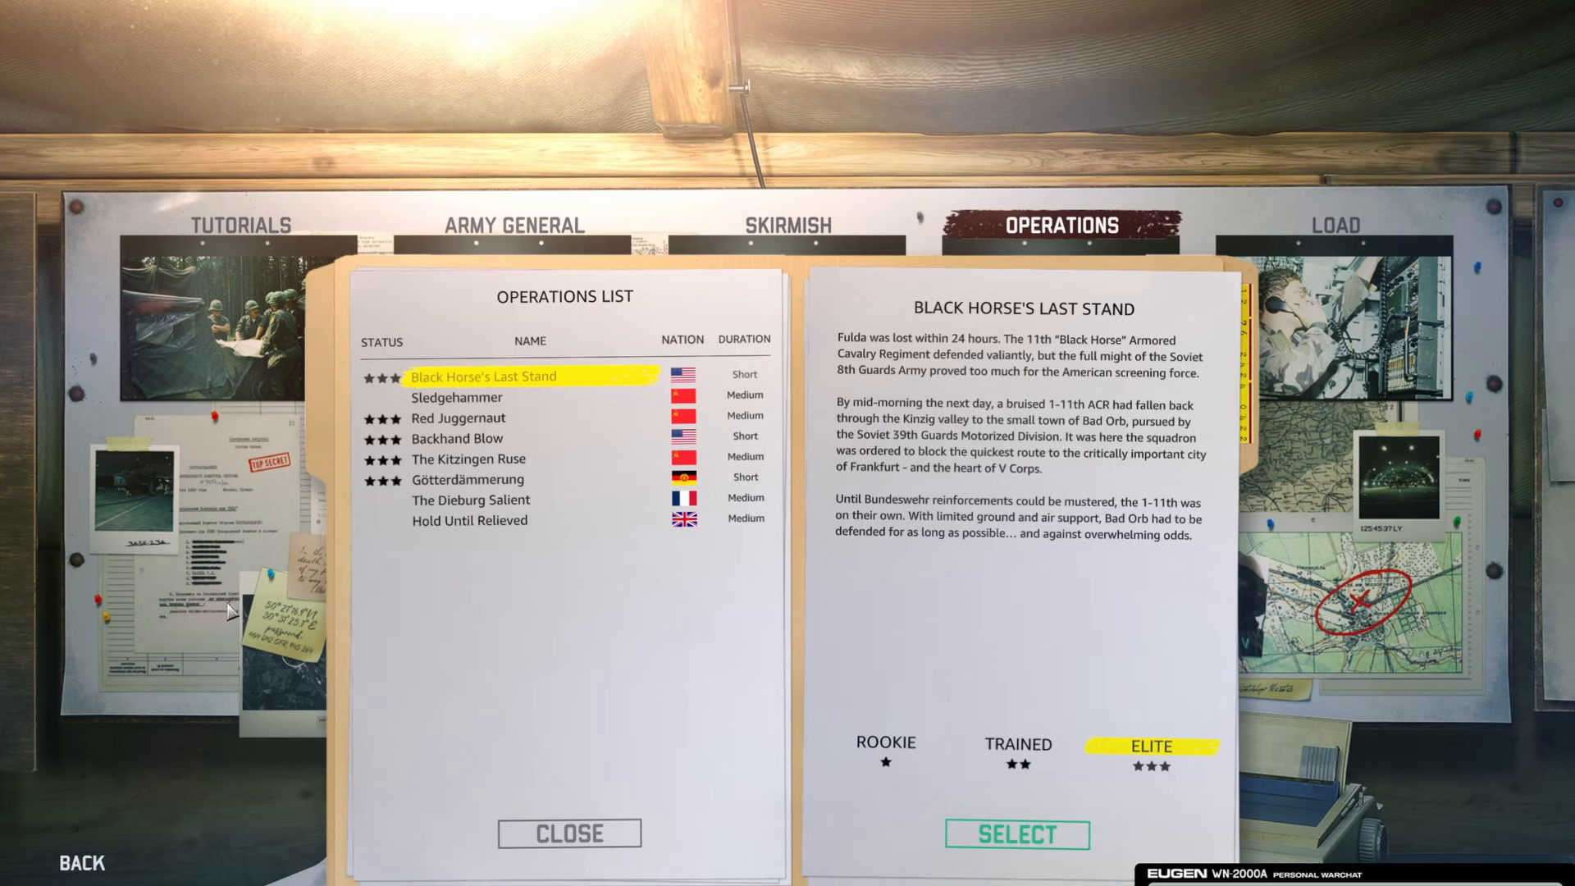
Close the Operations List and show the Army General list with Bruderkrieg
click(568, 833)
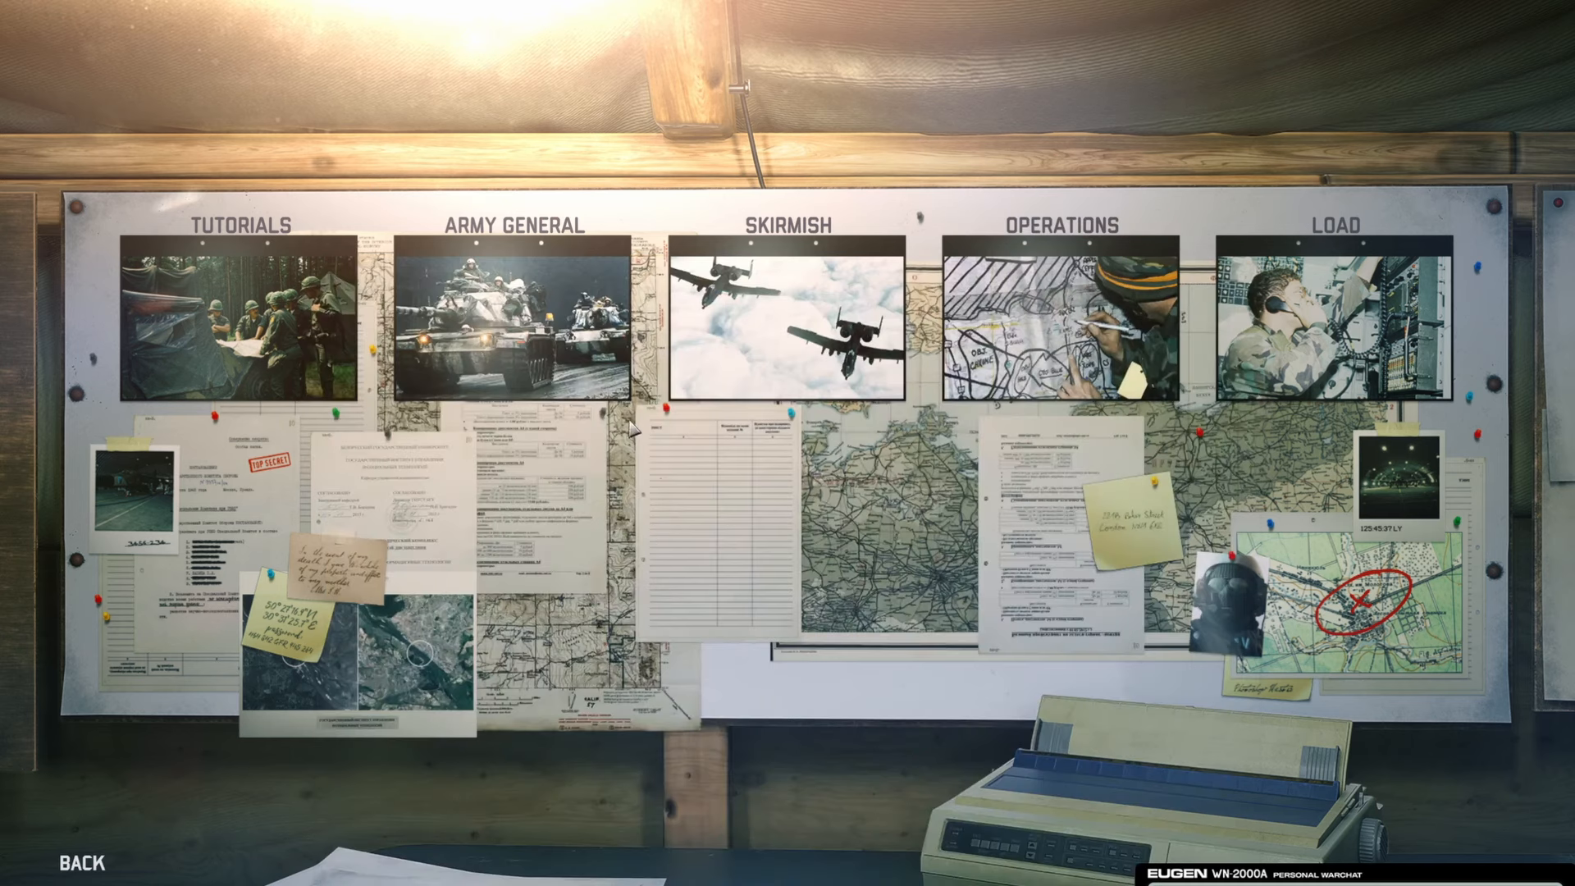
click(512, 312)
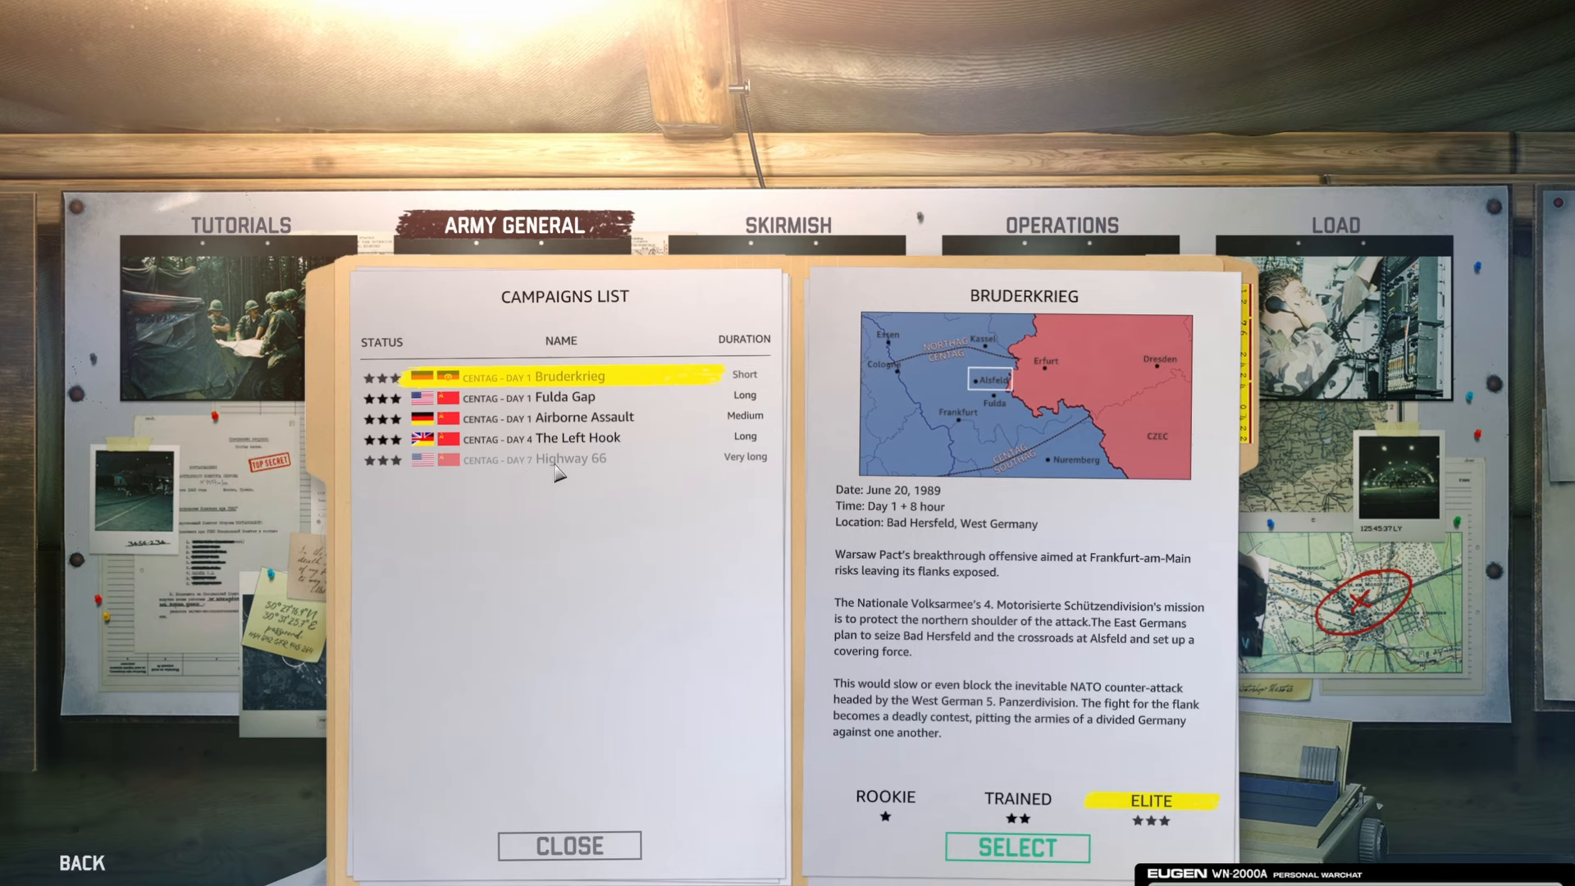
mouse_move(588, 500)
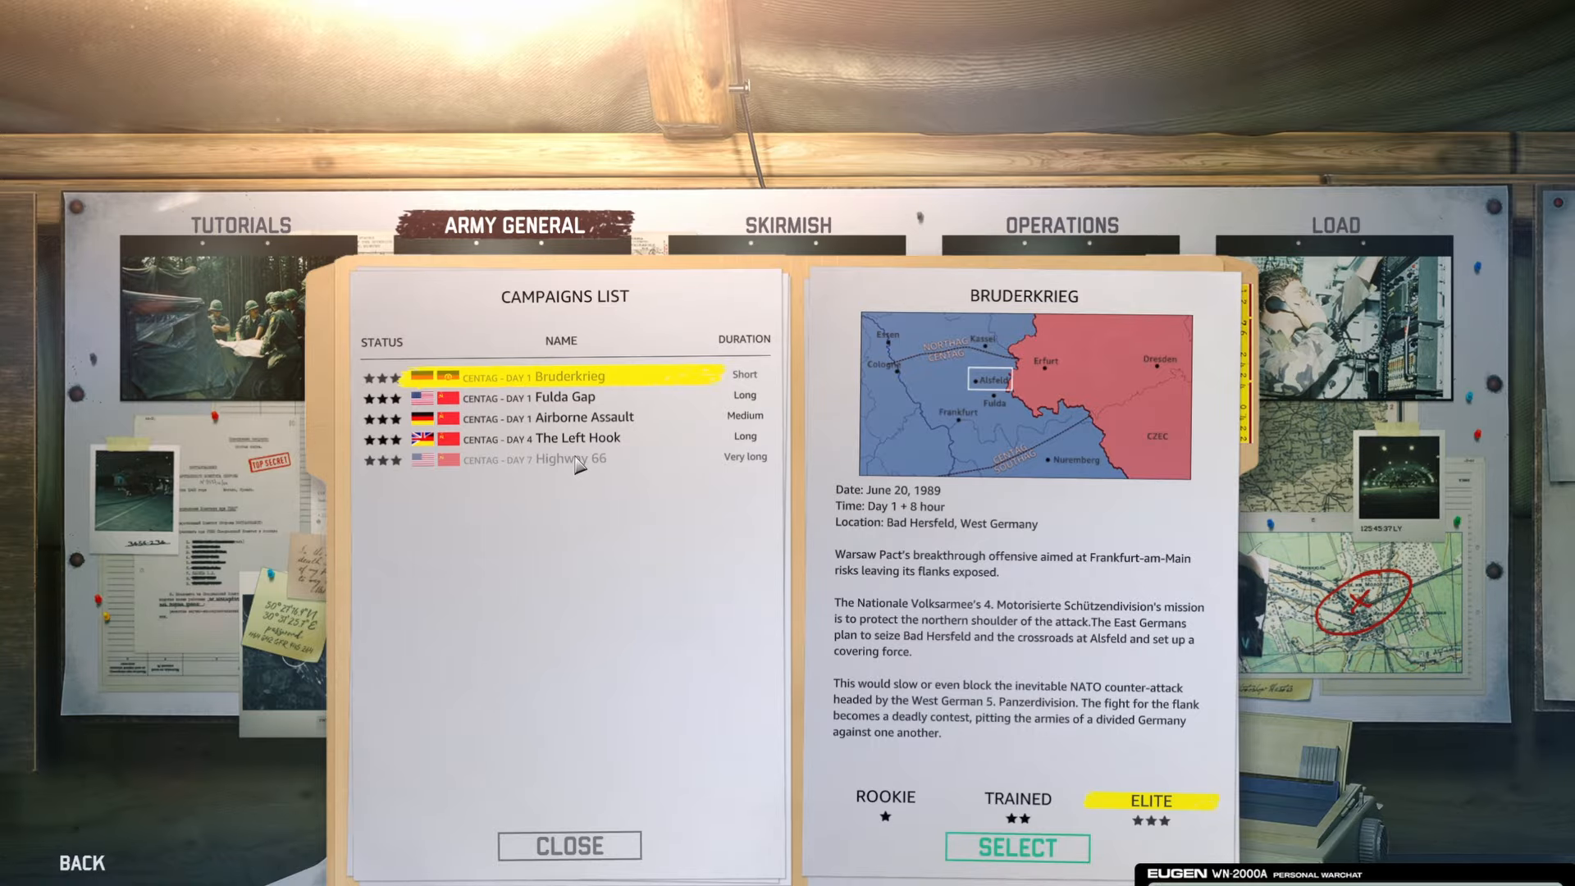
Launch Bruderkrieg, attack an enemy battalion and deploy into a tactical conquest battle
click(1017, 849)
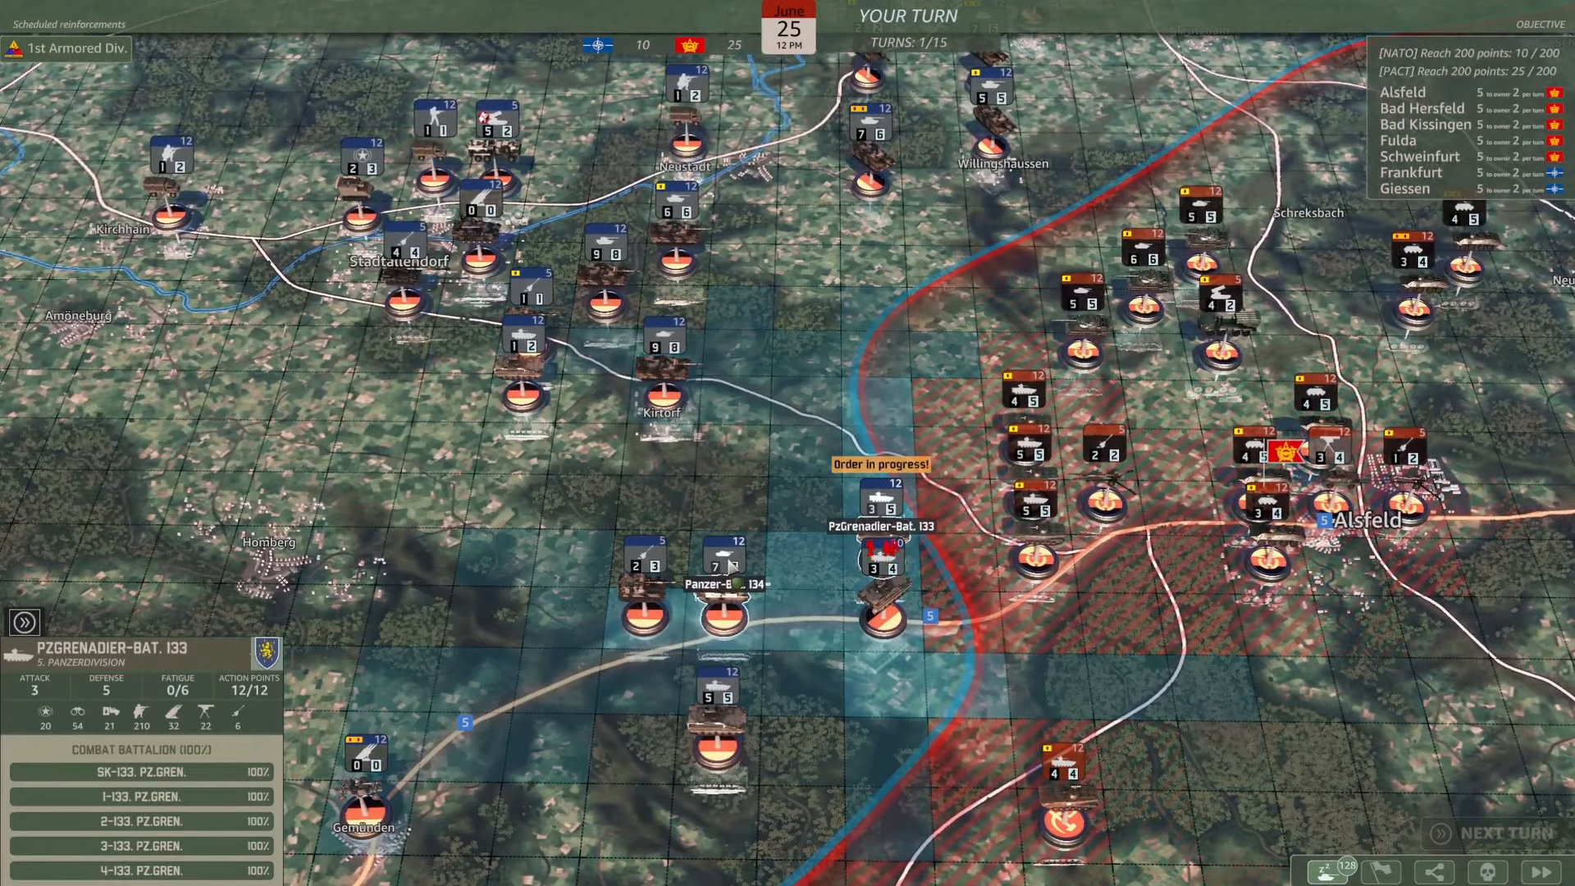
click(1020, 524)
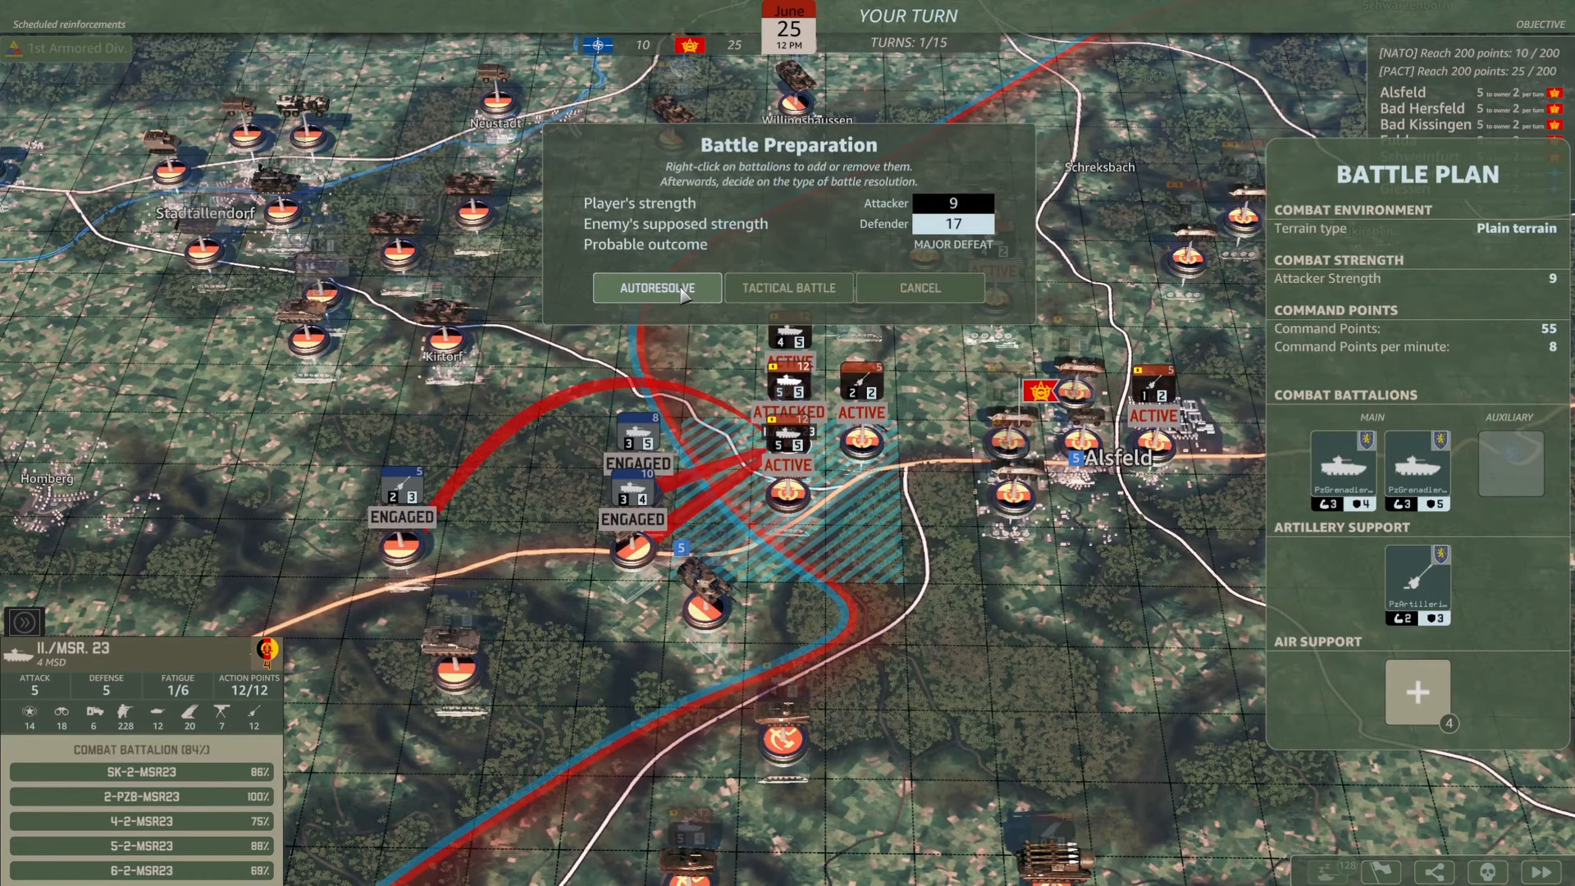
click(788, 288)
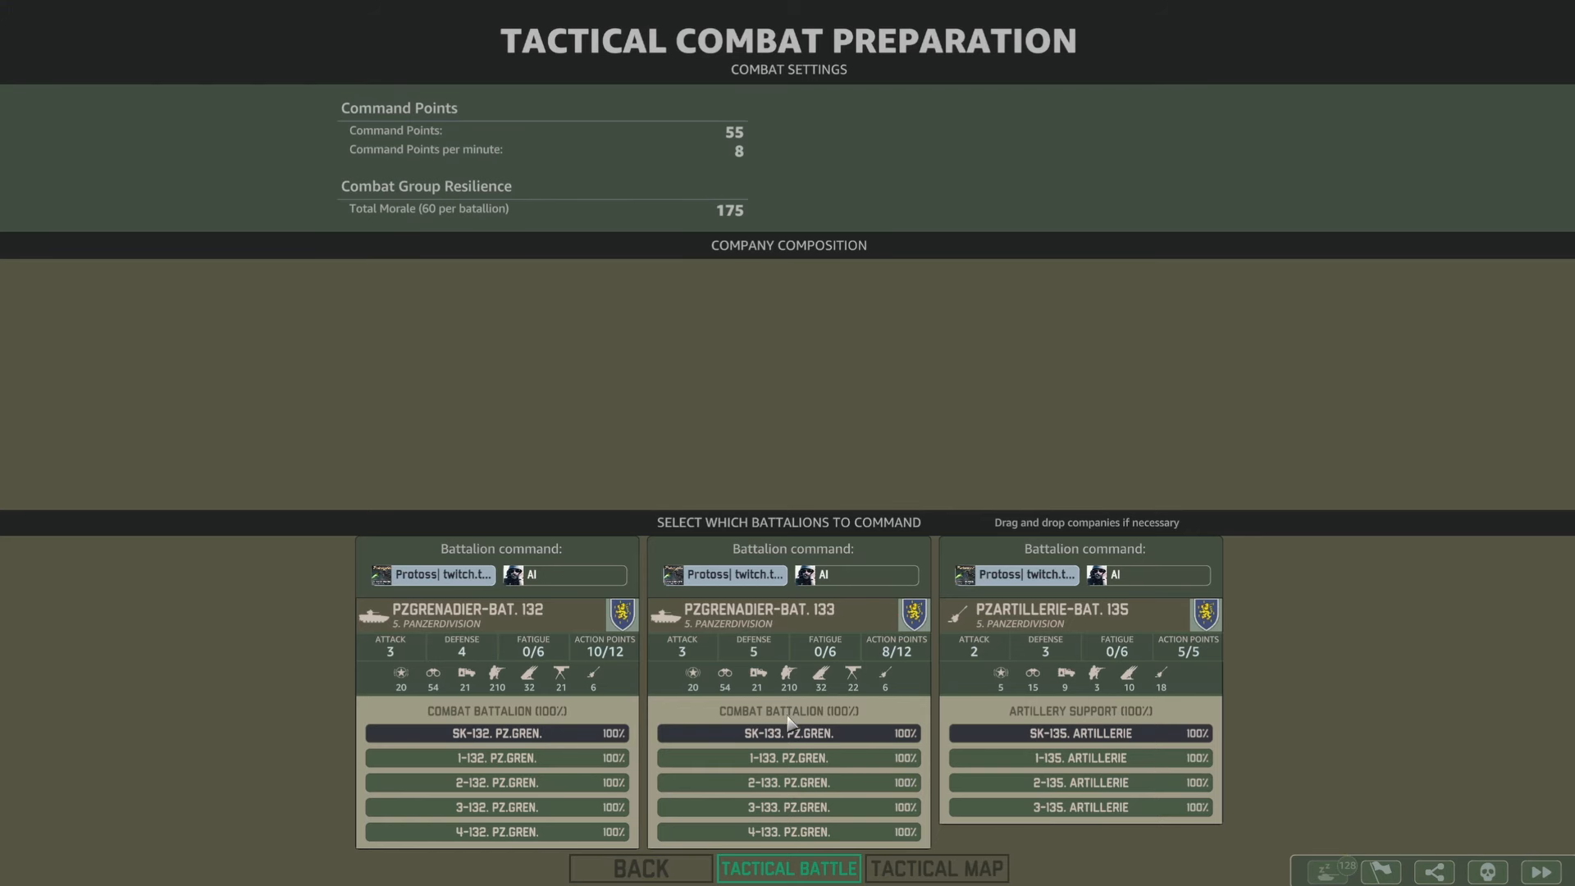
click(788, 868)
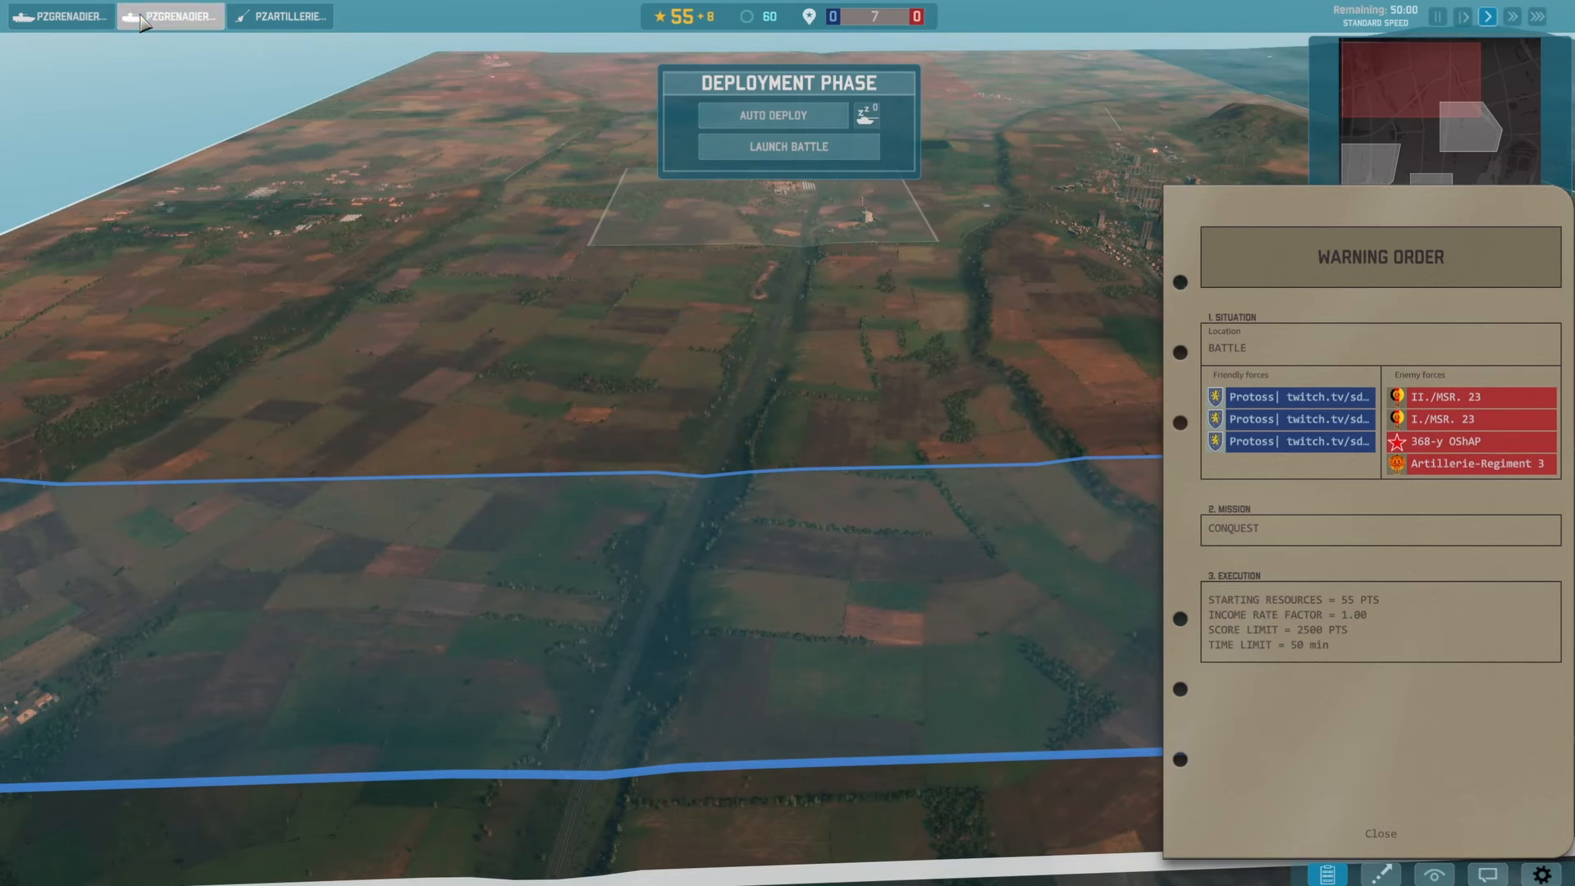
Quit the battle back to the Bruderkrieg campaign briefing
click(170, 16)
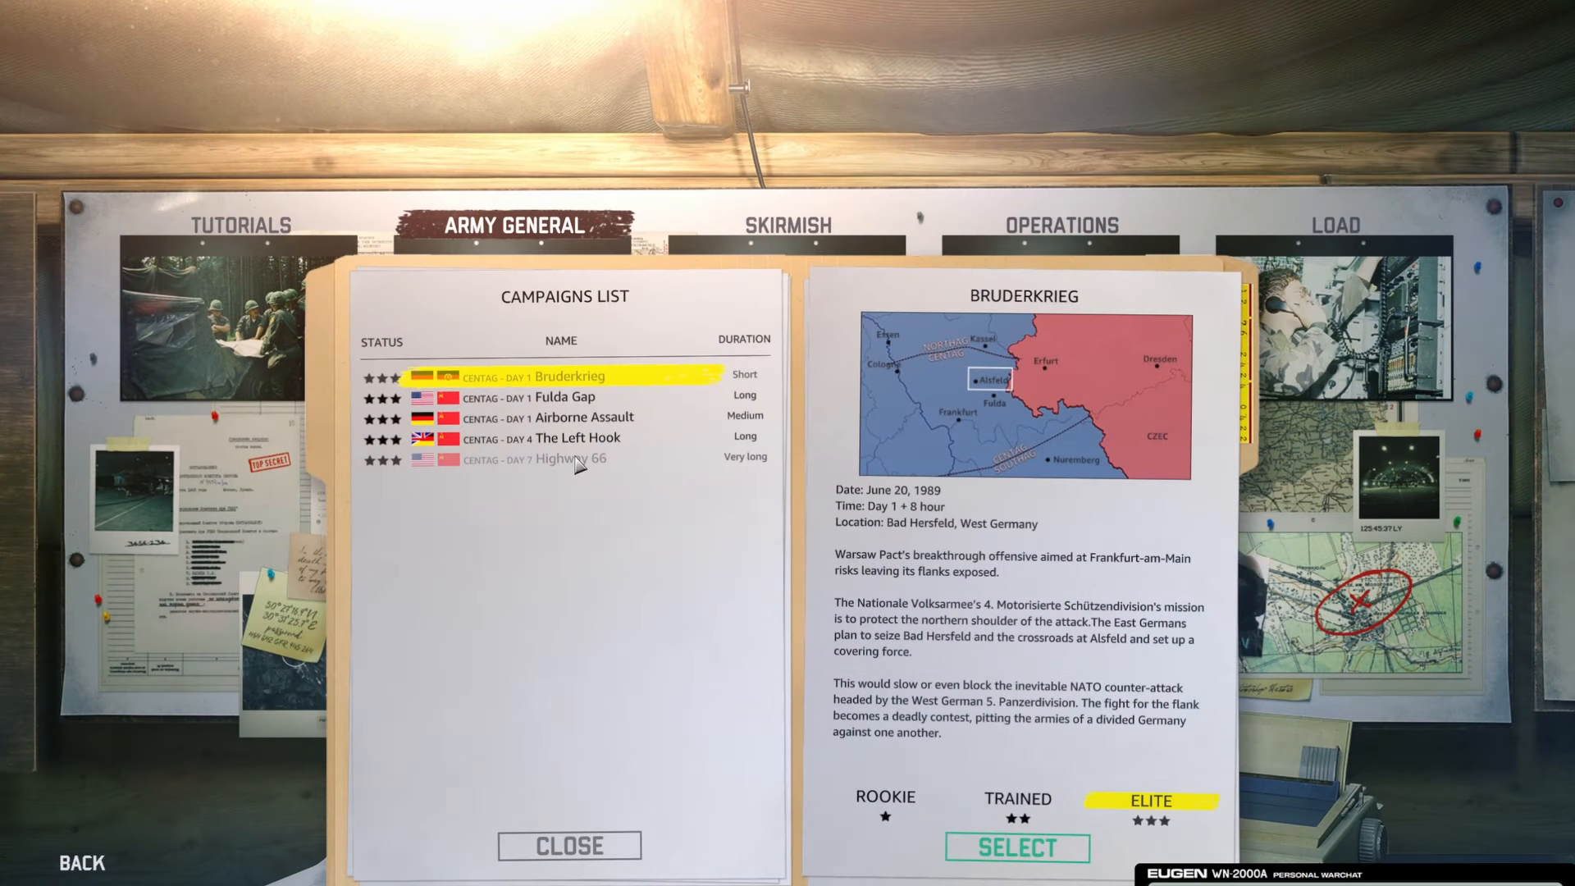
mouse_move(603, 482)
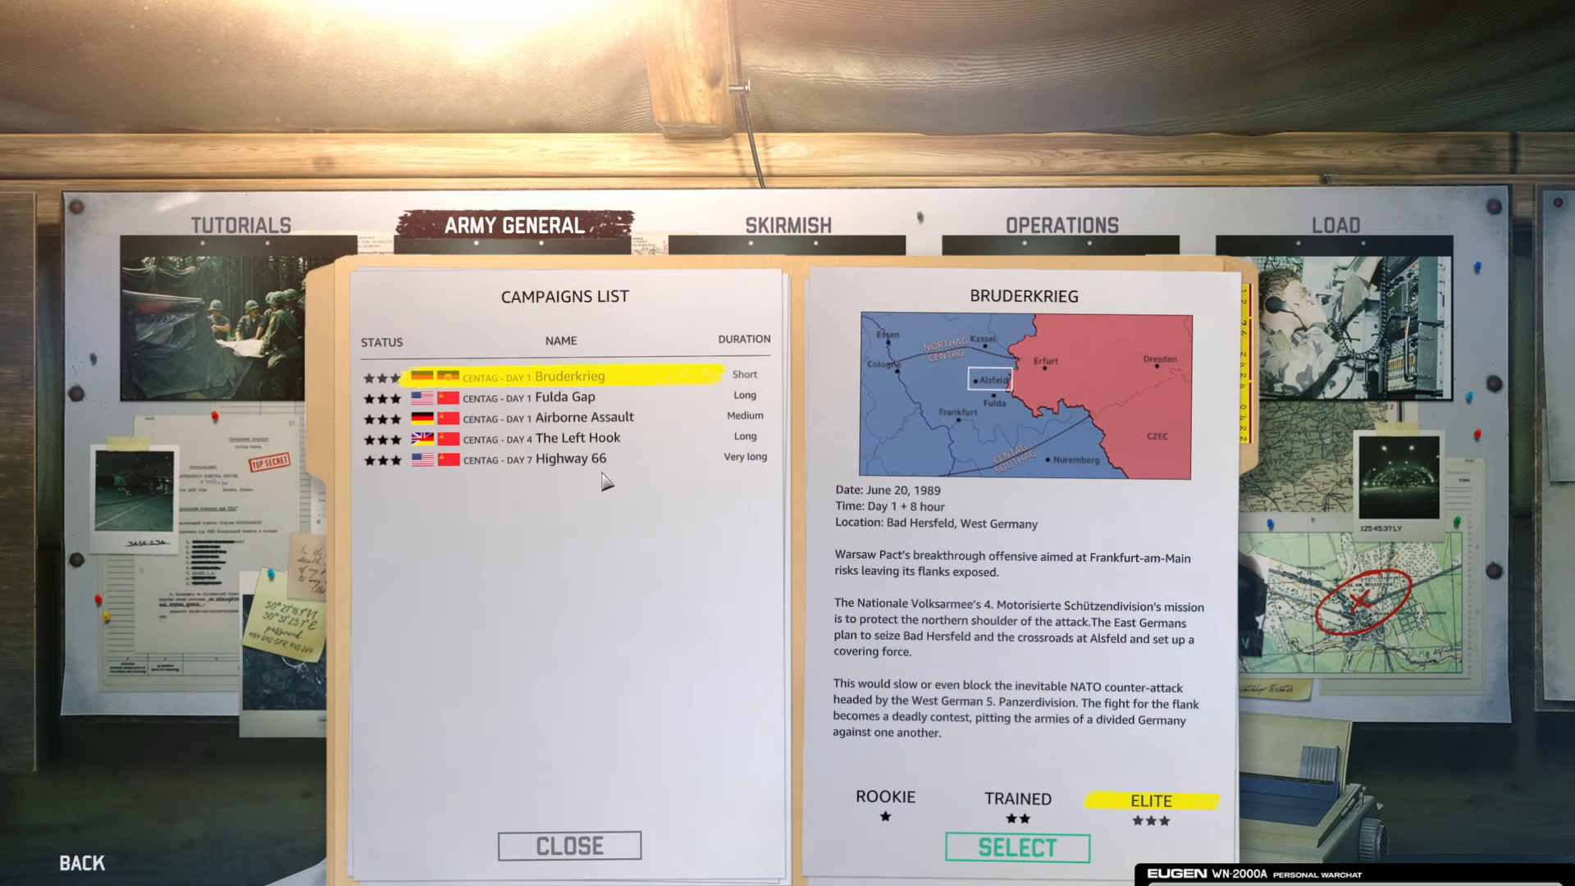
mouse_move(779, 627)
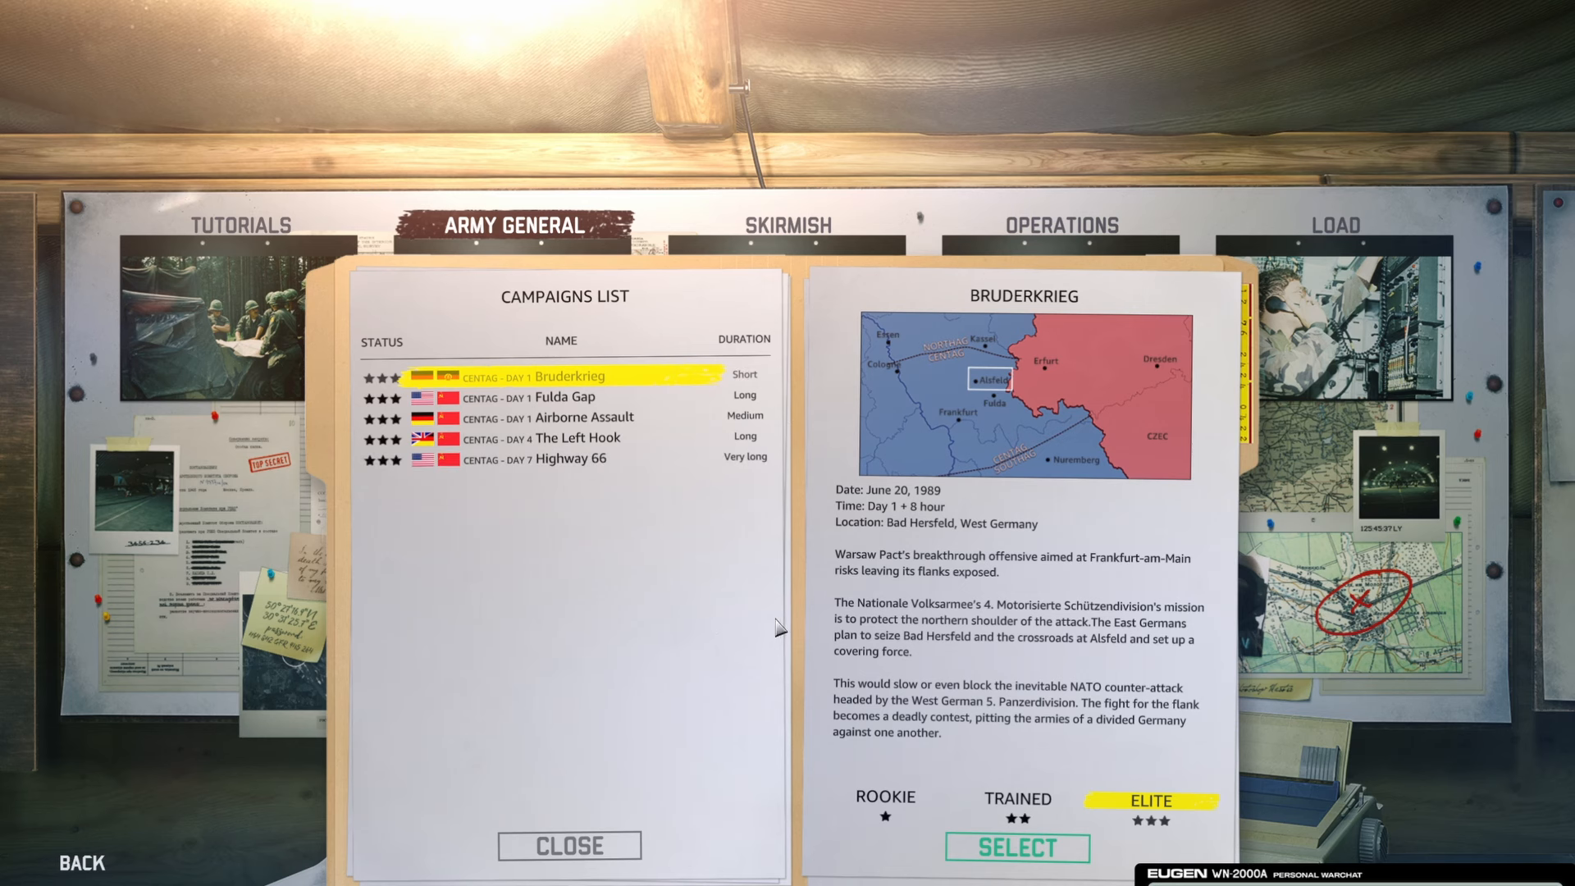
mouse_move(609, 851)
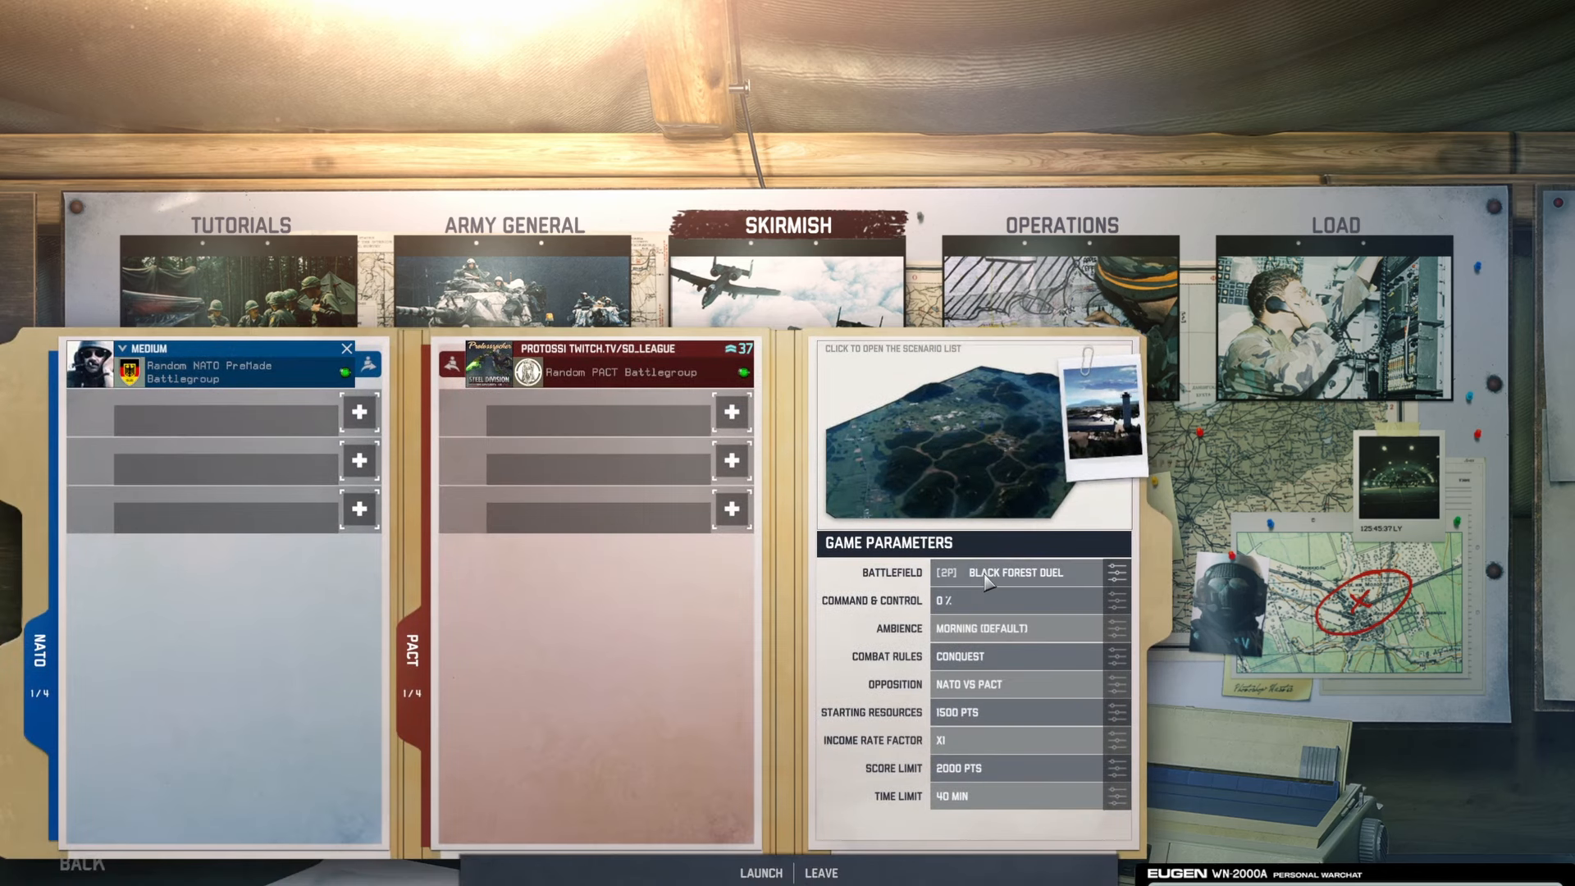
Browse the Battlefield dropdown and open Black Forest Duel's scenario list
click(1014, 571)
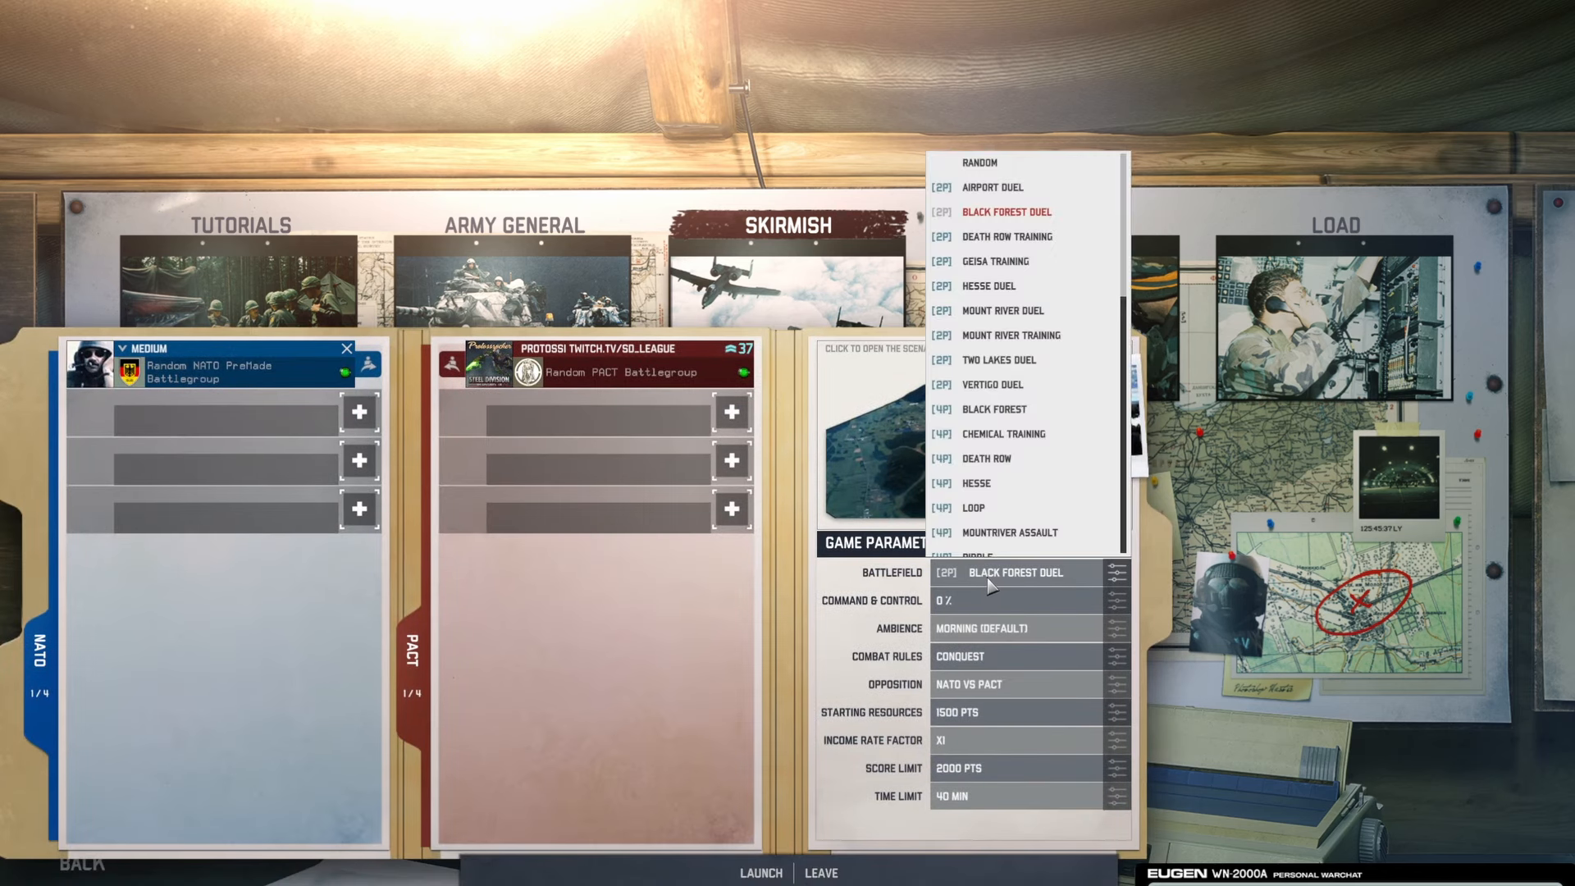
scroll(down, 3)
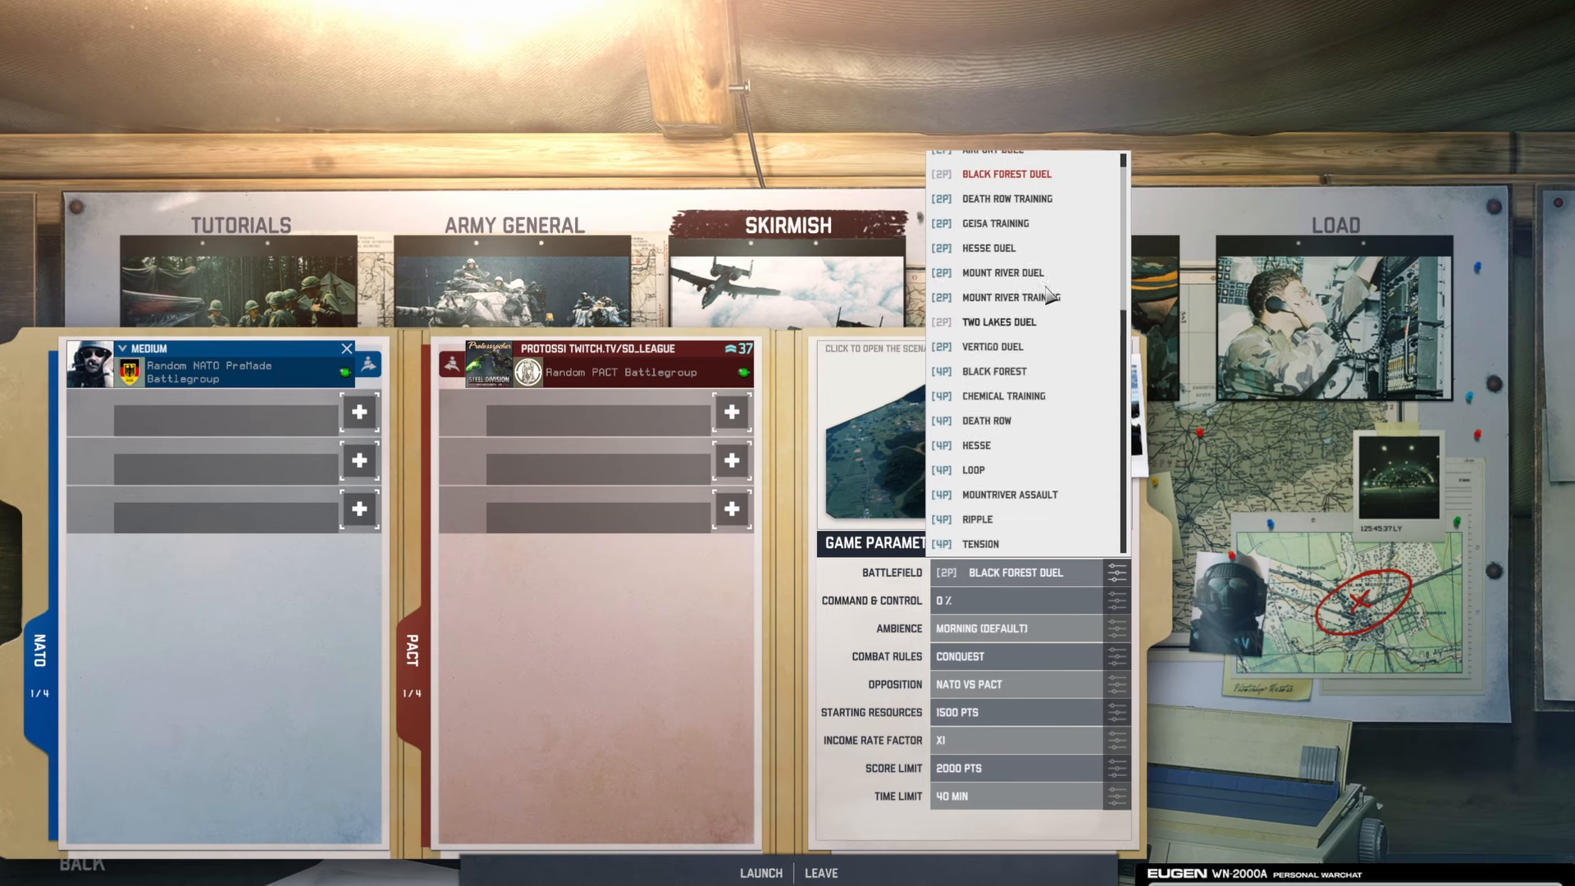
scroll(down, 3)
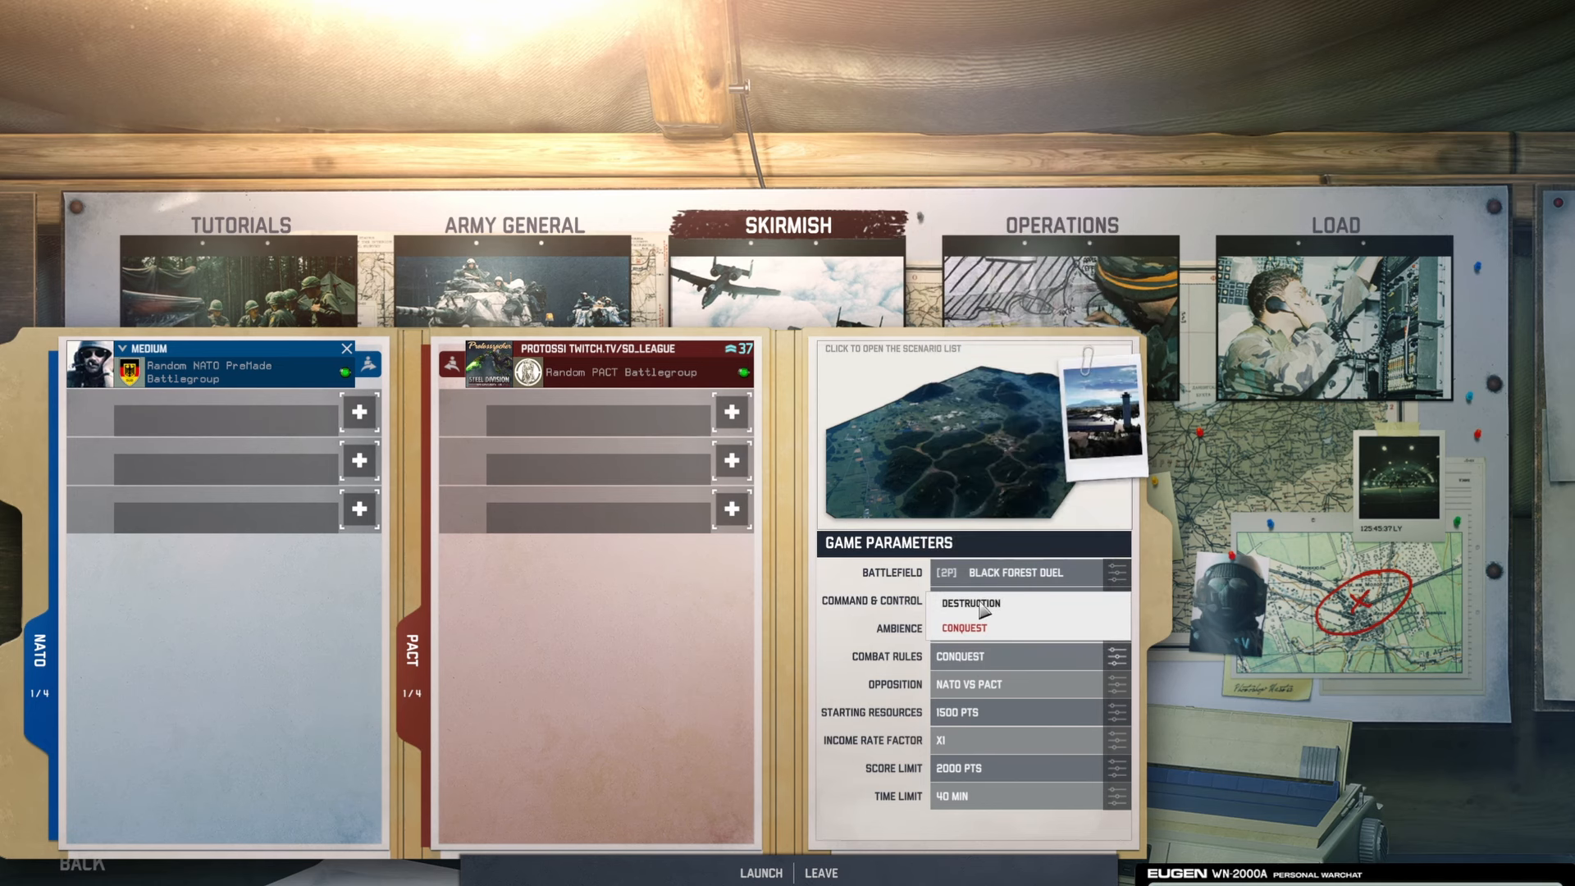
click(972, 438)
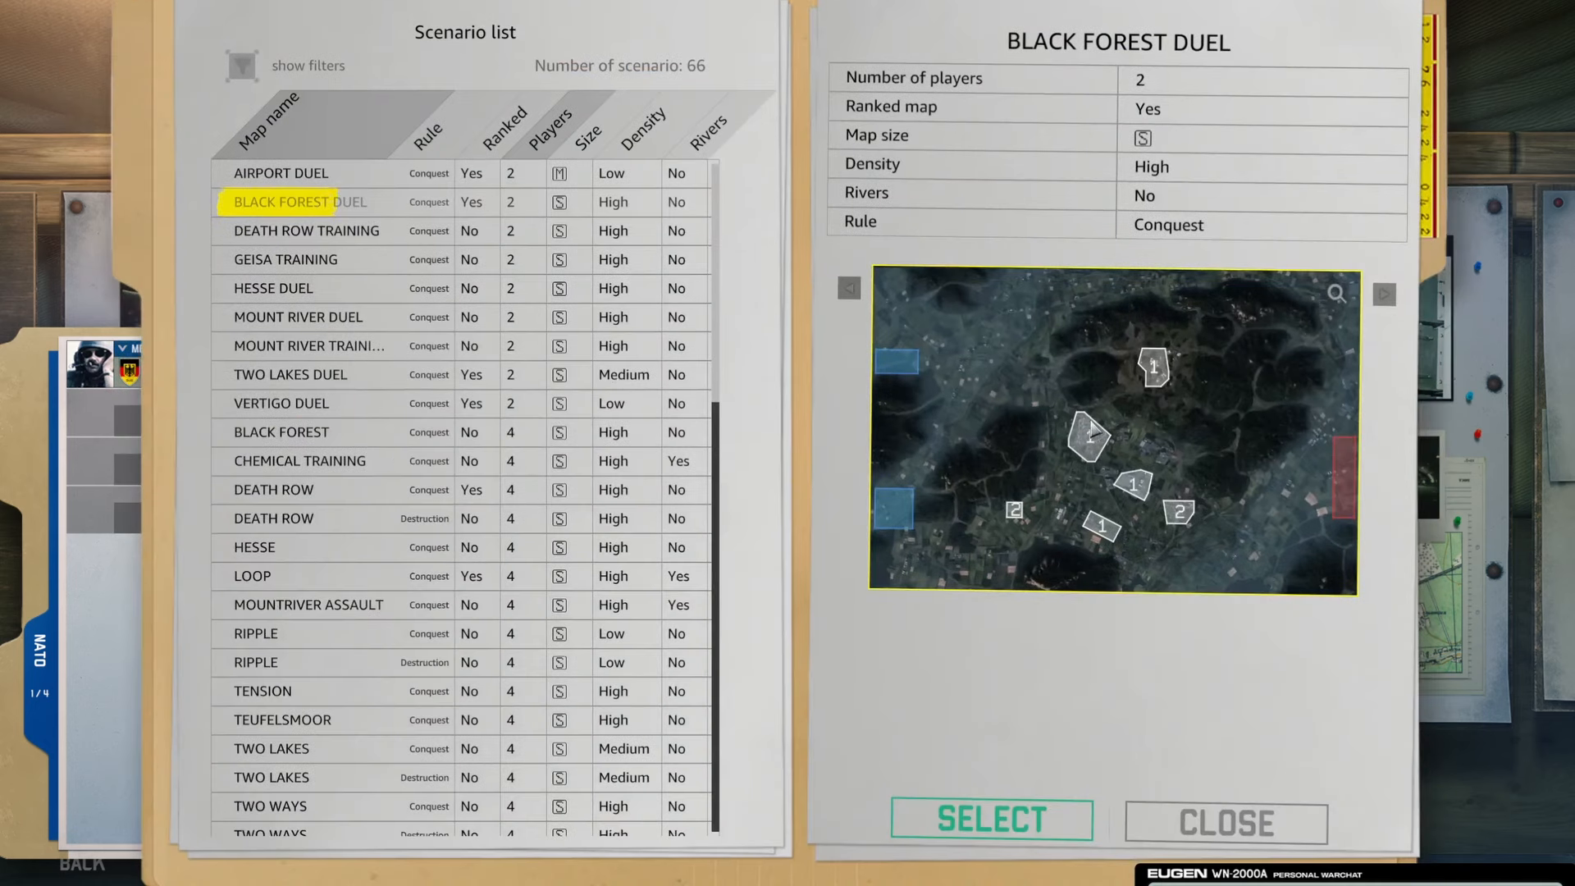
mouse_move(1113, 731)
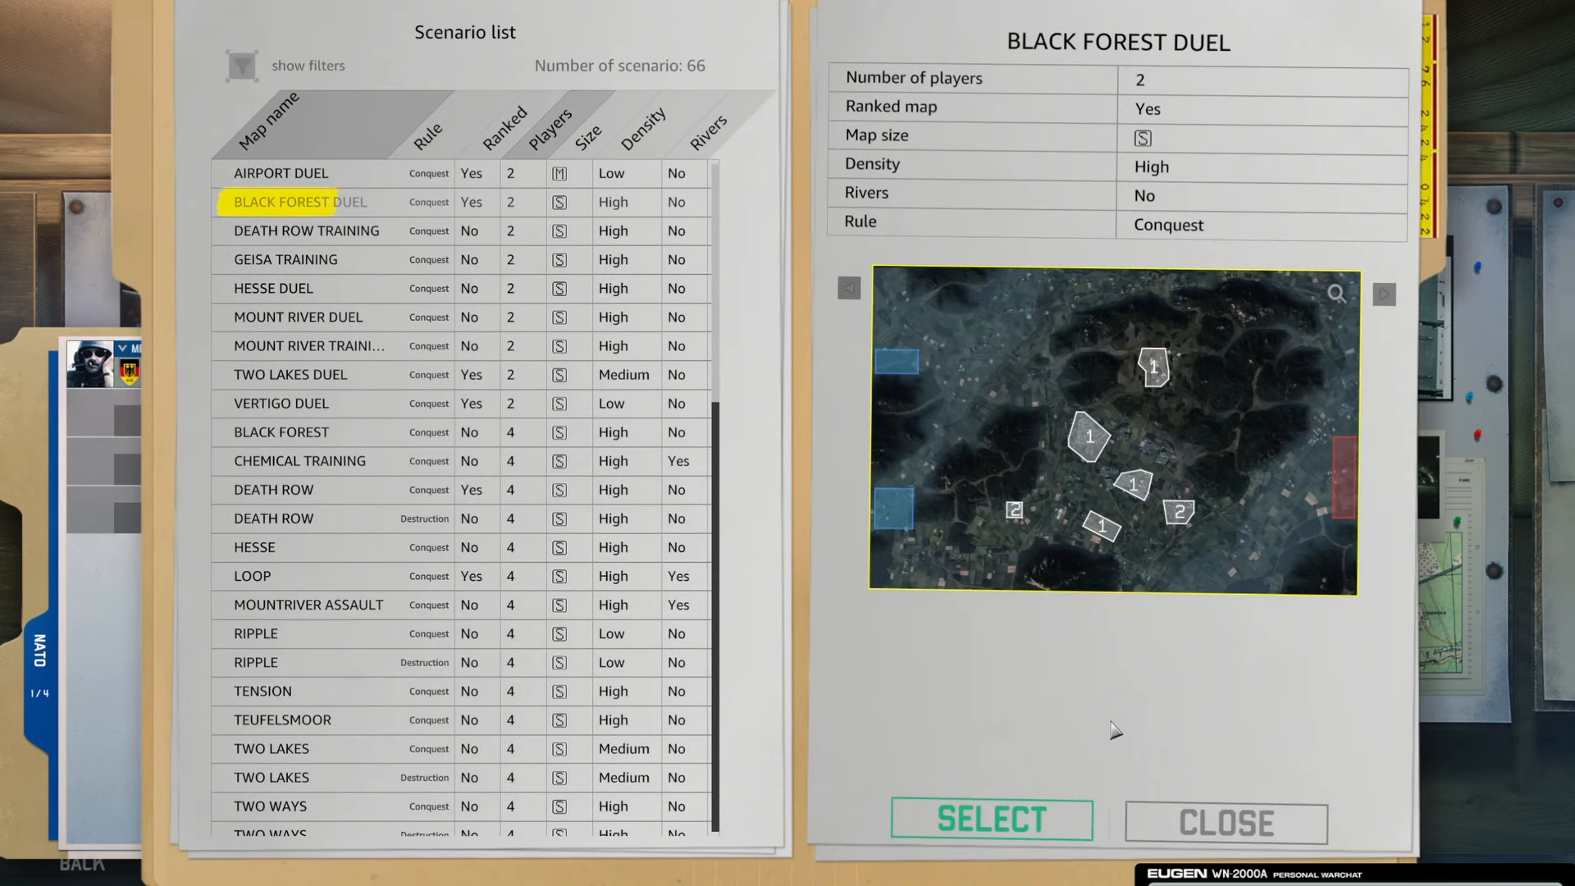
mouse_move(1182, 841)
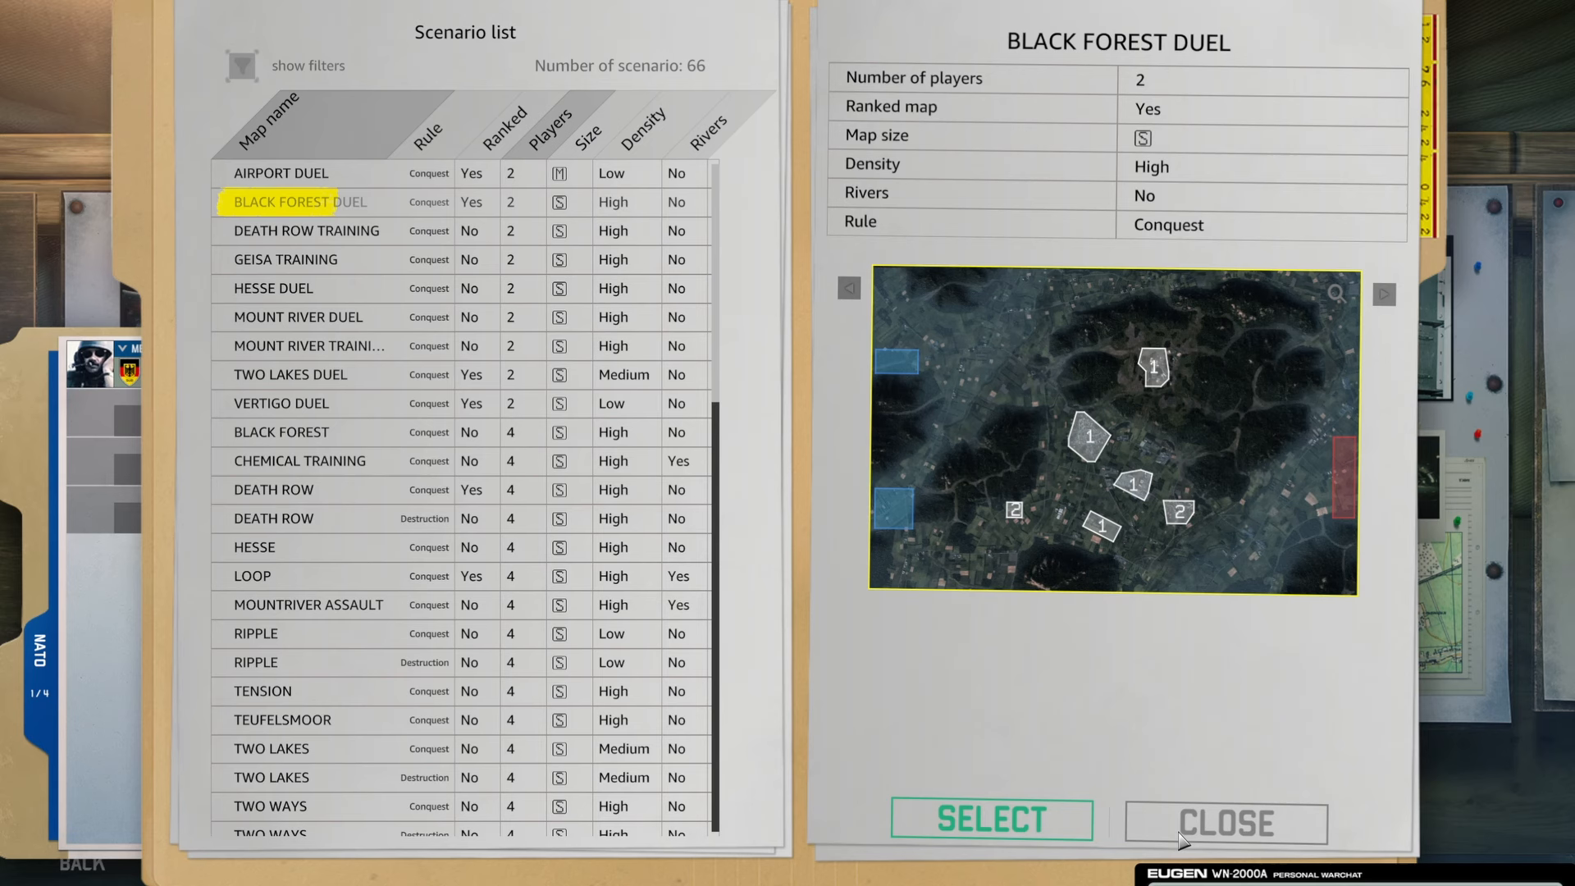
Close the scenario list and open the Pact battlegroup choices for a PACT player
click(988, 818)
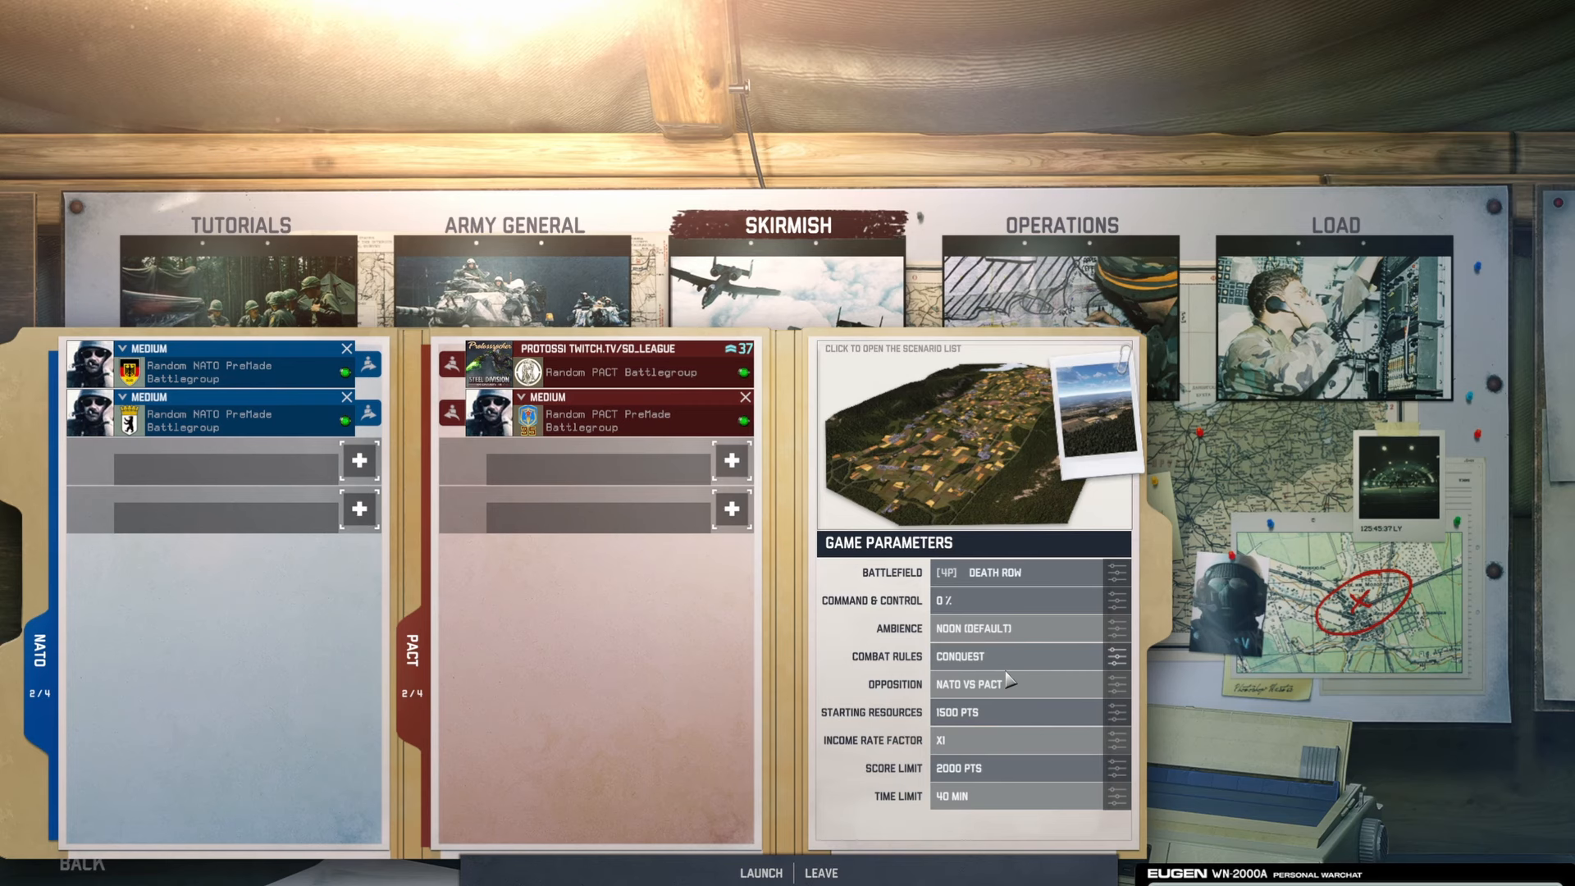
mouse_move(766, 693)
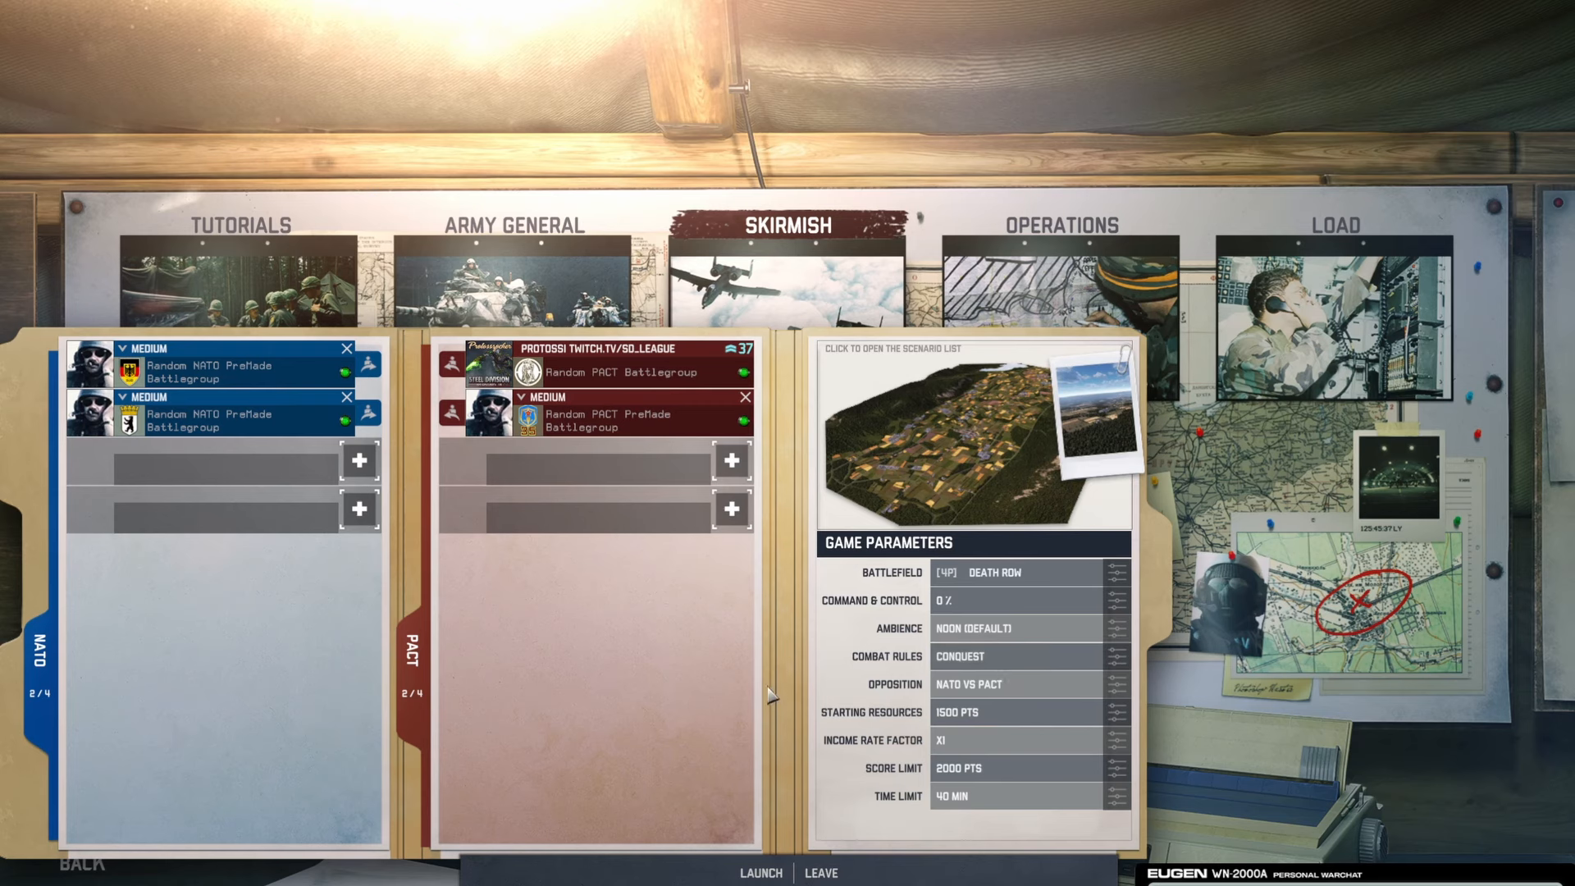
mouse_move(1060, 663)
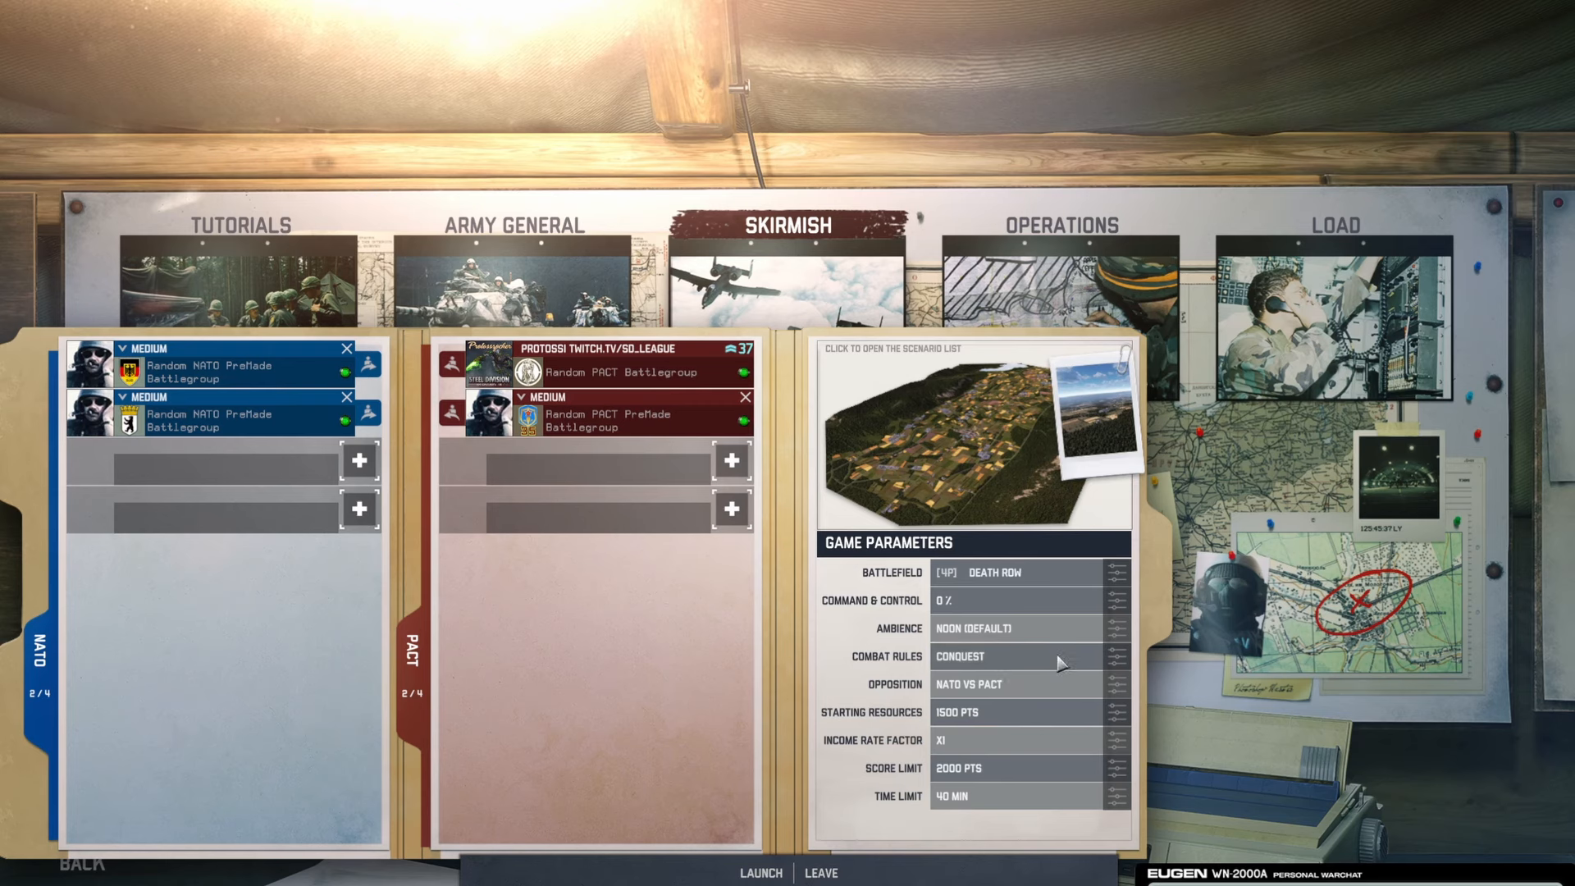
mouse_move(620, 433)
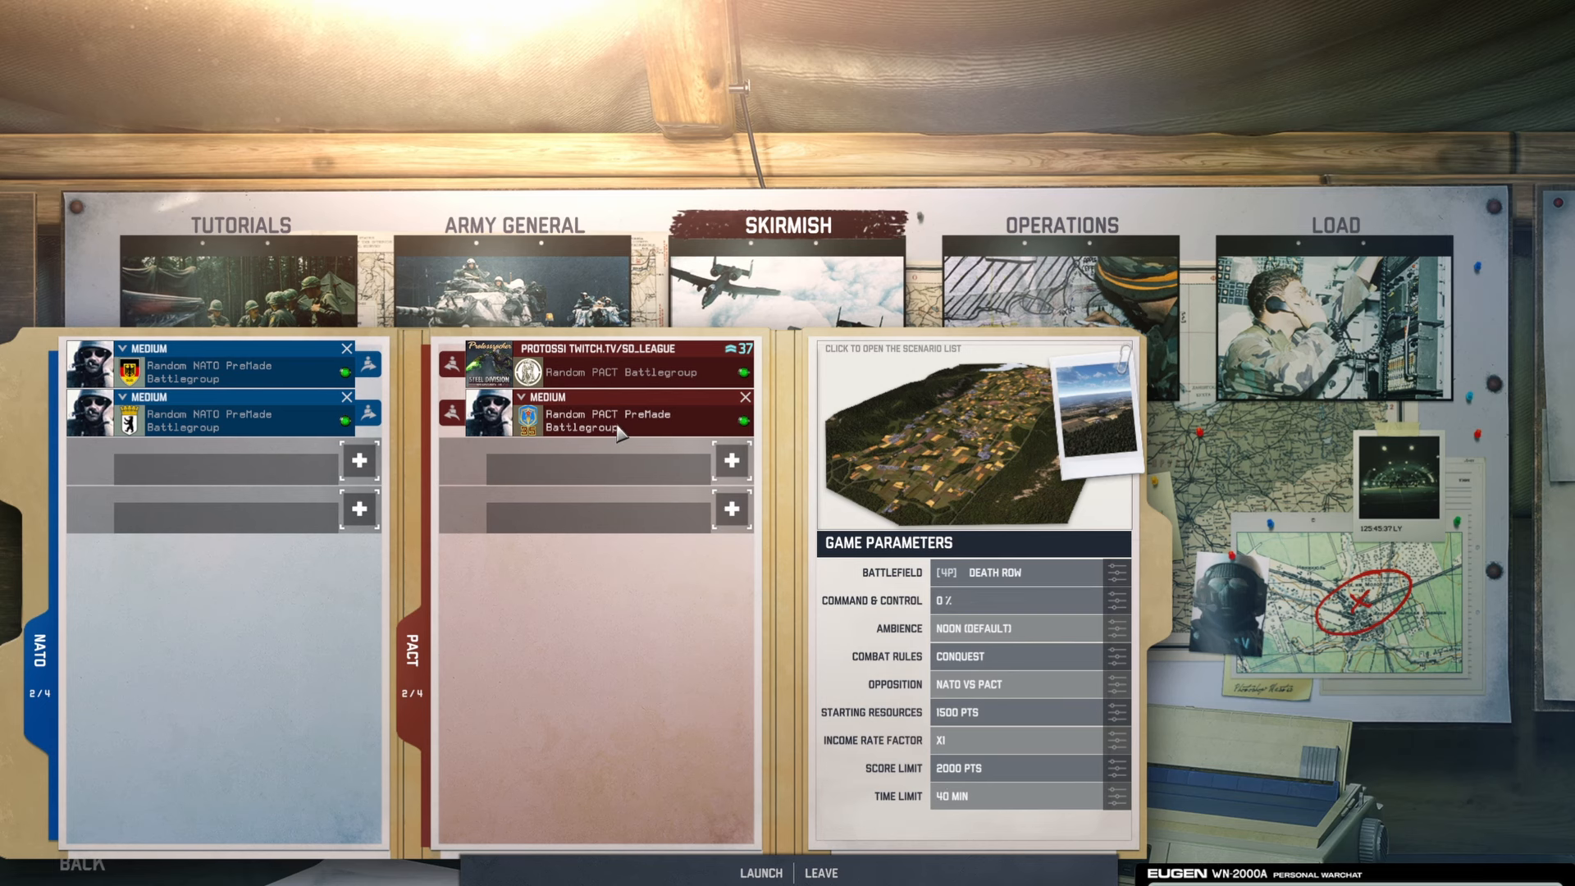
click(620, 420)
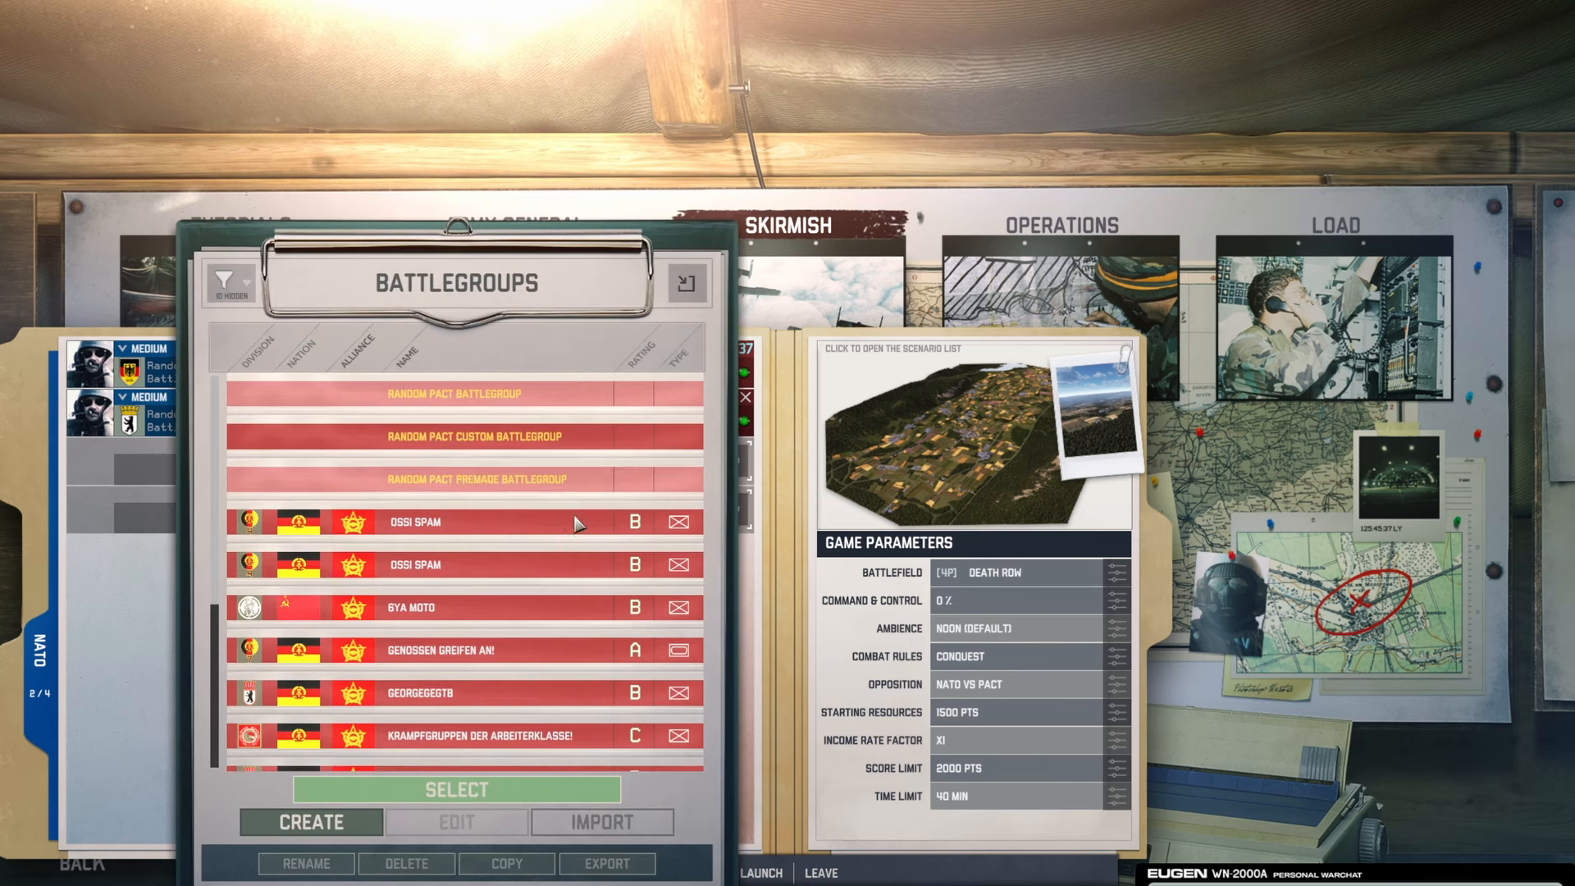
mouse_move(507, 576)
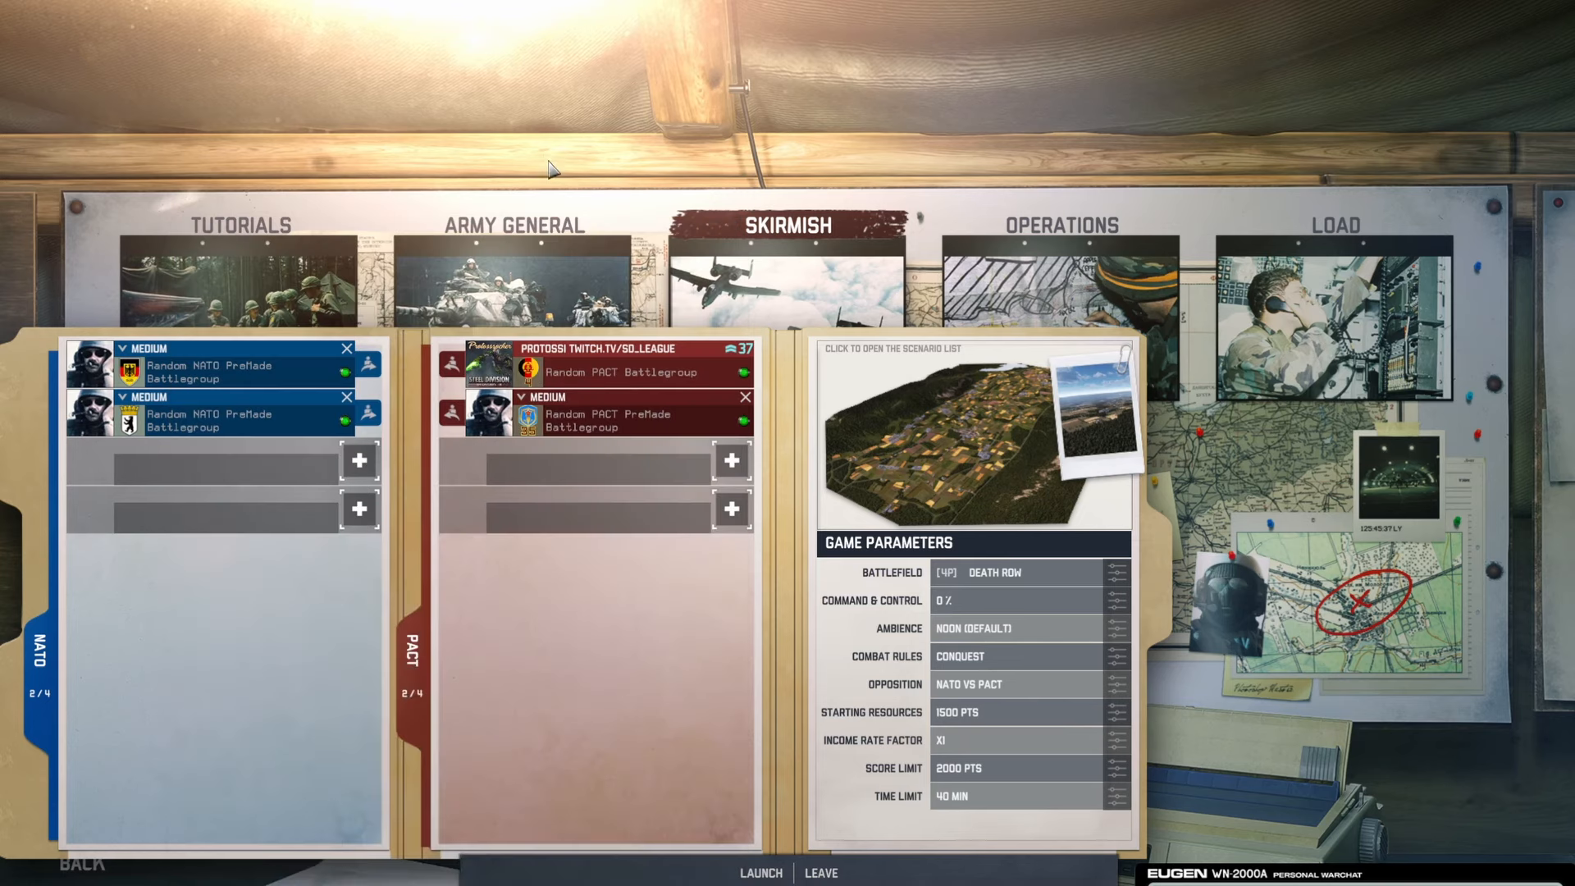
mouse_move(822, 872)
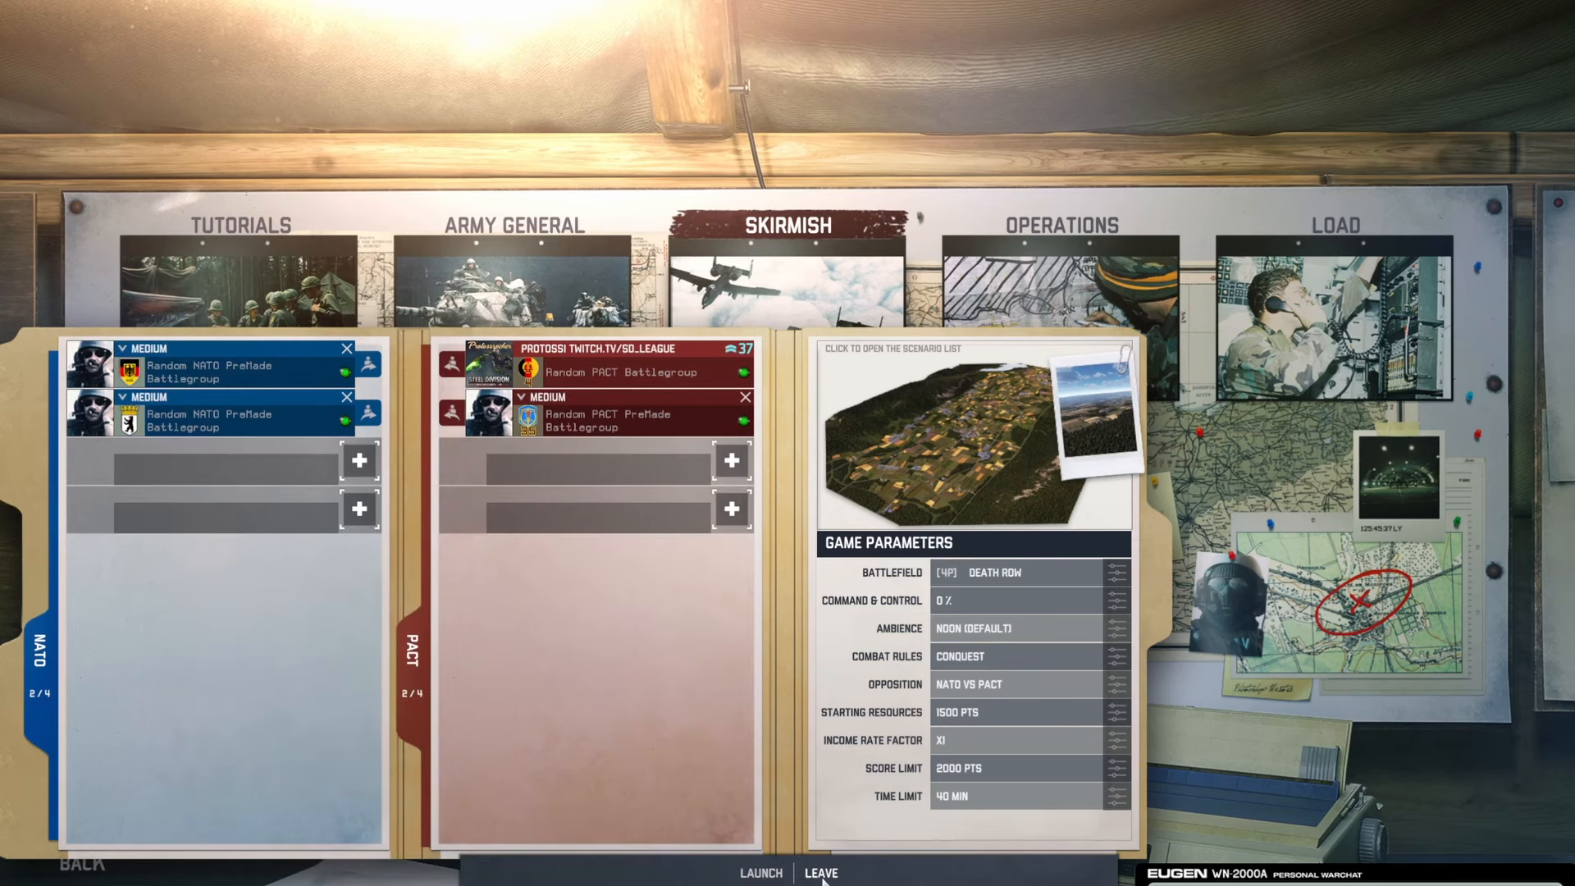
Leave the lobby, open Armory, create a battlegroup and browse the division list
click(822, 872)
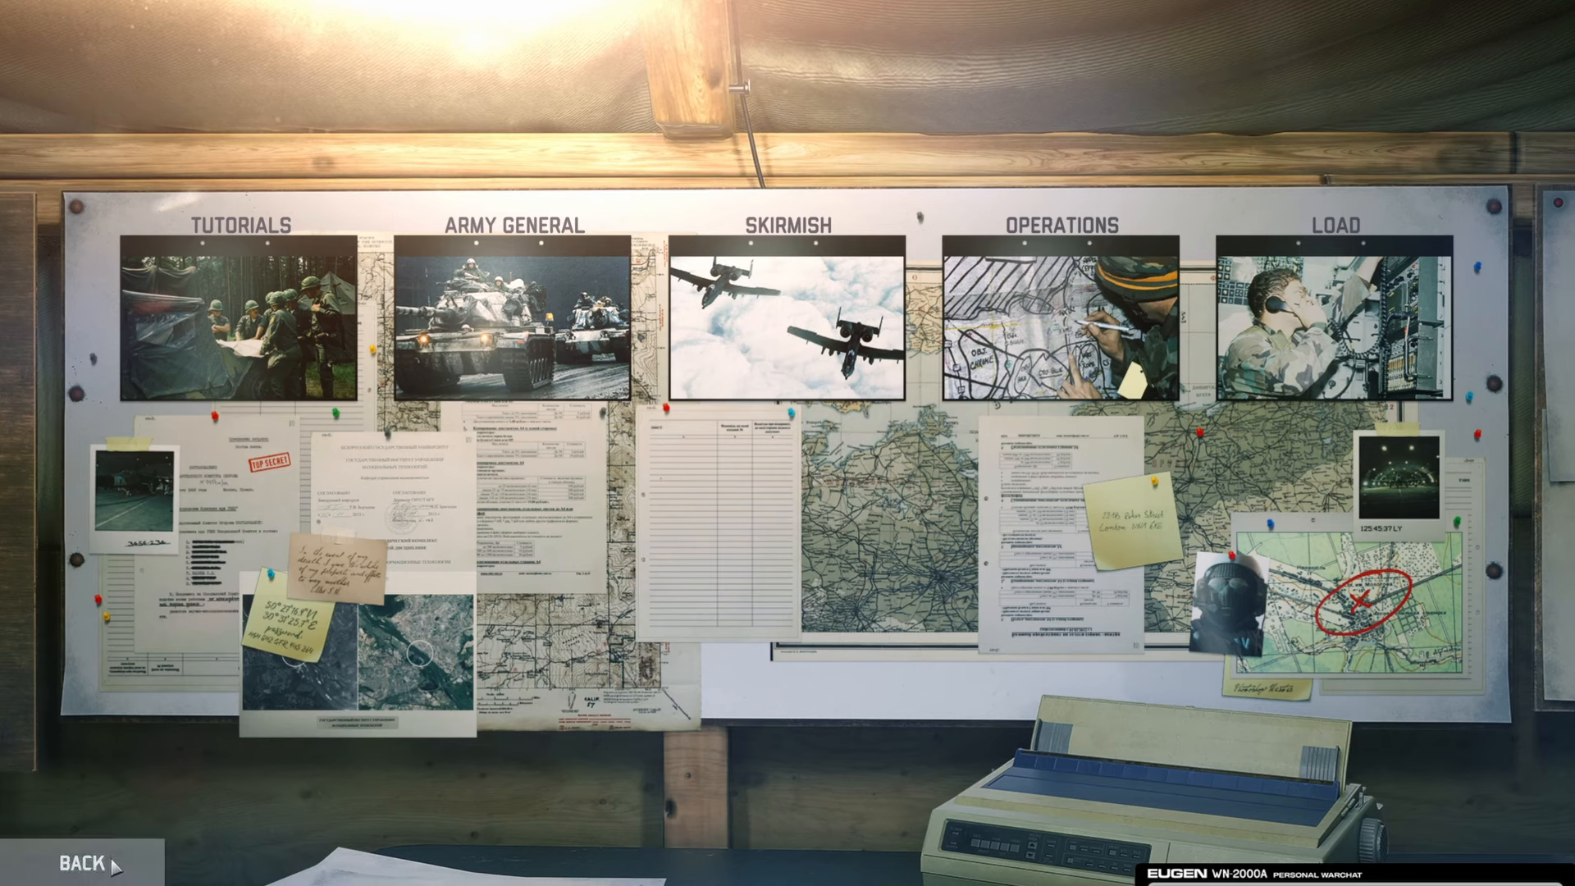
click(82, 863)
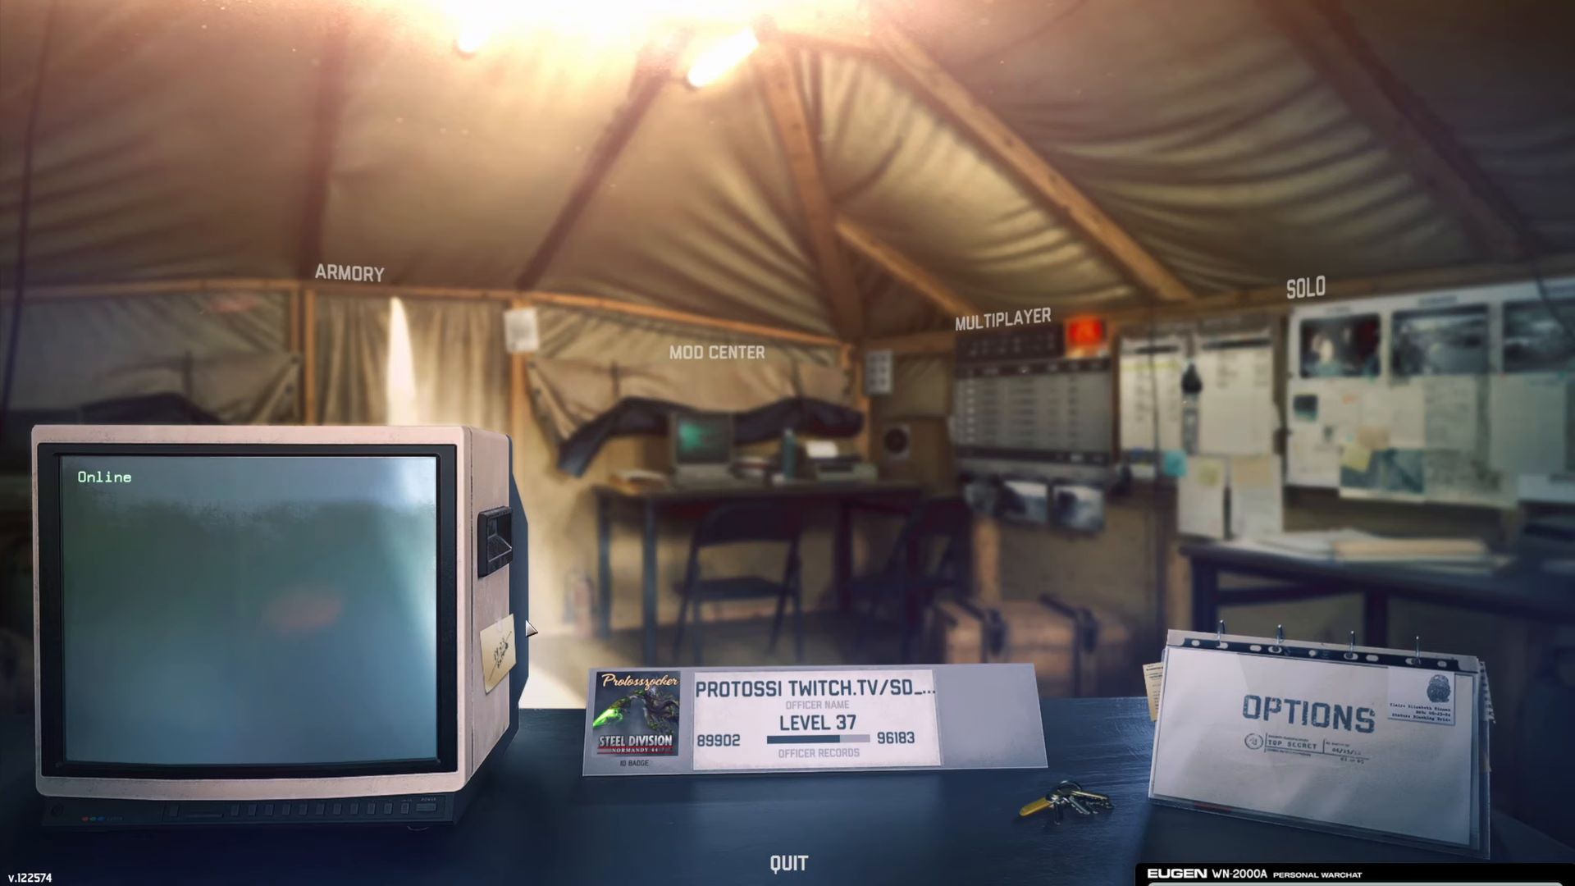
click(350, 272)
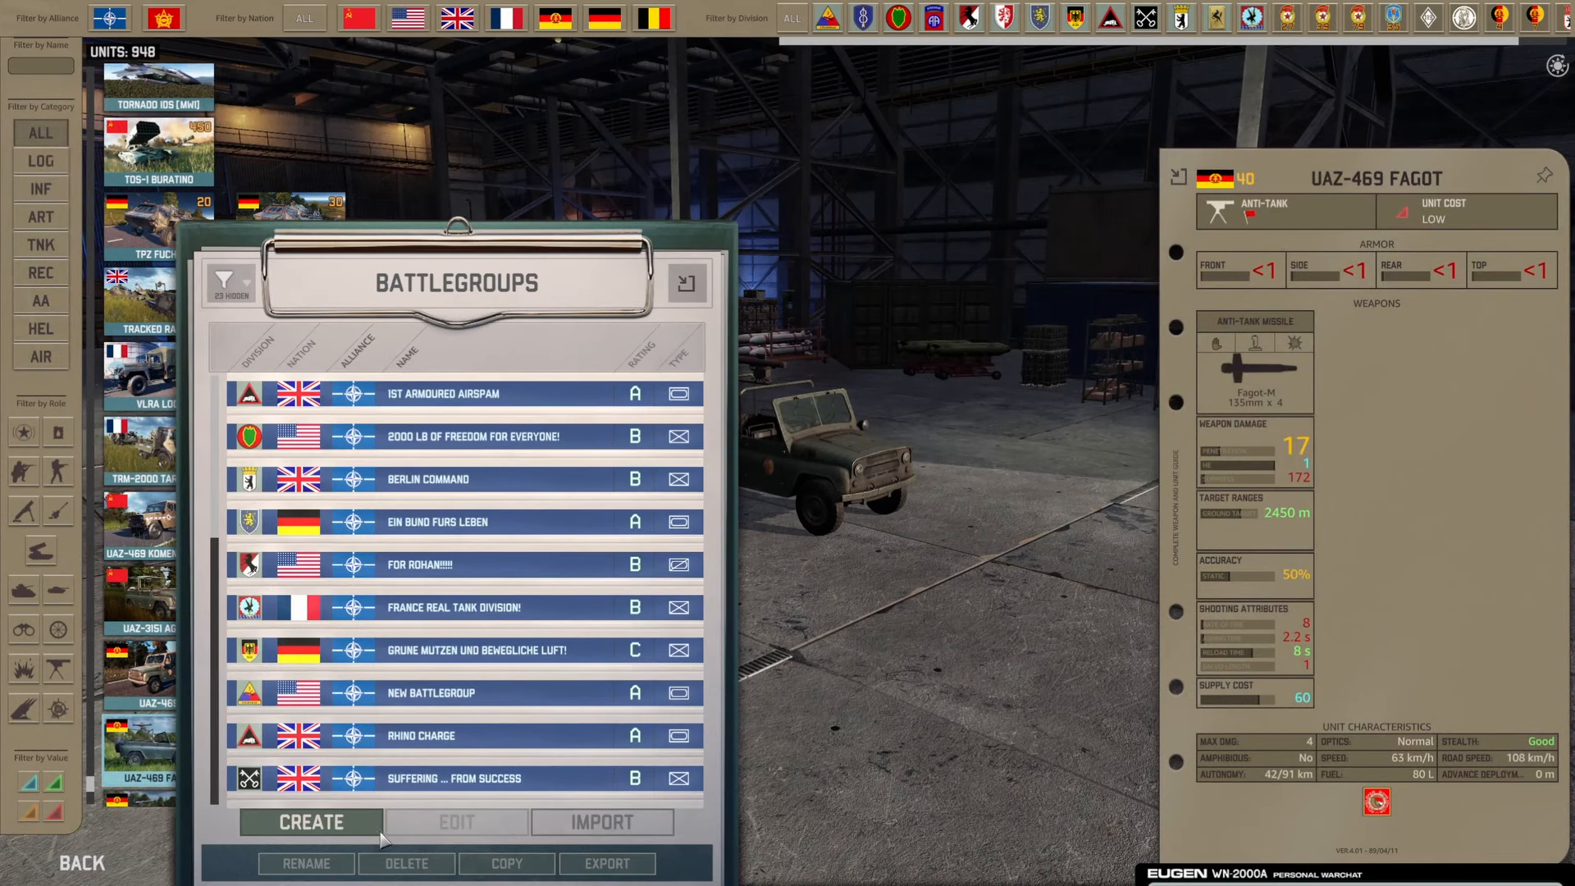
click(312, 822)
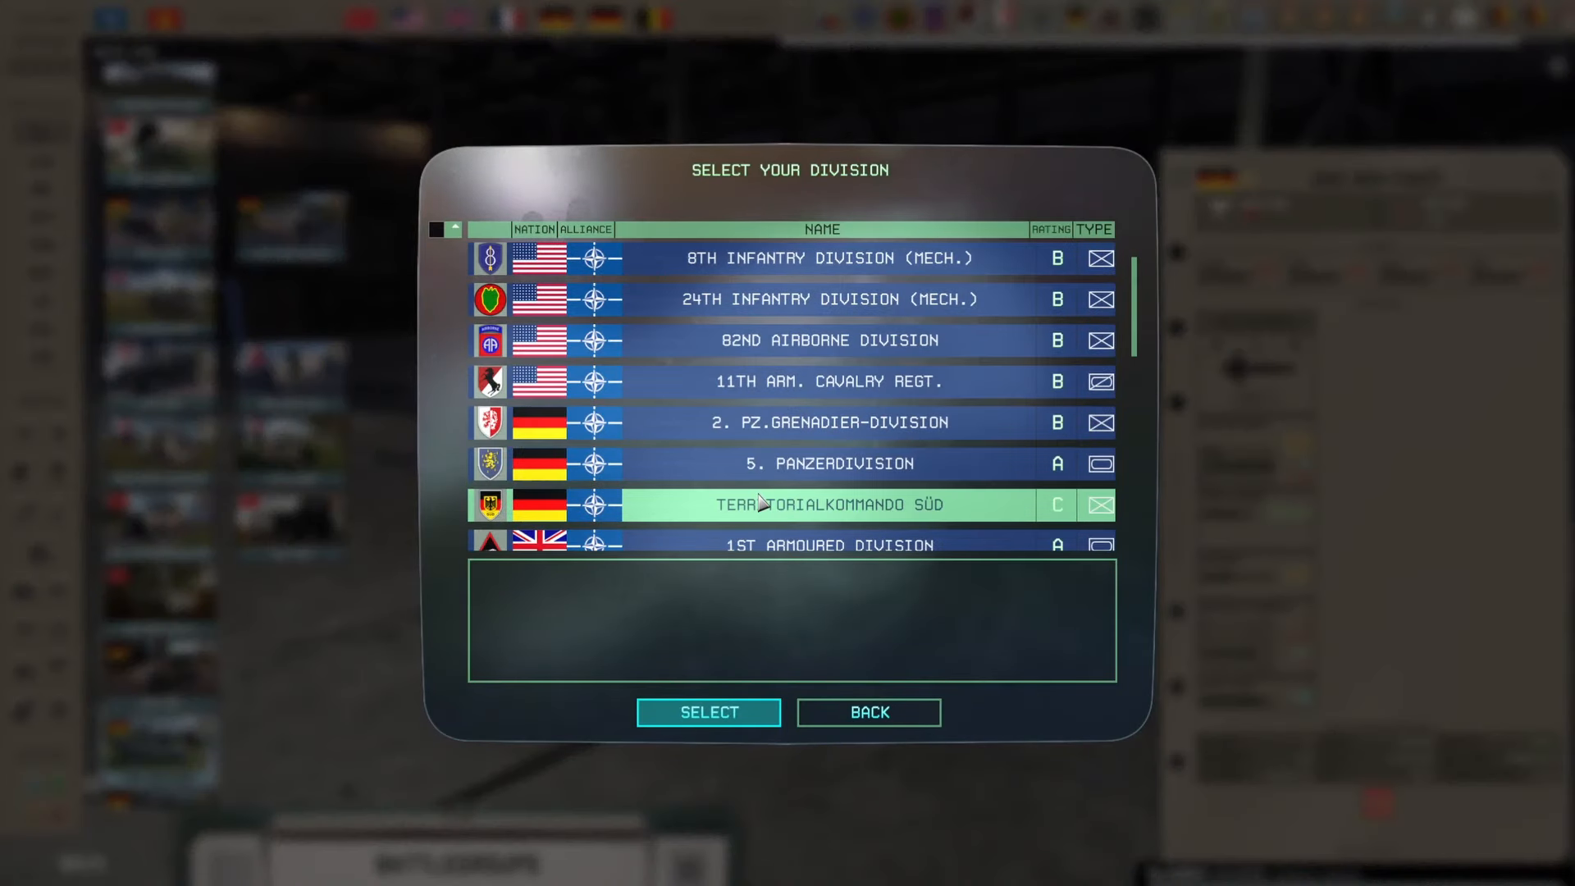
scroll(down, 3)
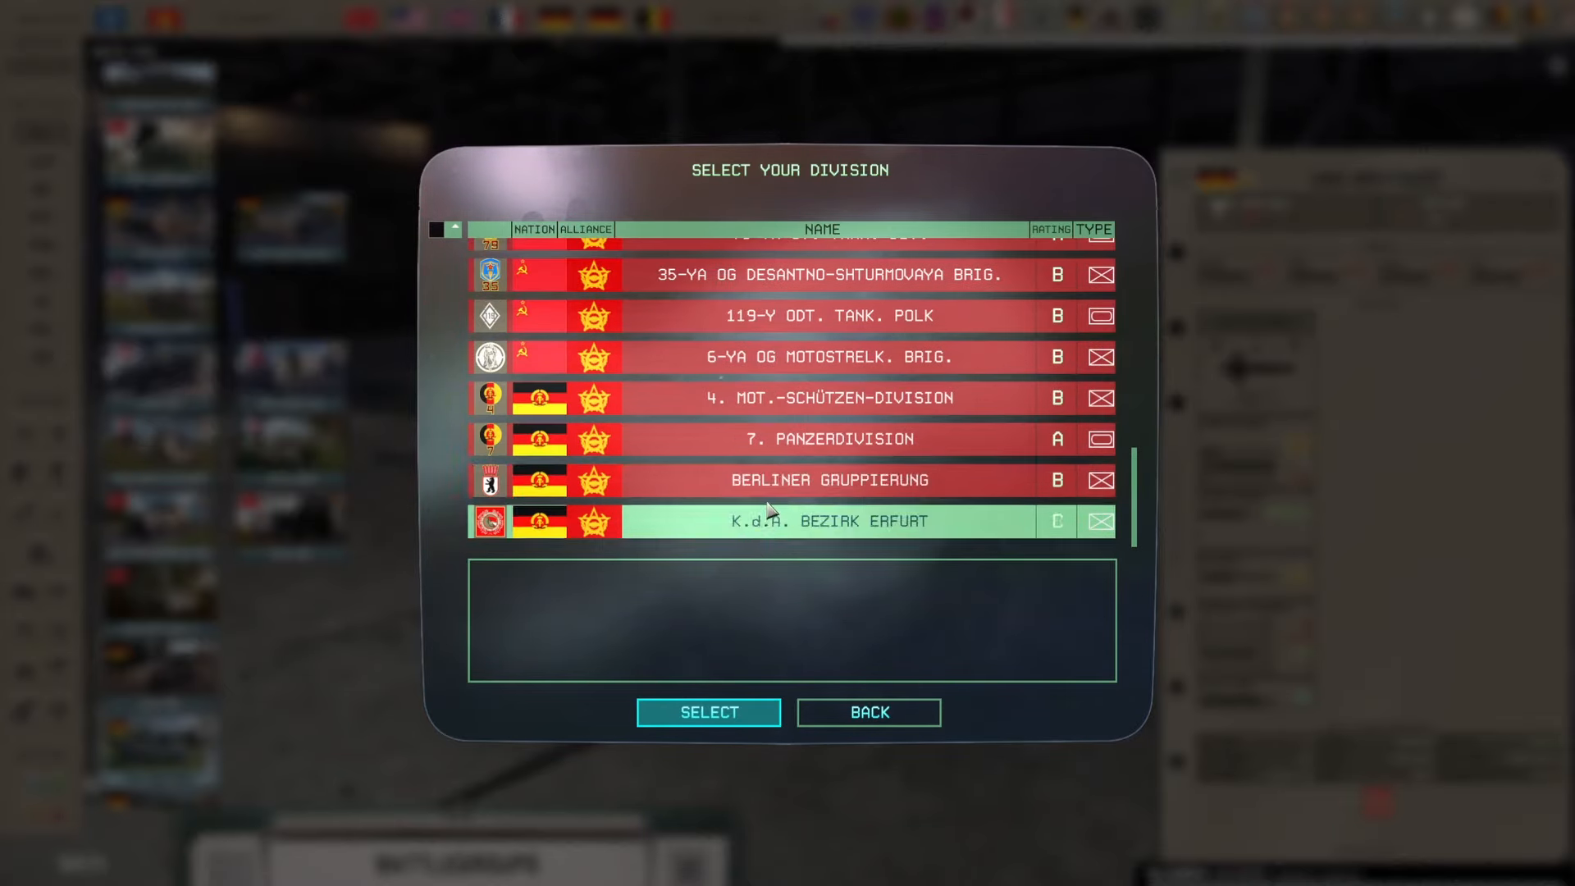
scroll(up, 3)
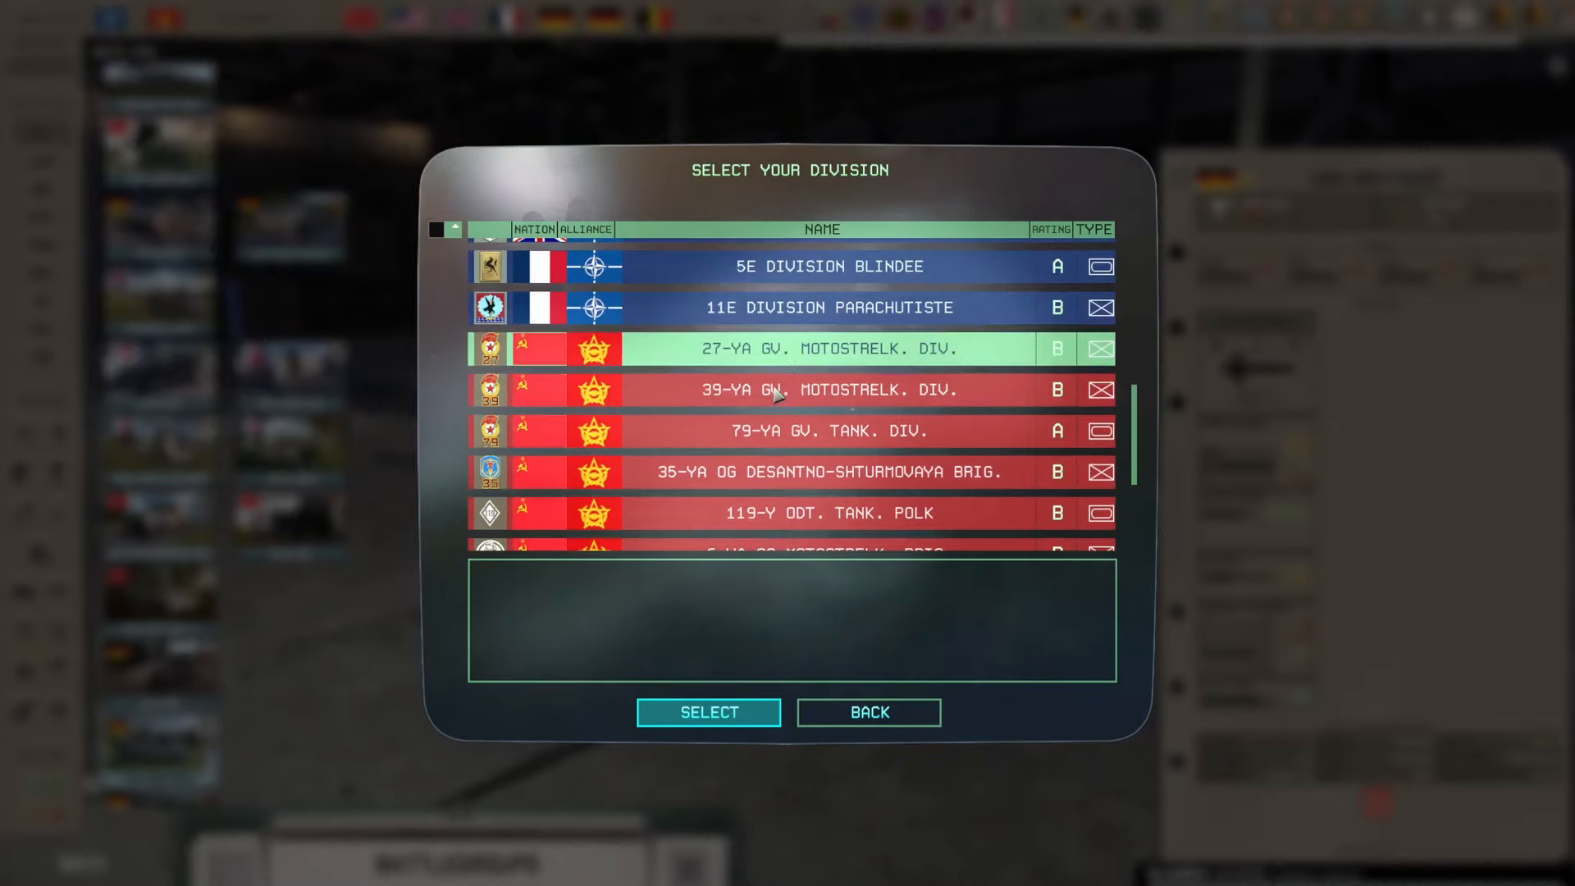
Pick 39-YA GV. MOTOSTRELK. DIV. and browse its TNK, ART, AA, HEL and AIR units
click(707, 712)
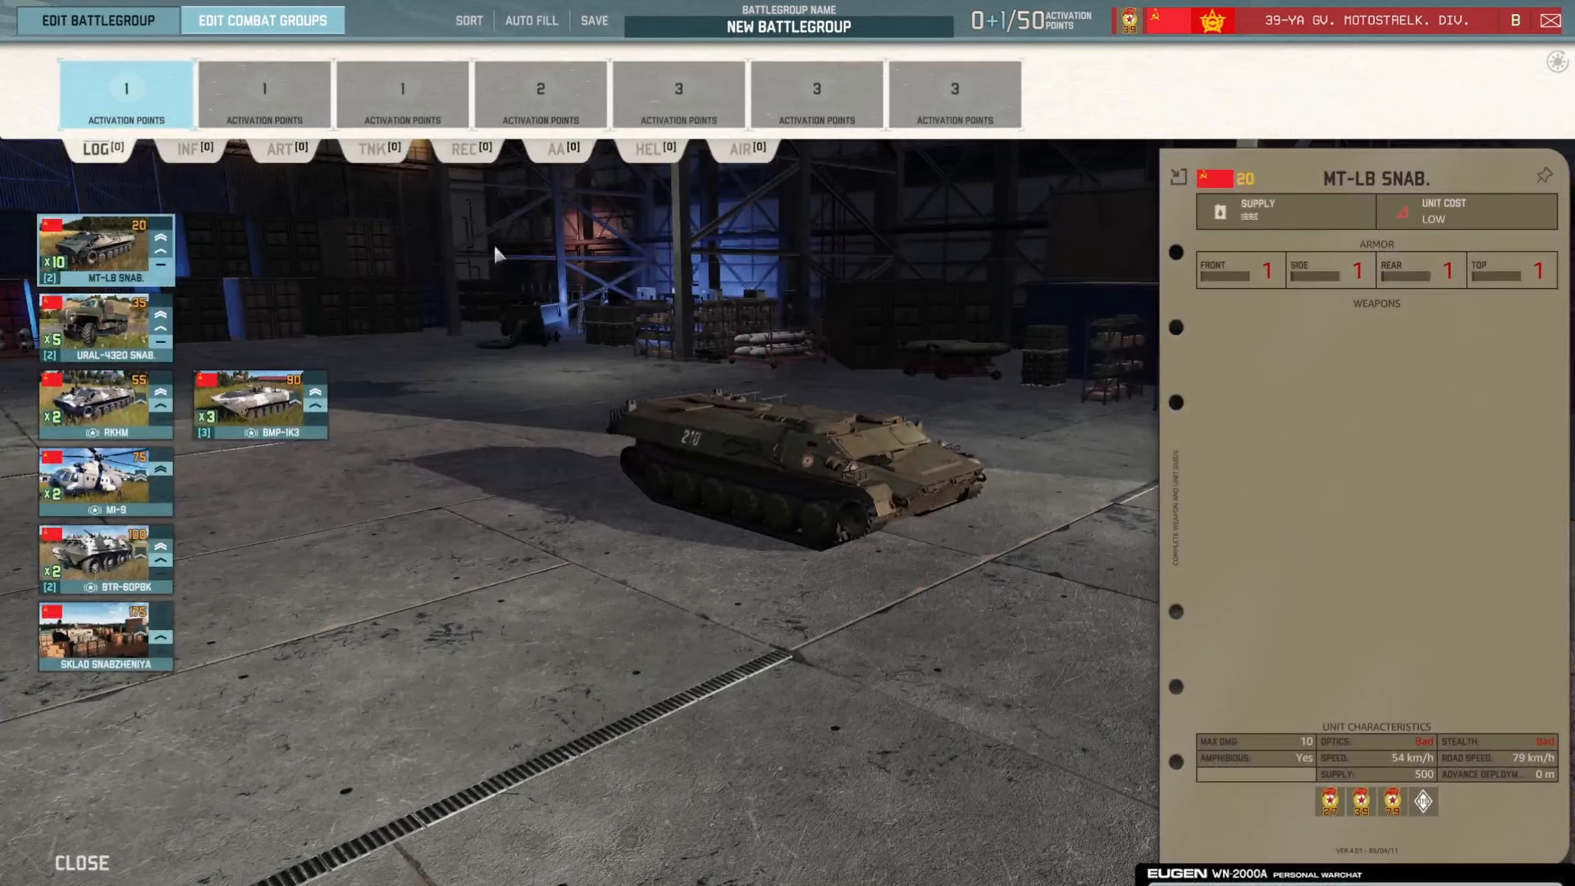
click(374, 149)
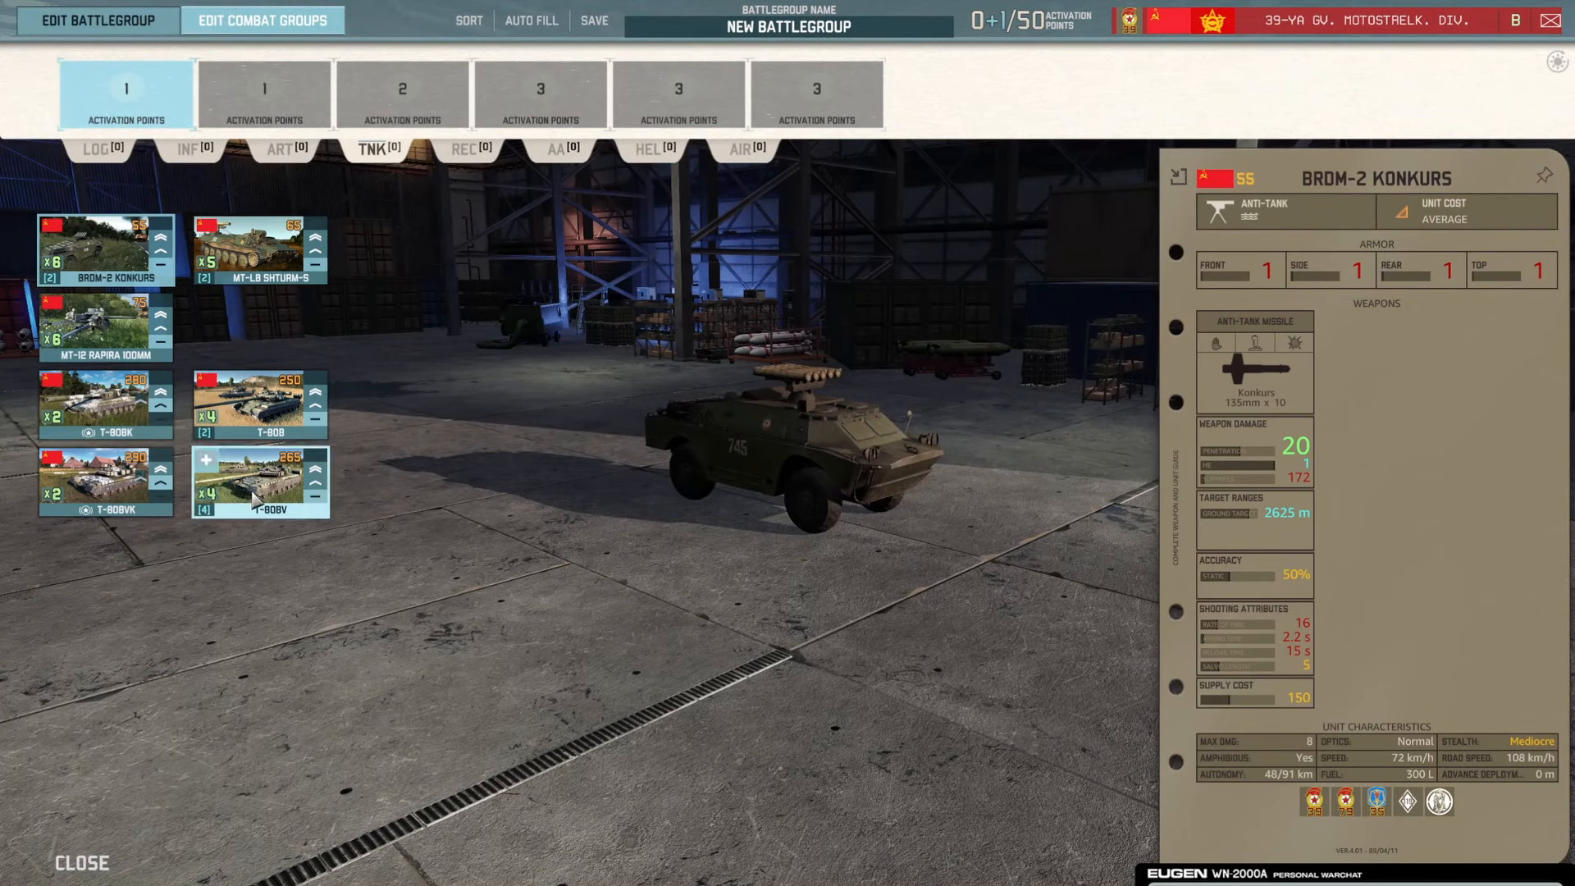
click(283, 148)
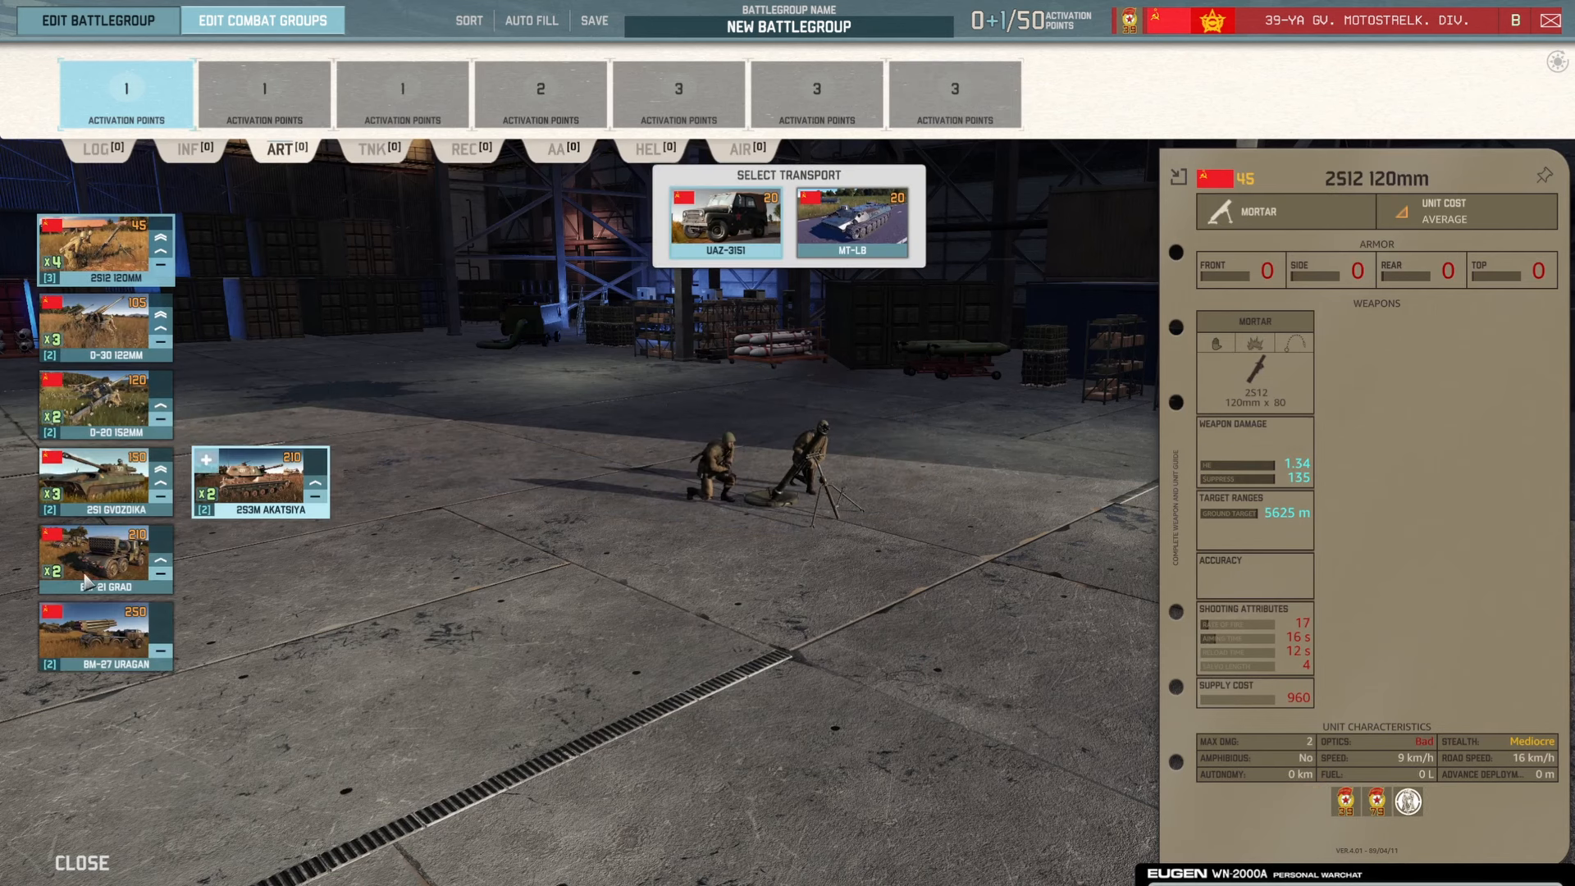
click(556, 148)
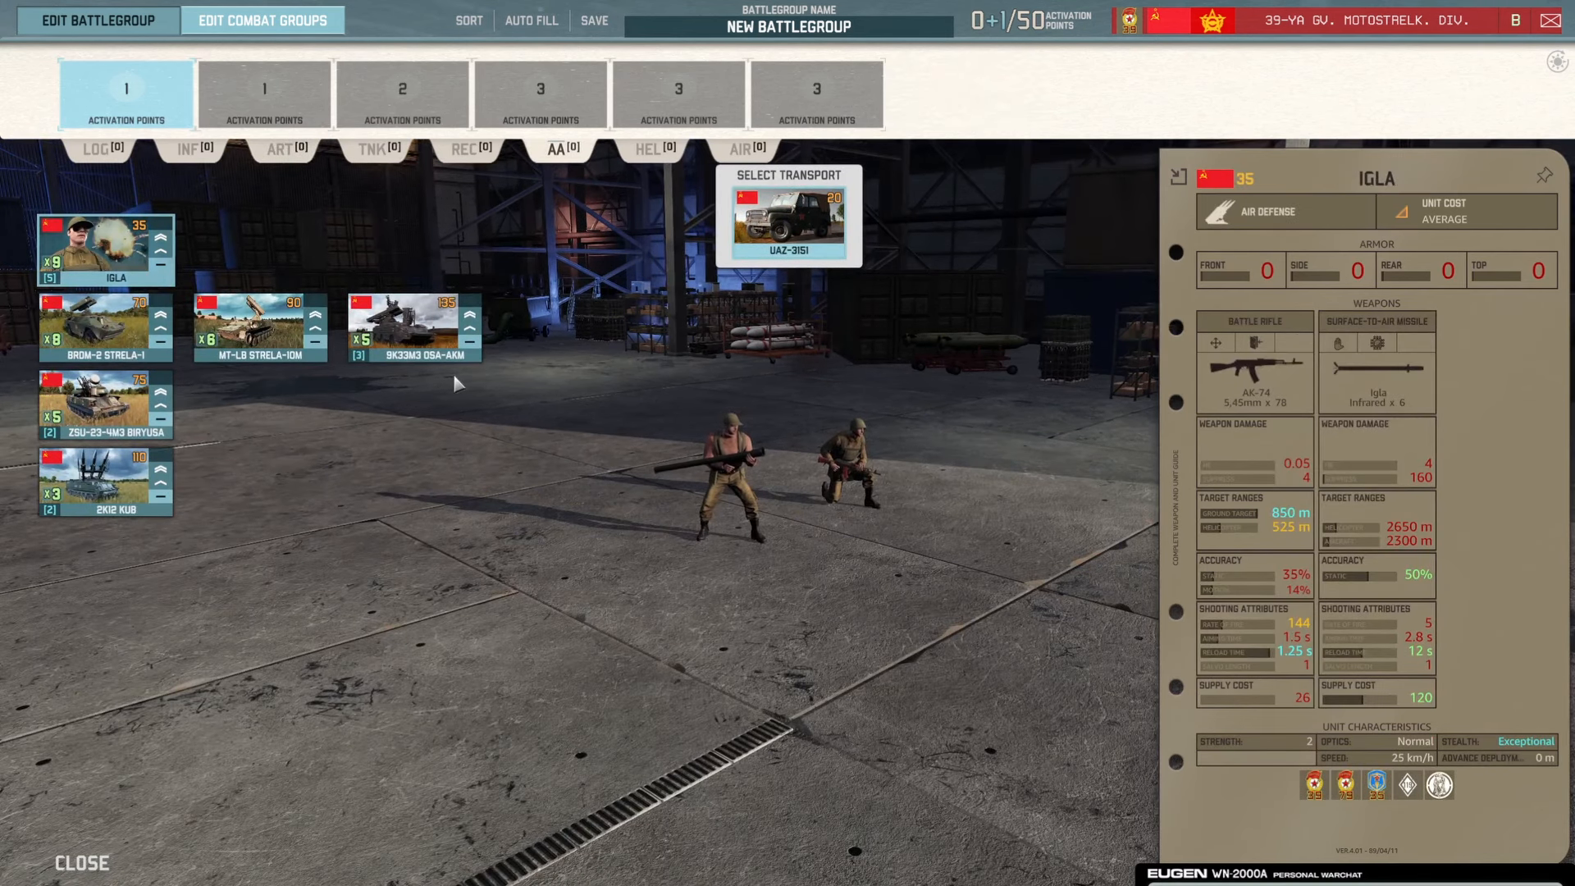
click(649, 149)
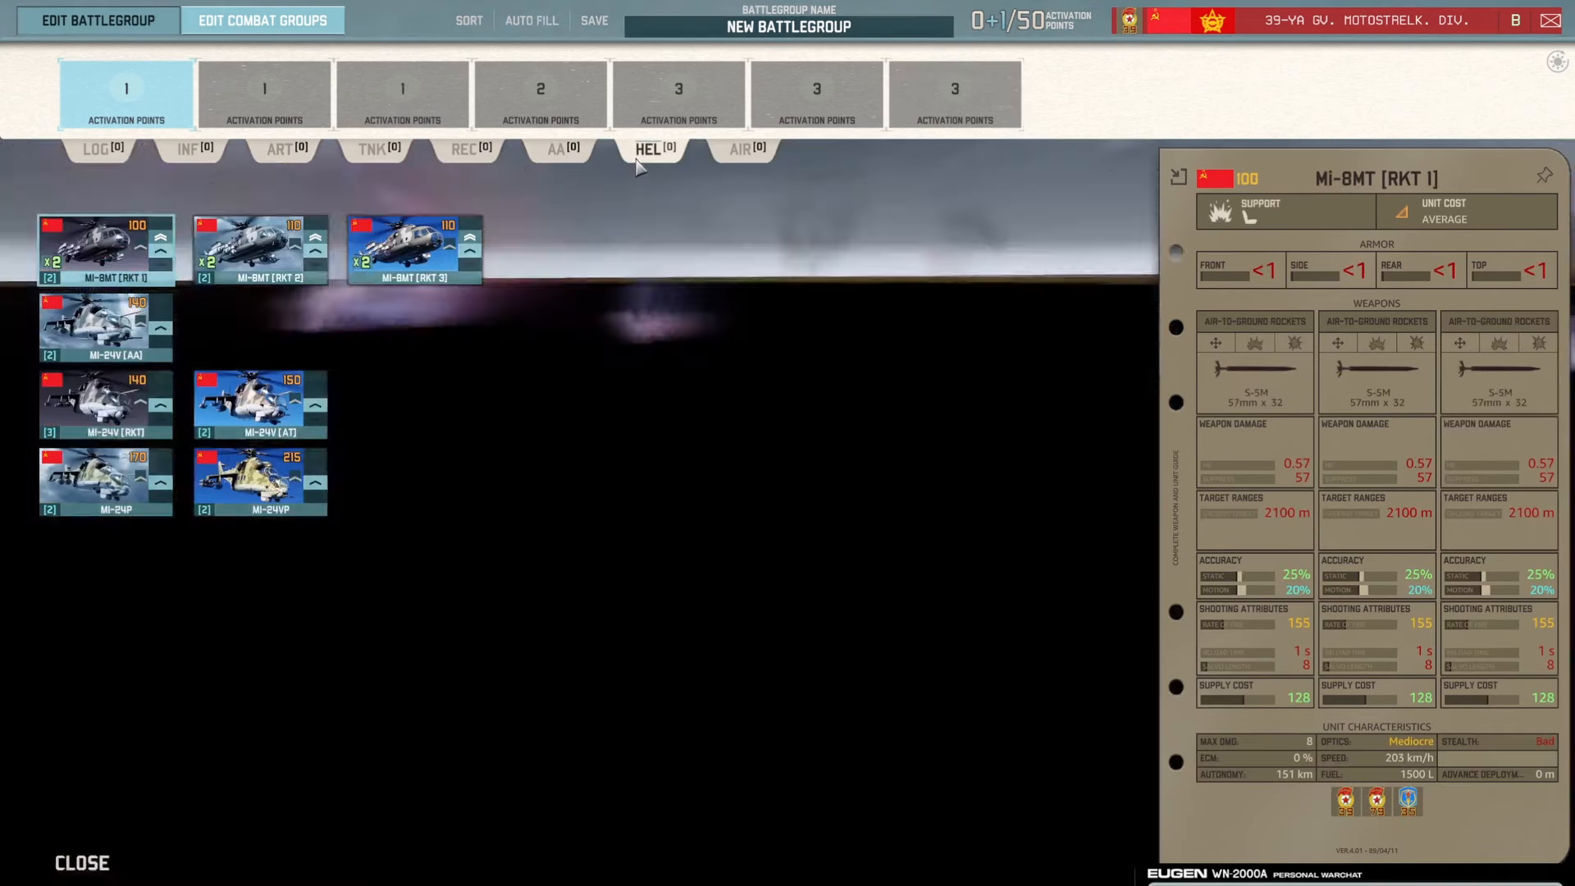
click(742, 148)
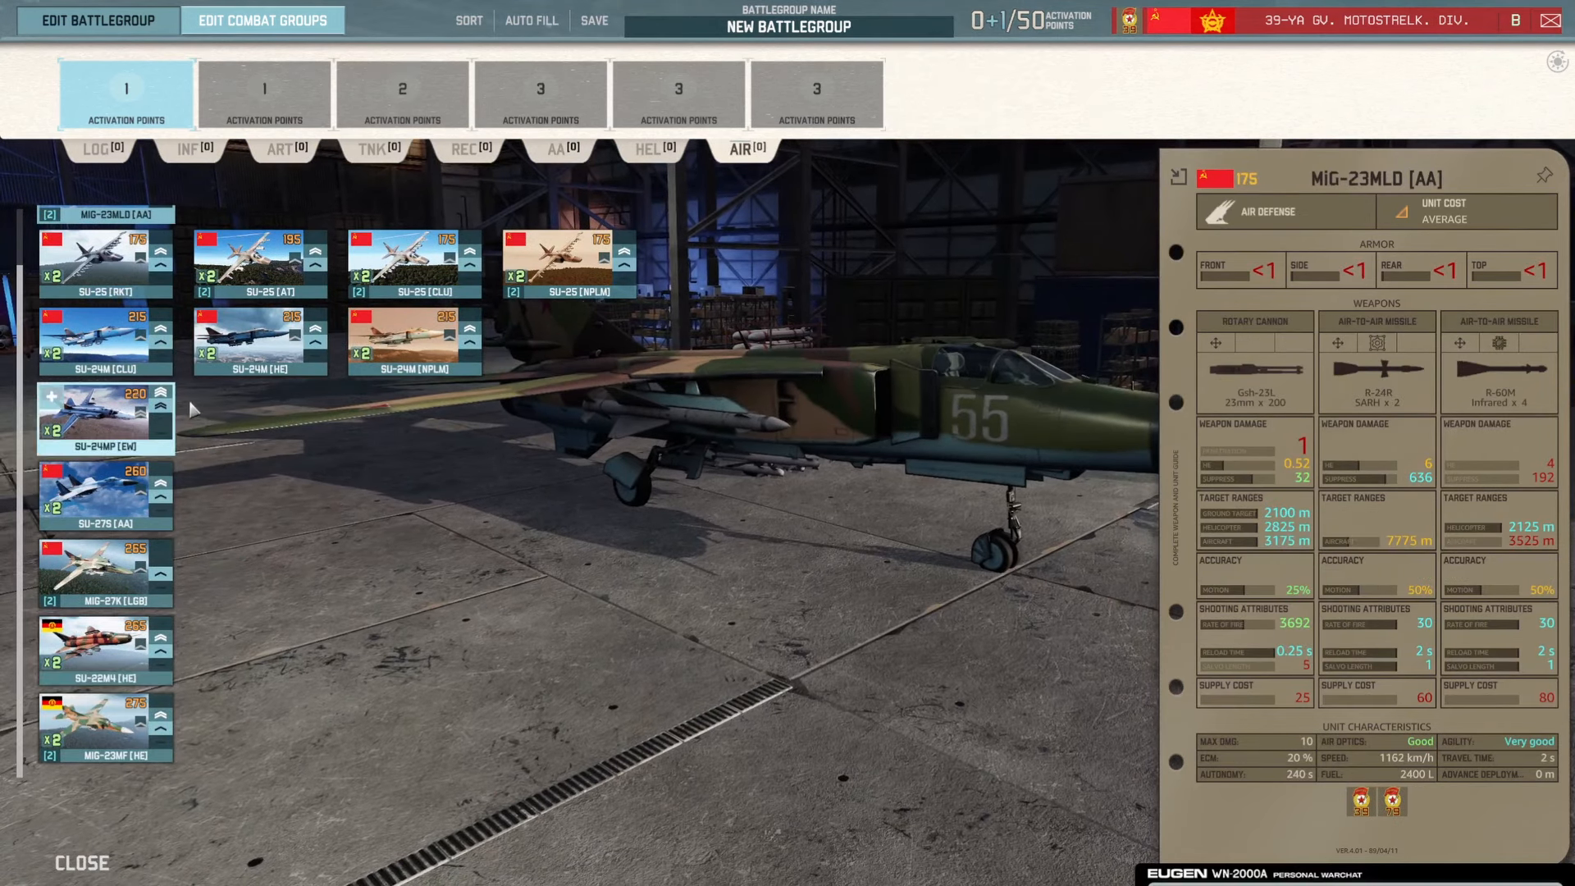
Inspect the Su-27S [AA] fighter, then discard the empty battlegroup
click(104, 493)
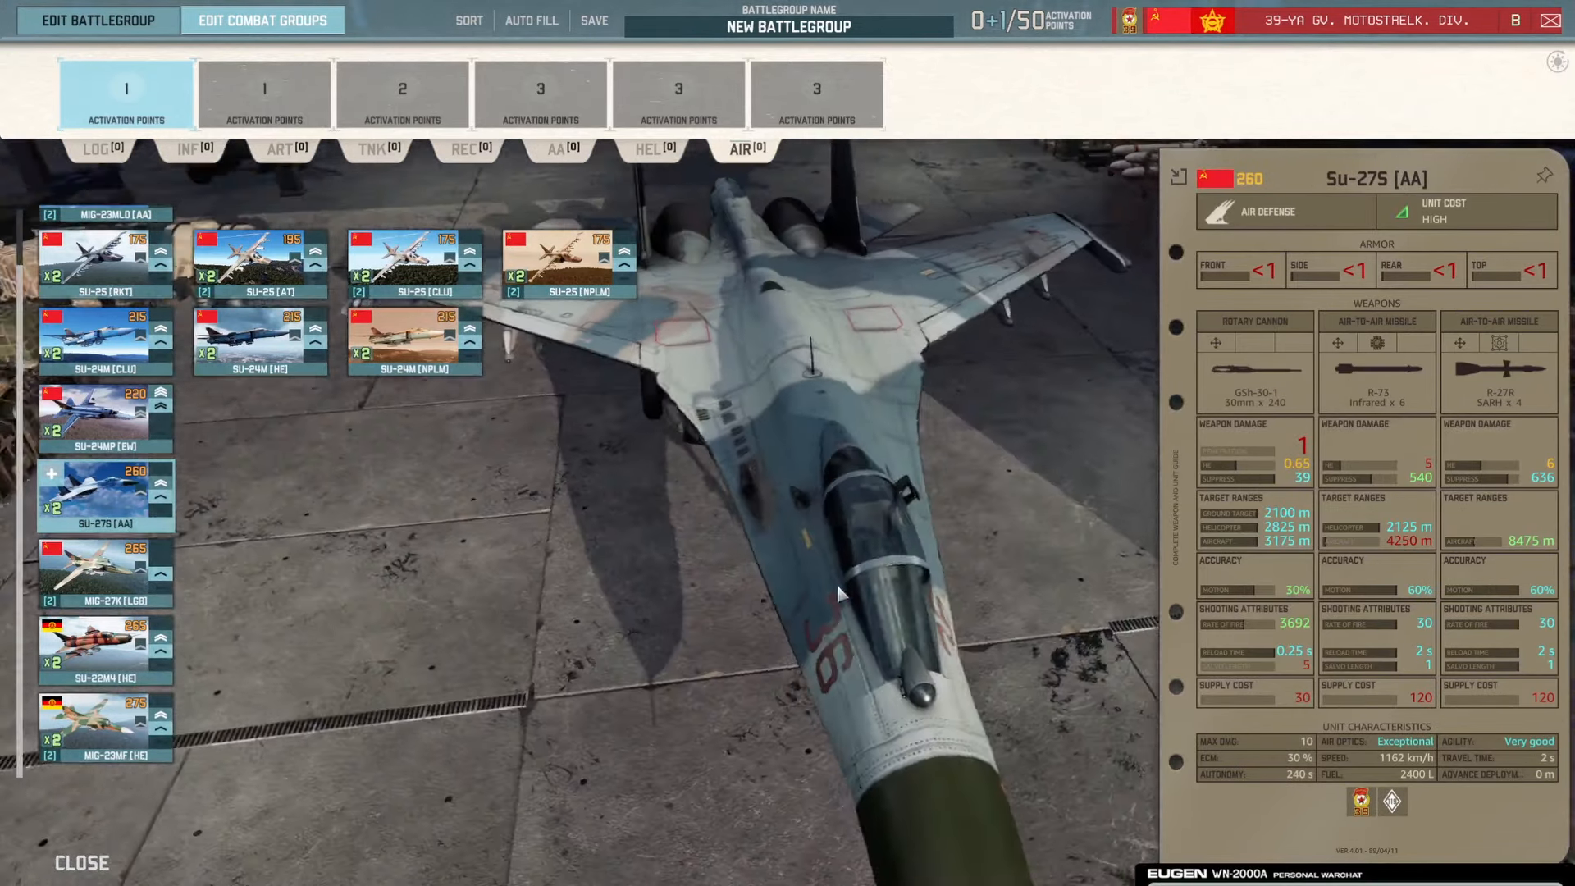
click(81, 862)
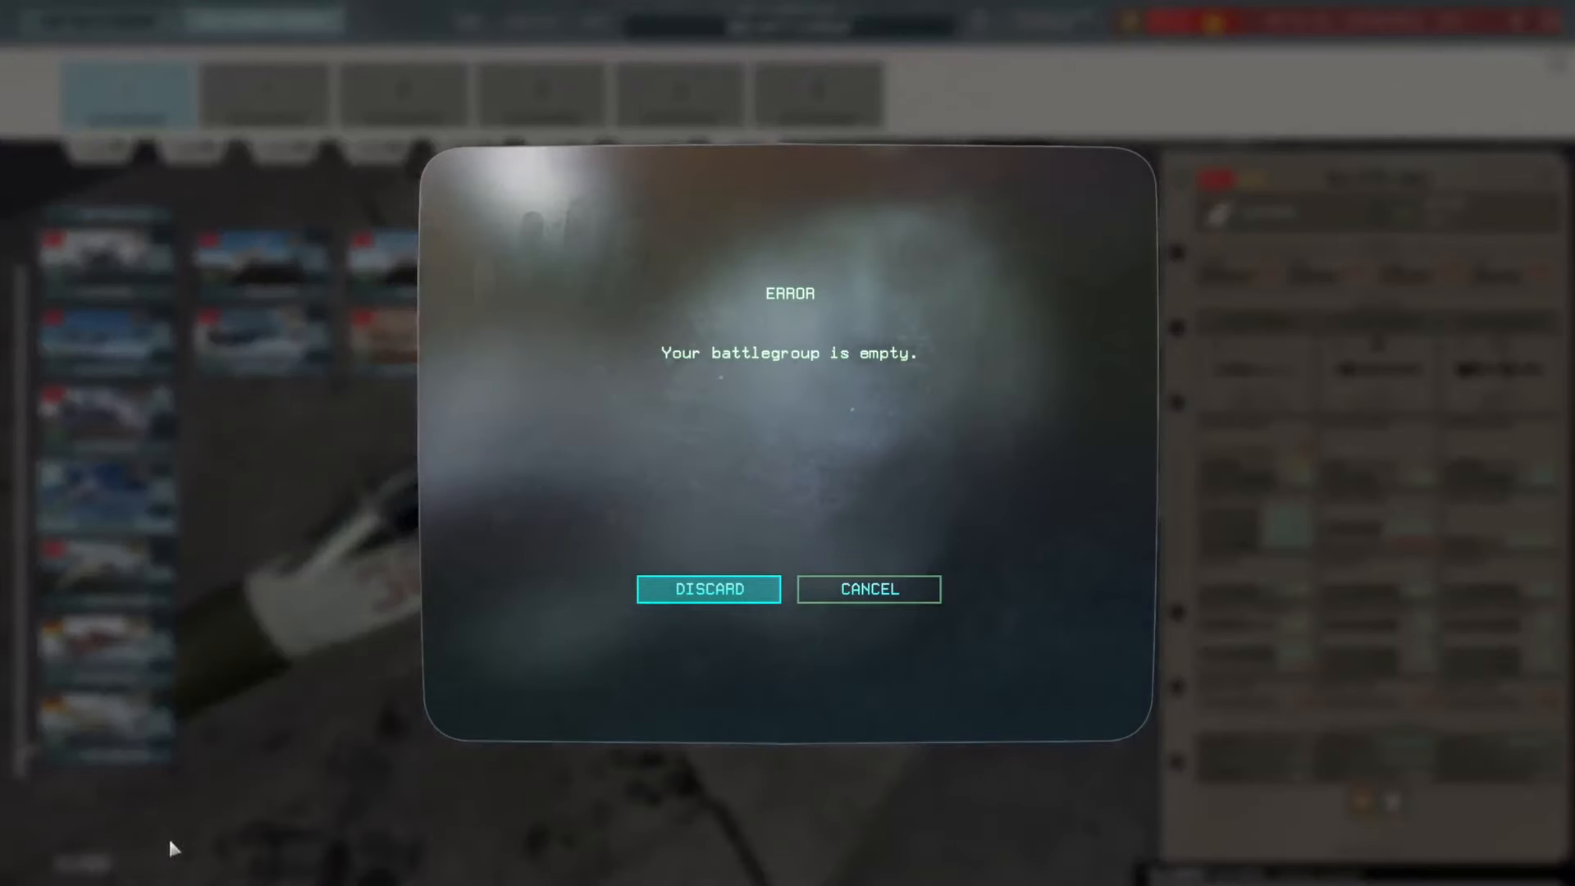
click(708, 590)
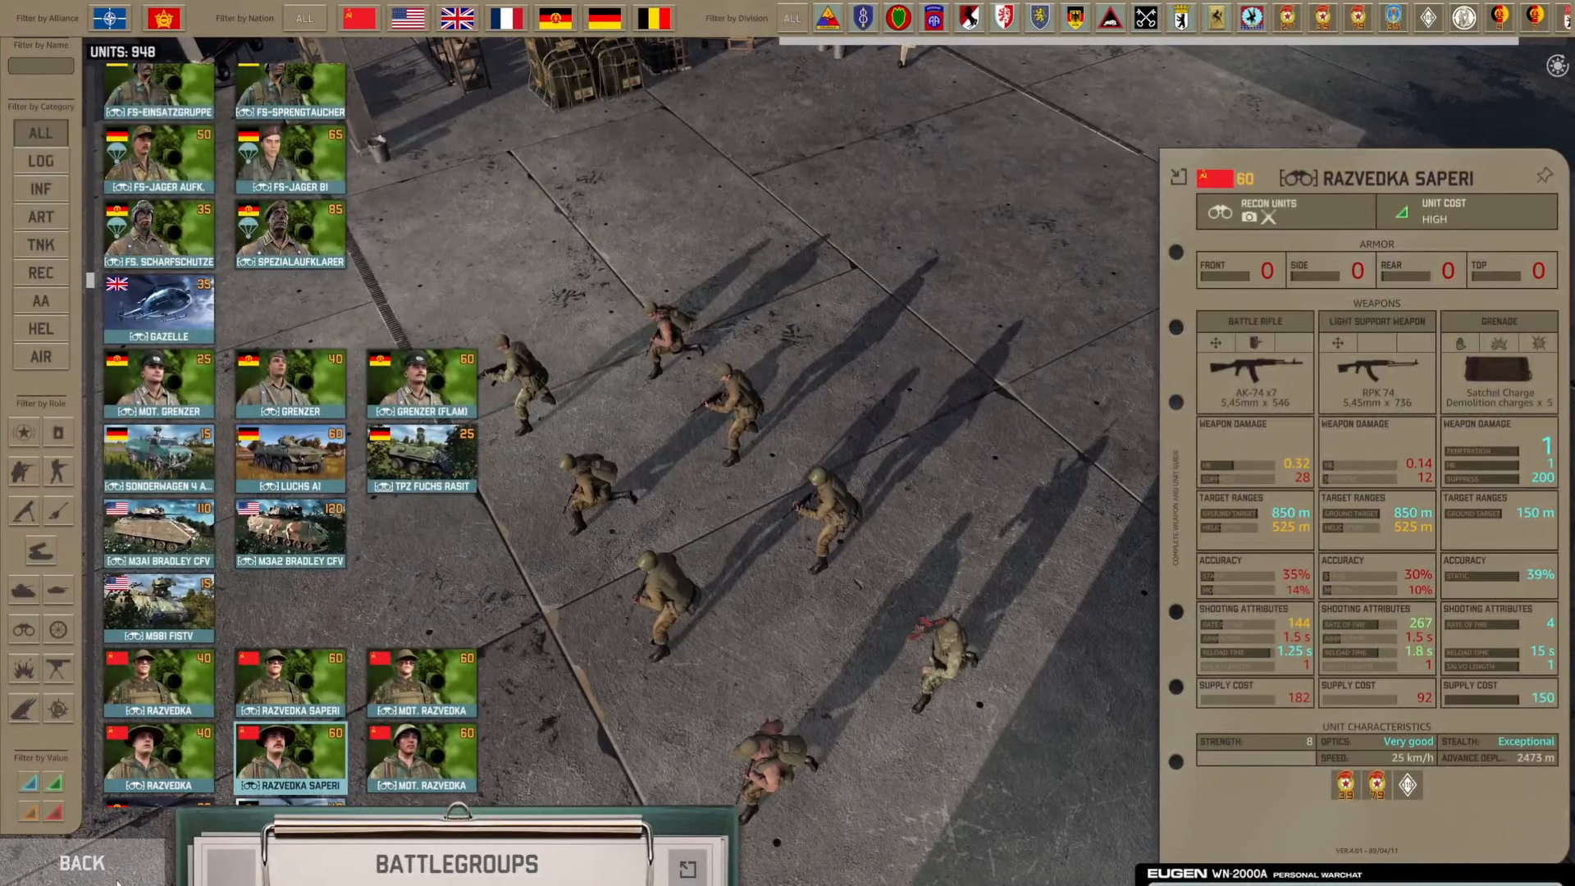
Leave the deck builder for the multiplayer lobby and scroll through the running games
click(81, 862)
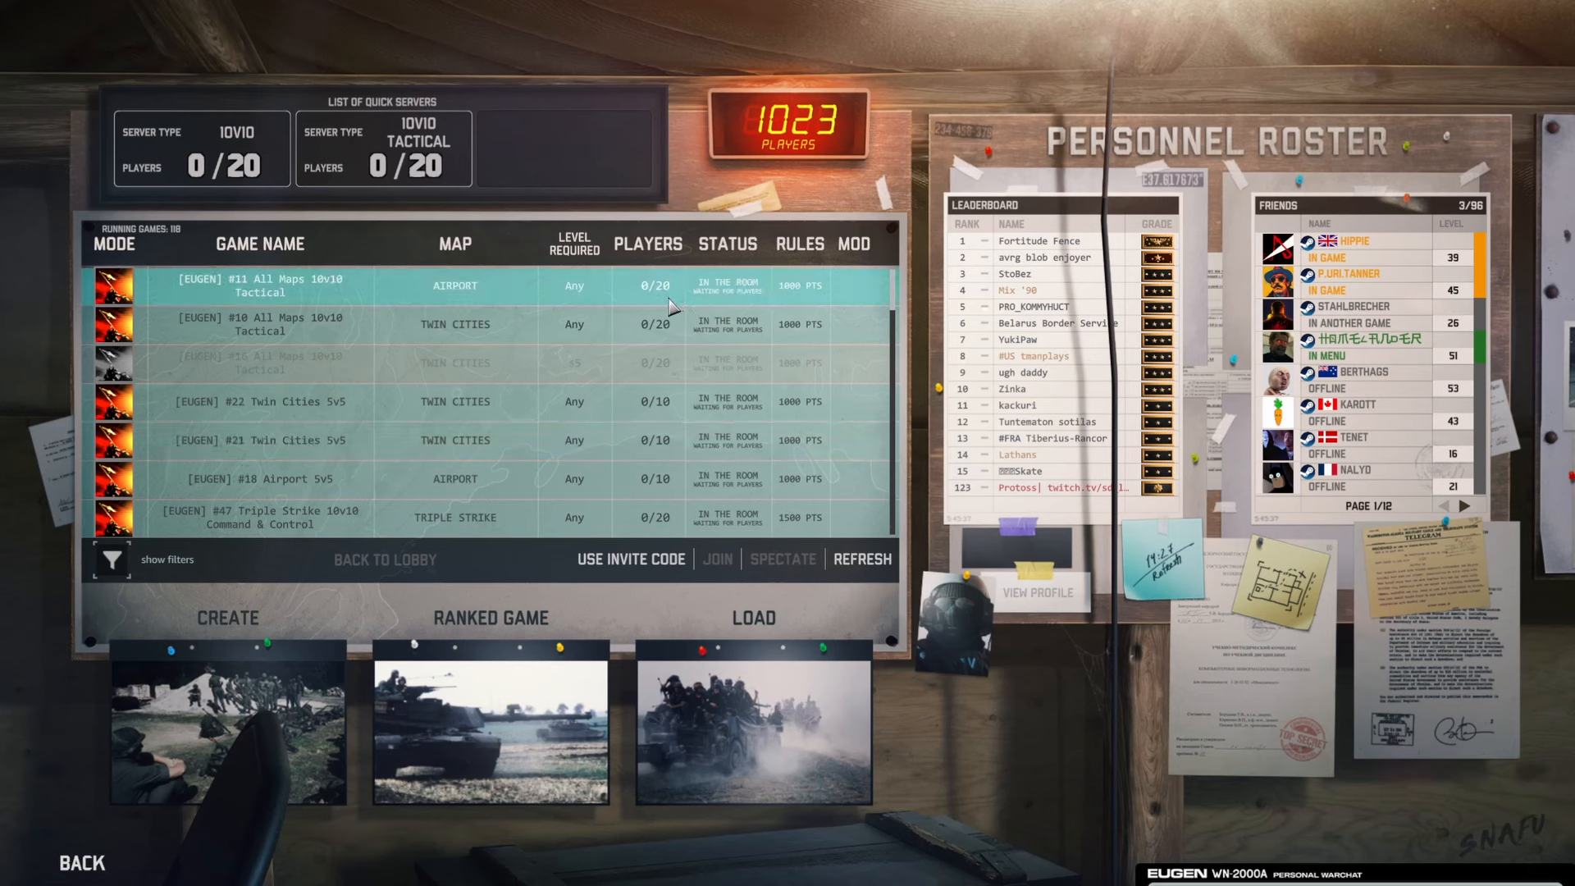
scroll(down, 3)
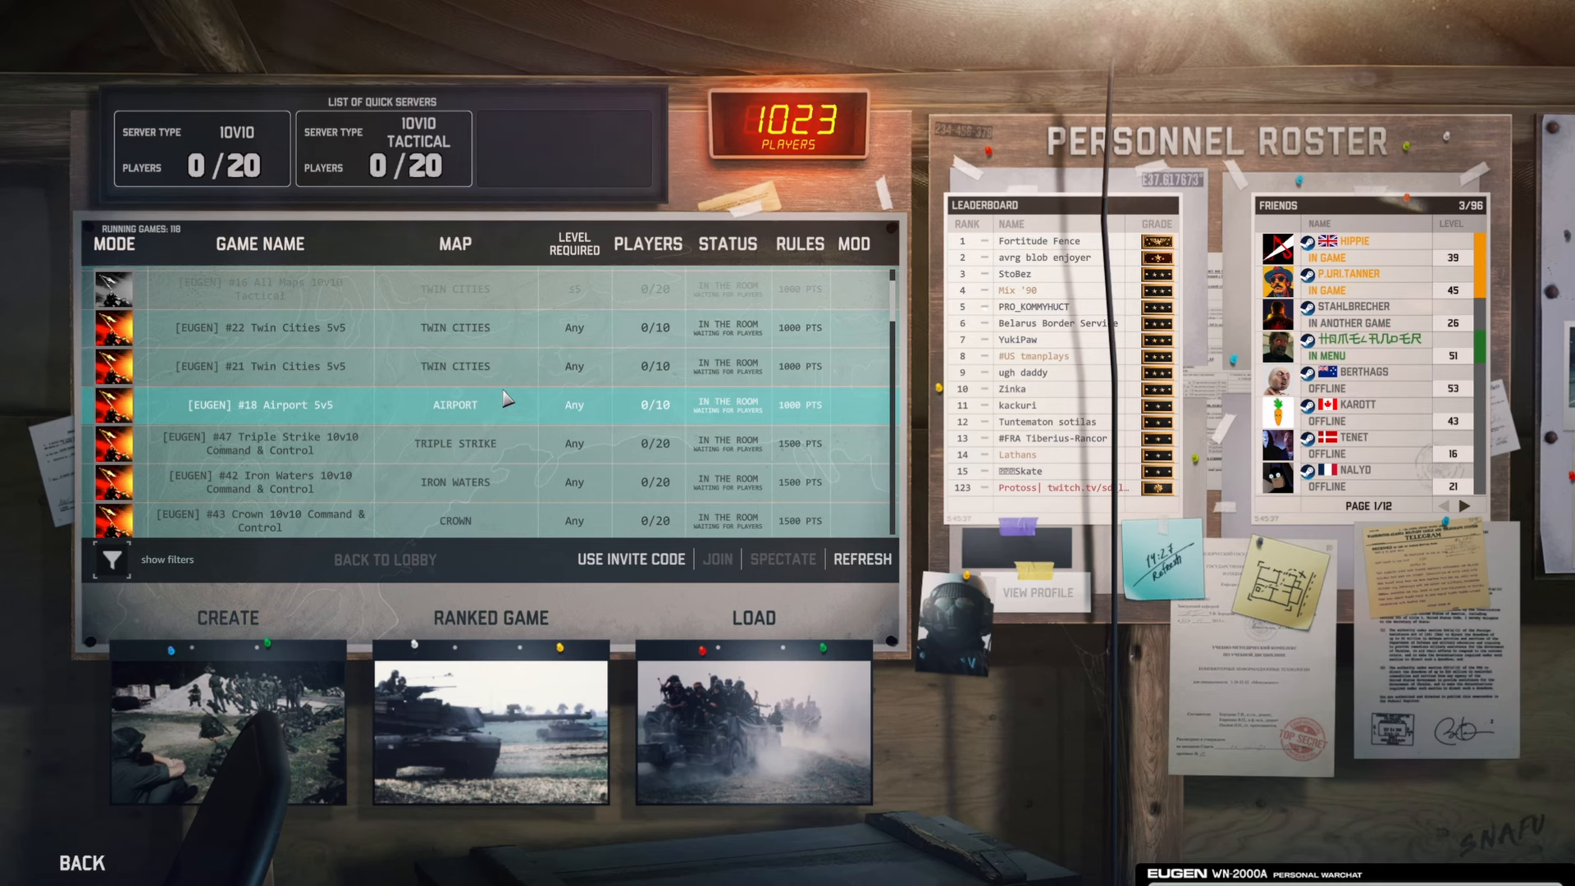
scroll(down, 3)
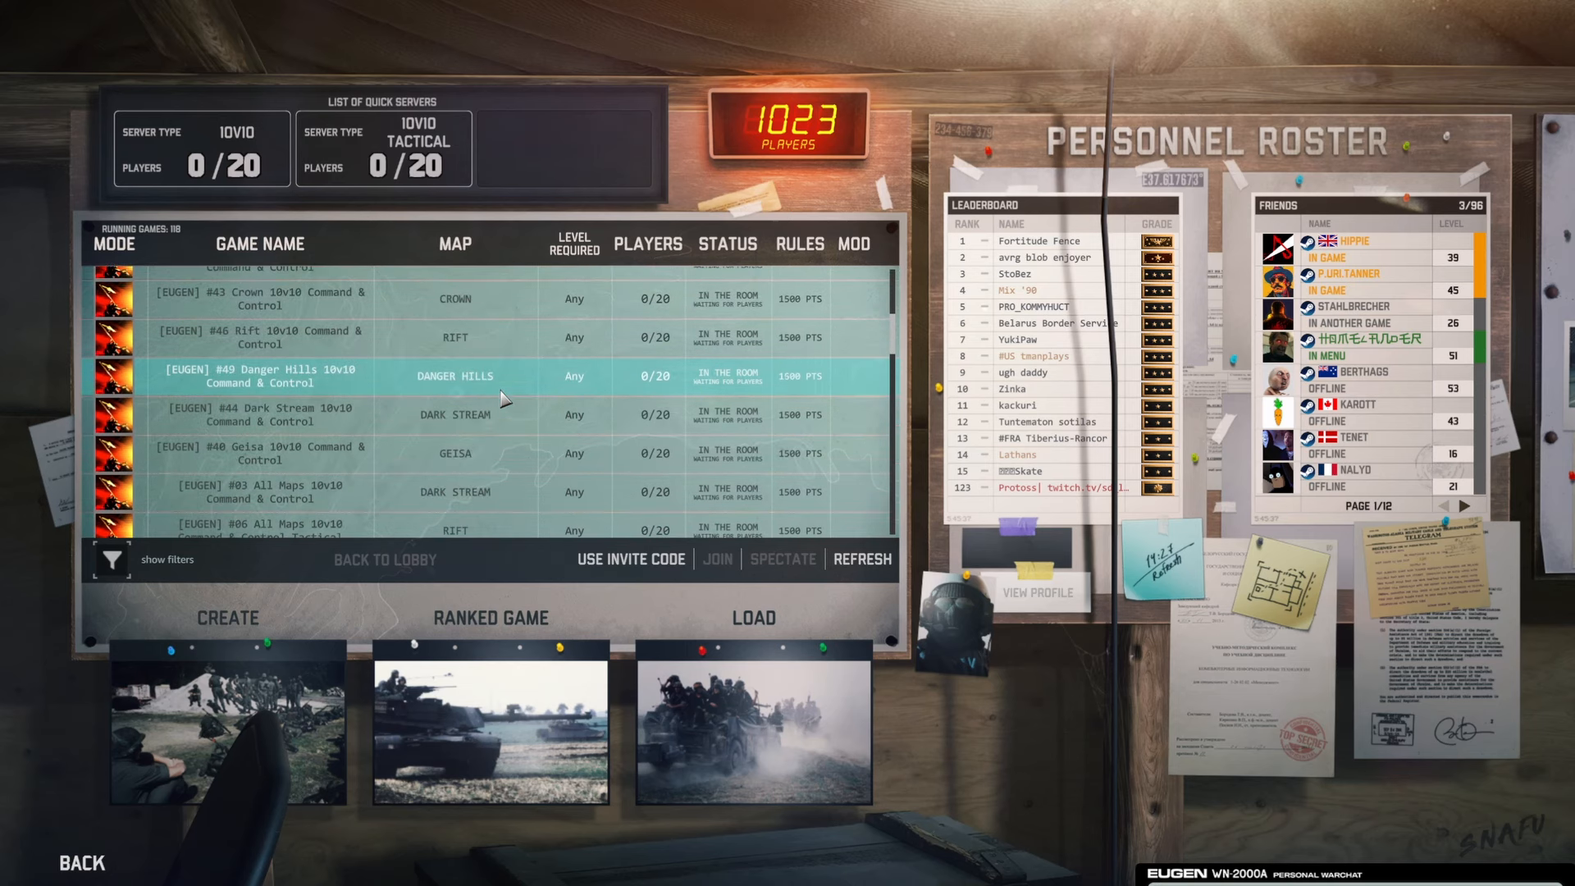
click(862, 559)
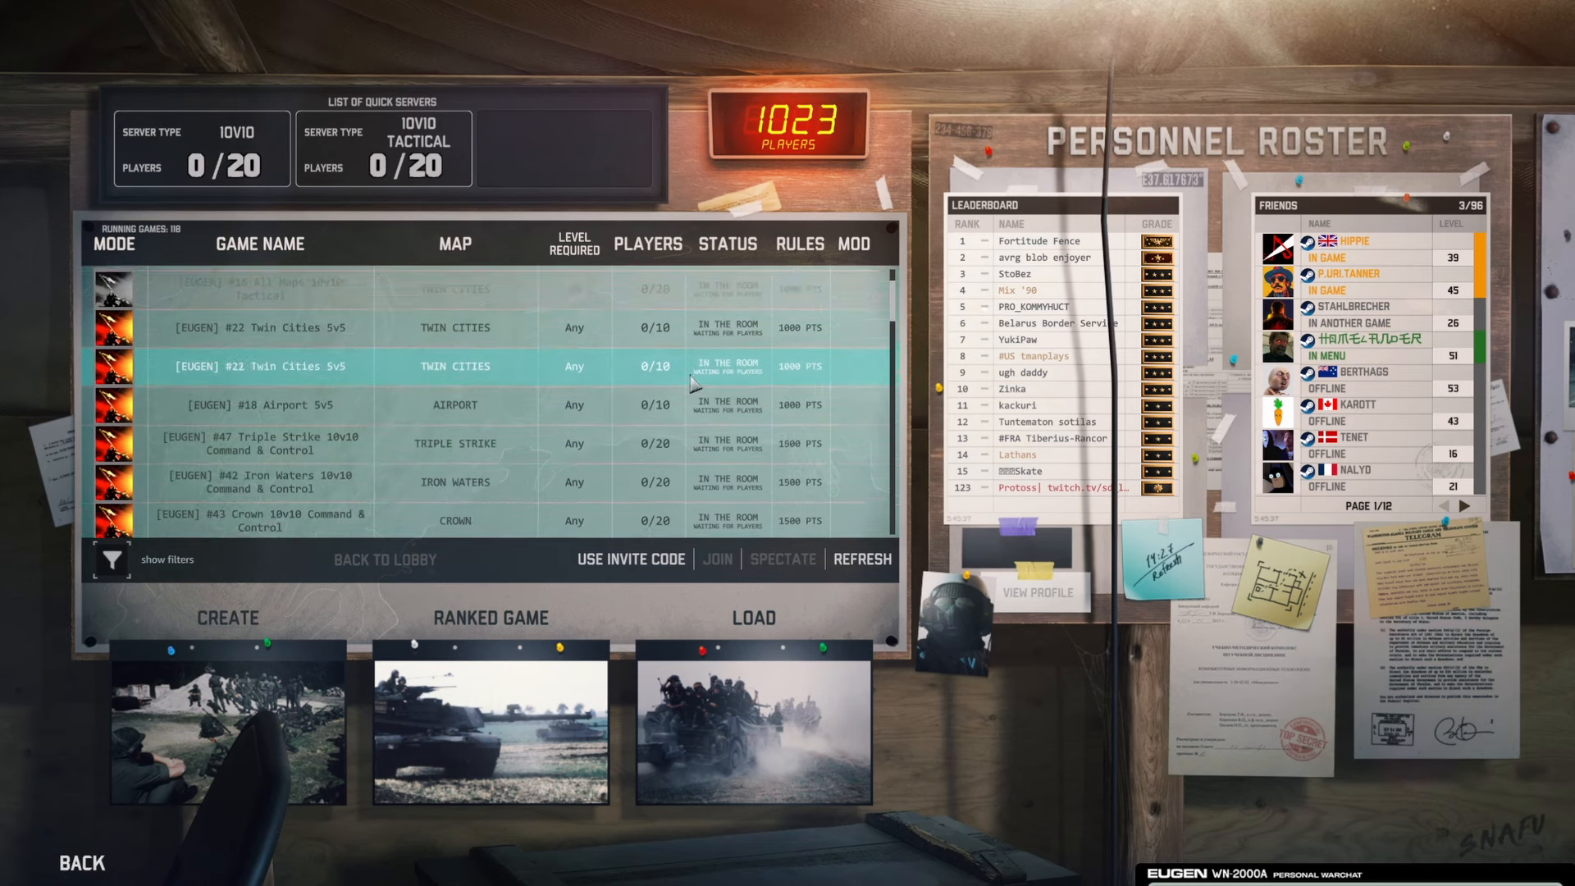
scroll(down, 3)
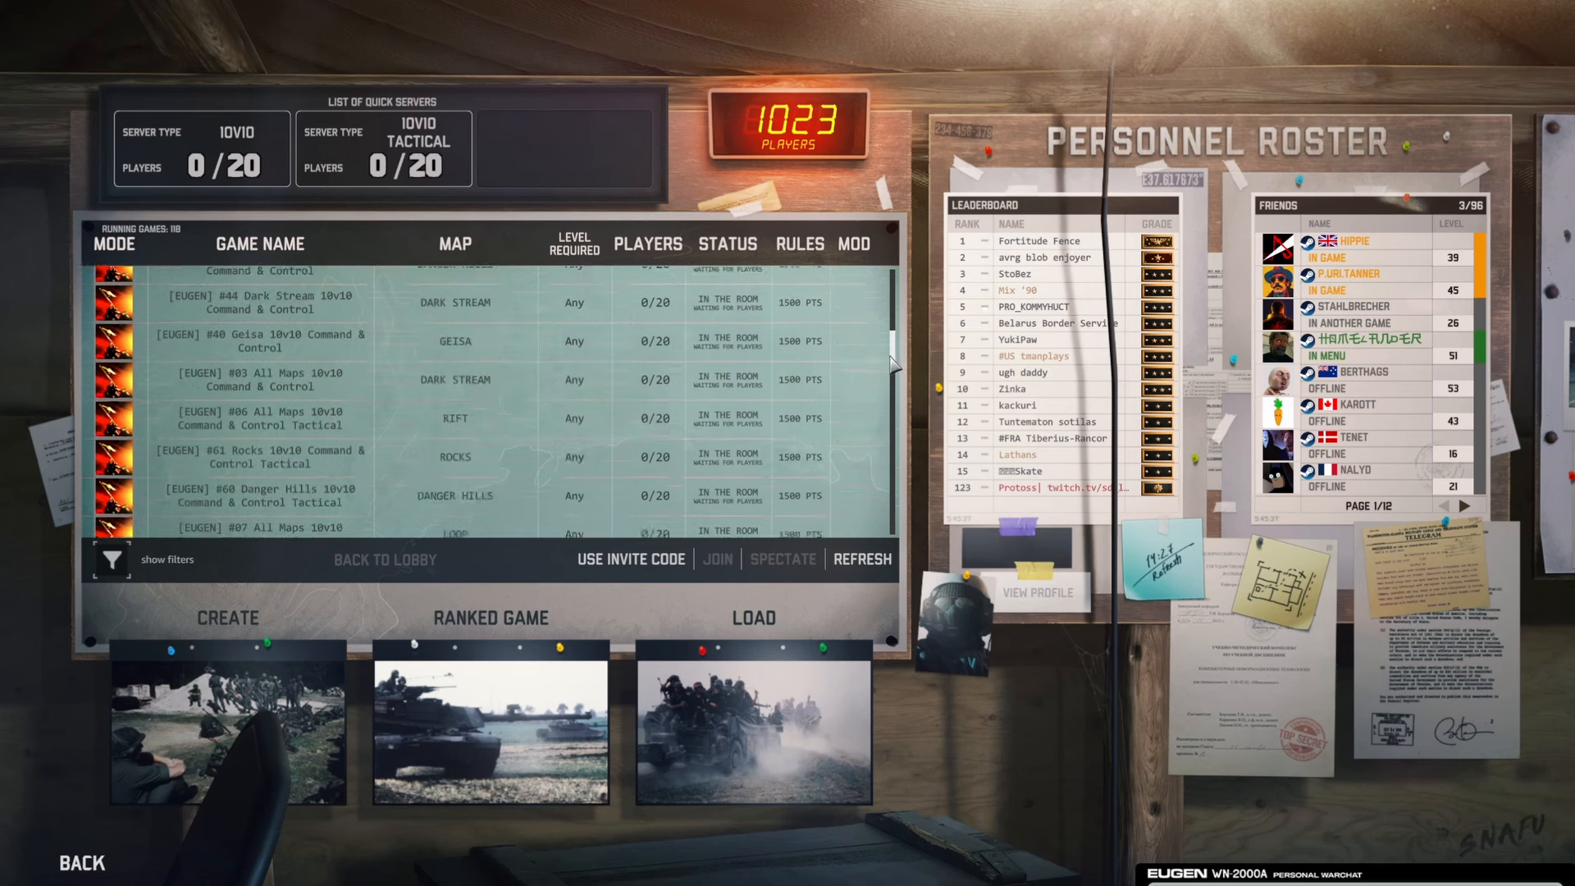
scroll(up, 3)
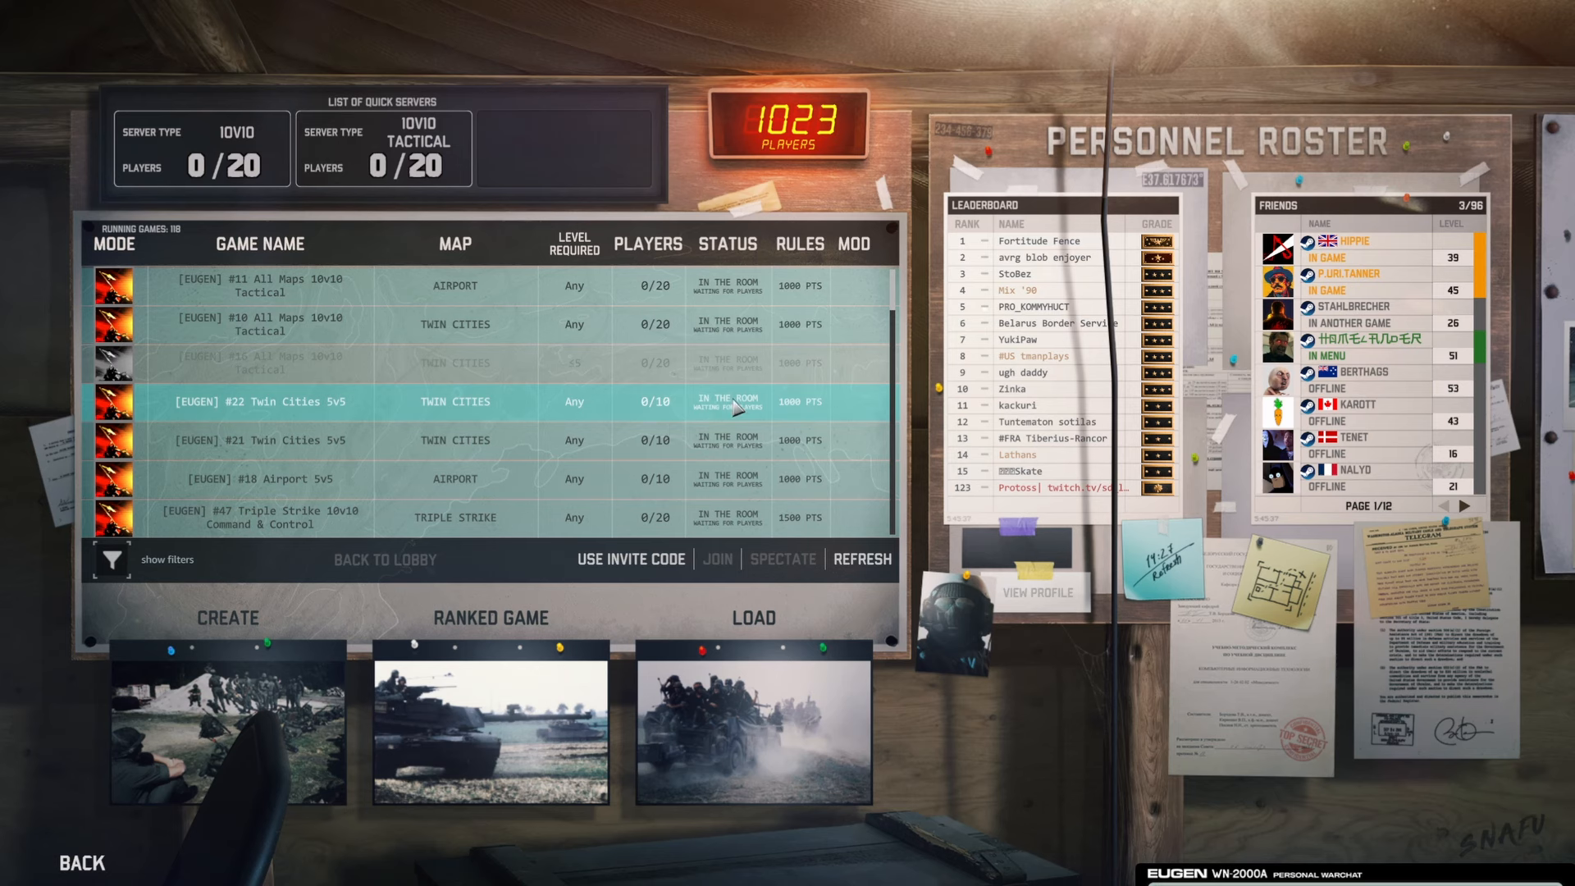
mouse_move(491, 616)
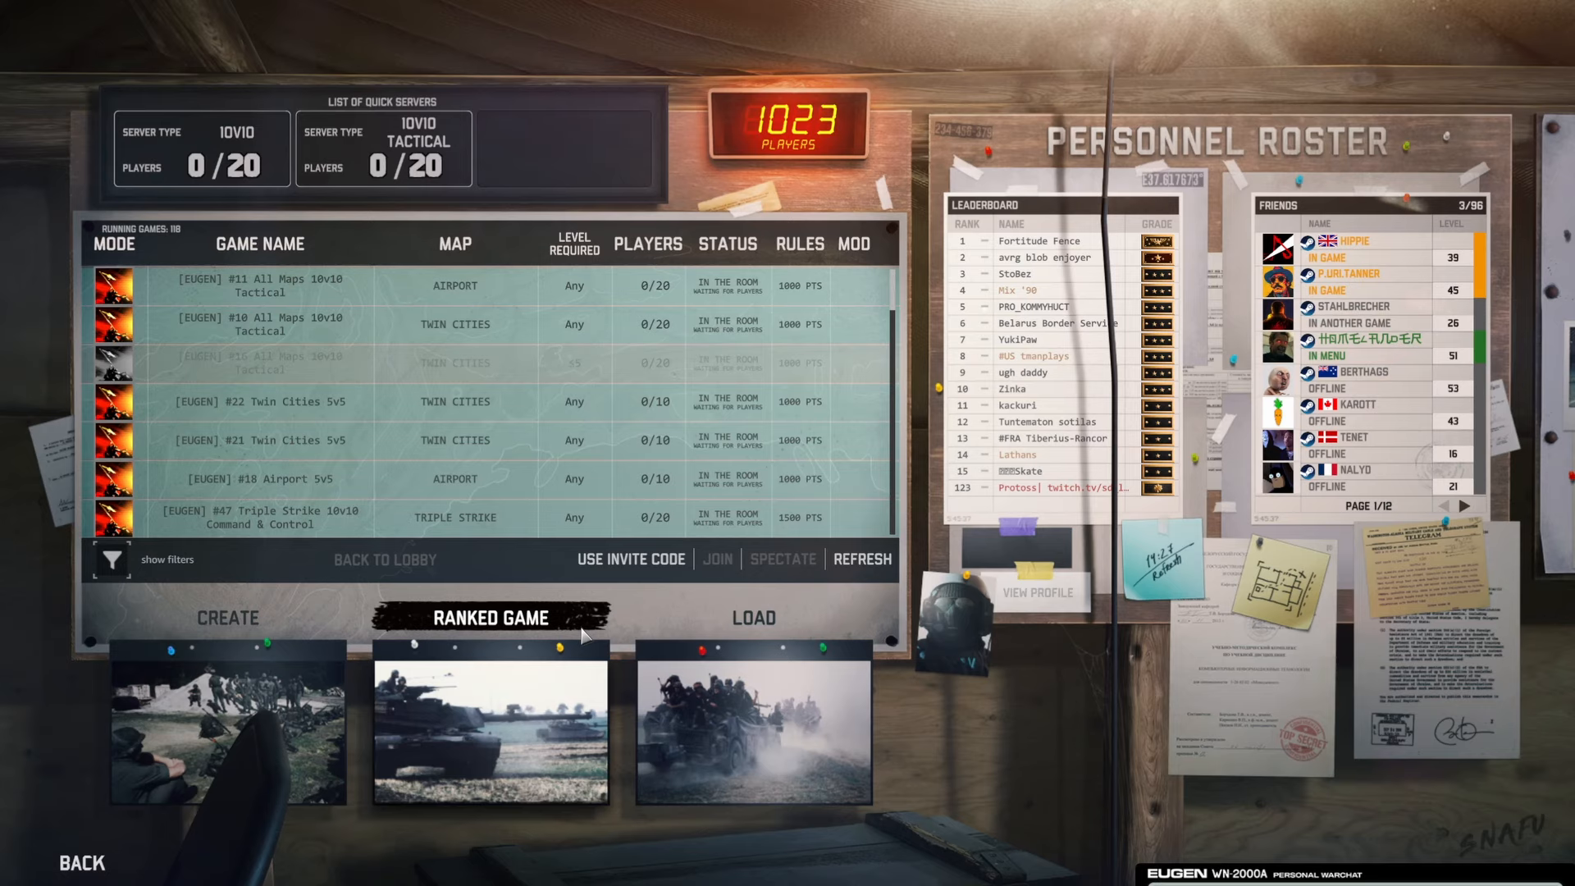
Open Ranked Game and pick NATO with a random NATO battlegroup
click(491, 617)
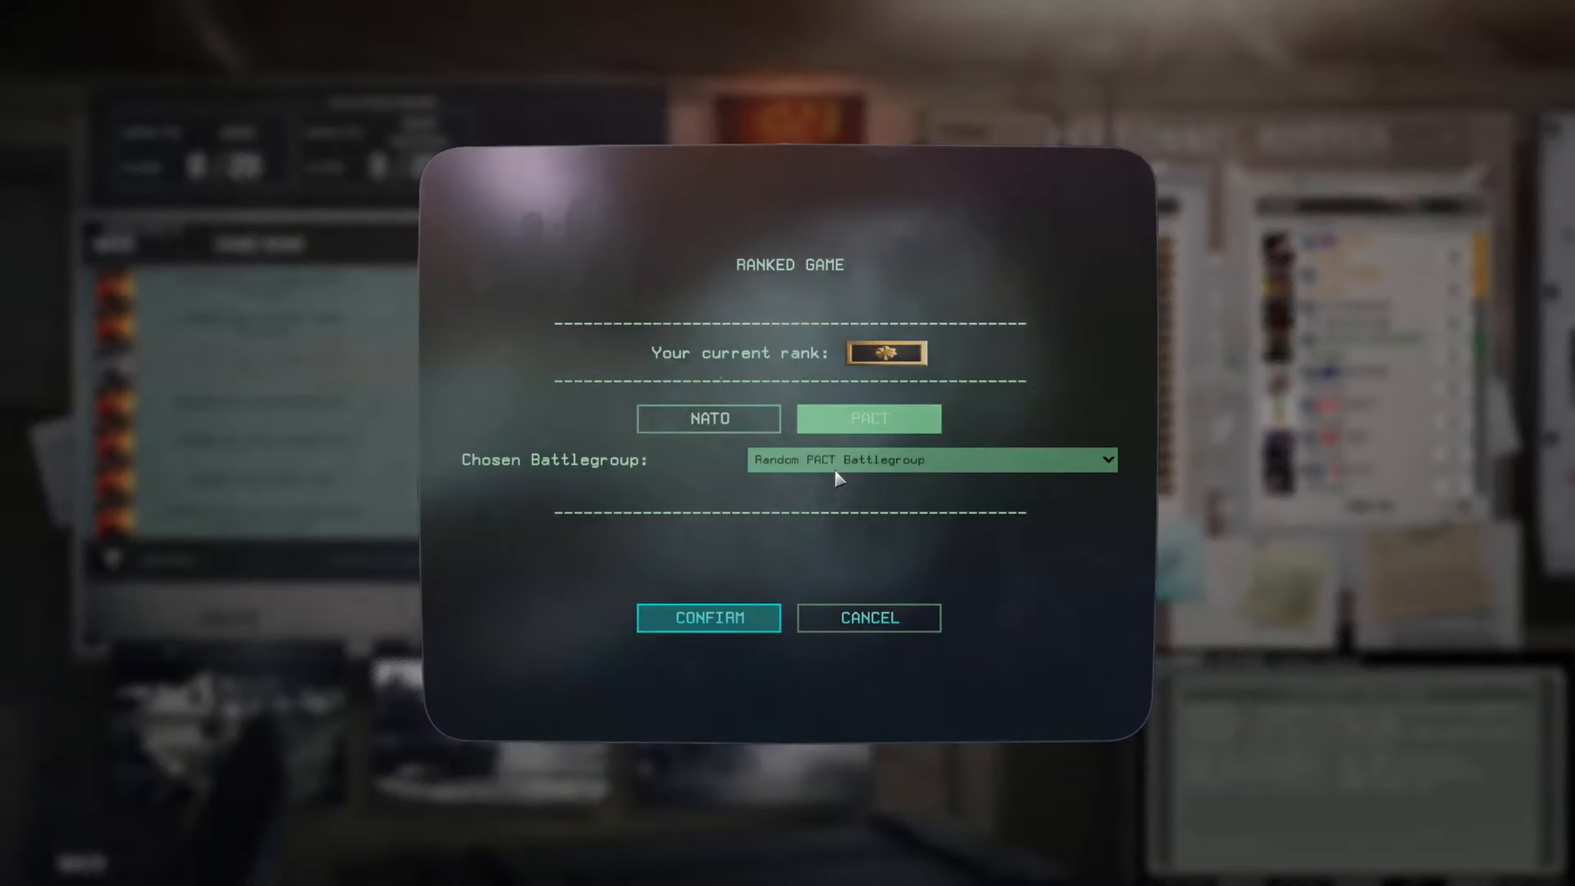
click(707, 418)
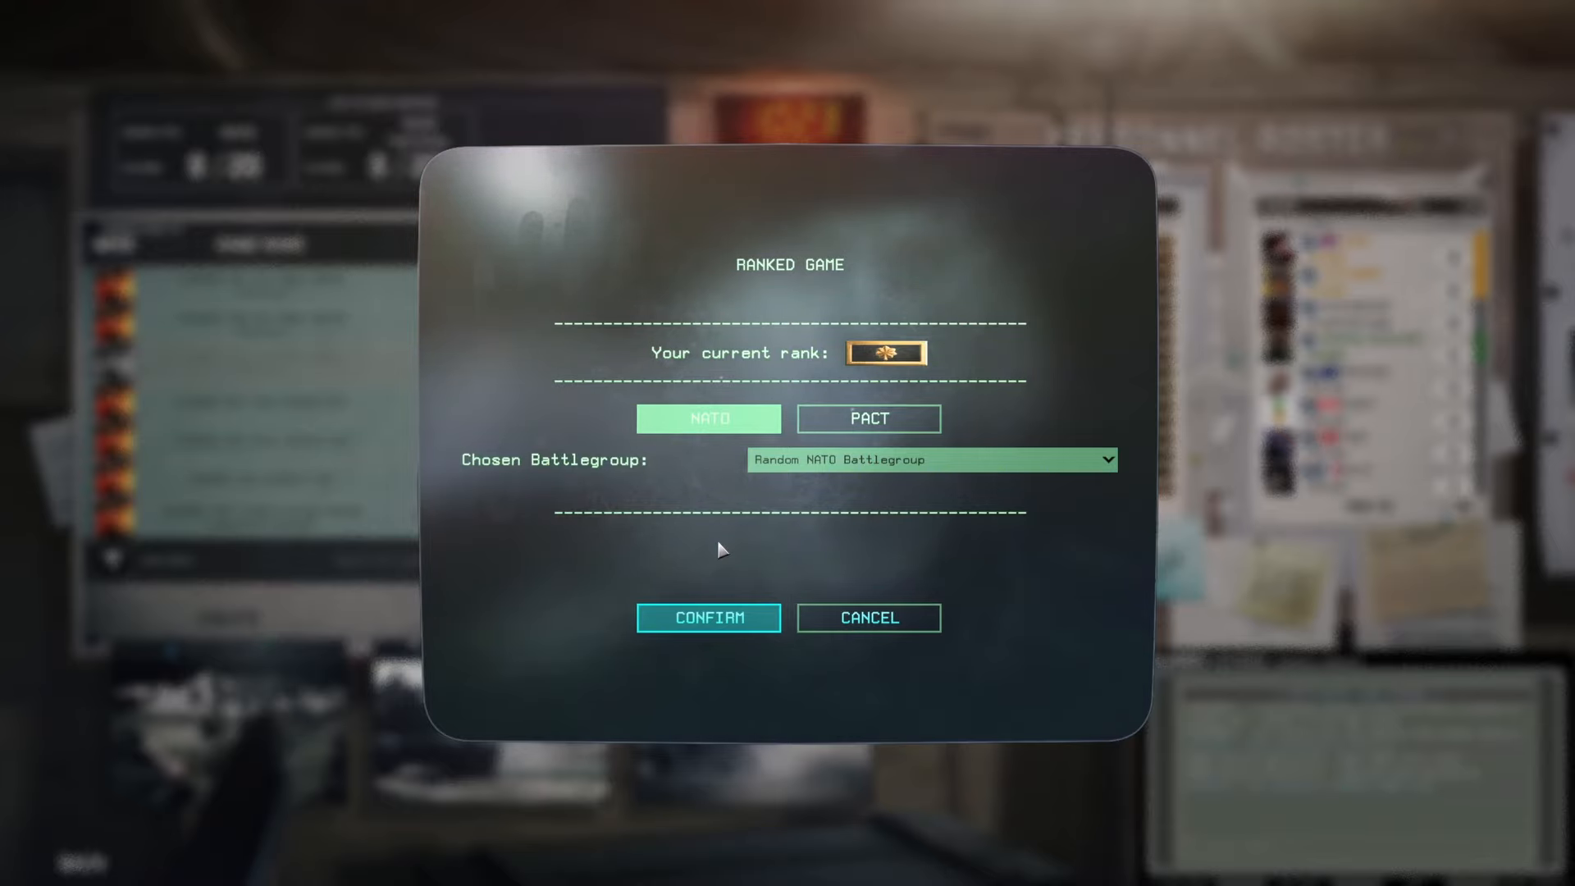
mouse_move(868, 617)
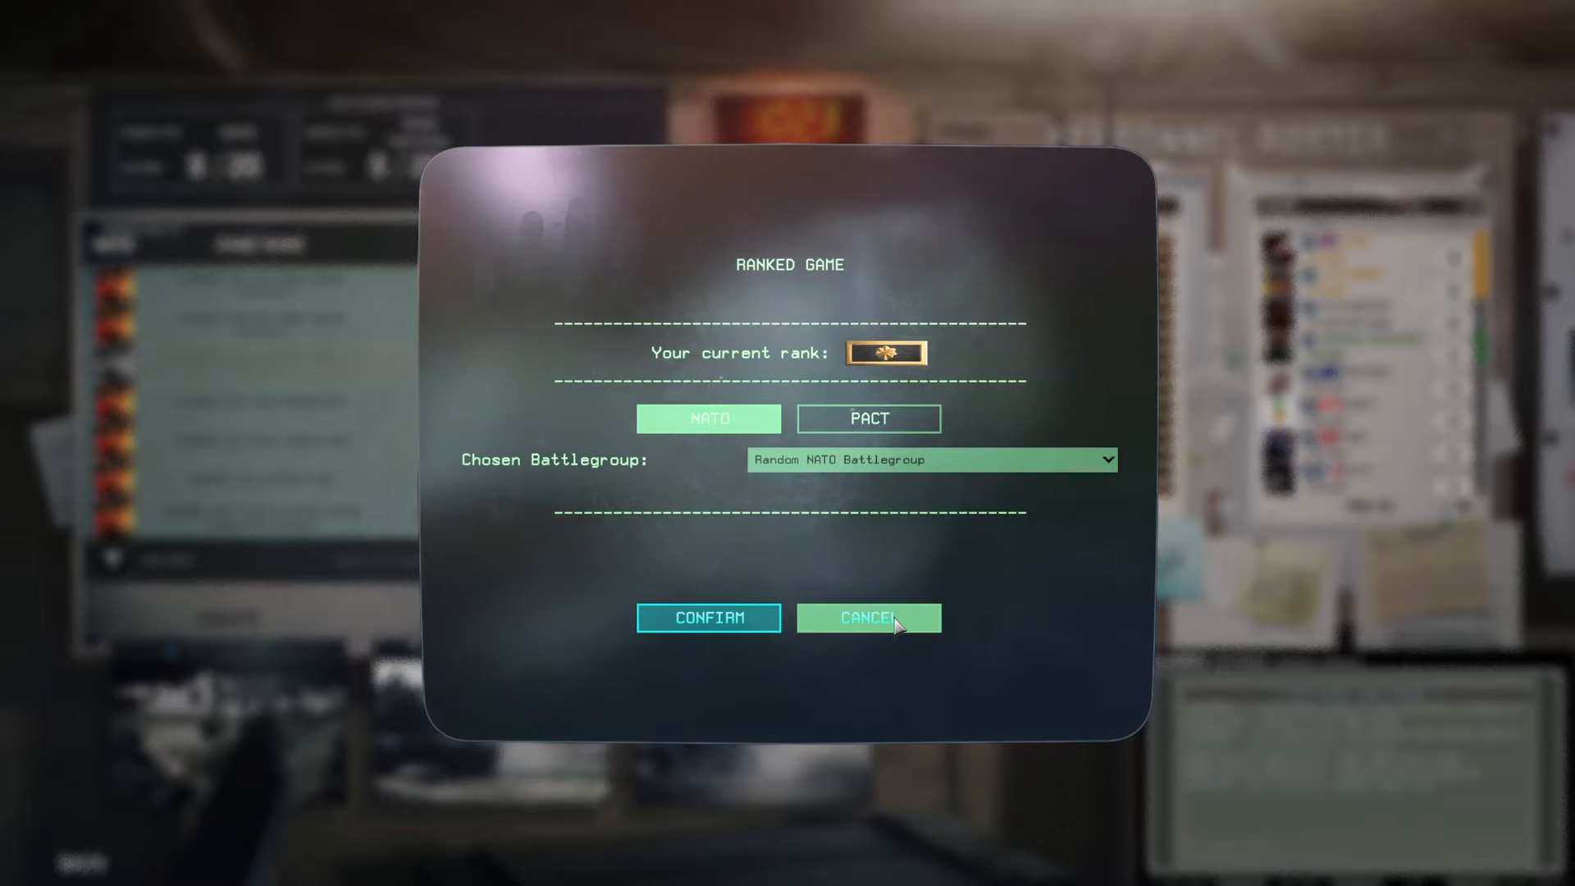
click(868, 617)
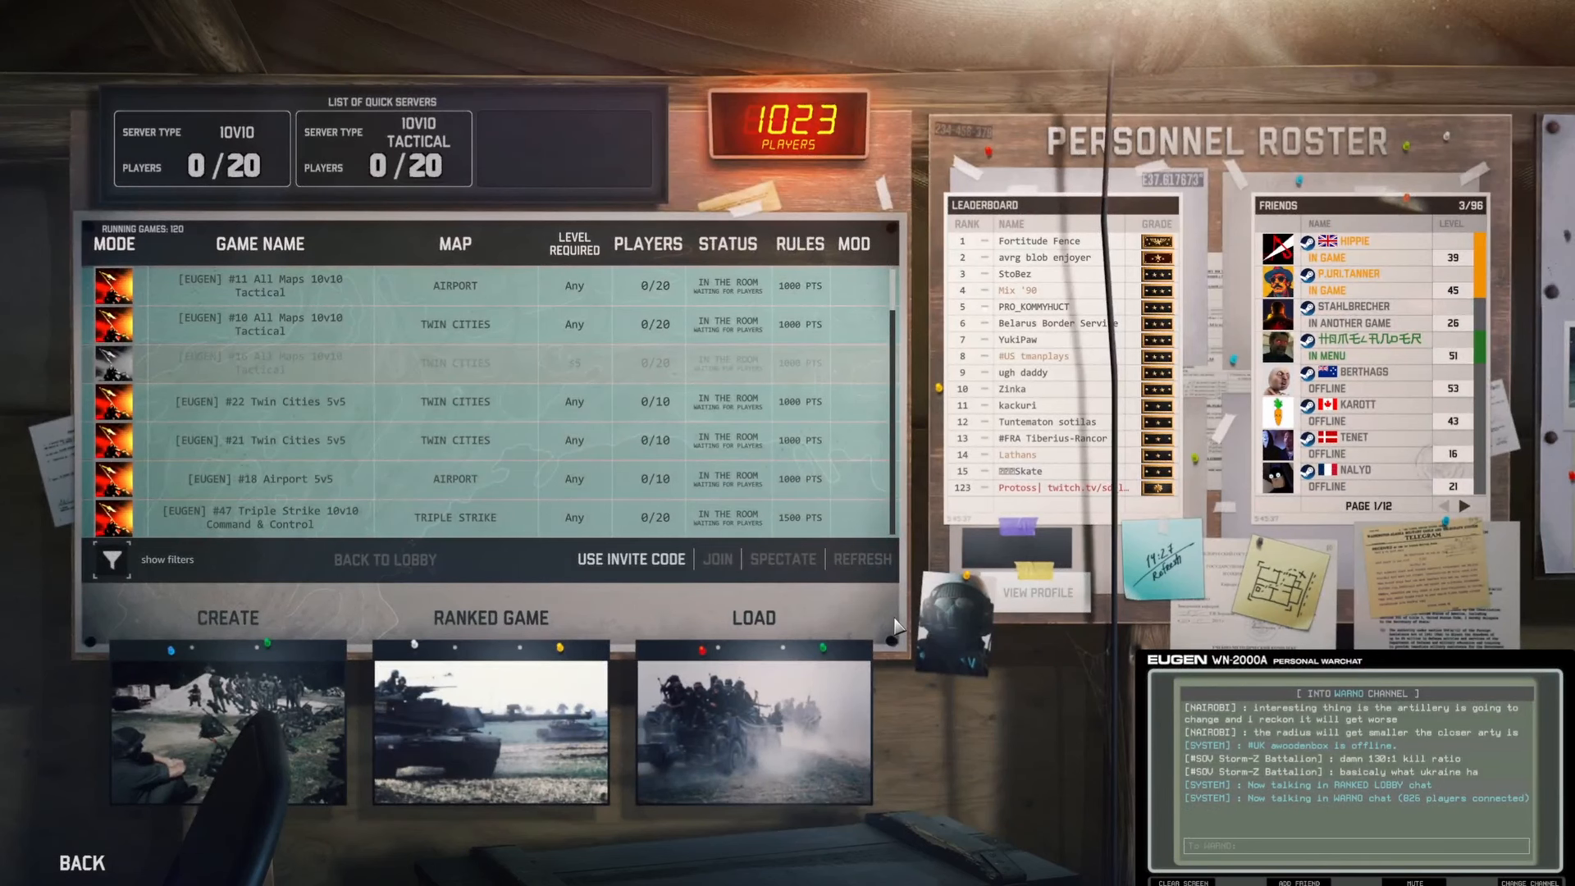
mouse_move(1017, 491)
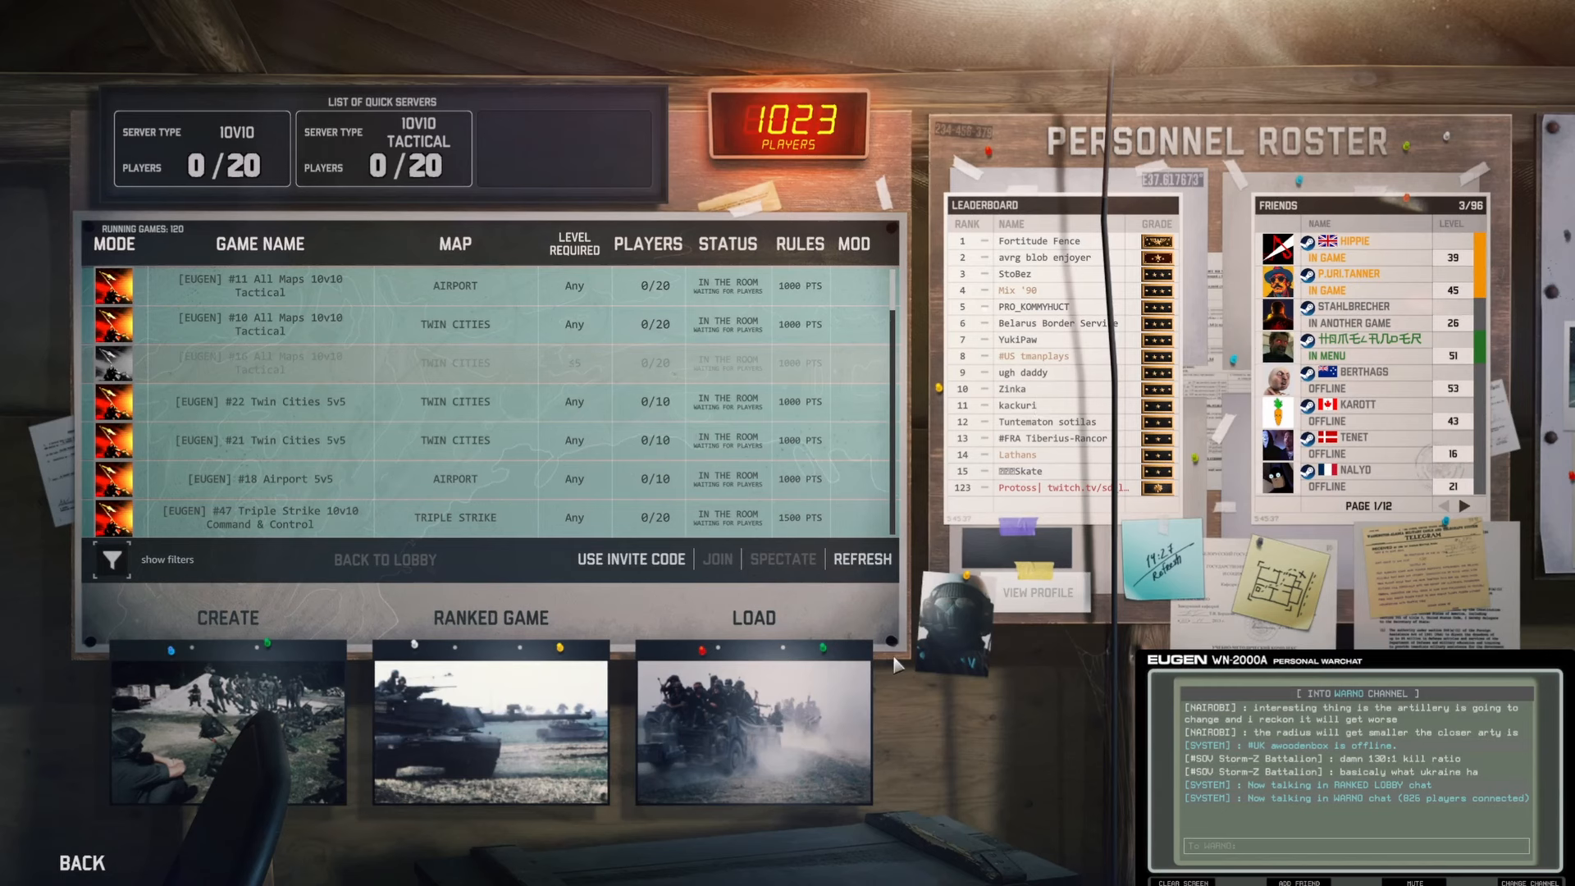
mouse_move(1099, 238)
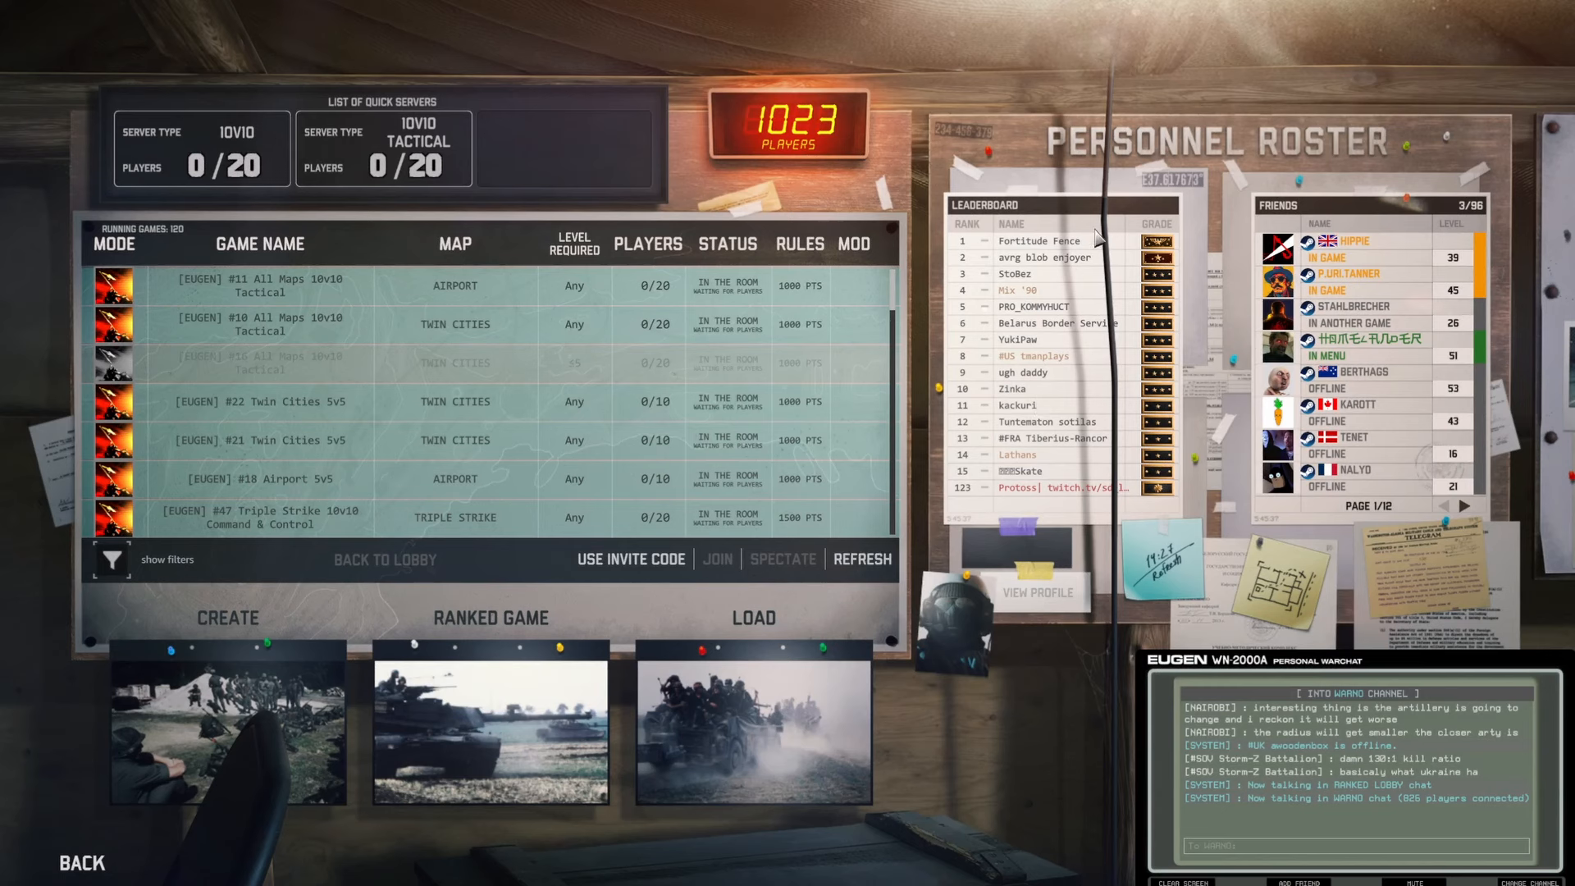
mouse_move(1223, 362)
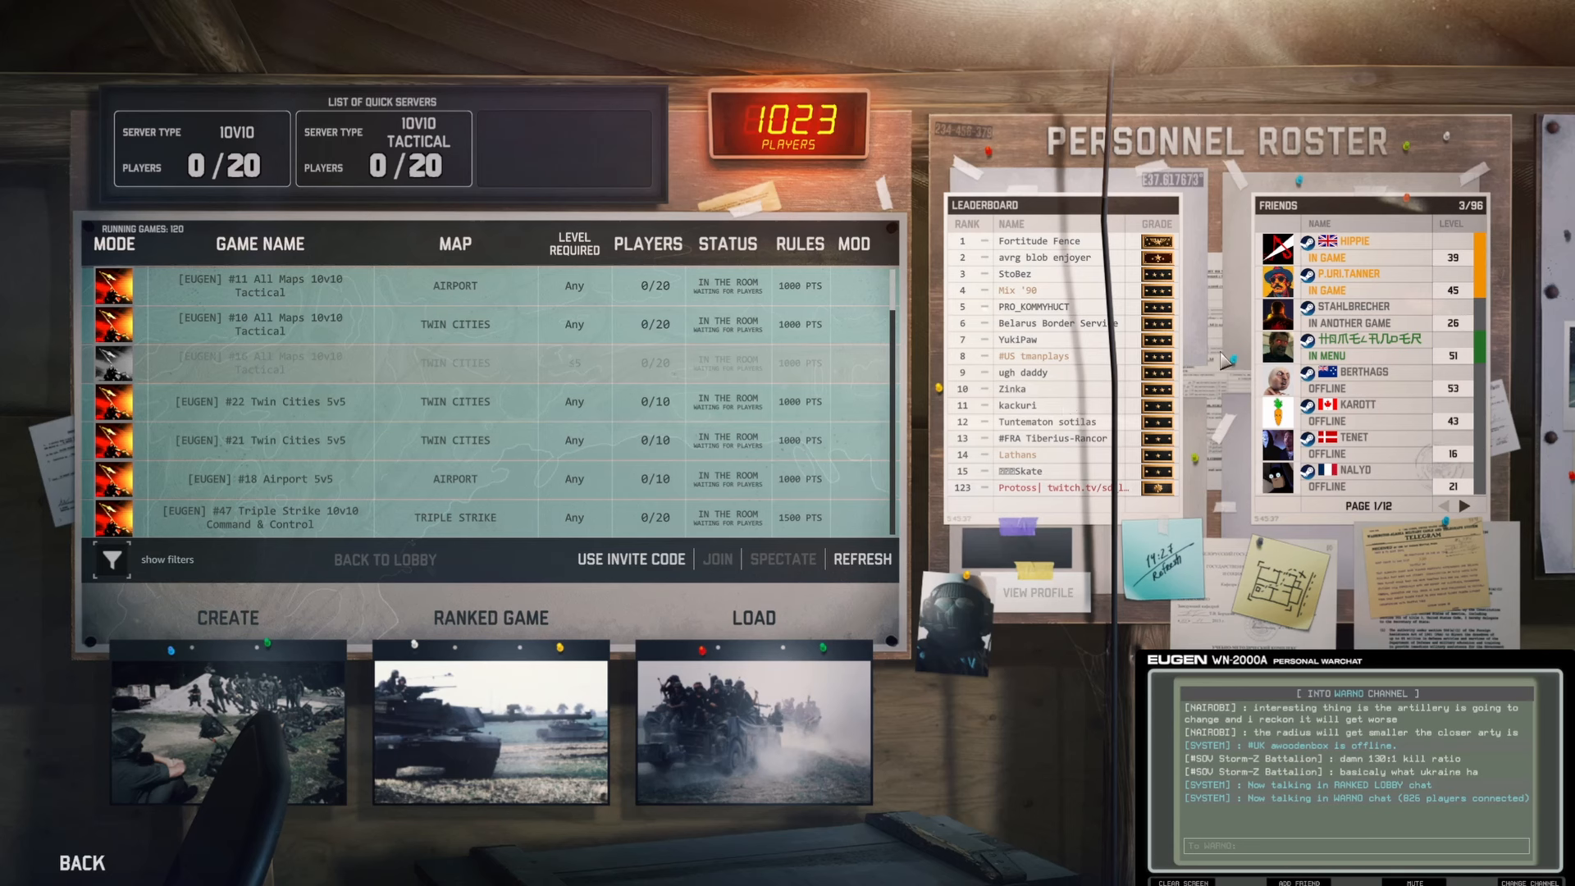
mouse_move(752, 618)
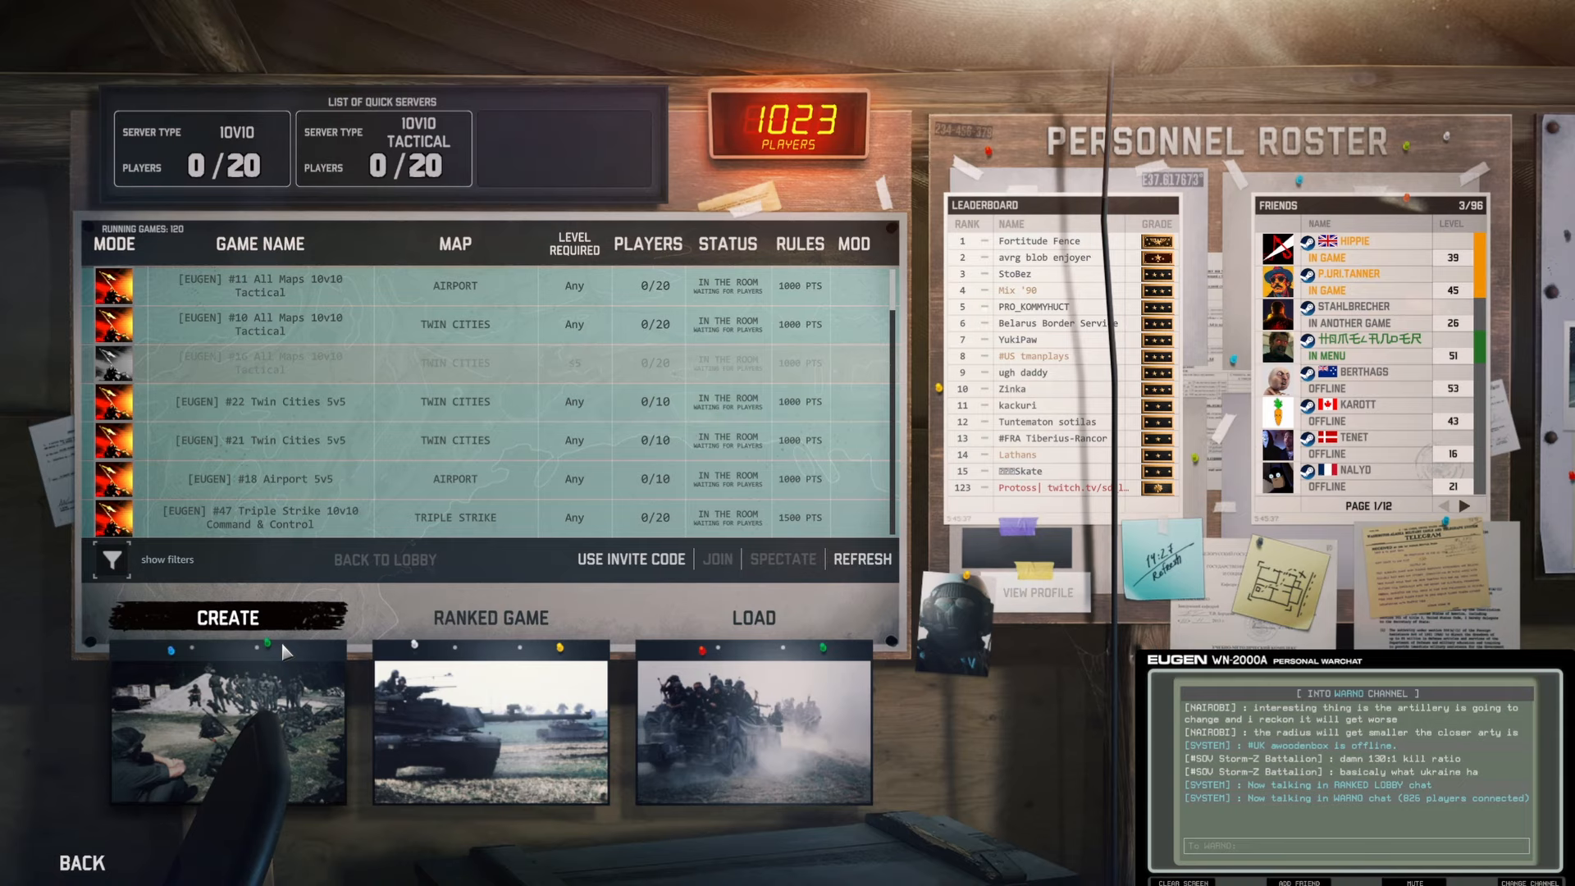
Start hosting a game, then cancel the Host Game dialog
click(227, 617)
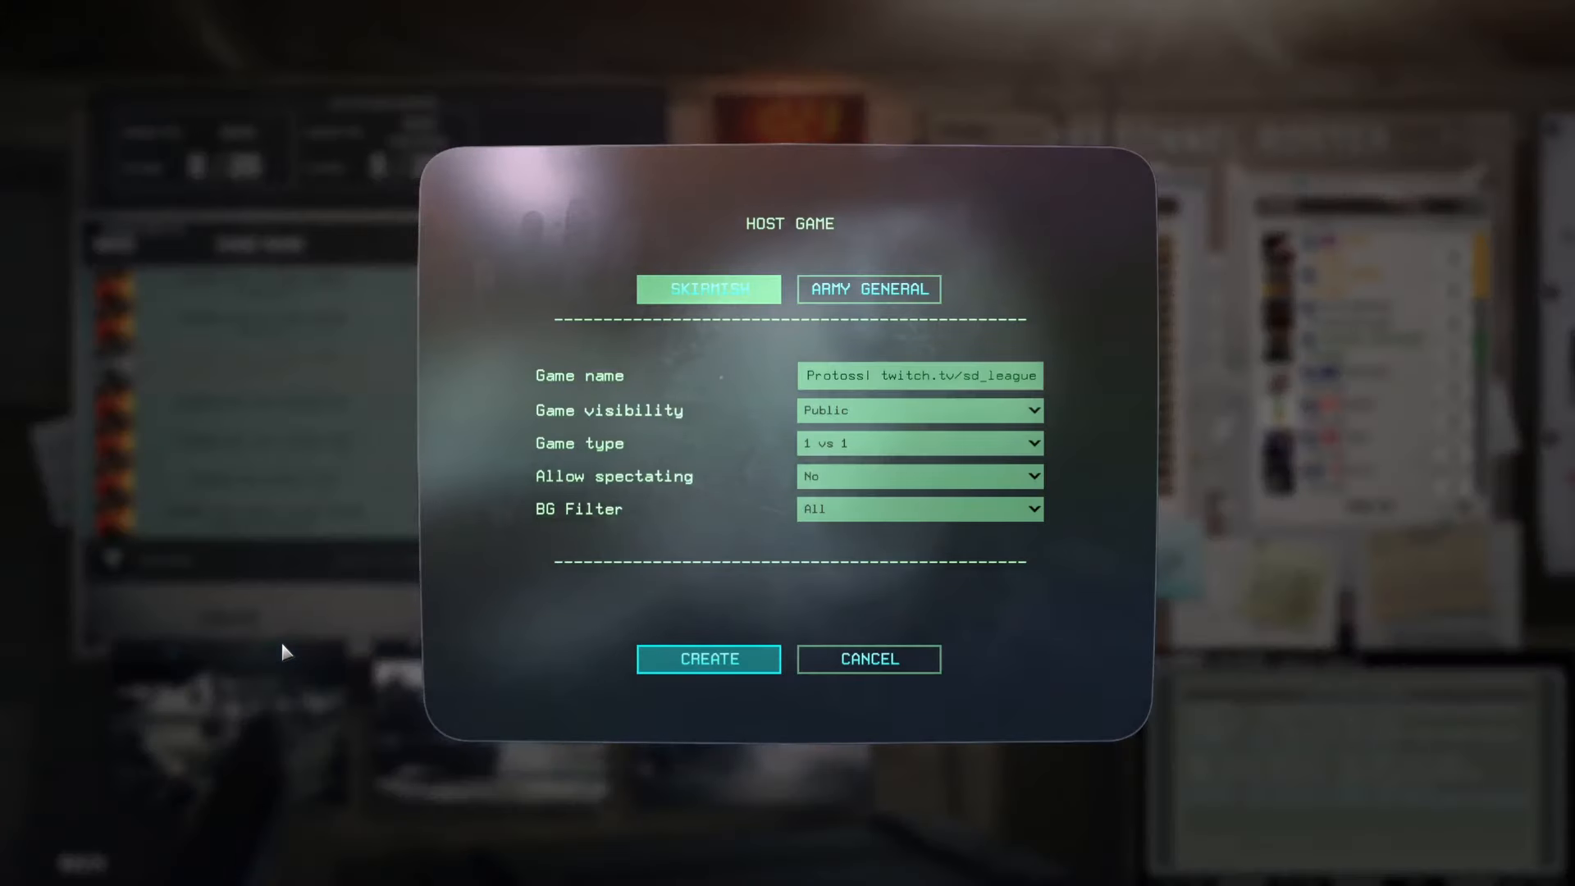
click(868, 289)
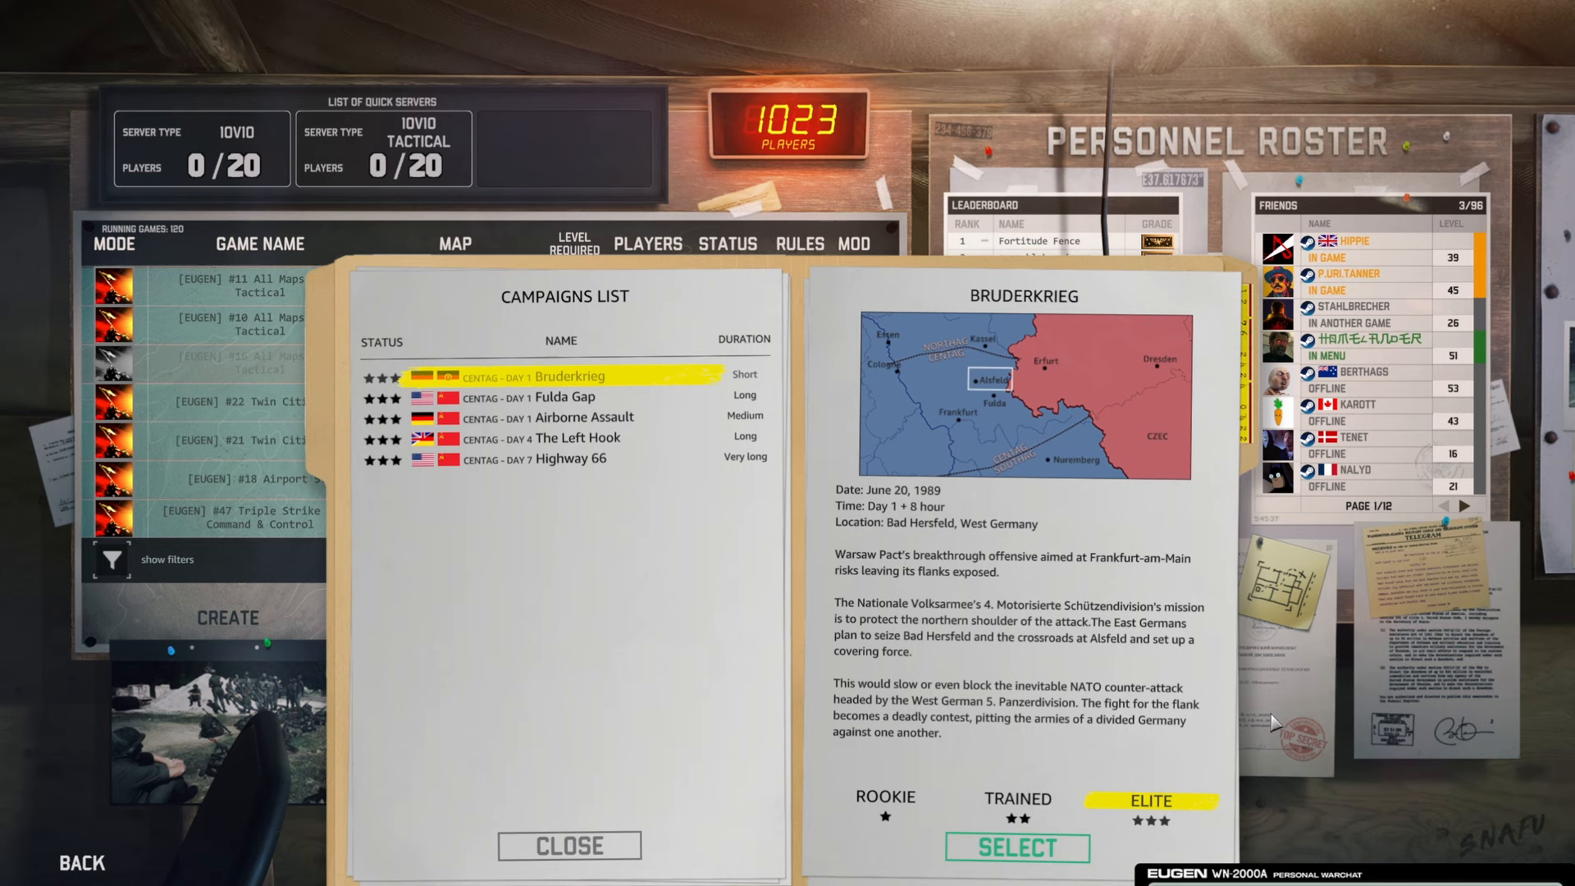
Select Highway 66 to show its Frankfurt briefing at Elite difficulty
click(560, 458)
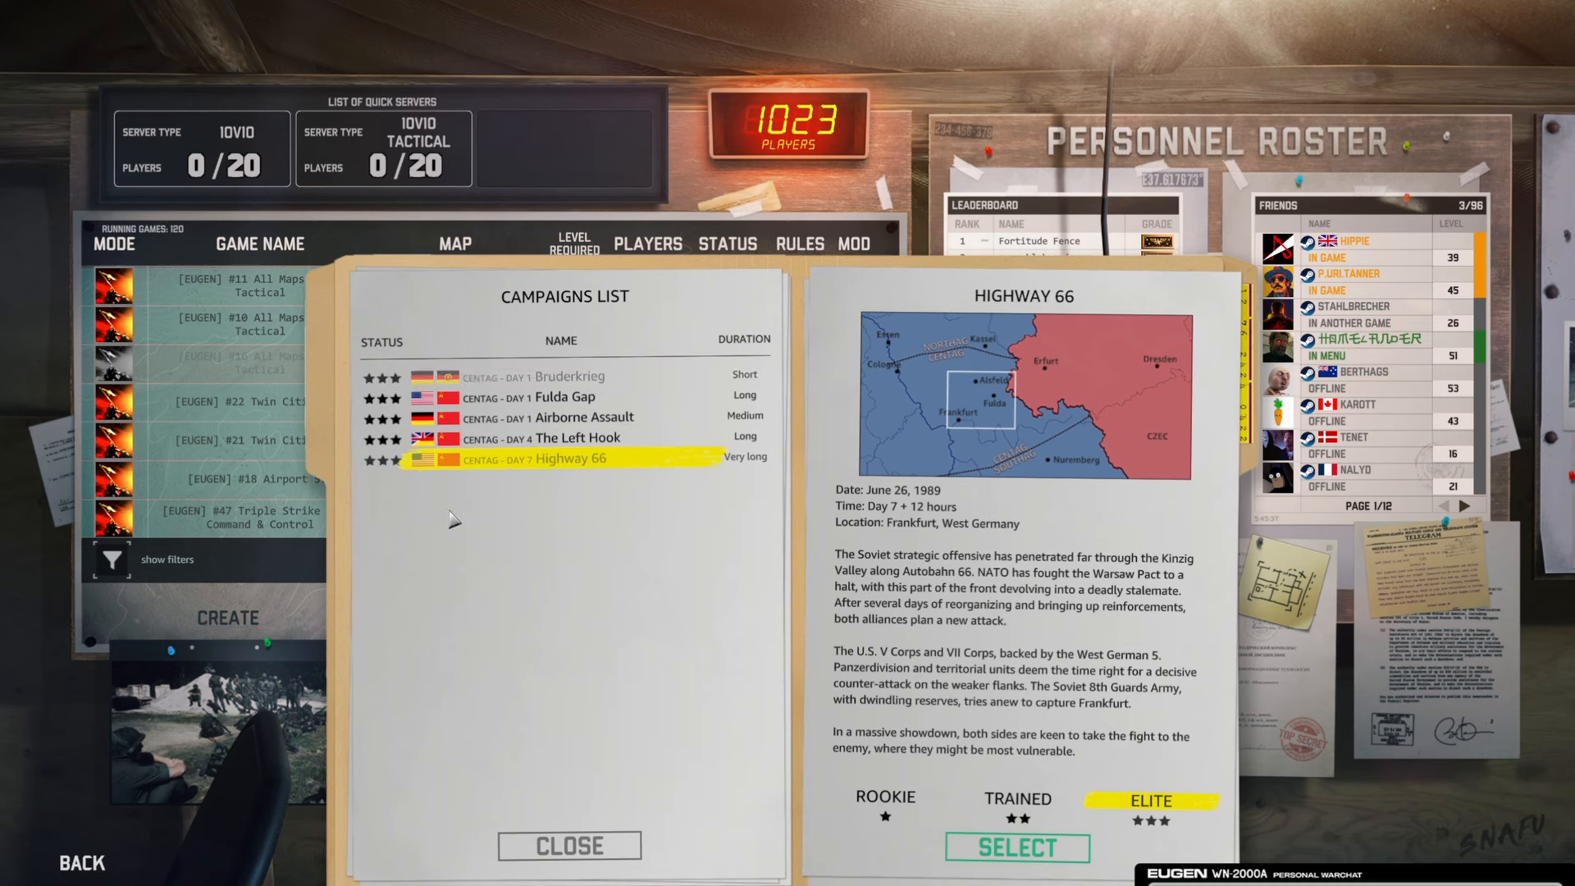
mouse_move(696, 634)
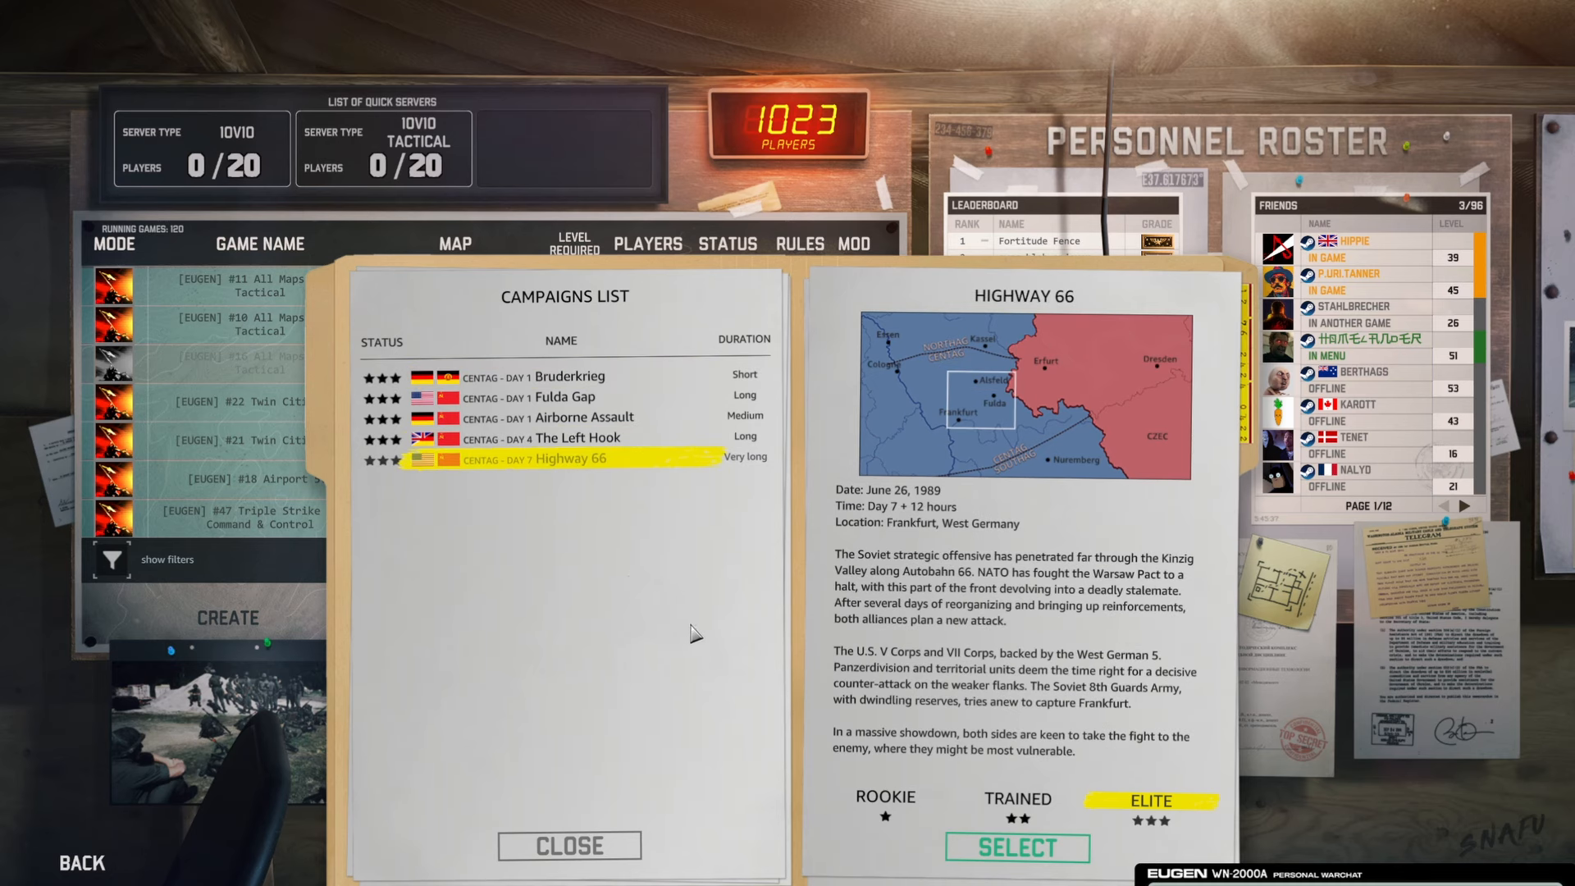
mouse_move(703, 627)
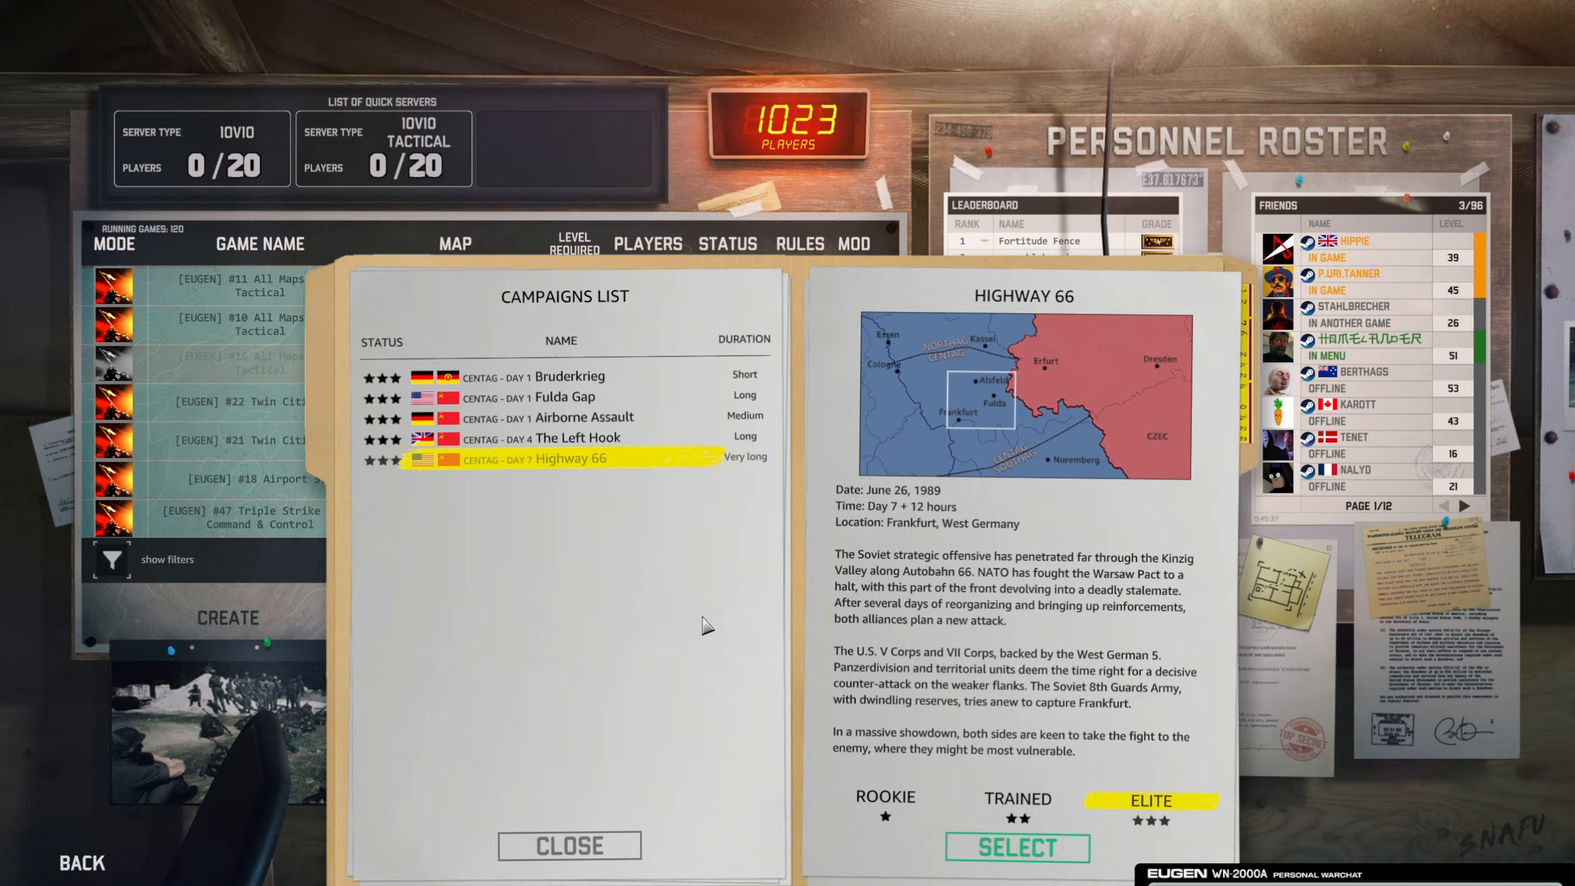
mouse_move(886, 264)
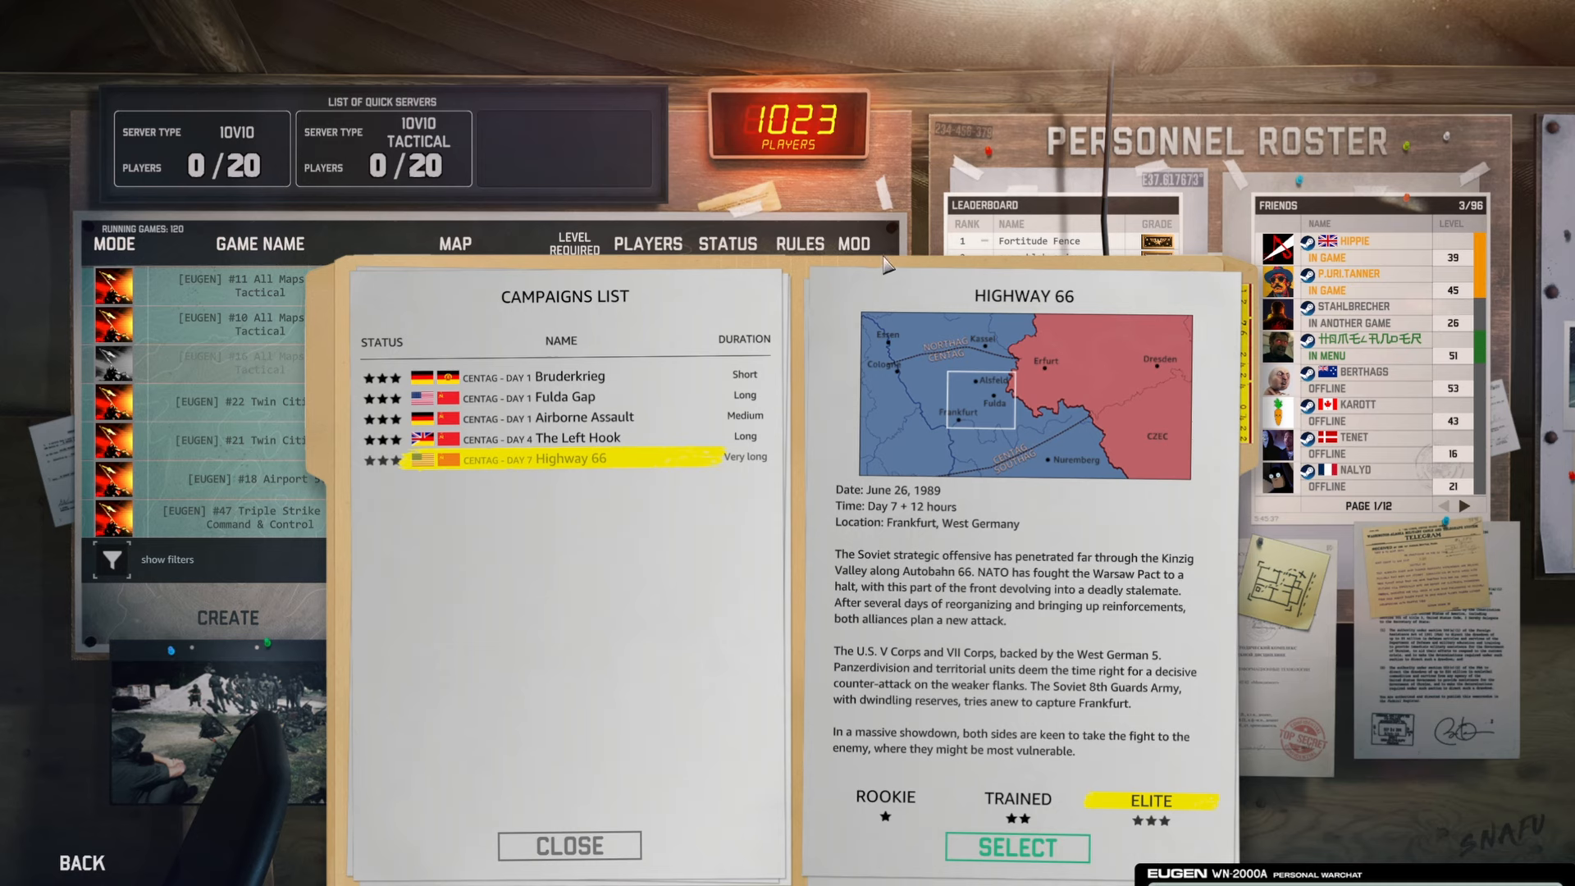
mouse_move(609, 598)
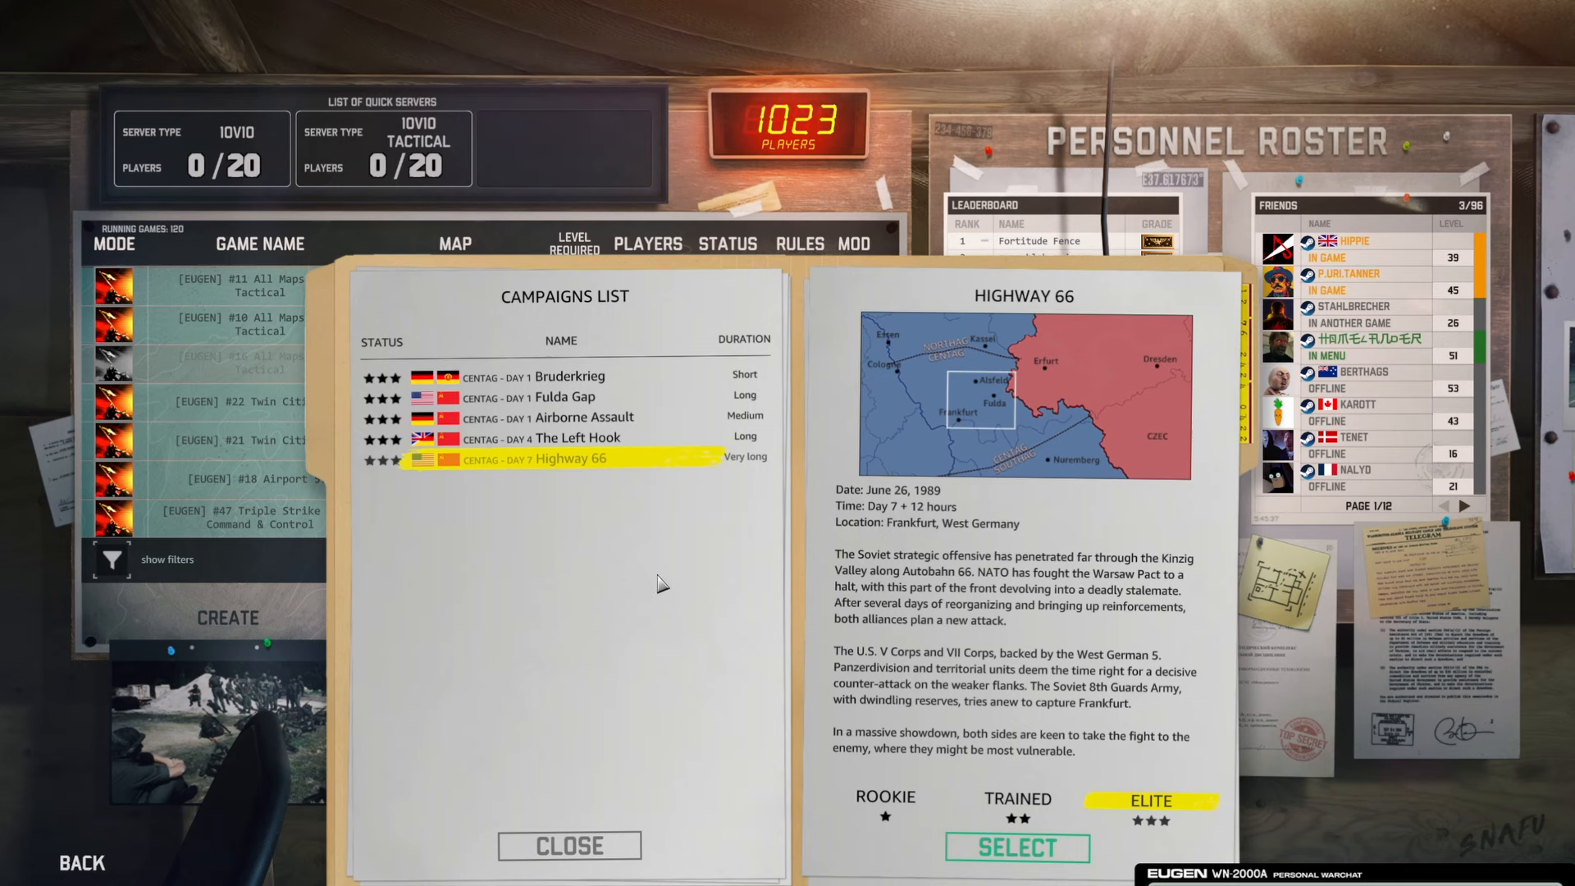
mouse_move(569, 845)
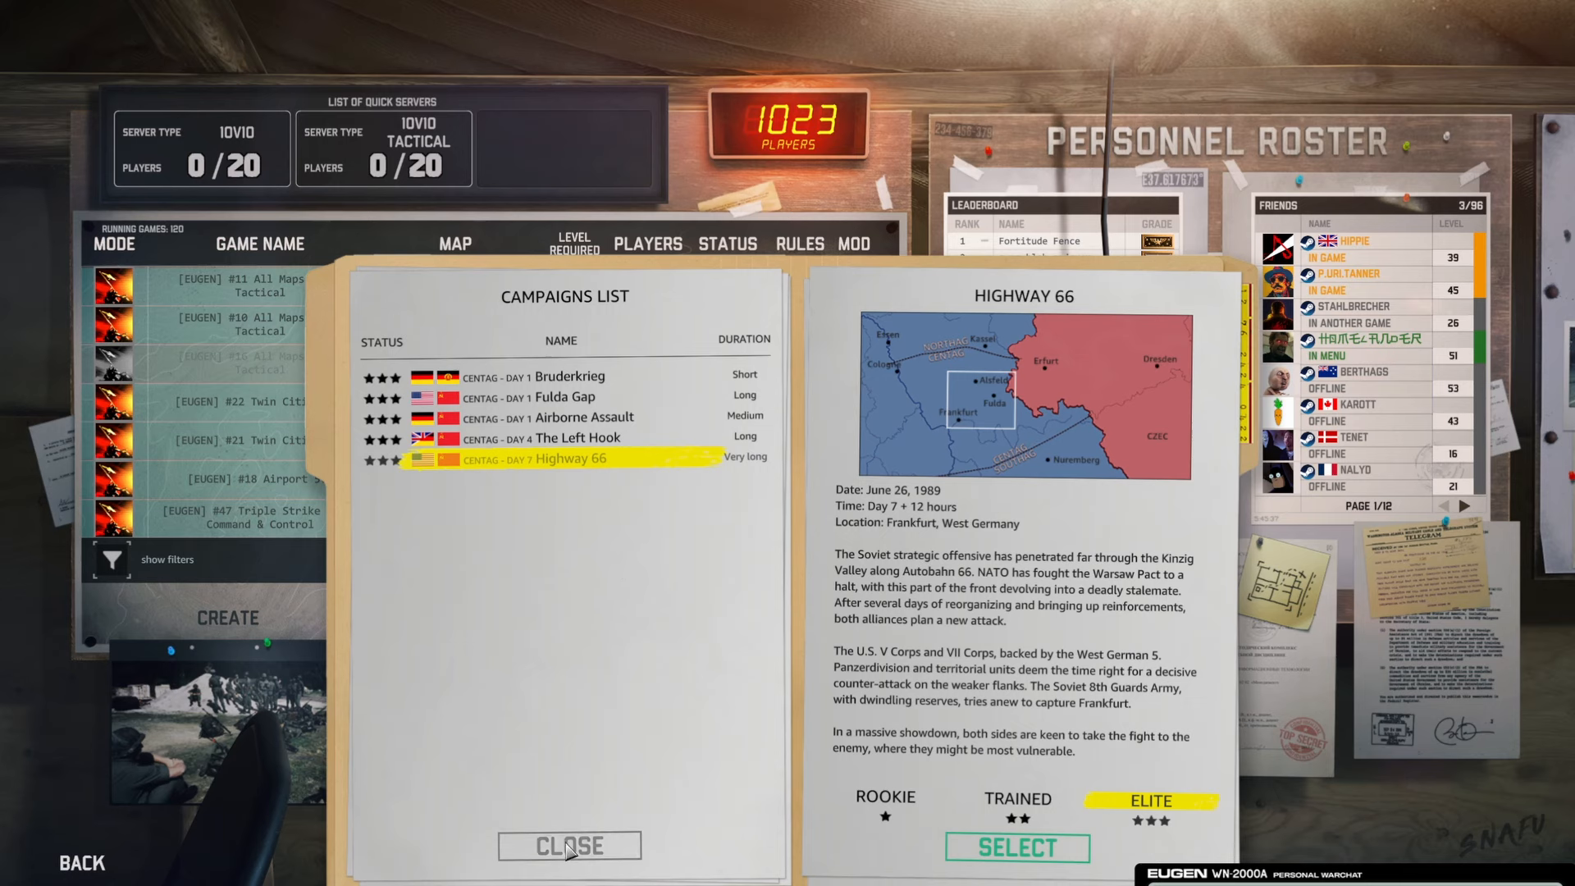
Close the campaigns list and browse mods on the Steam Workshop from Mod Center
click(569, 847)
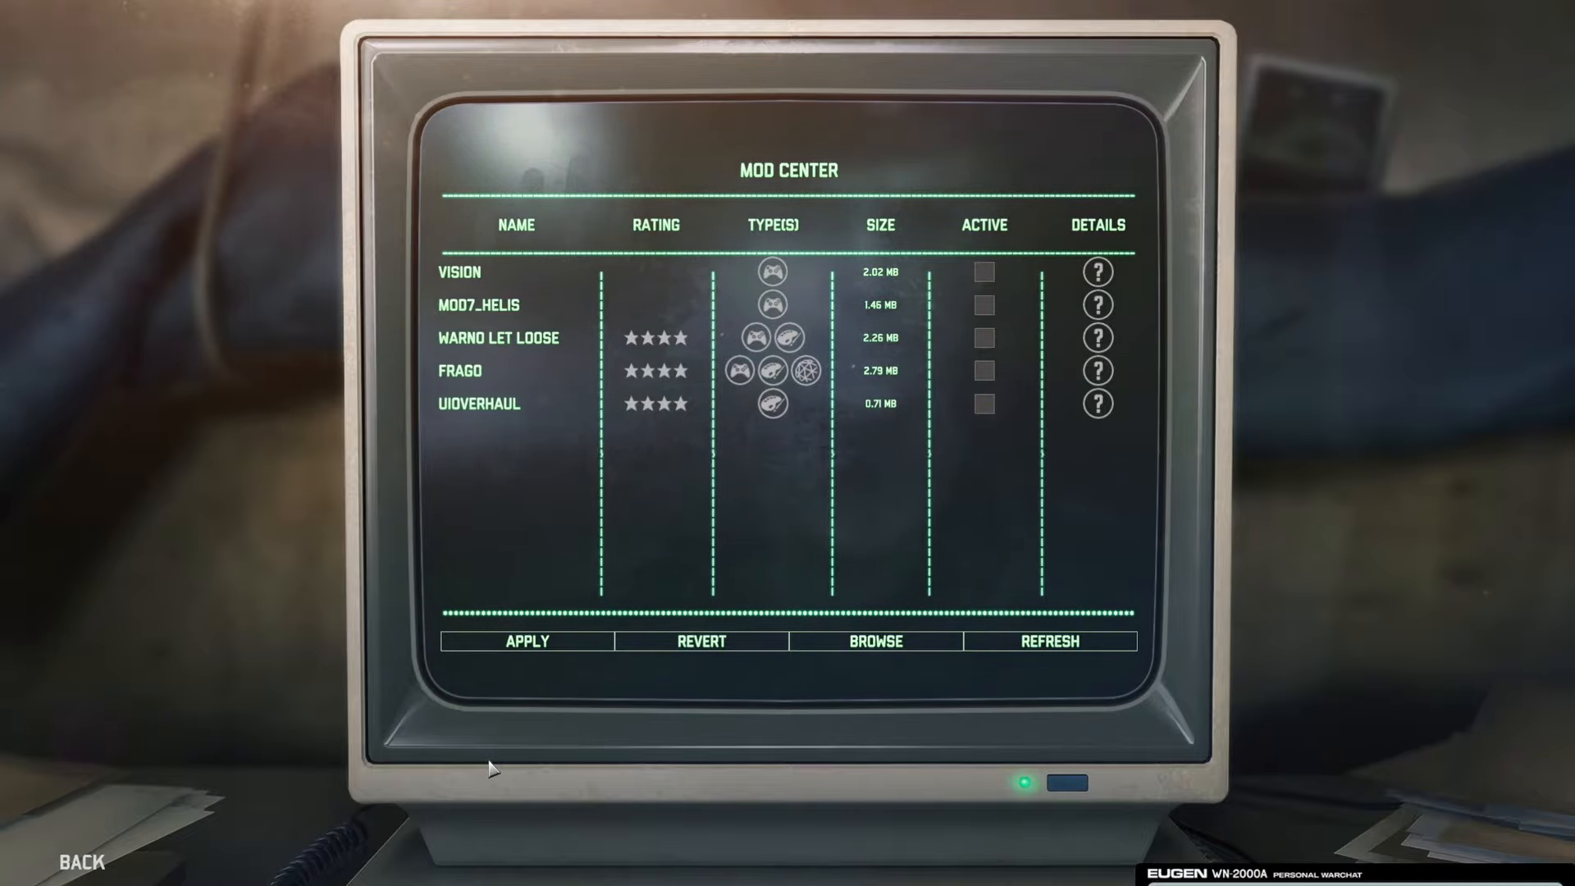
click(875, 640)
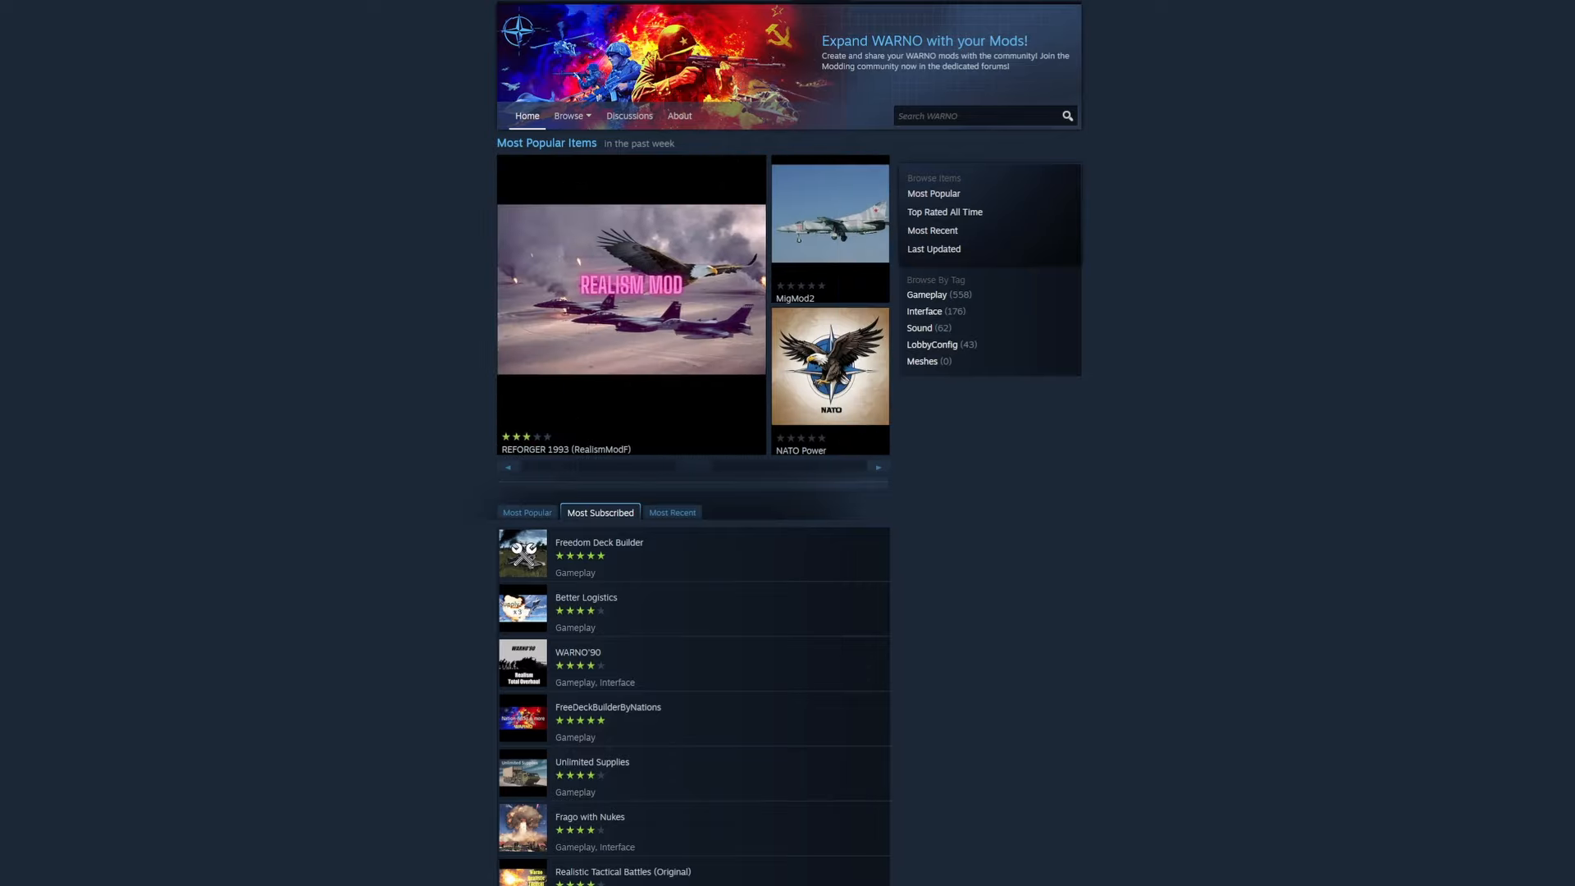
Open the WARNO'90 mod page and read through its description
scroll(down, 3)
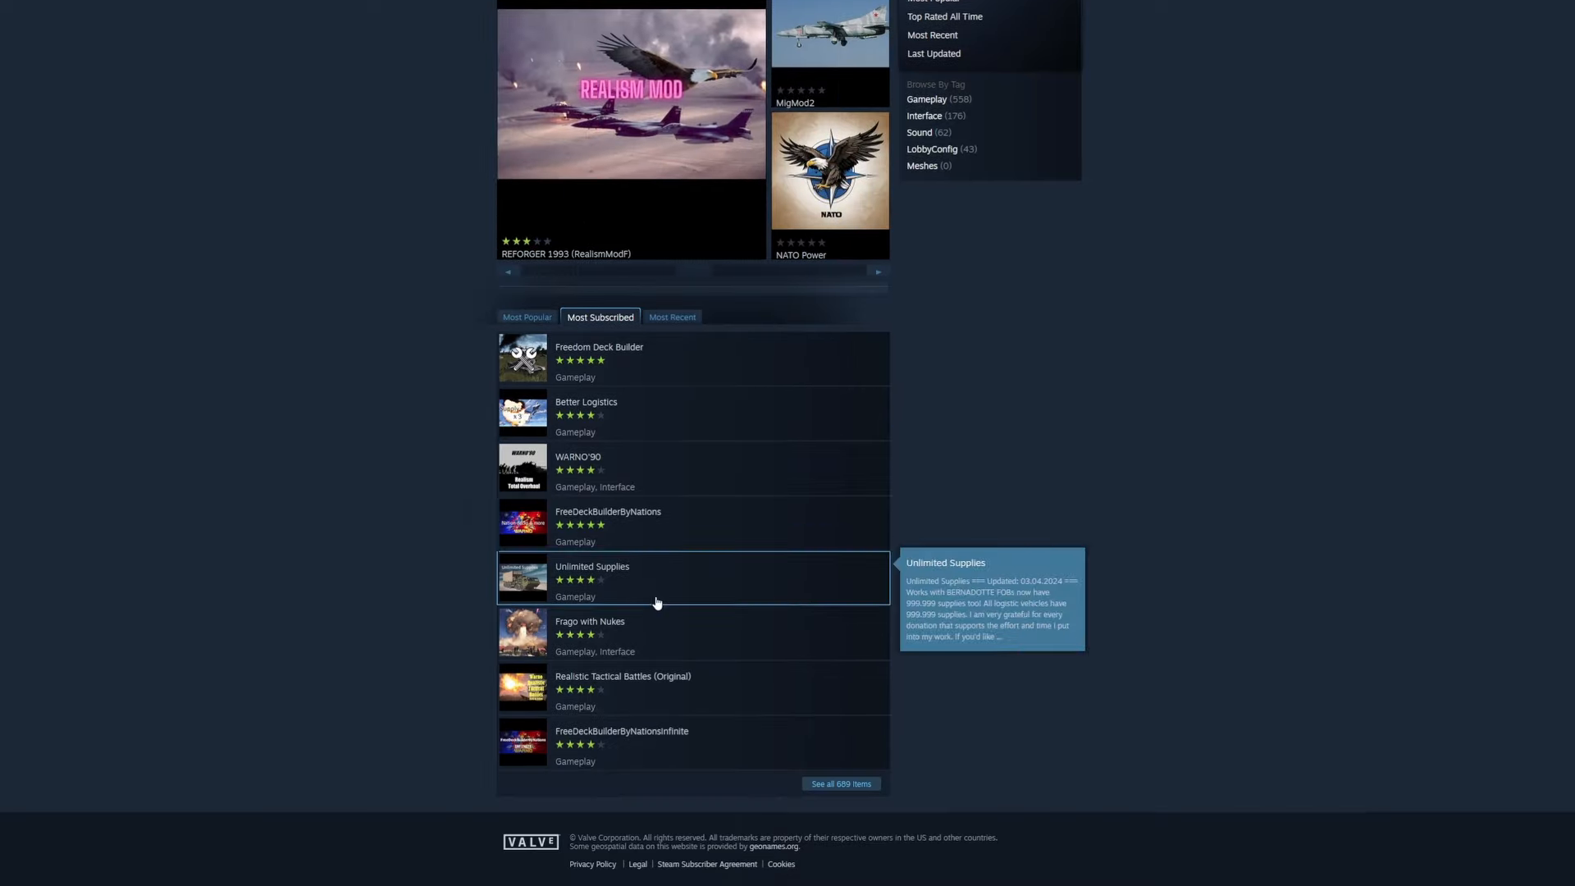
scroll(up, 3)
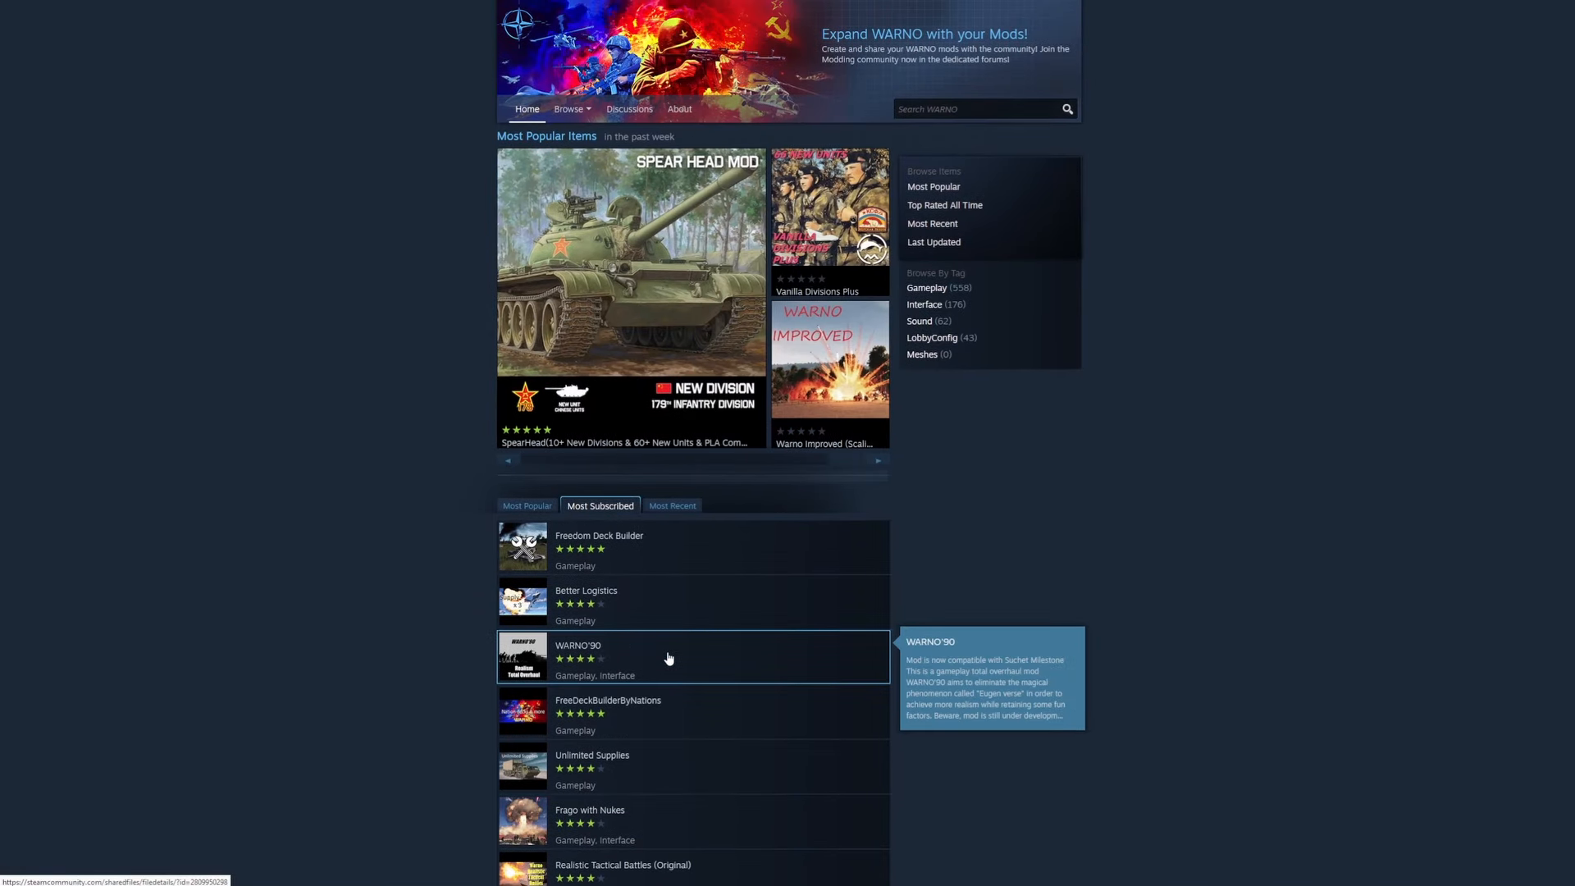
click(577, 645)
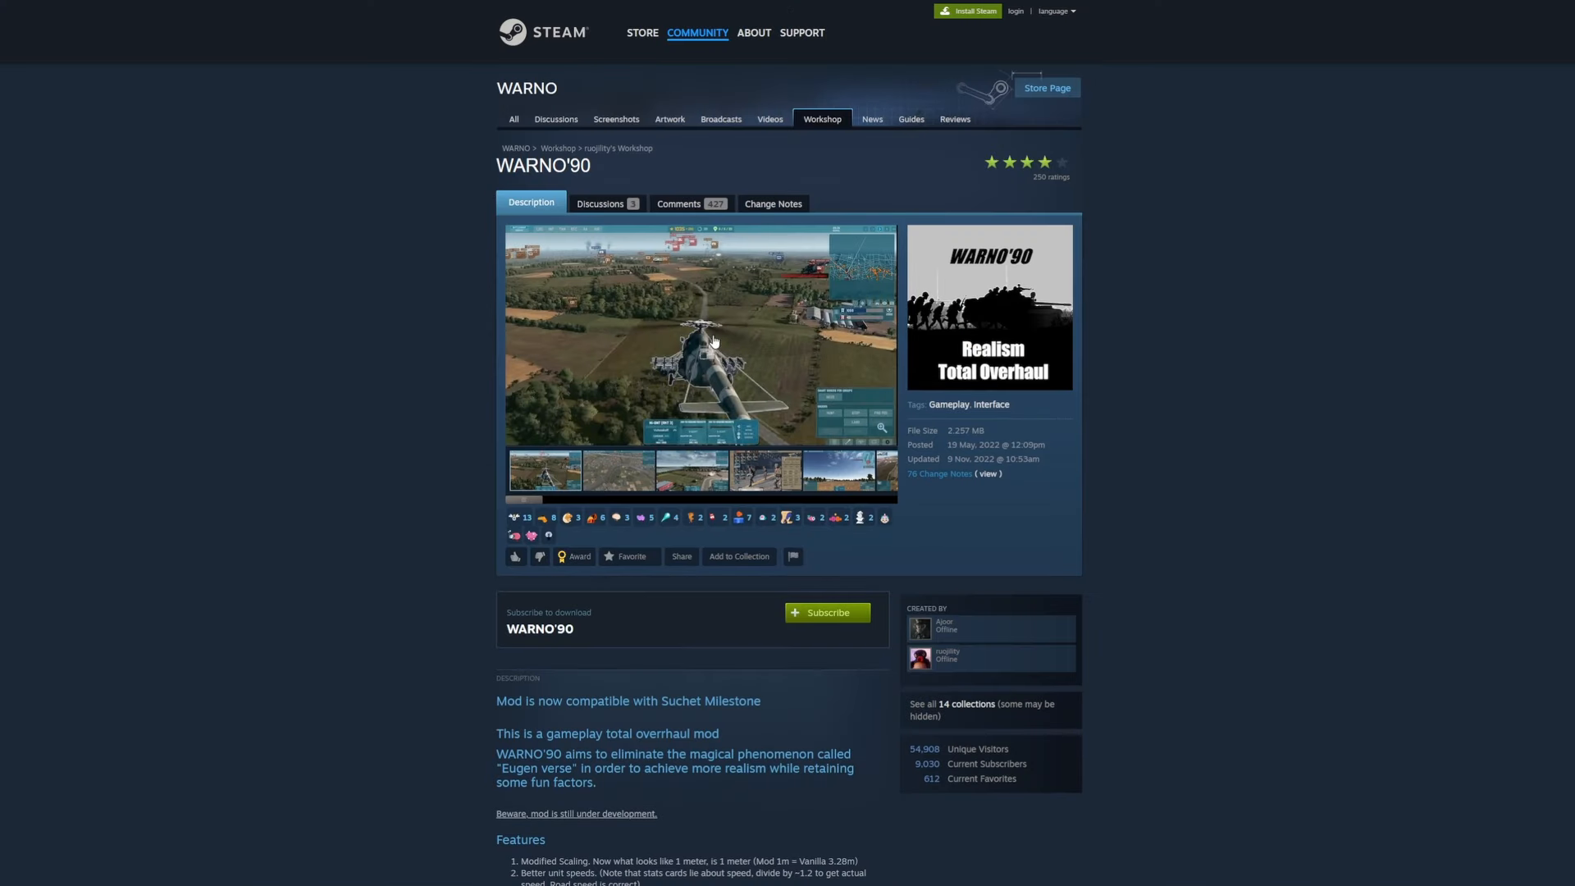
scroll(down, 3)
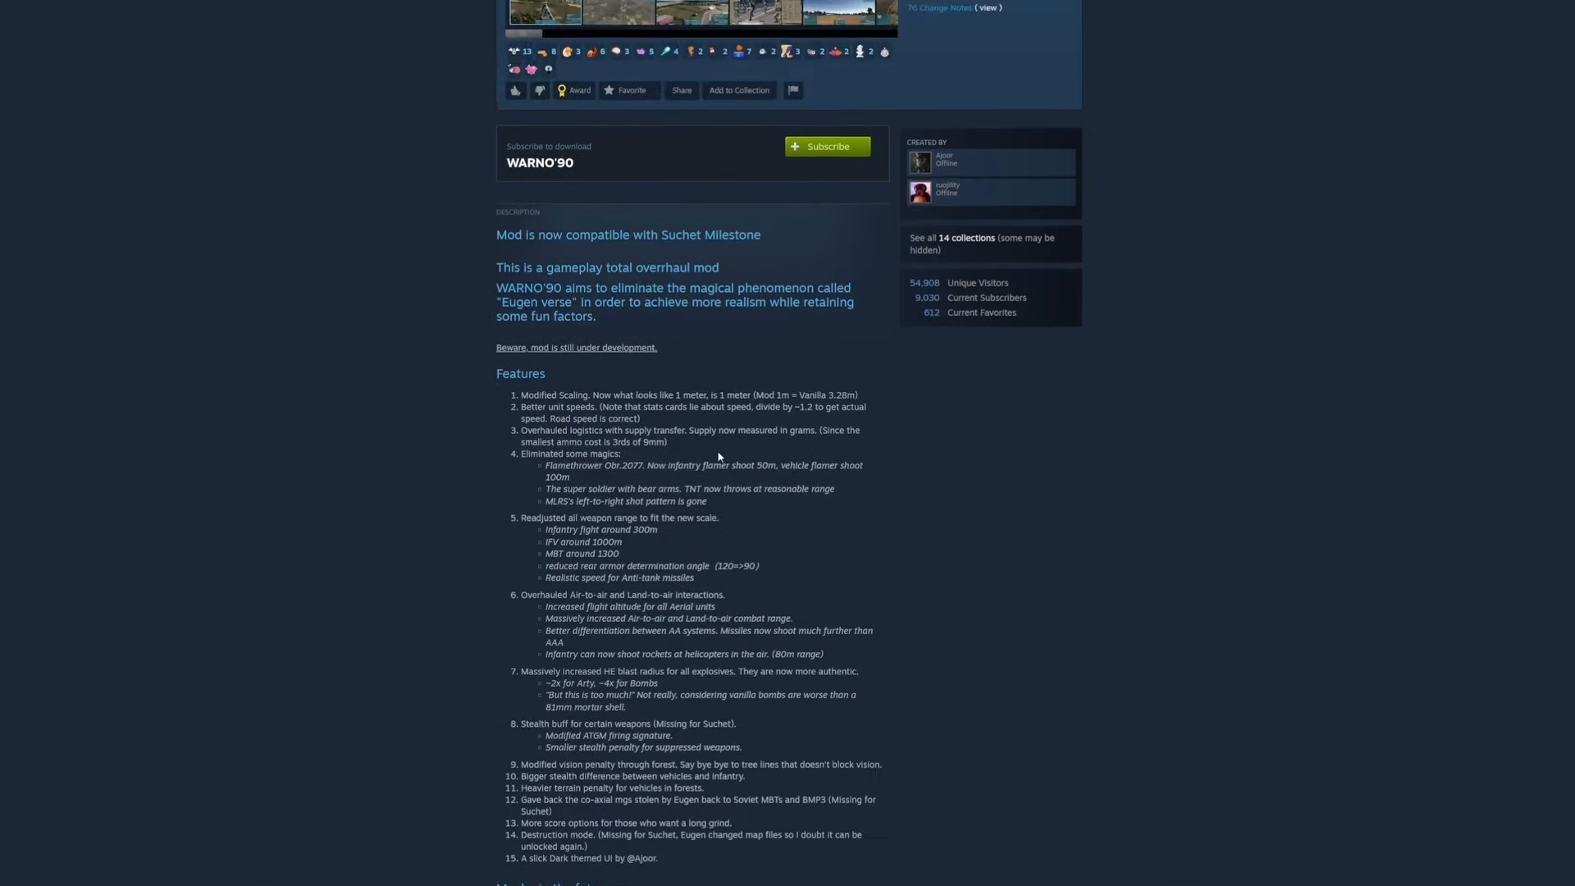
scroll(up, 3)
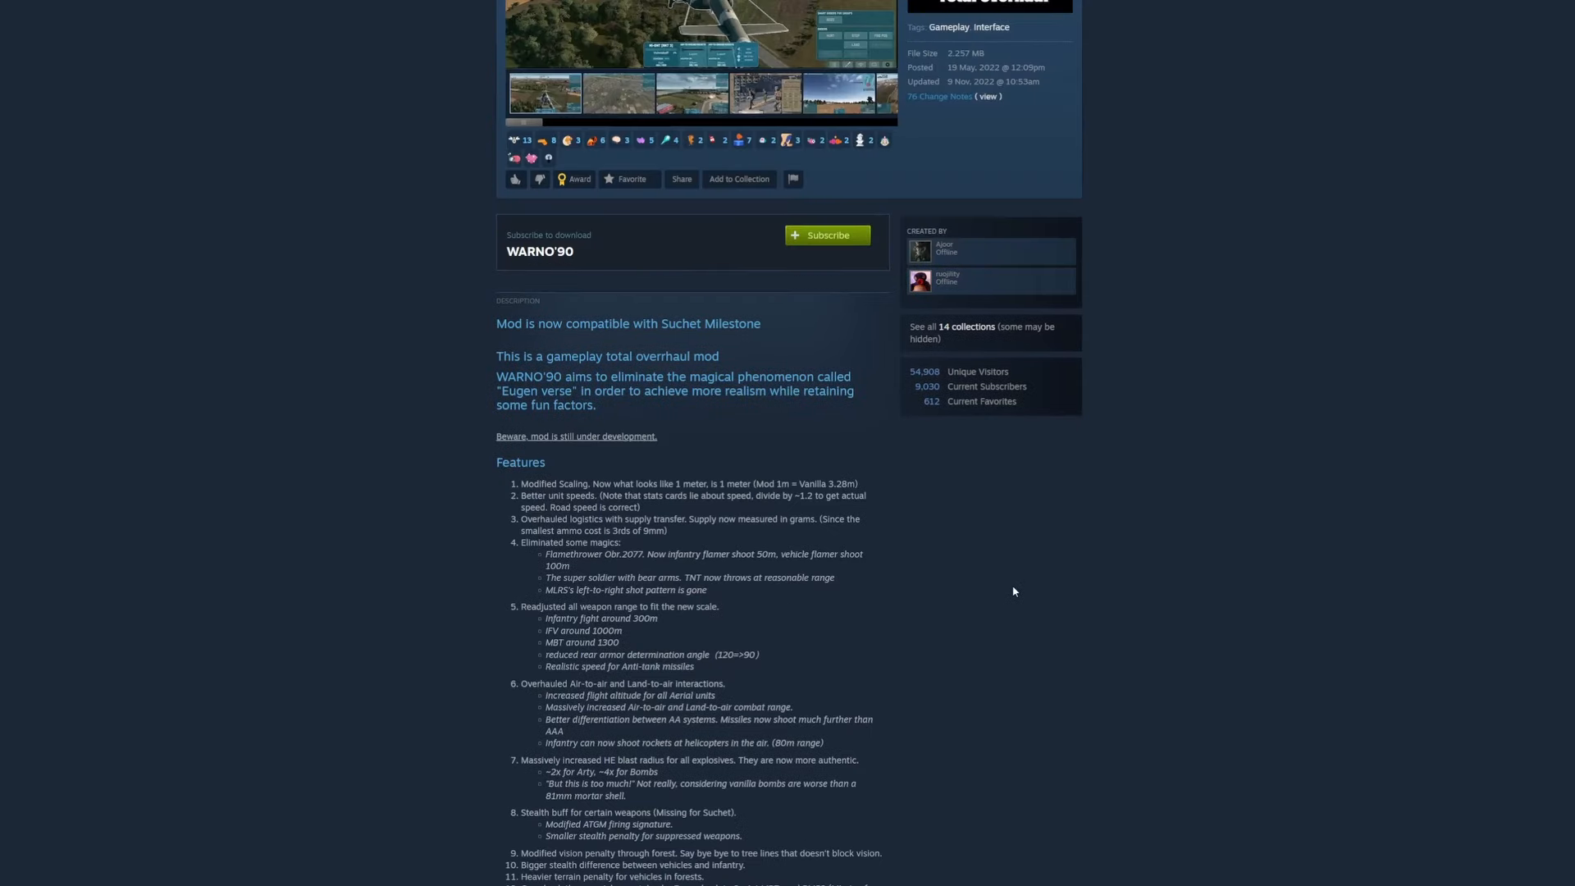
scroll(up, 3)
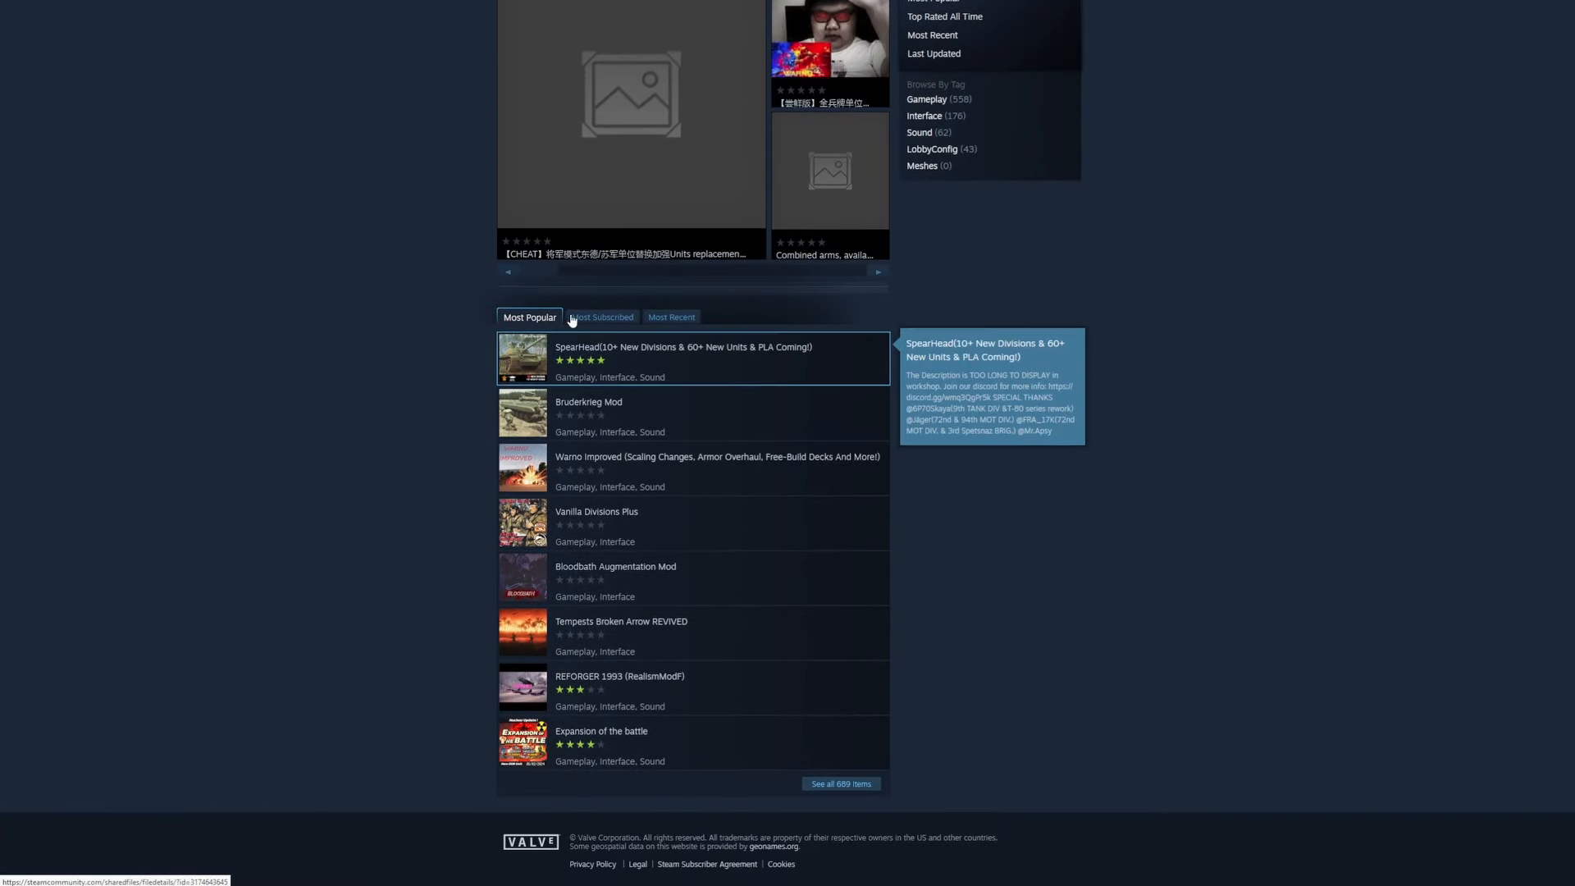
Go to the Most Subscribed mods and open Frago with Nukes
click(600, 316)
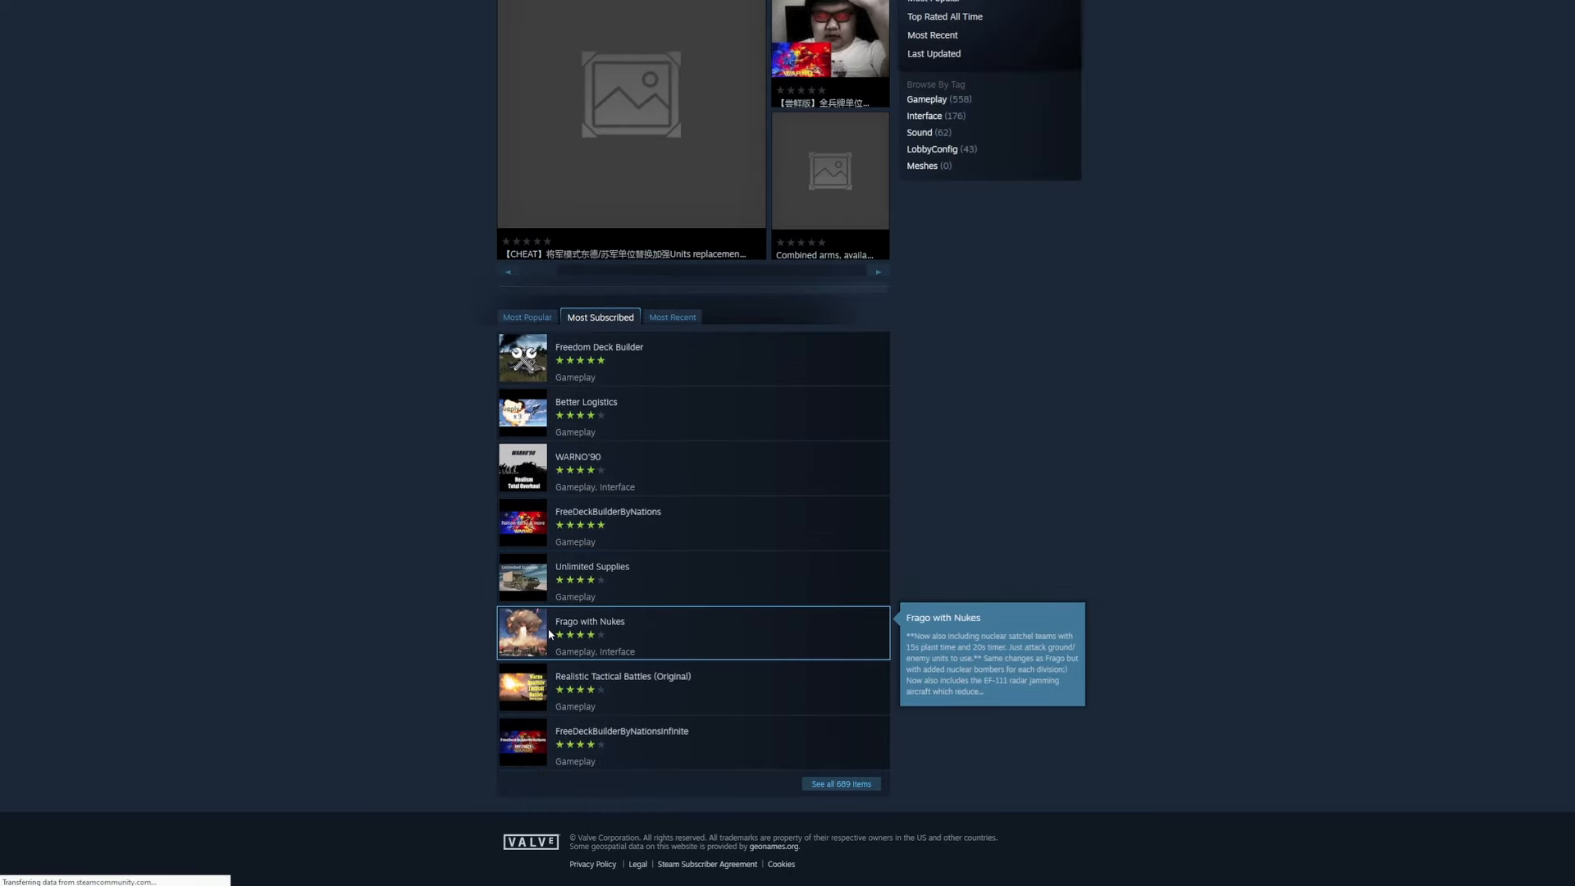
click(591, 621)
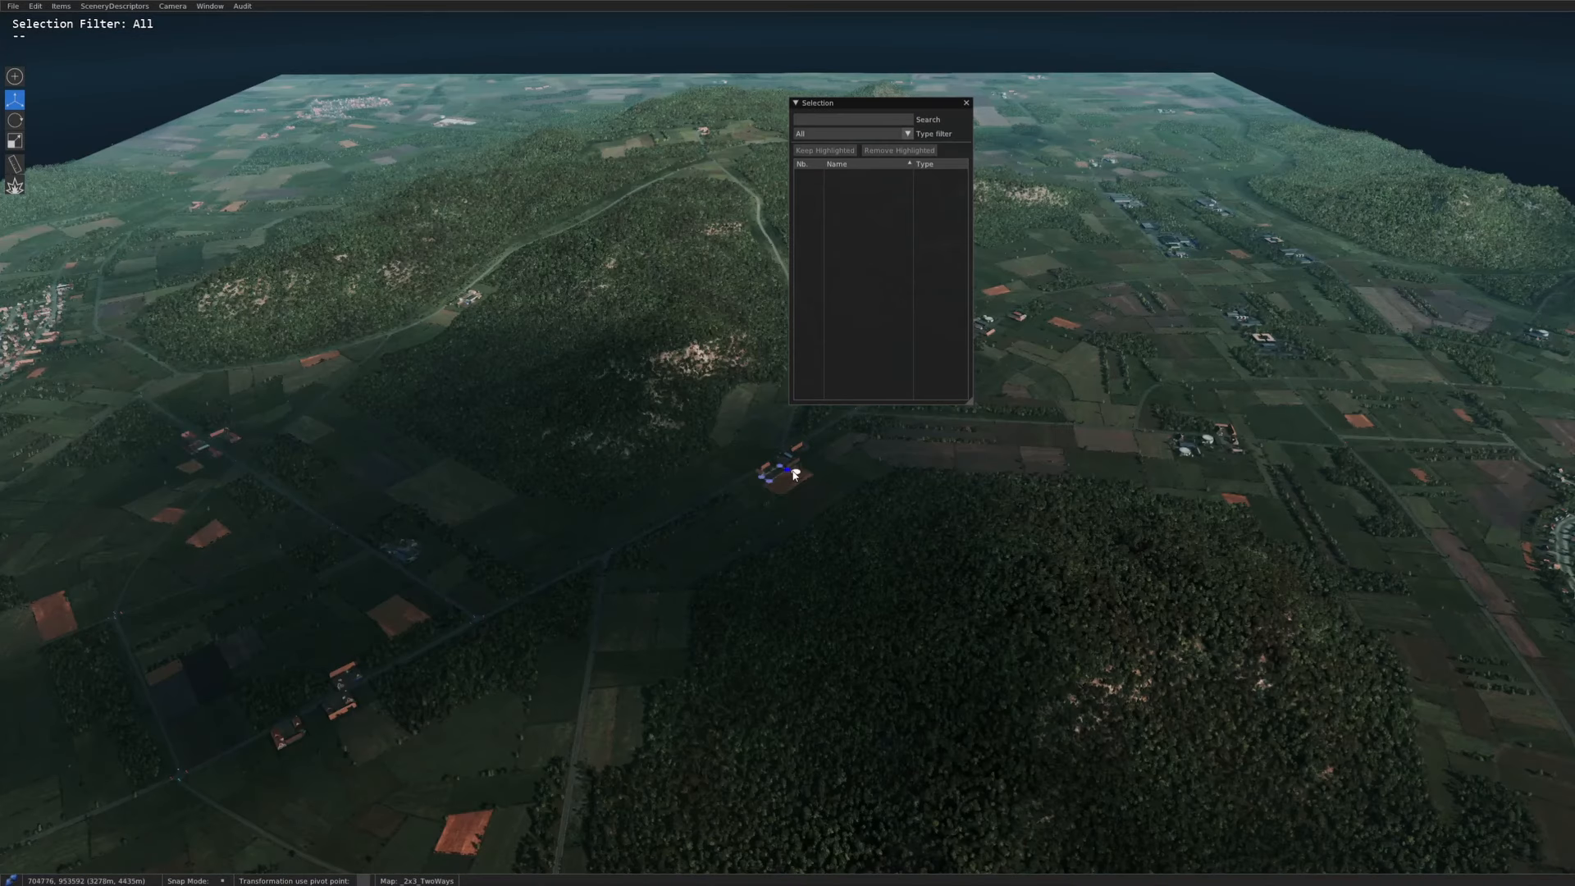
click(778, 474)
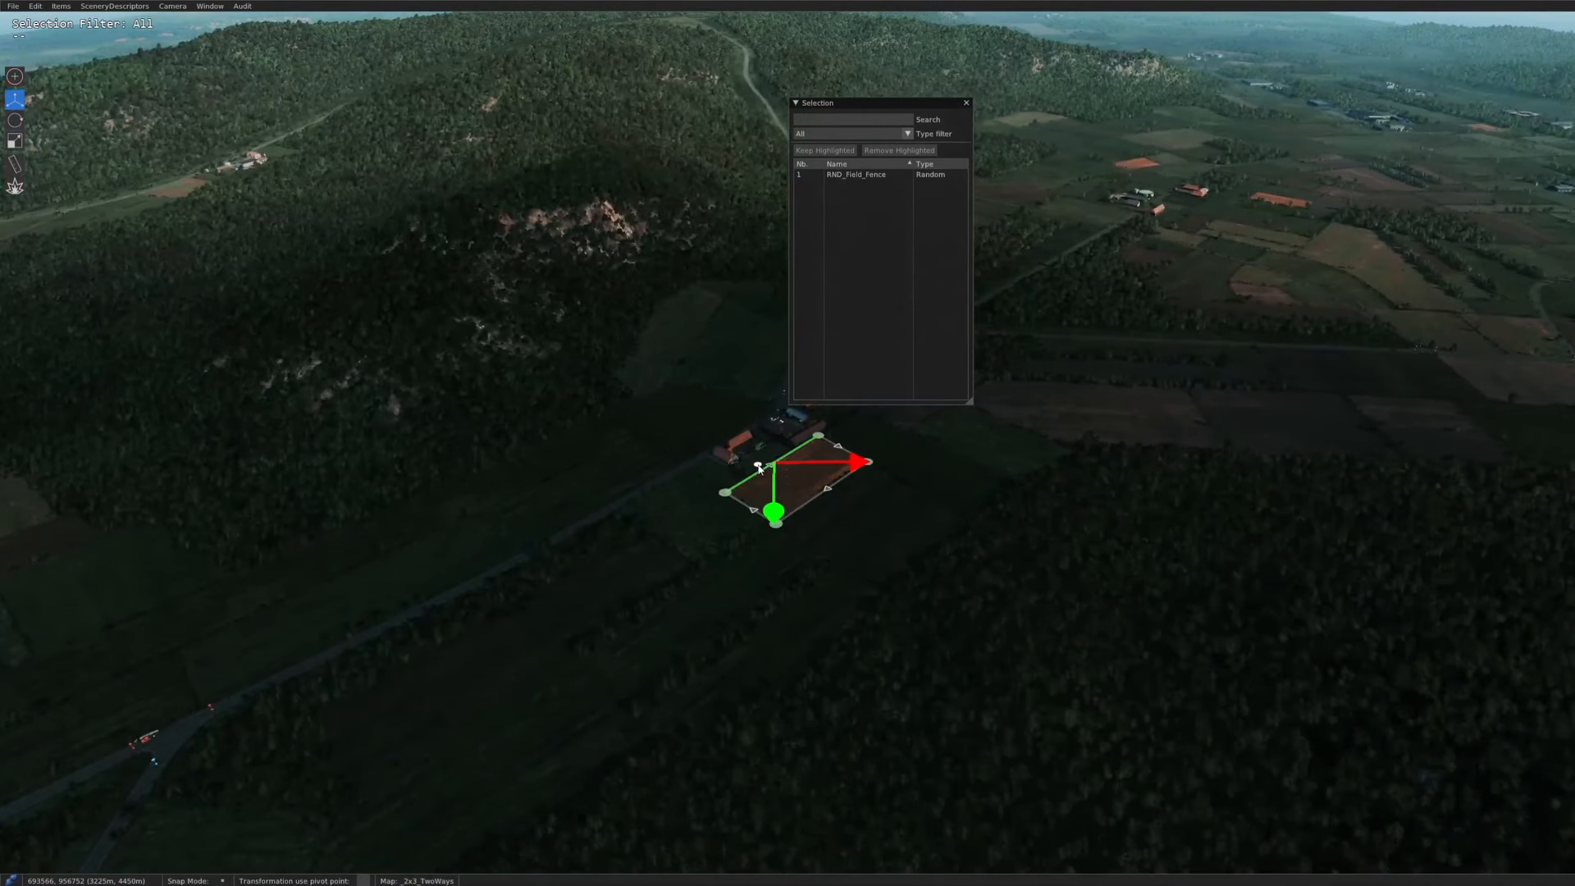
click(14, 140)
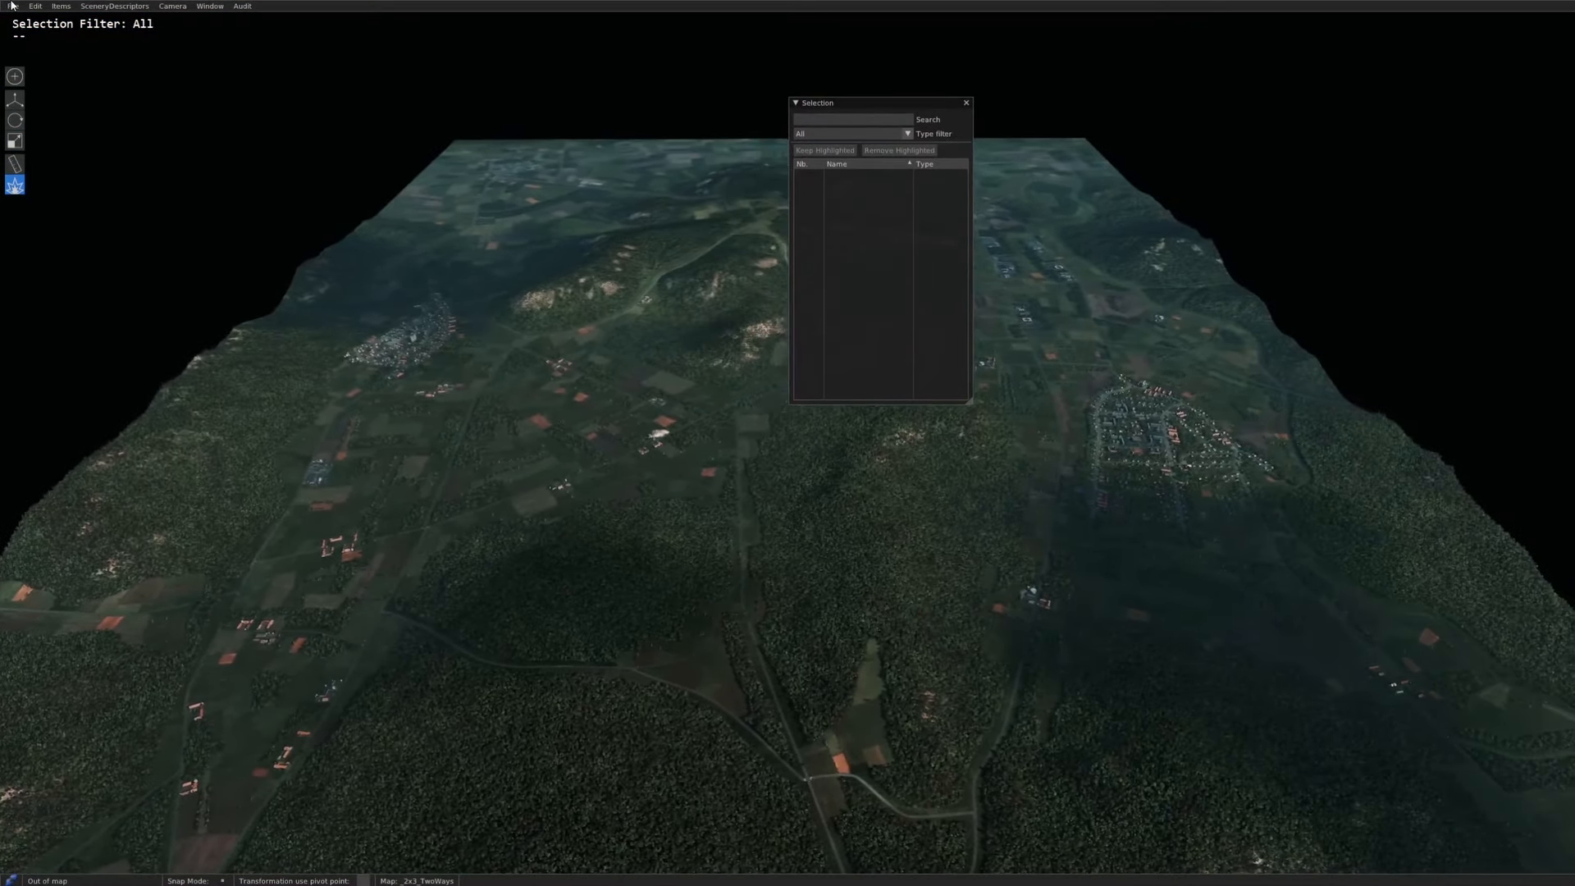
Try opening the CampagneStrat_Highway scenario and dismiss the cannot-open-file error
click(13, 6)
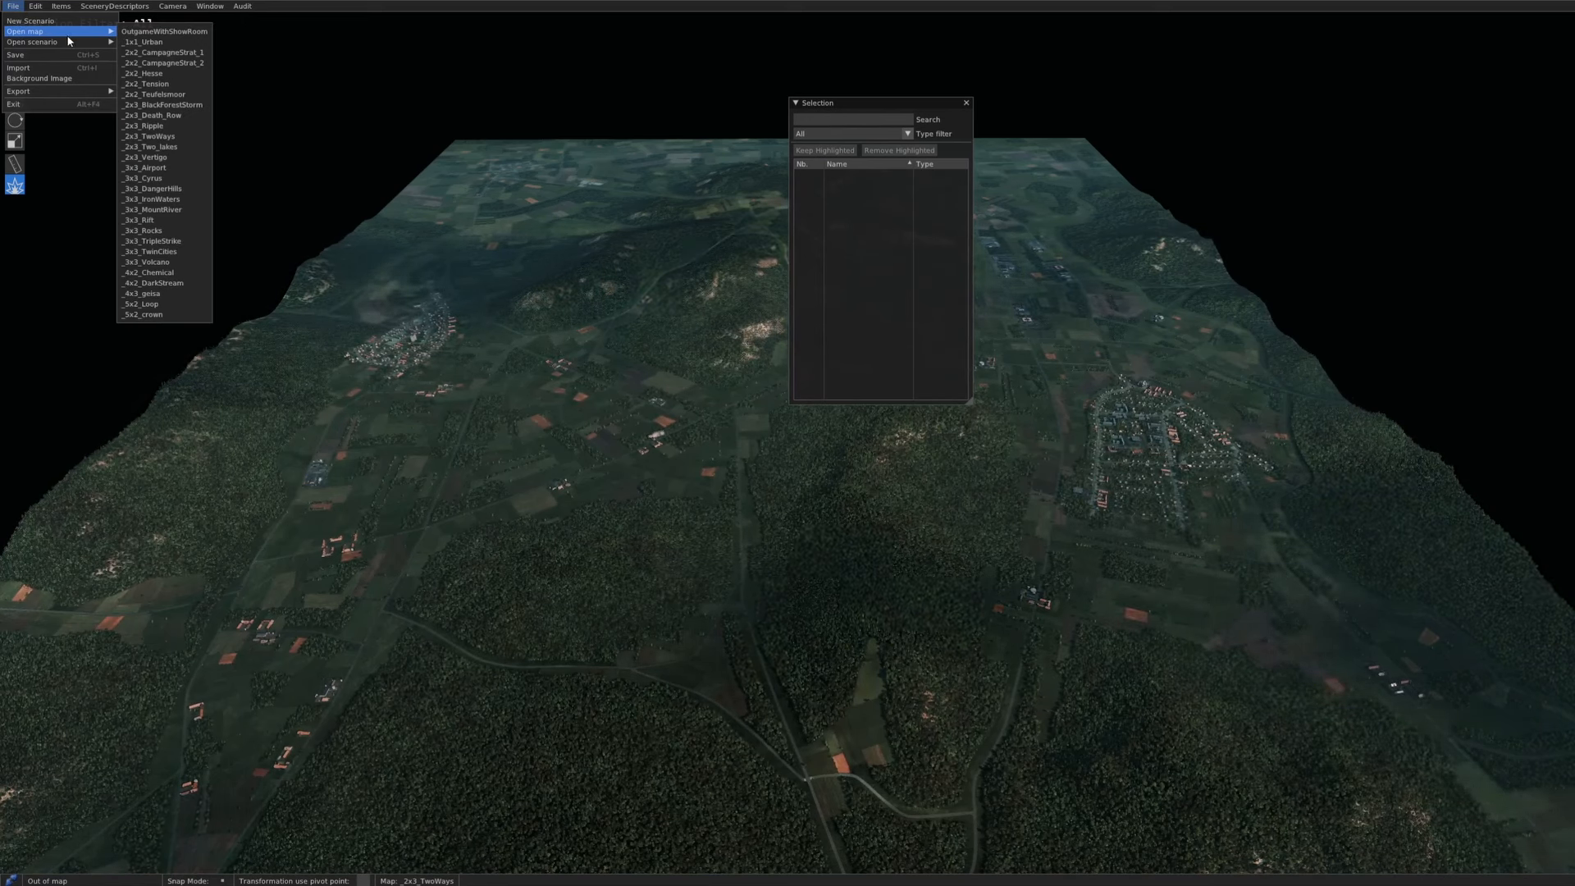
click(33, 41)
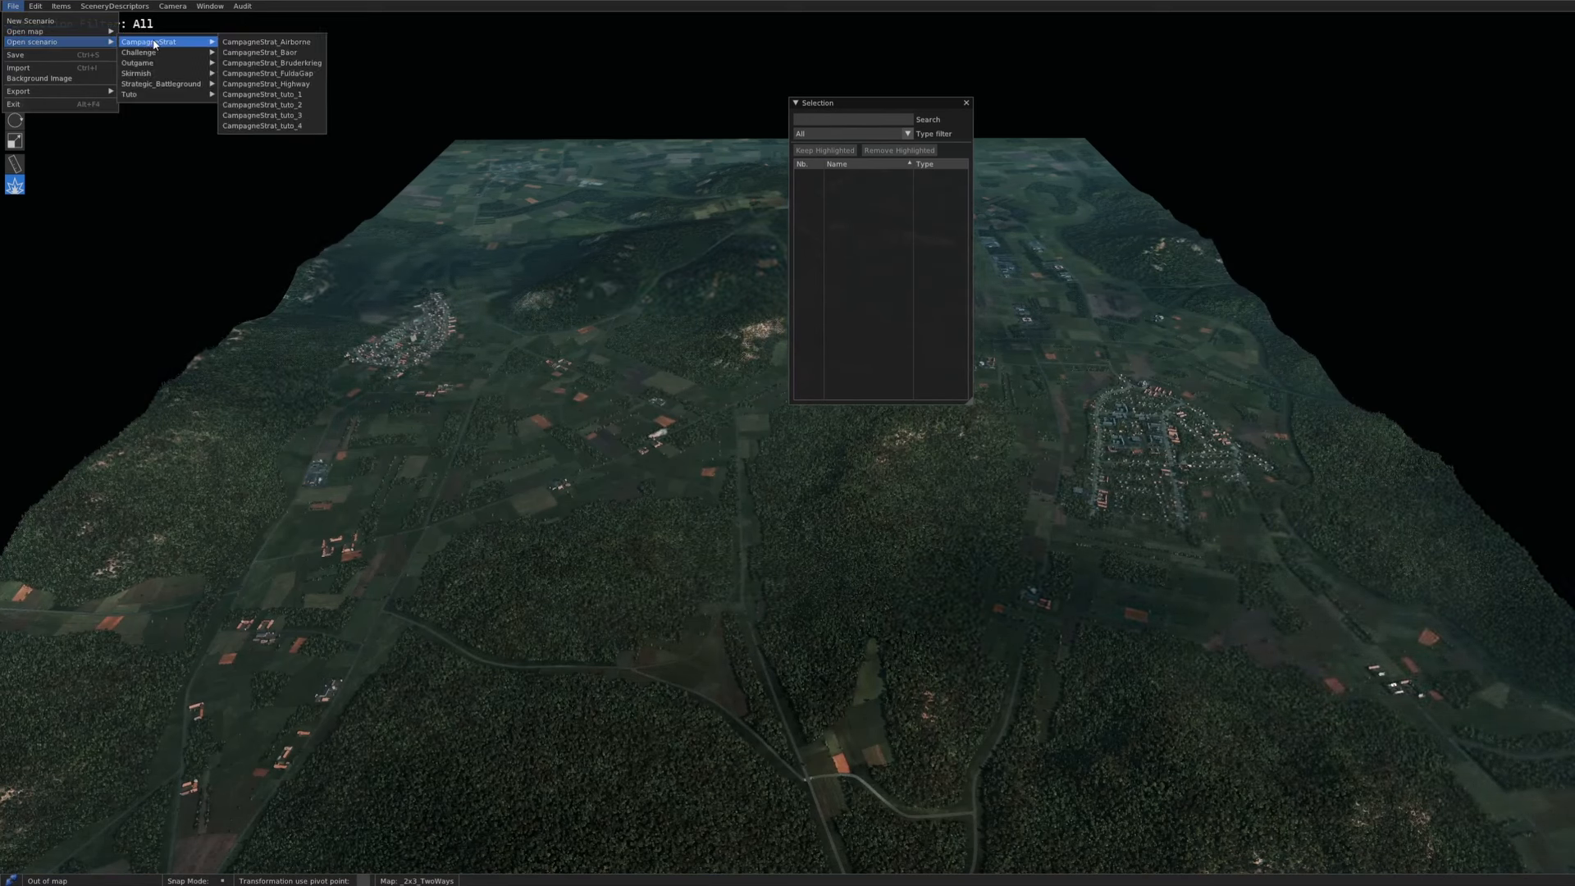
mouse_move(268, 83)
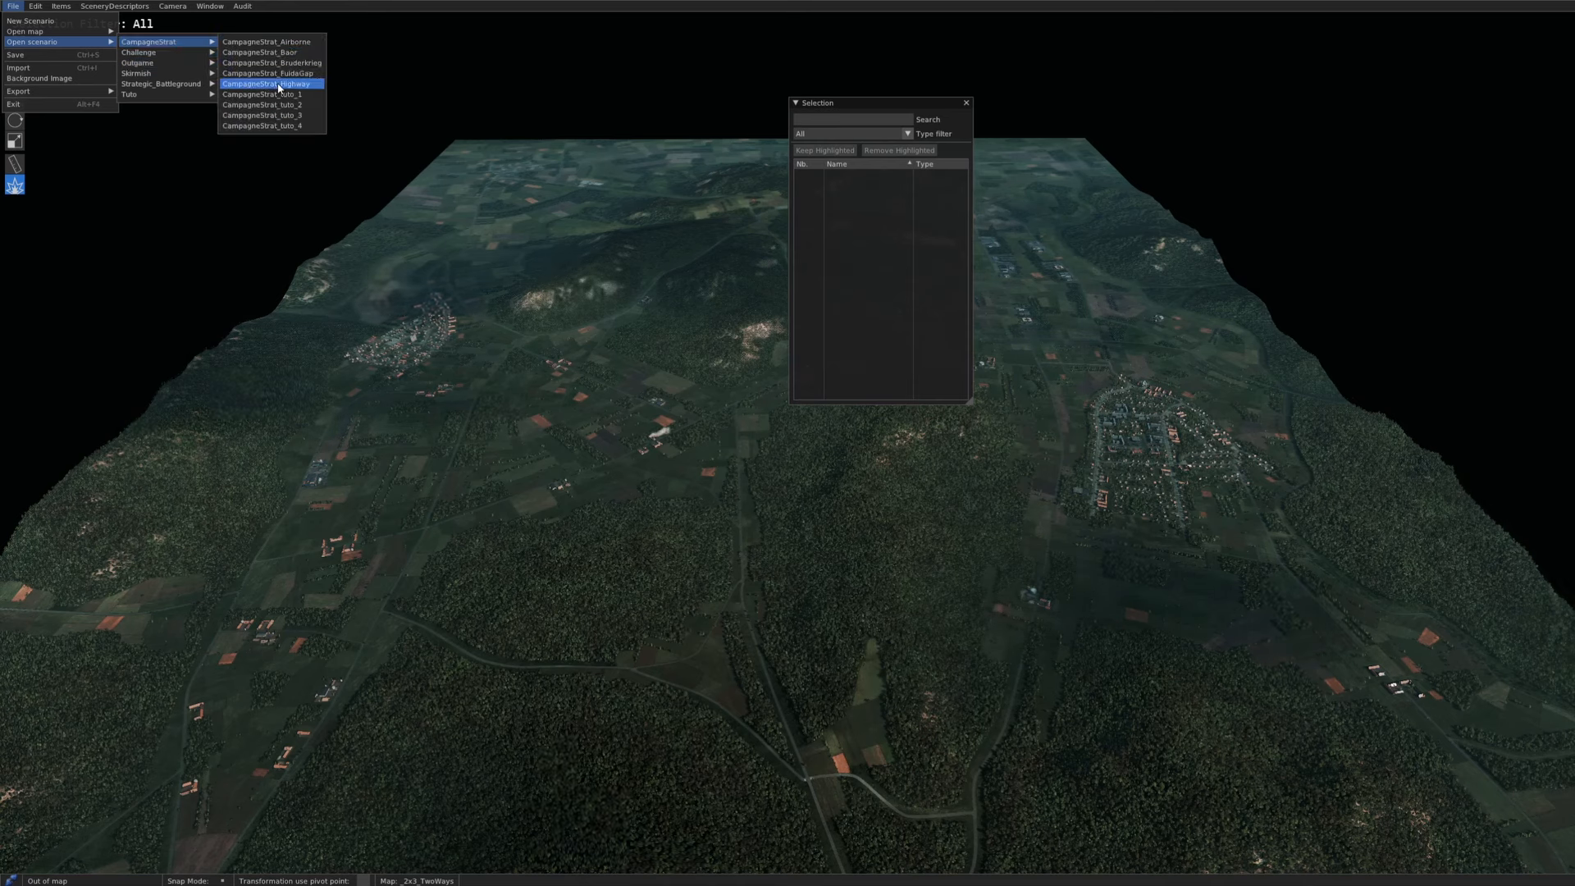
click(265, 83)
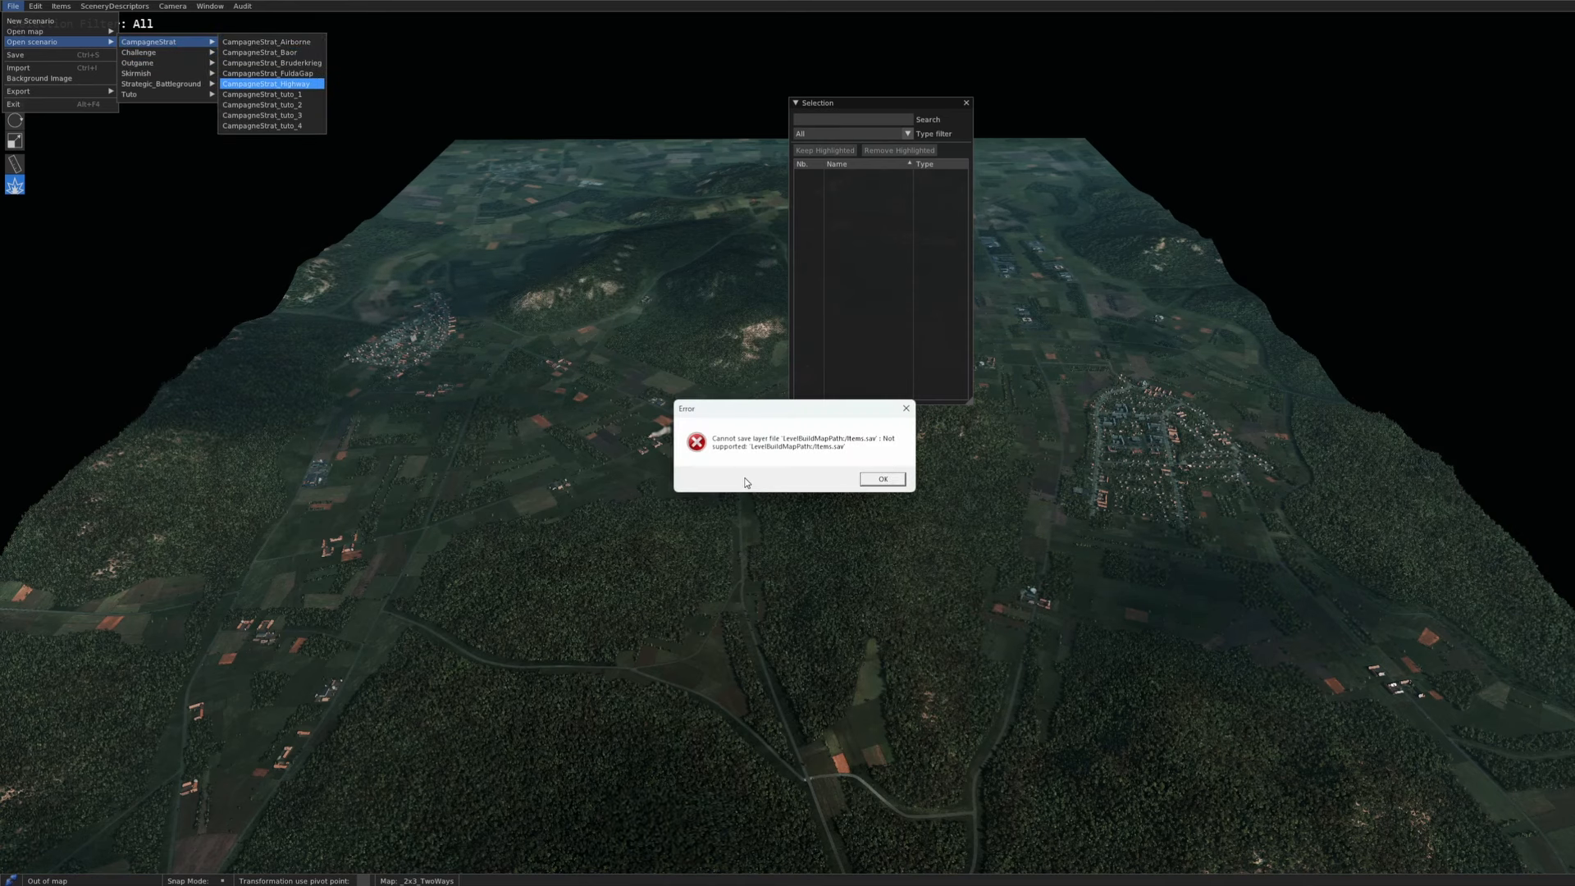
click(881, 478)
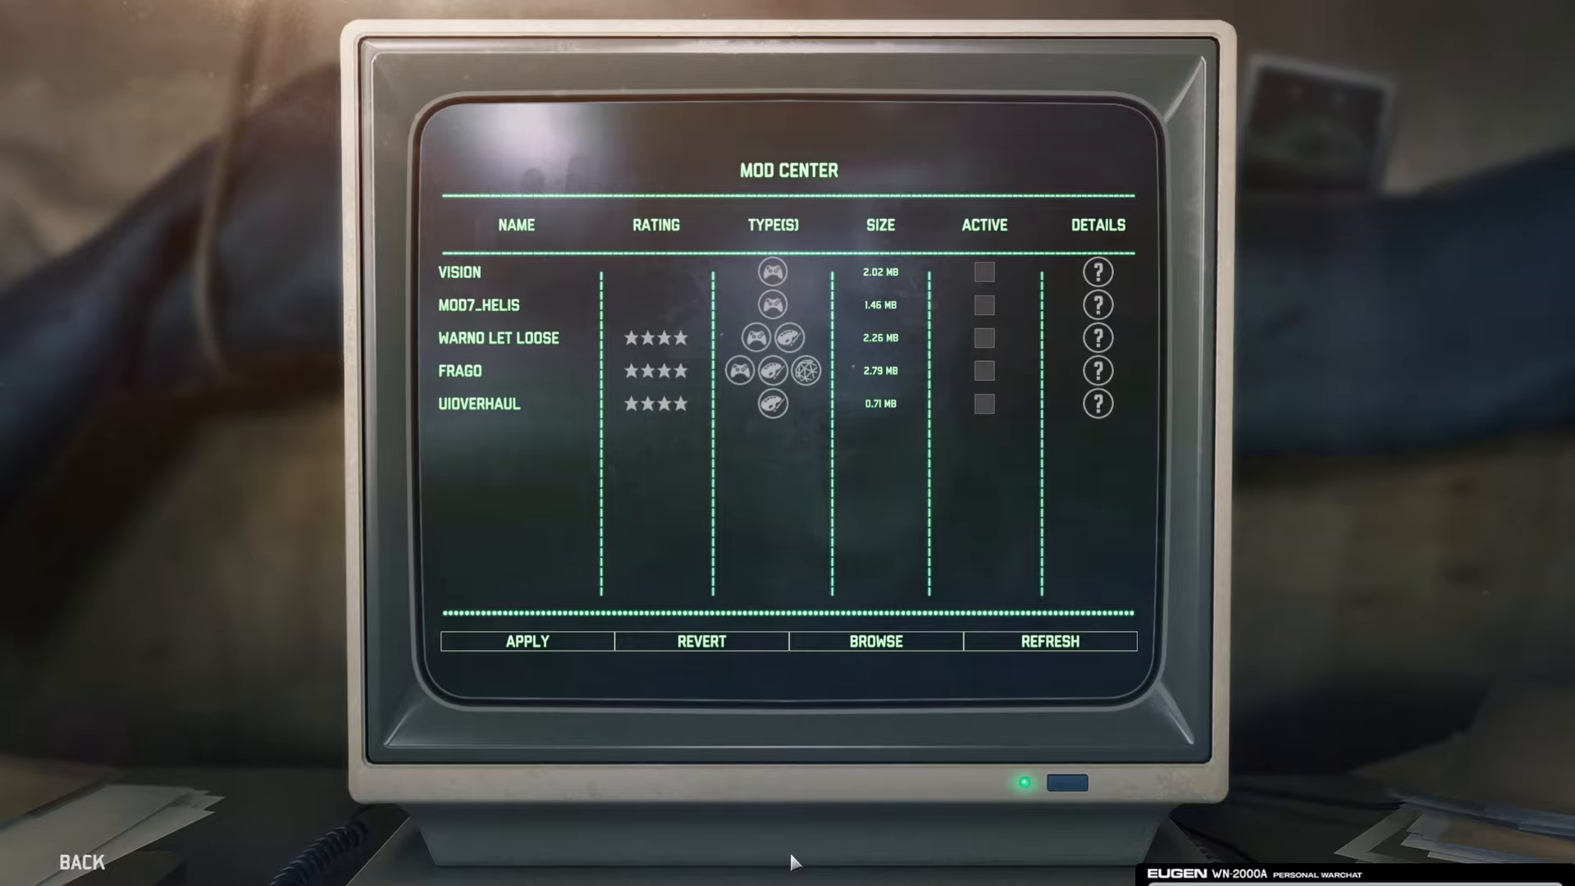
mouse_move(841, 847)
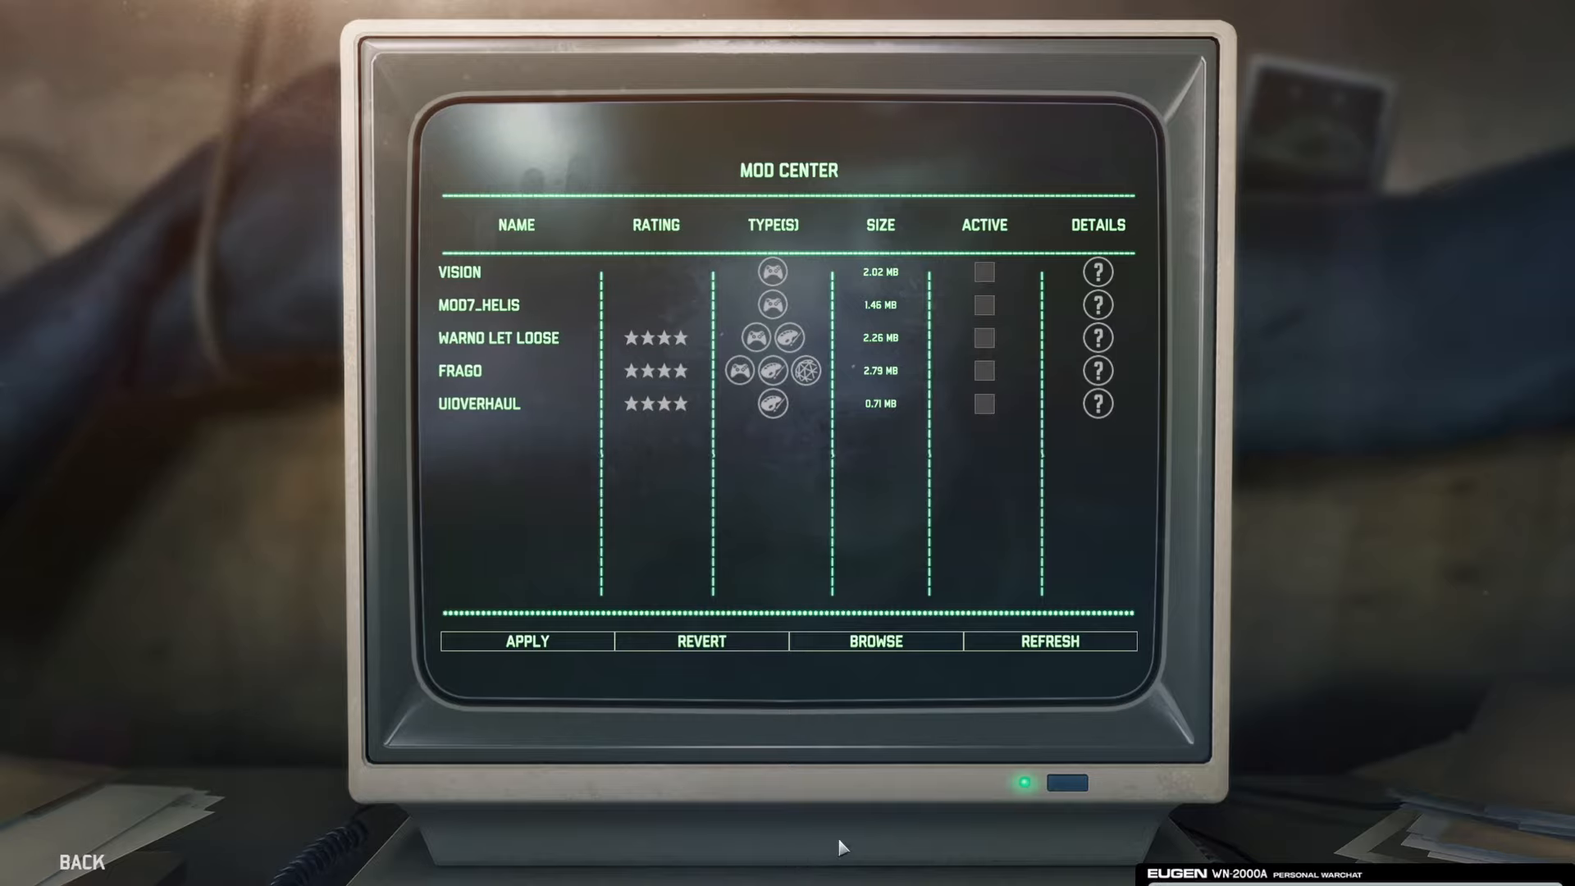